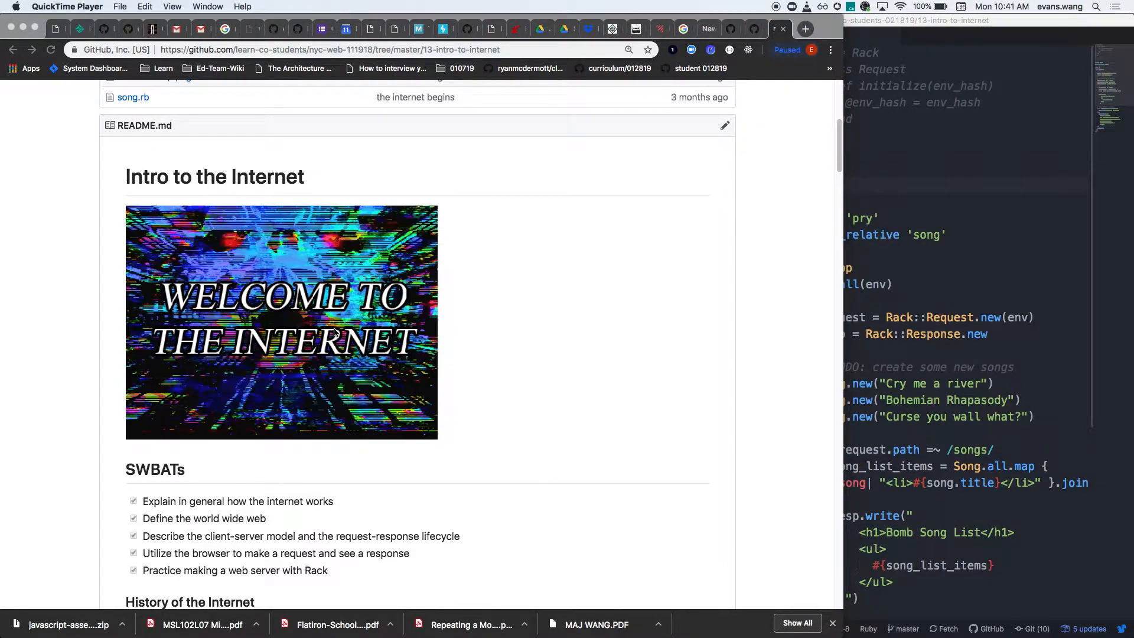
- Highlight the SWBATs bullet 'Practice making a web server with Rack'
scroll(down, 3)
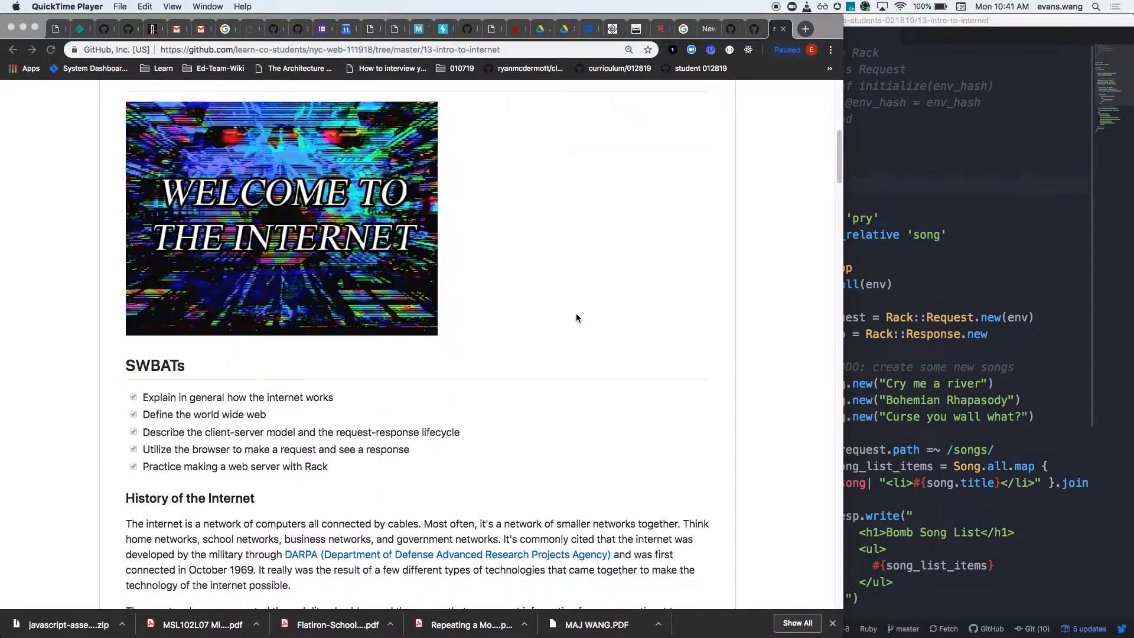
scroll(down, 3)
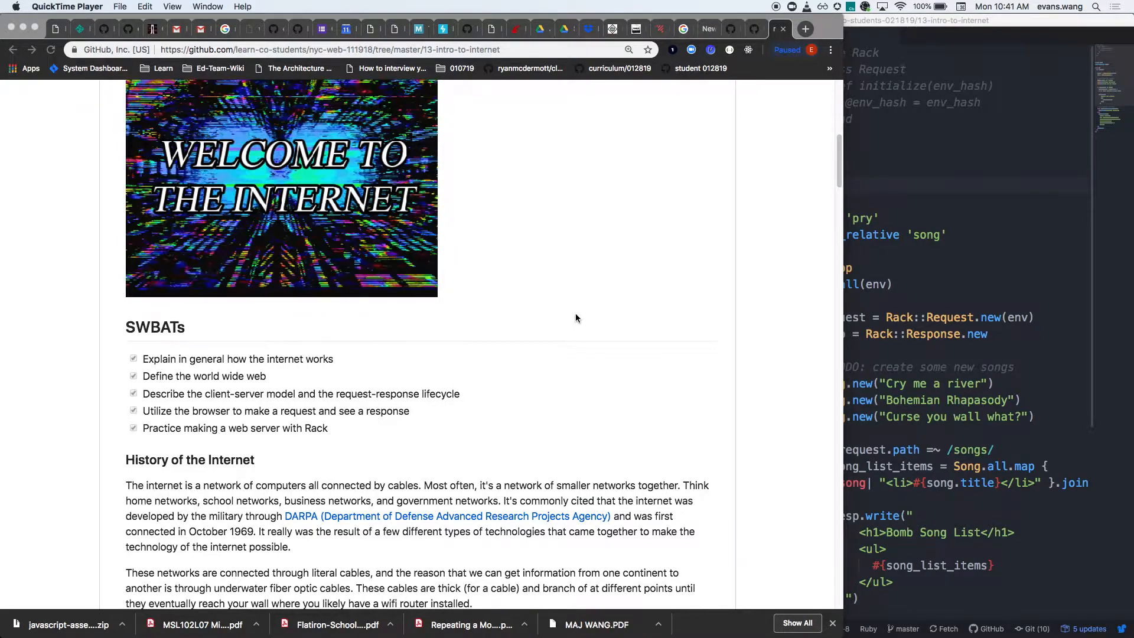
mouse_move(578, 311)
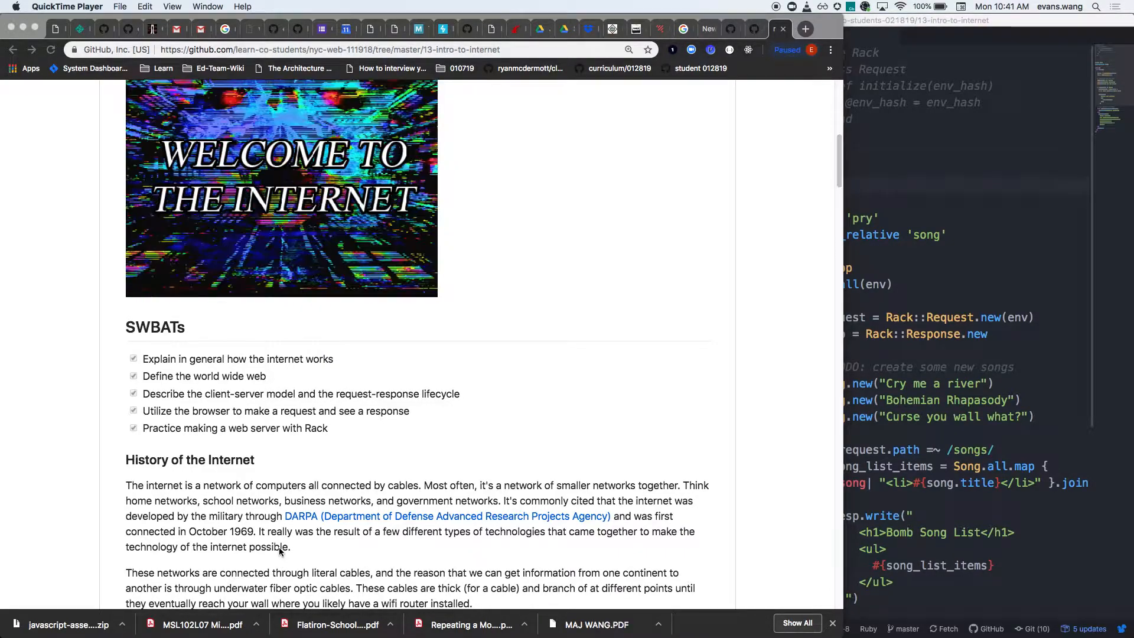
mouse_move(139, 368)
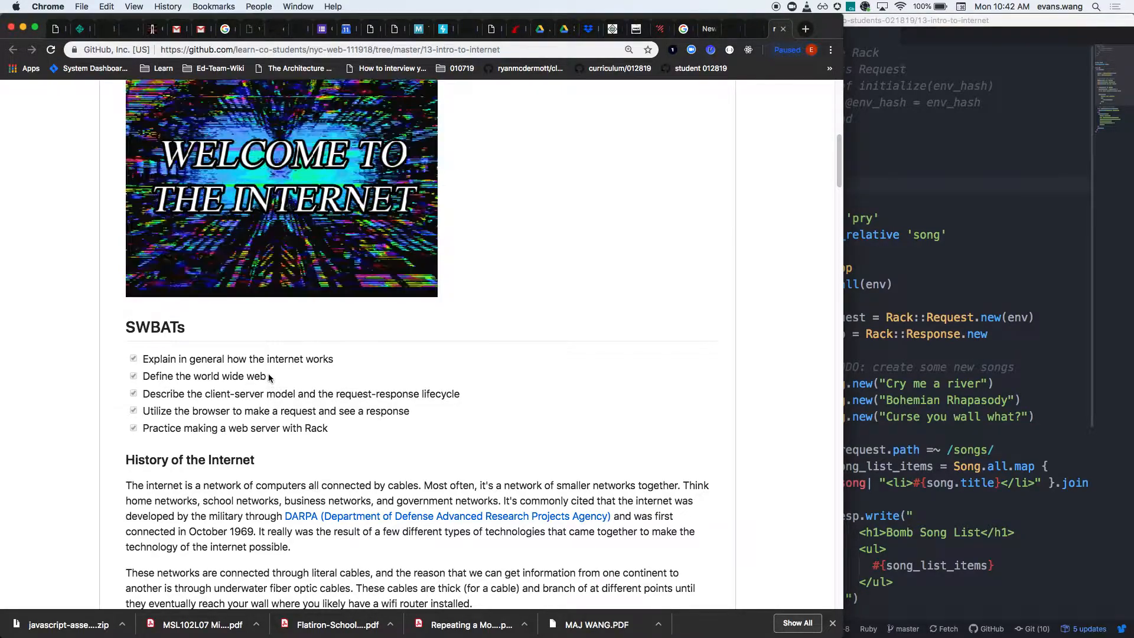
mouse_move(198, 391)
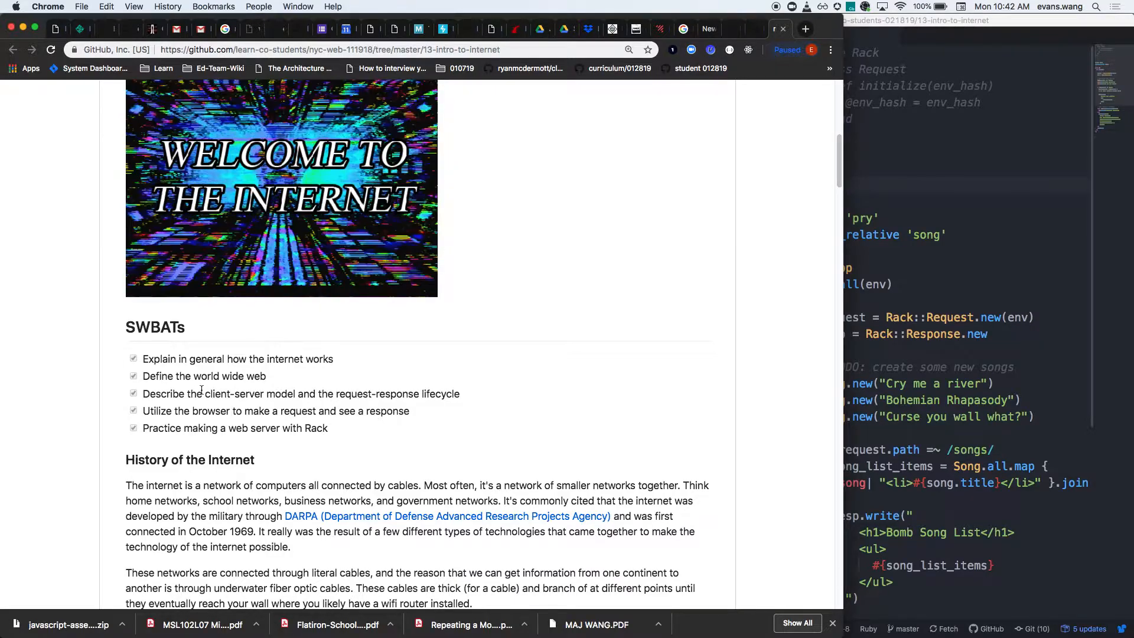
double_click(151, 411)
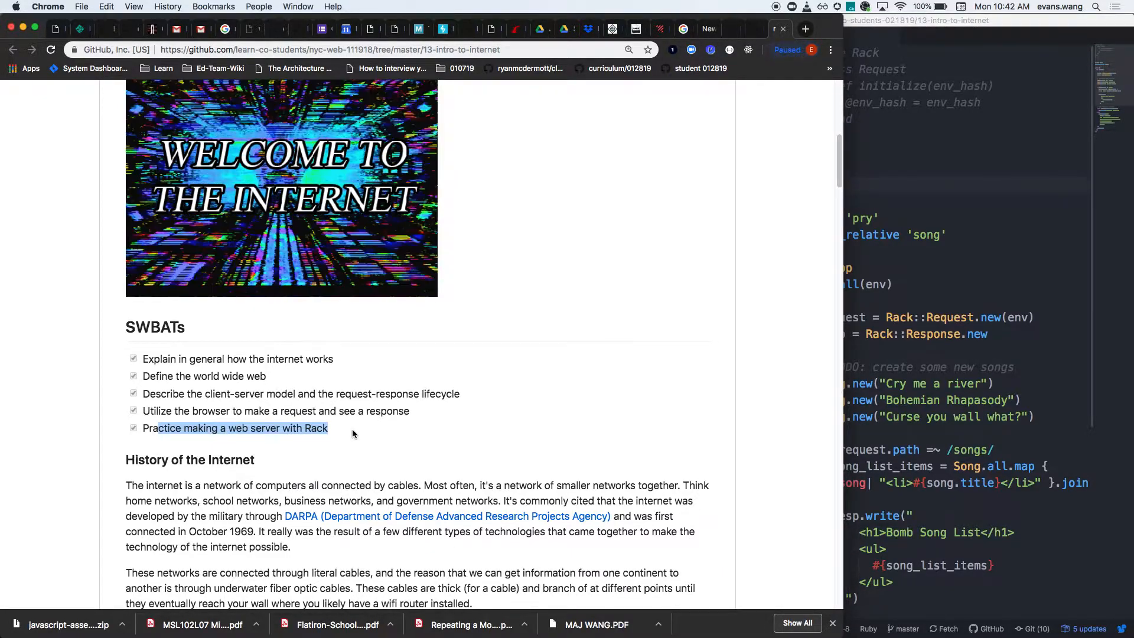
- Highlight the History of the Internet sentence defining the internet as connected computers
scroll(down, 3)
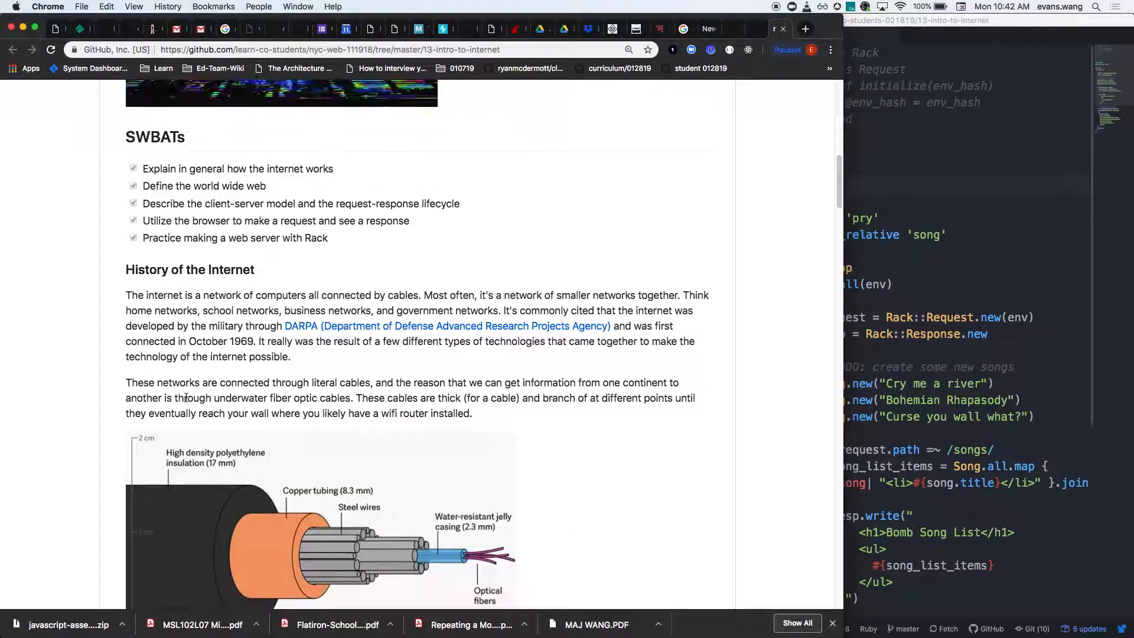
mouse_move(293, 366)
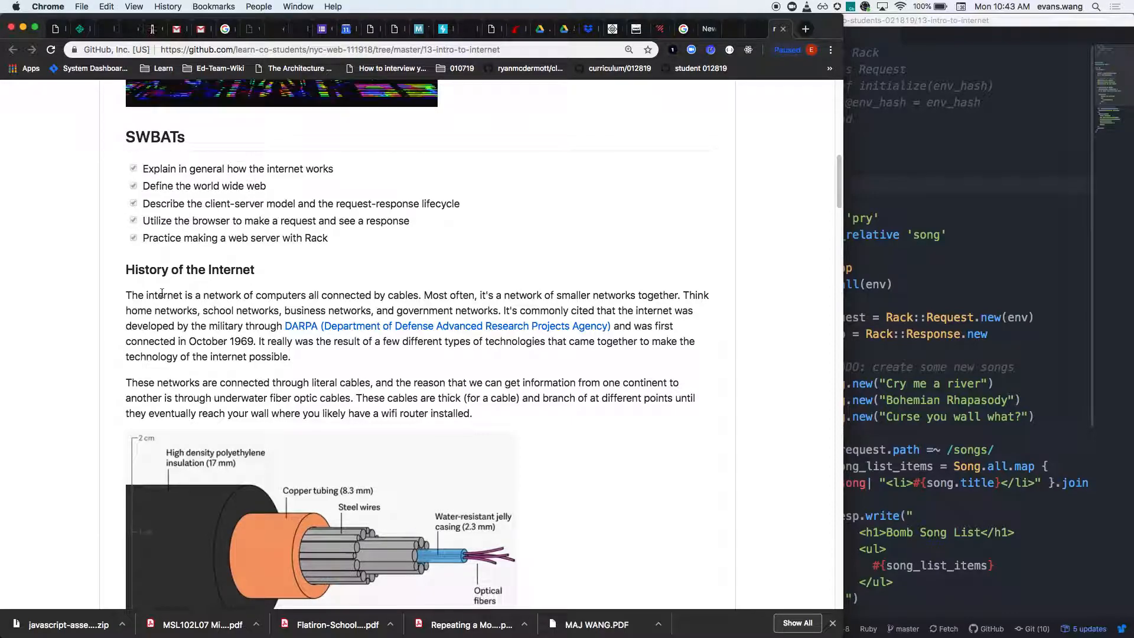
drag(164, 295, 416, 295)
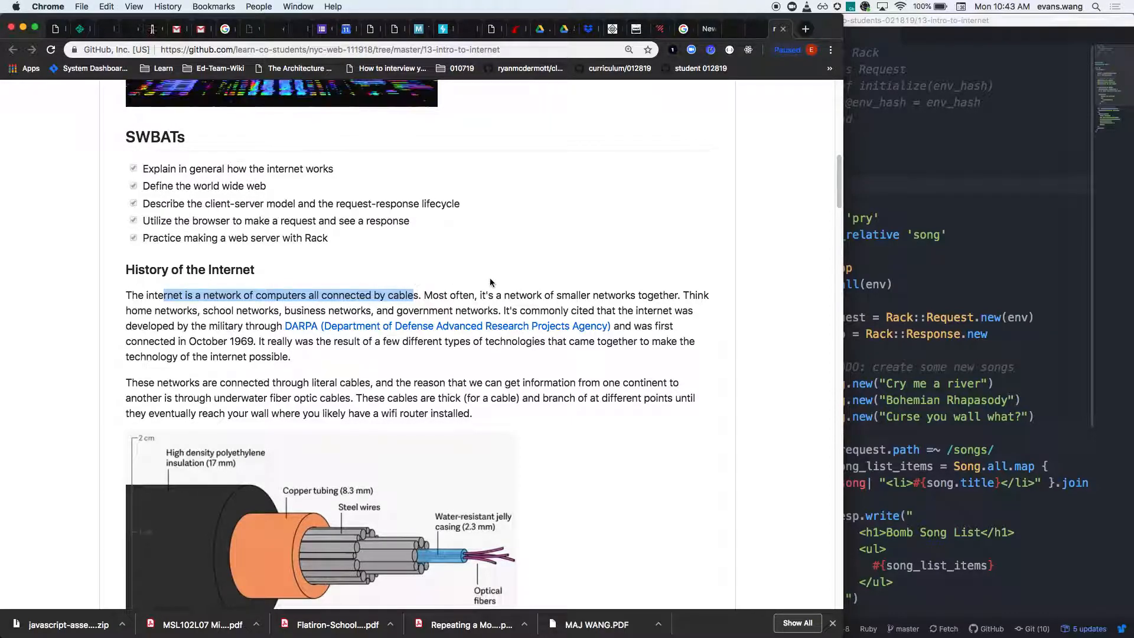
- Scroll to the README's External Resources list and submarine cables map
scroll(down, 3)
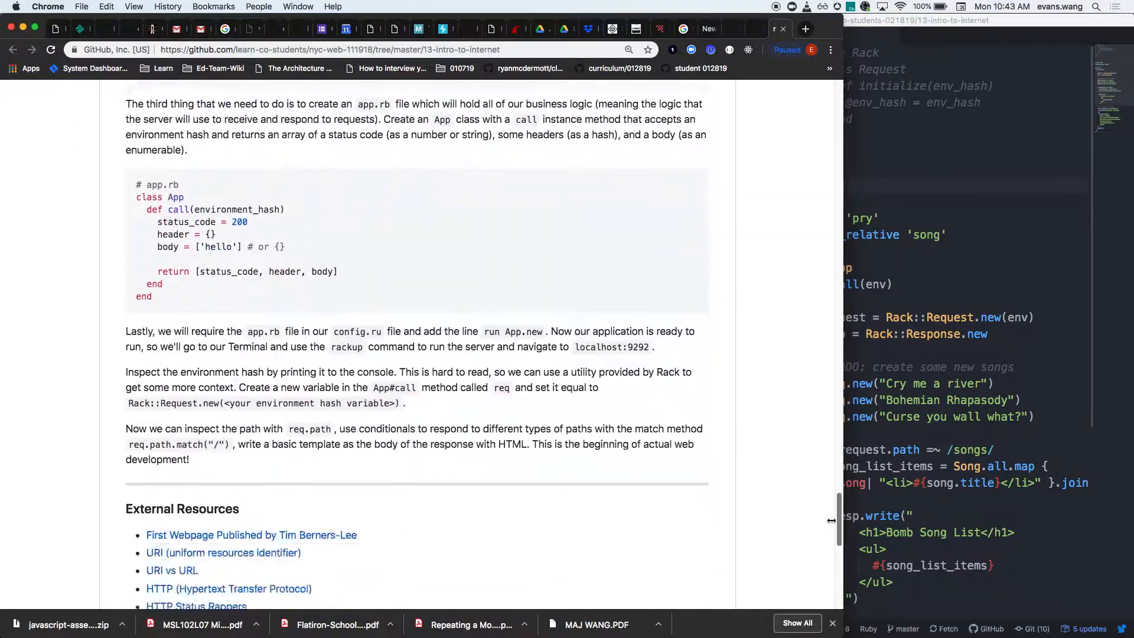
scroll(down, 3)
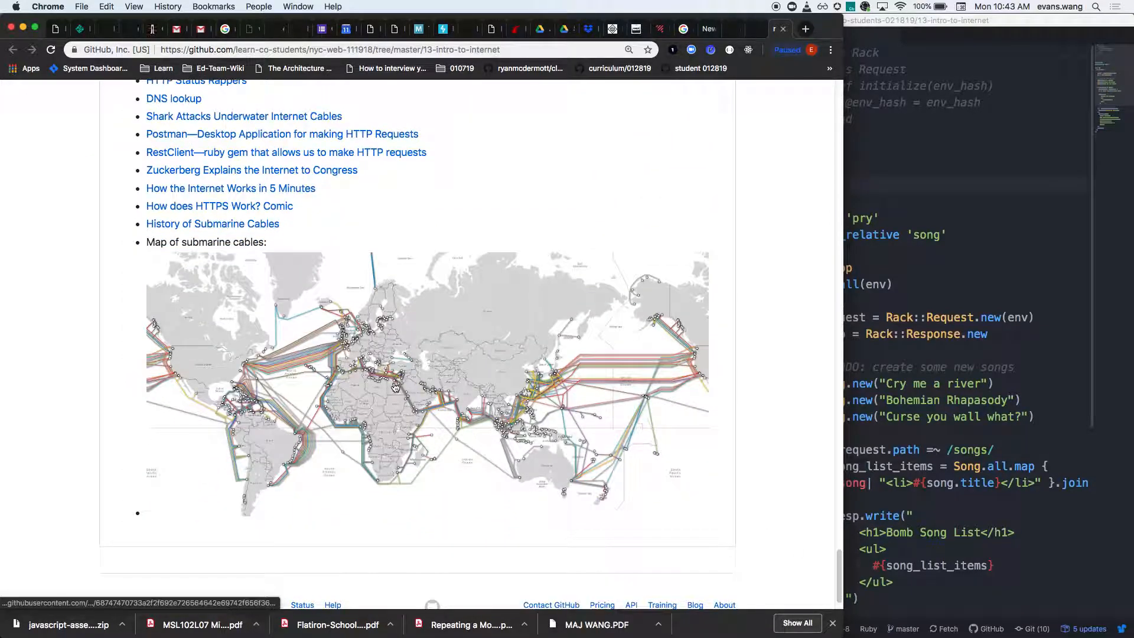
scroll(down, 3)
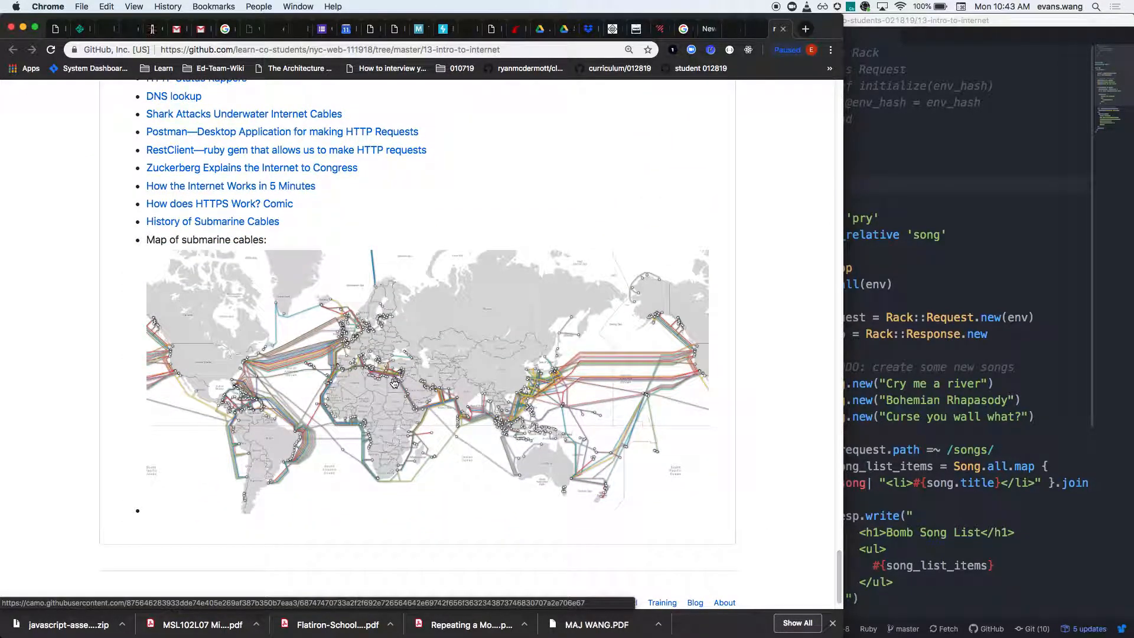
mouse_move(232, 424)
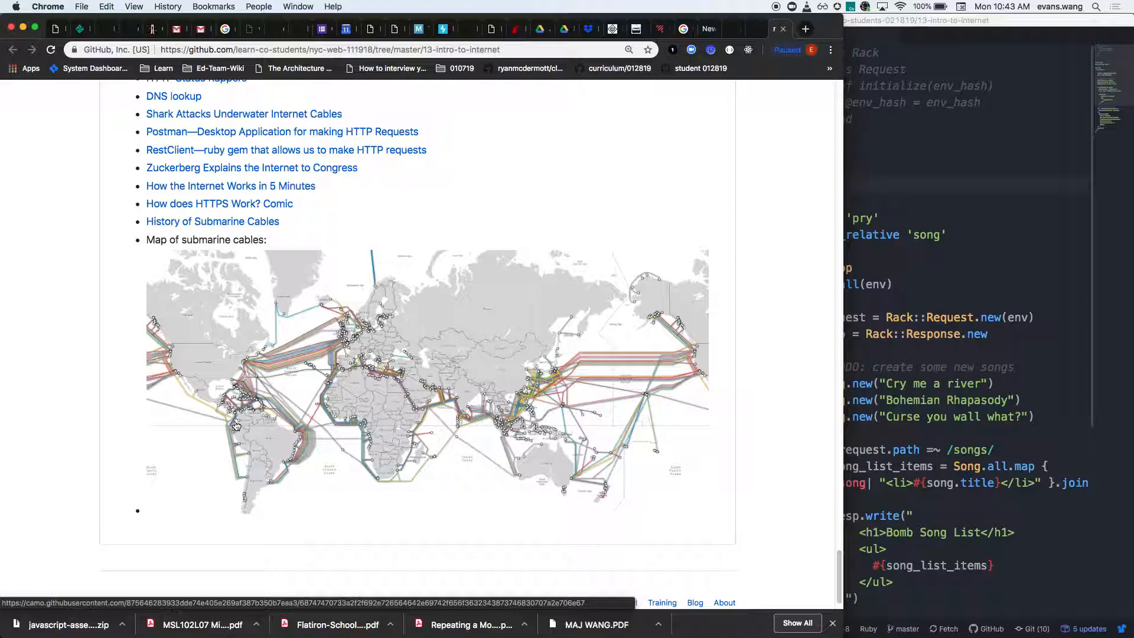
mouse_move(277, 374)
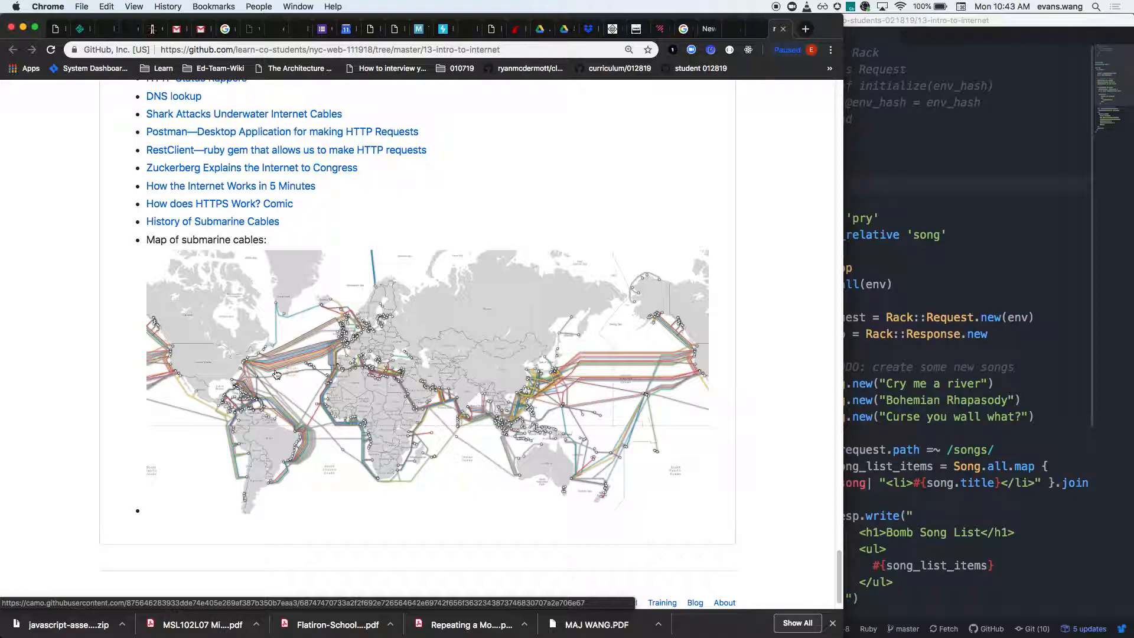
mouse_move(345, 404)
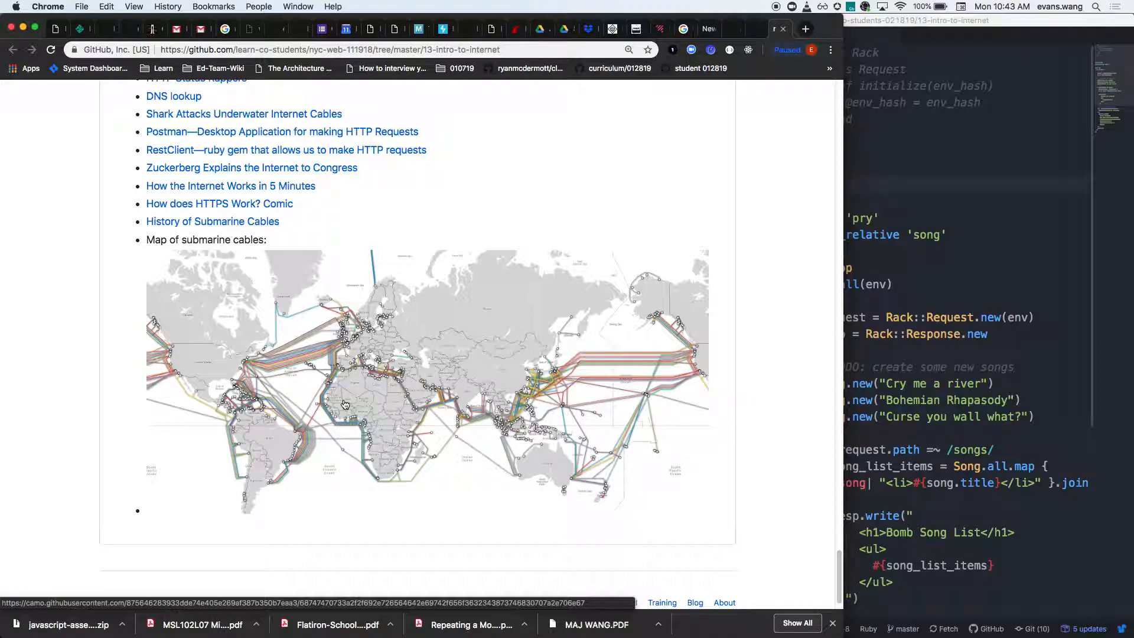
mouse_move(344, 402)
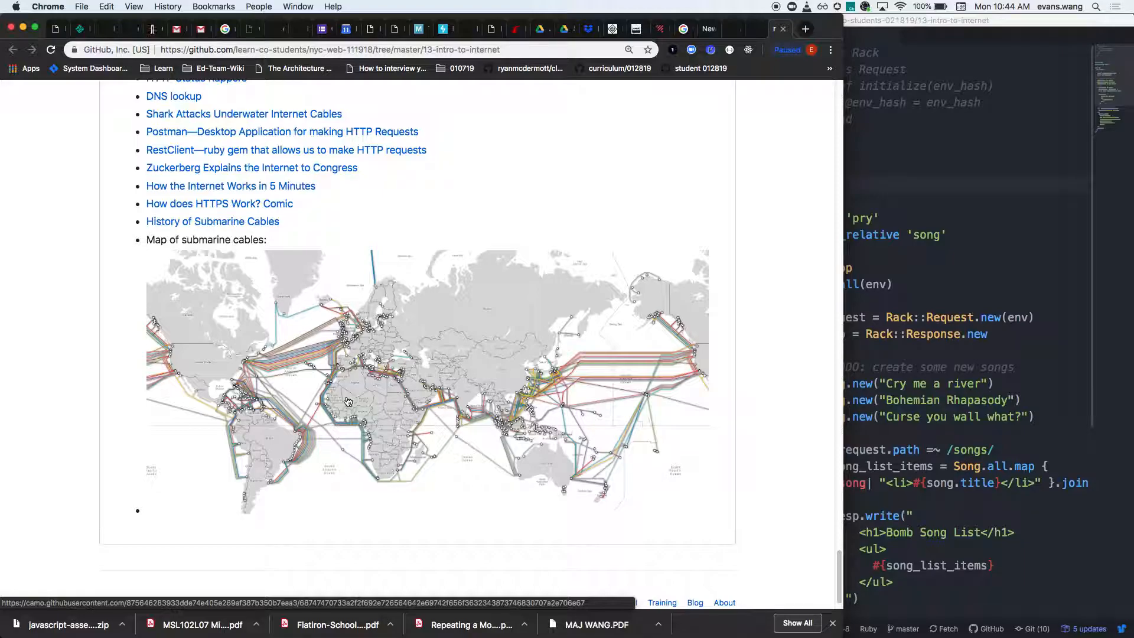
mouse_move(376, 396)
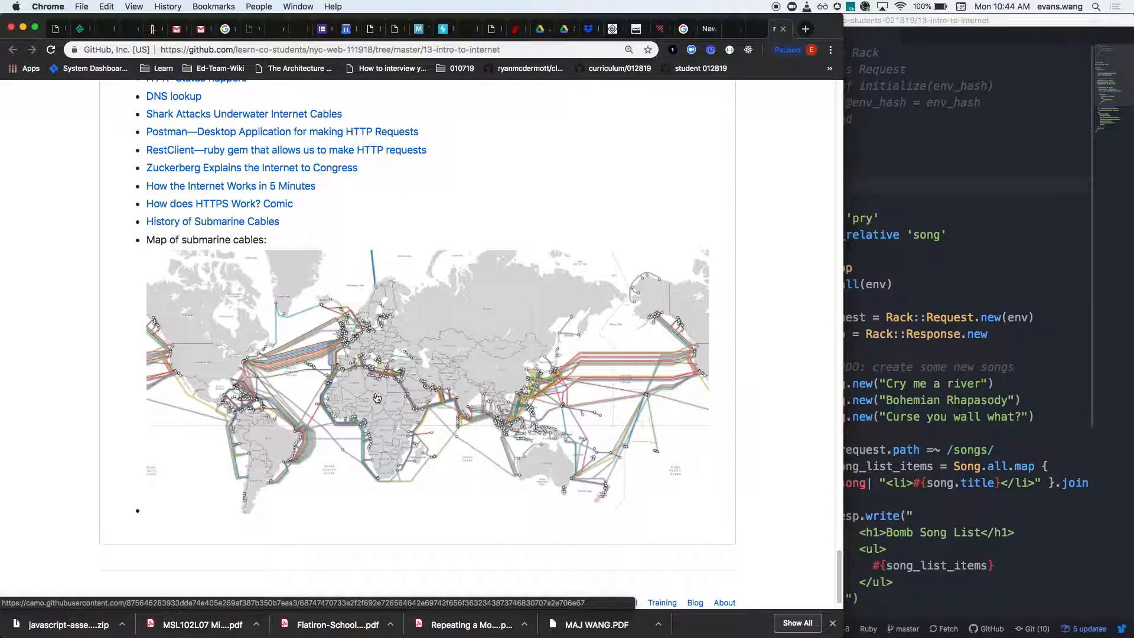
mouse_move(374, 398)
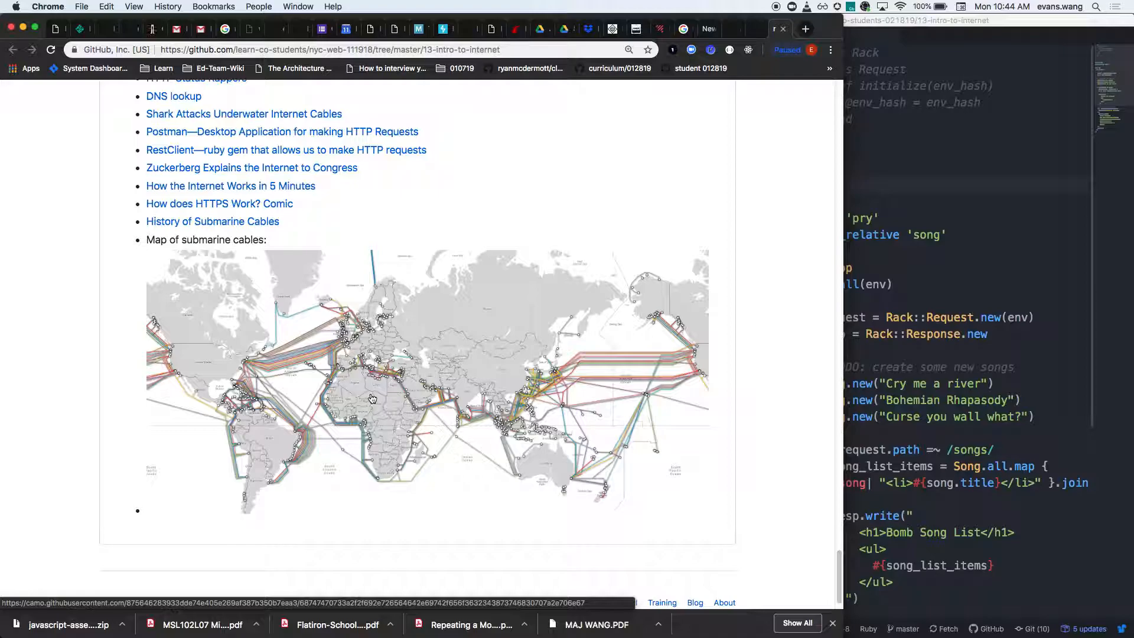
mouse_move(31, 432)
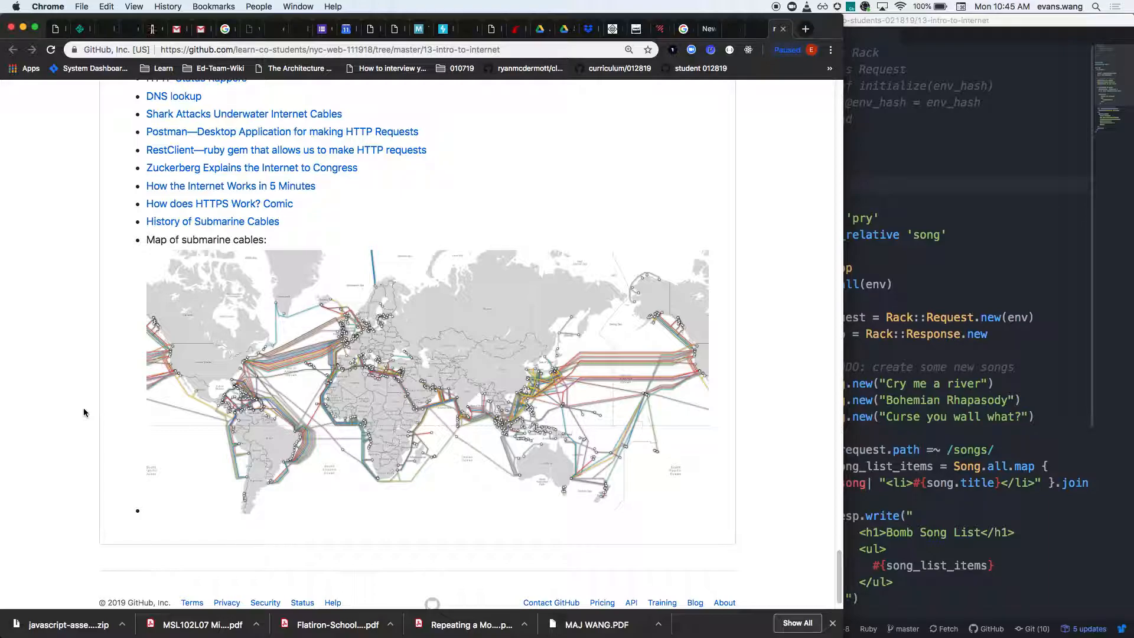
mouse_move(81, 408)
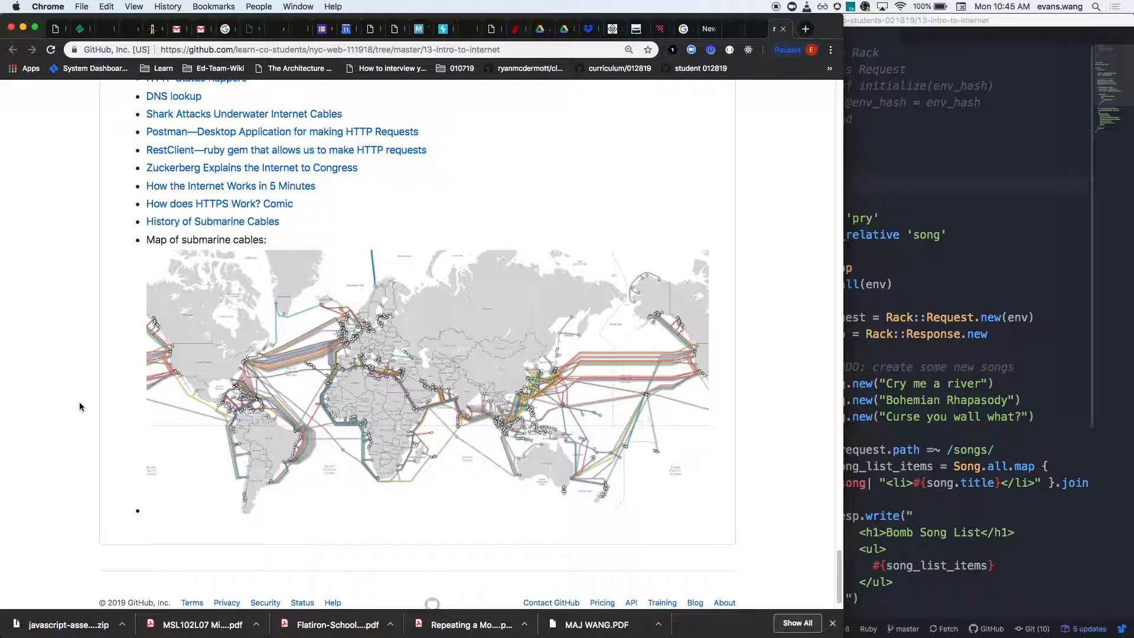
mouse_move(78, 404)
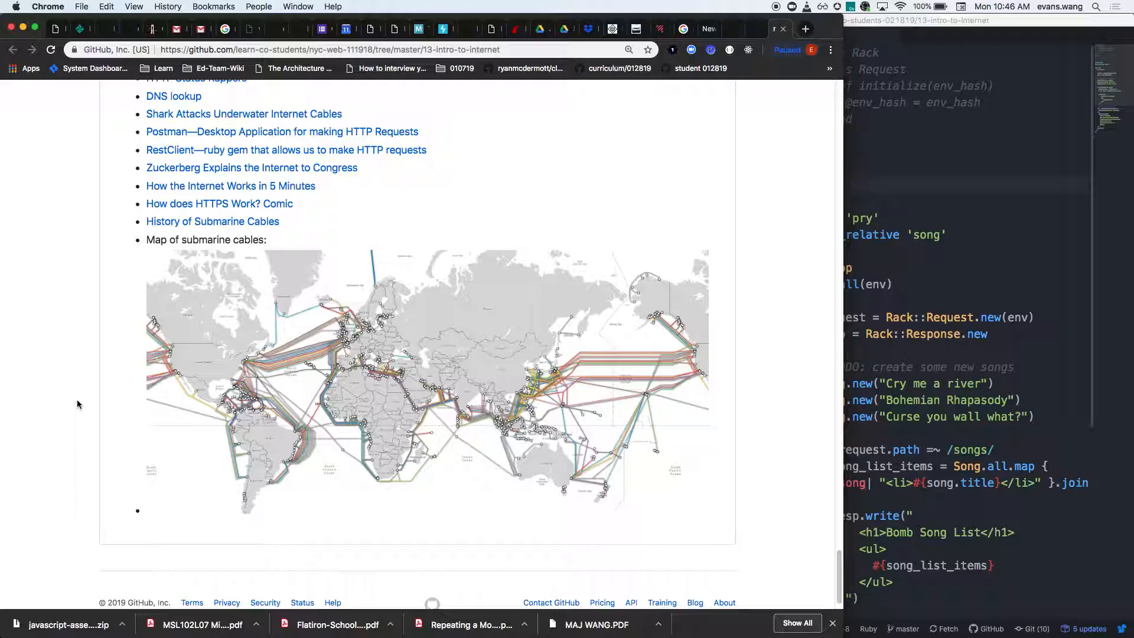
mouse_move(94, 357)
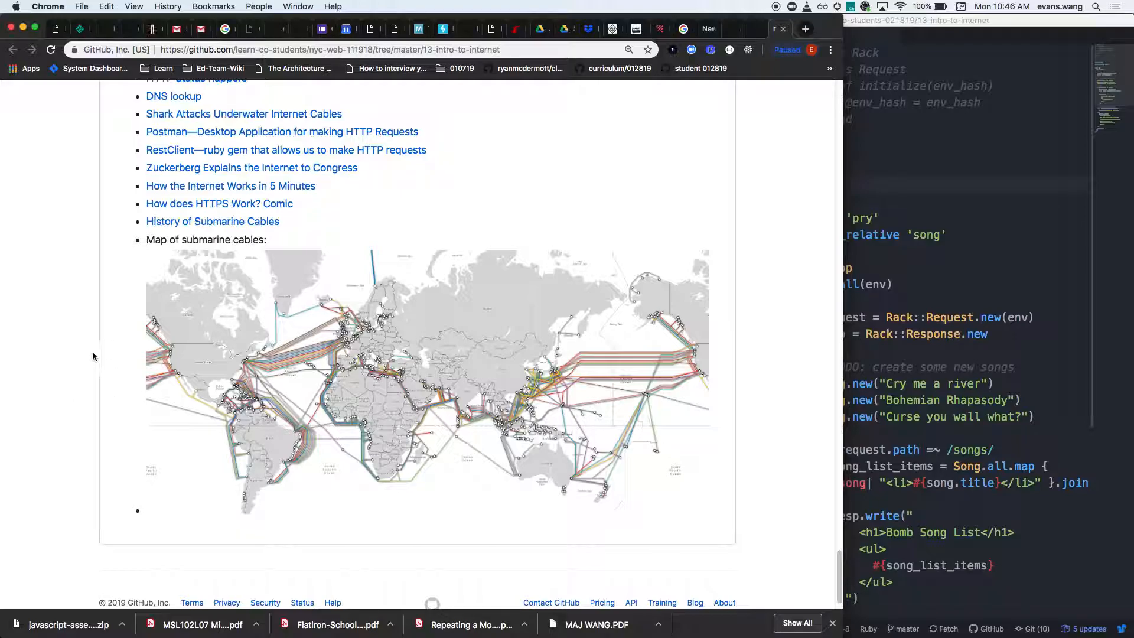
mouse_move(38, 342)
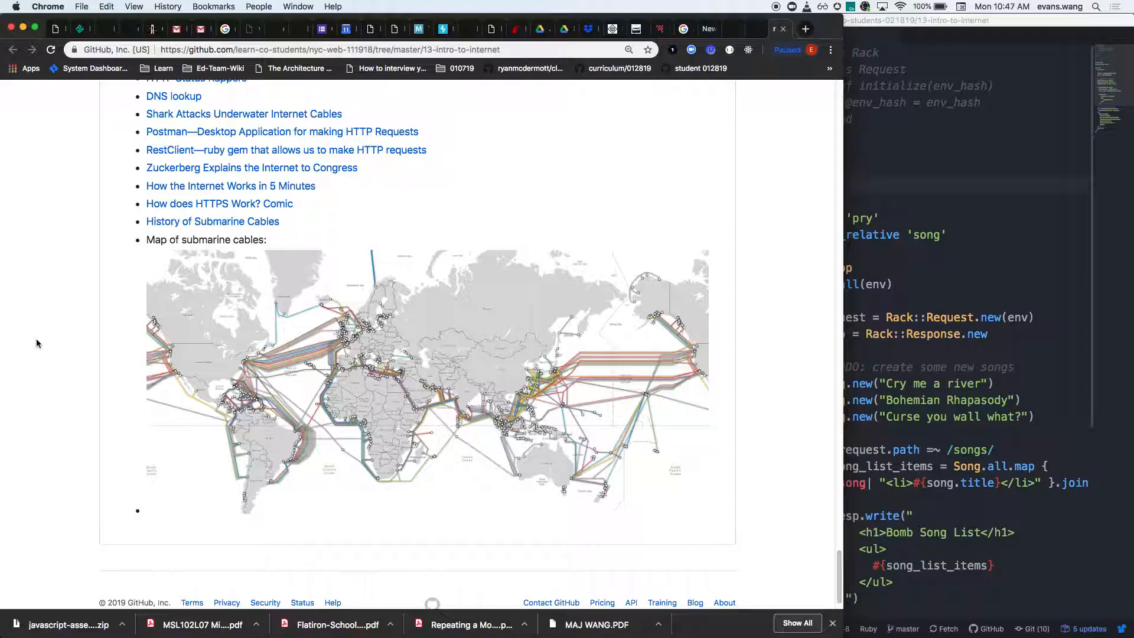
mouse_move(16, 175)
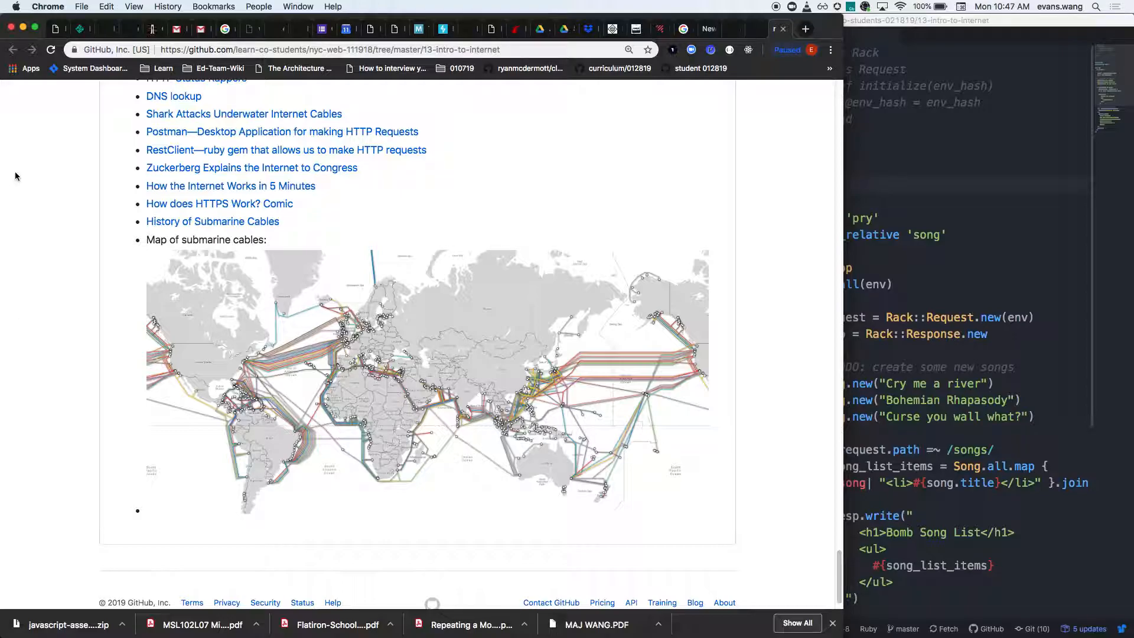
mouse_move(34, 292)
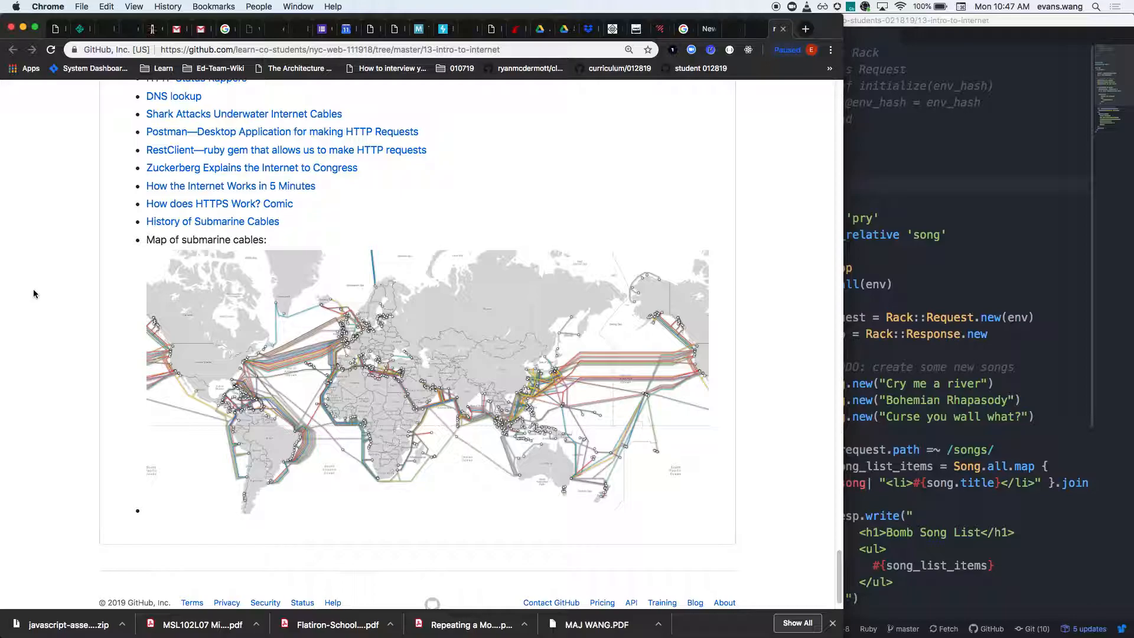
mouse_move(63, 240)
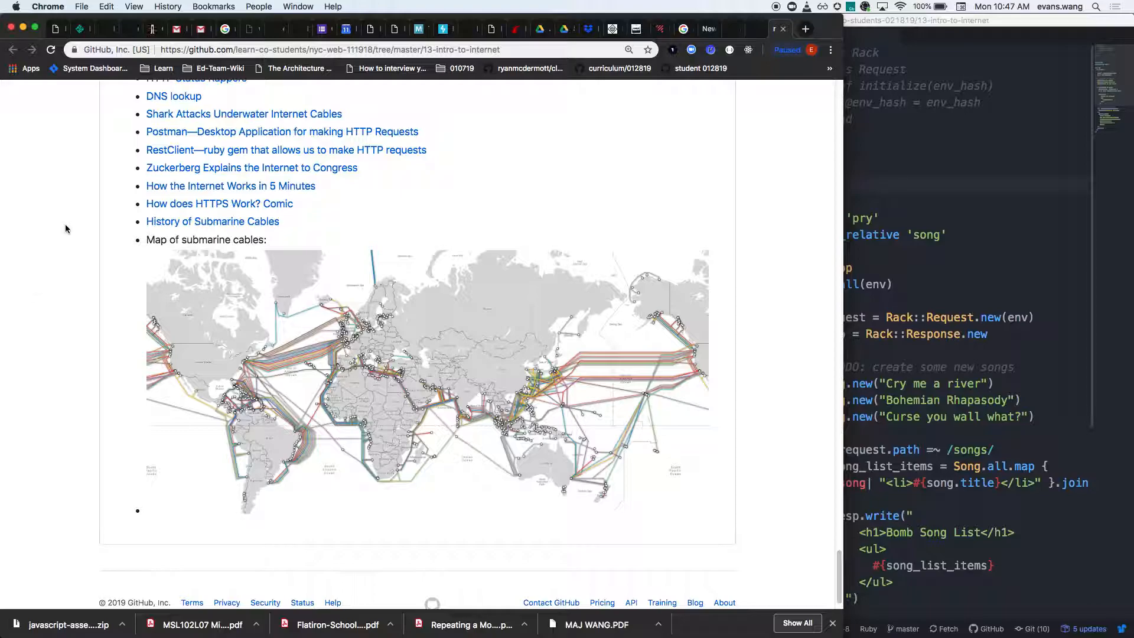
mouse_move(88, 276)
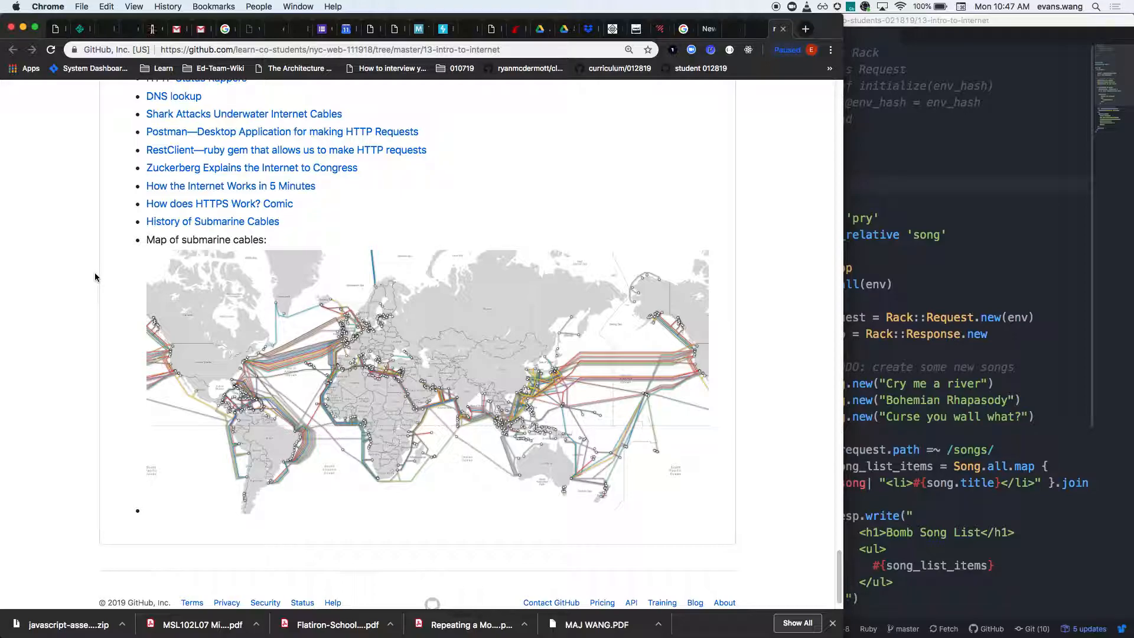
mouse_move(101, 301)
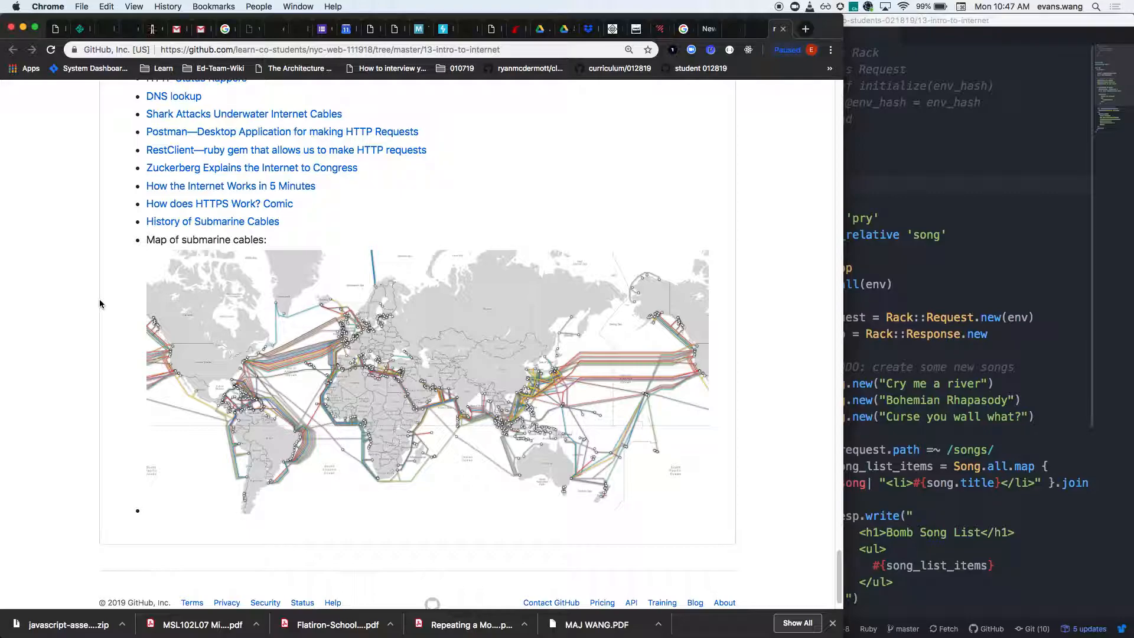
mouse_move(118, 315)
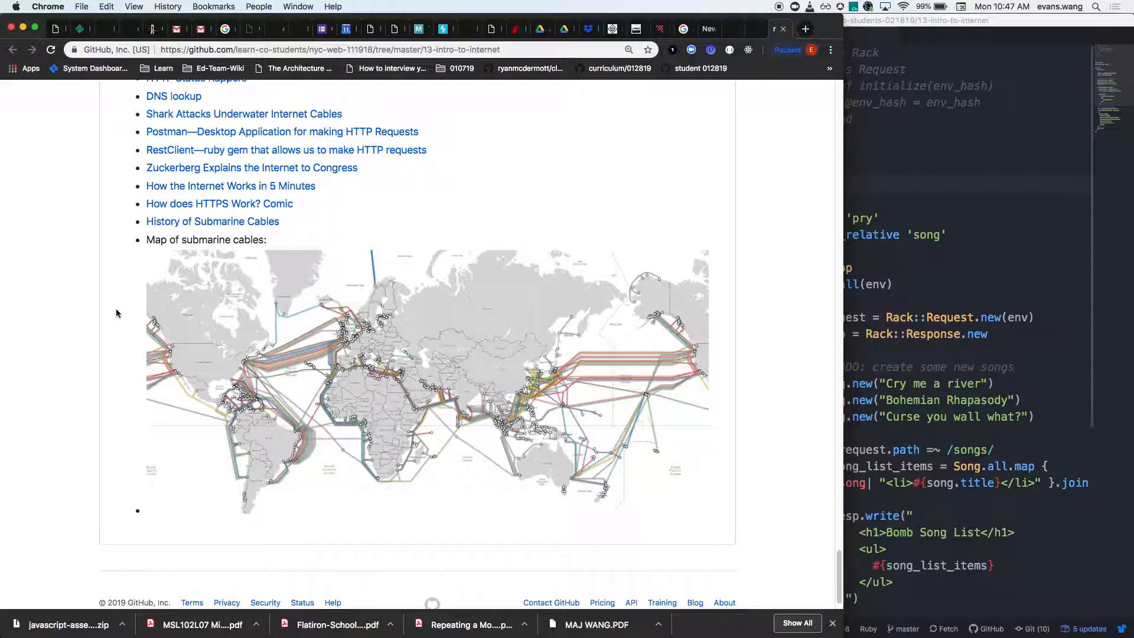
mouse_move(119, 319)
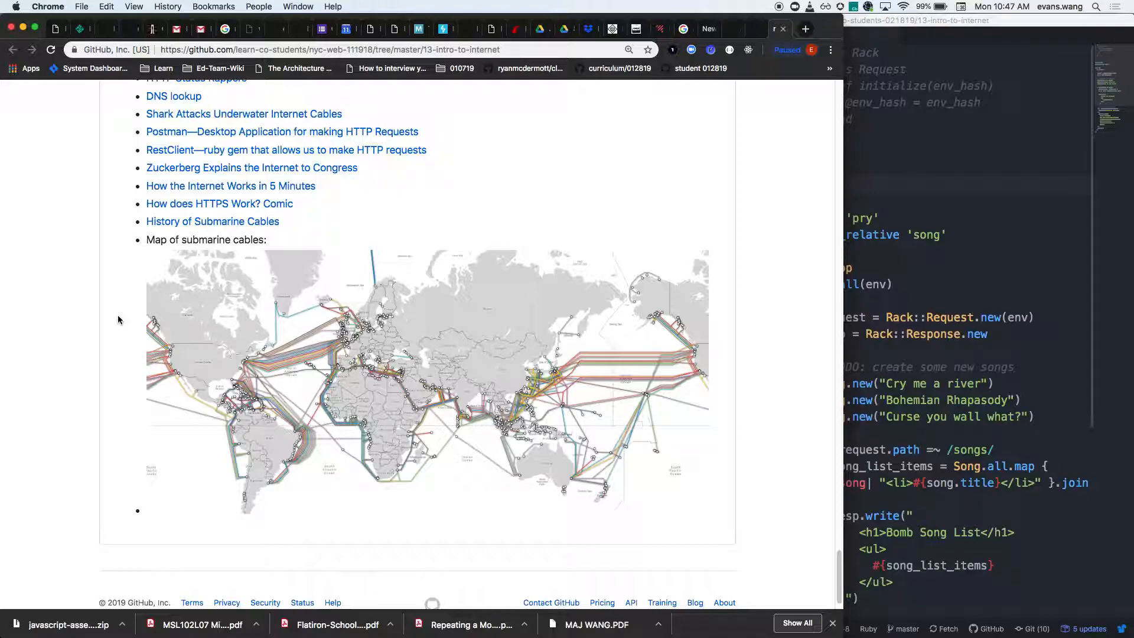
- Scroll the README past the resources and cable map back toward the SWBATs
scroll(down, 3)
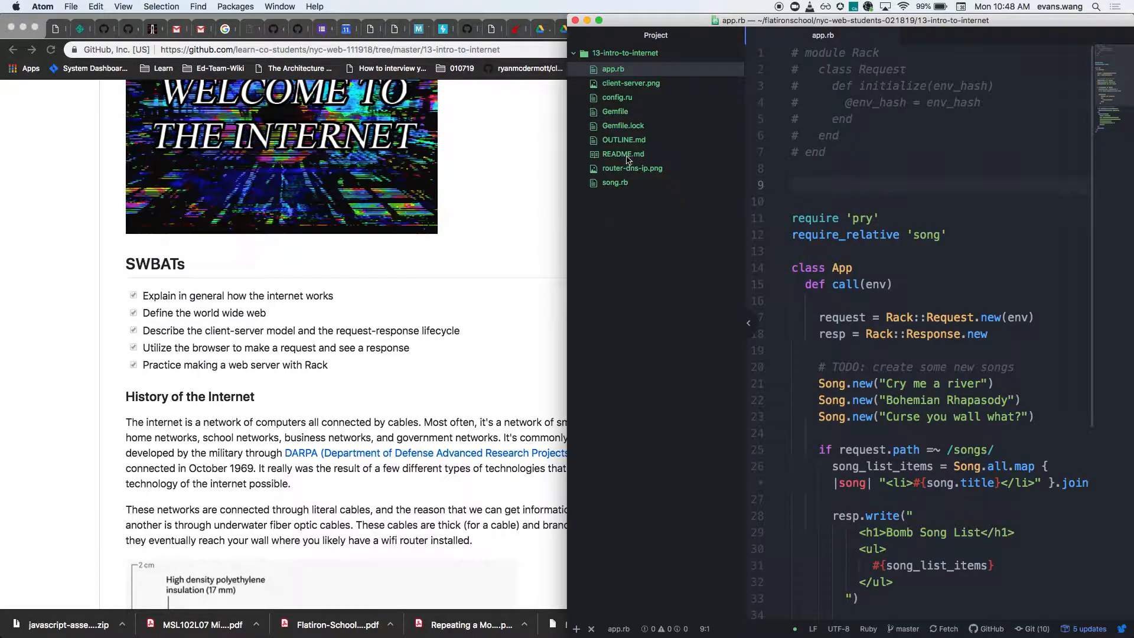
- Open OUTLINE.md from Atom's project tree in the editor
click(624, 139)
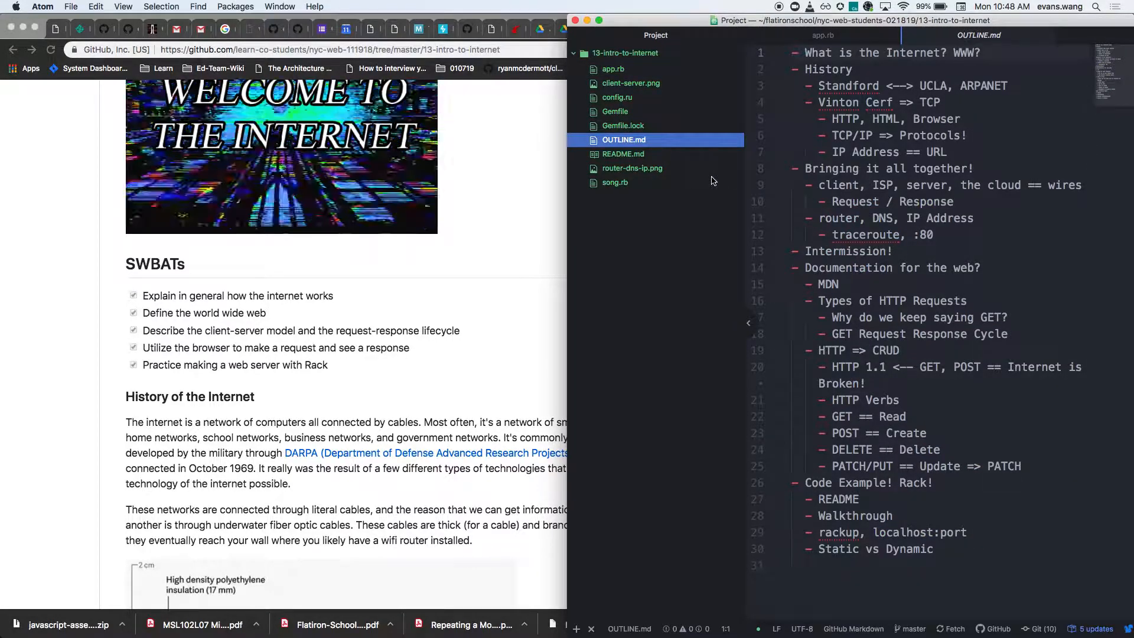
click(1010, 85)
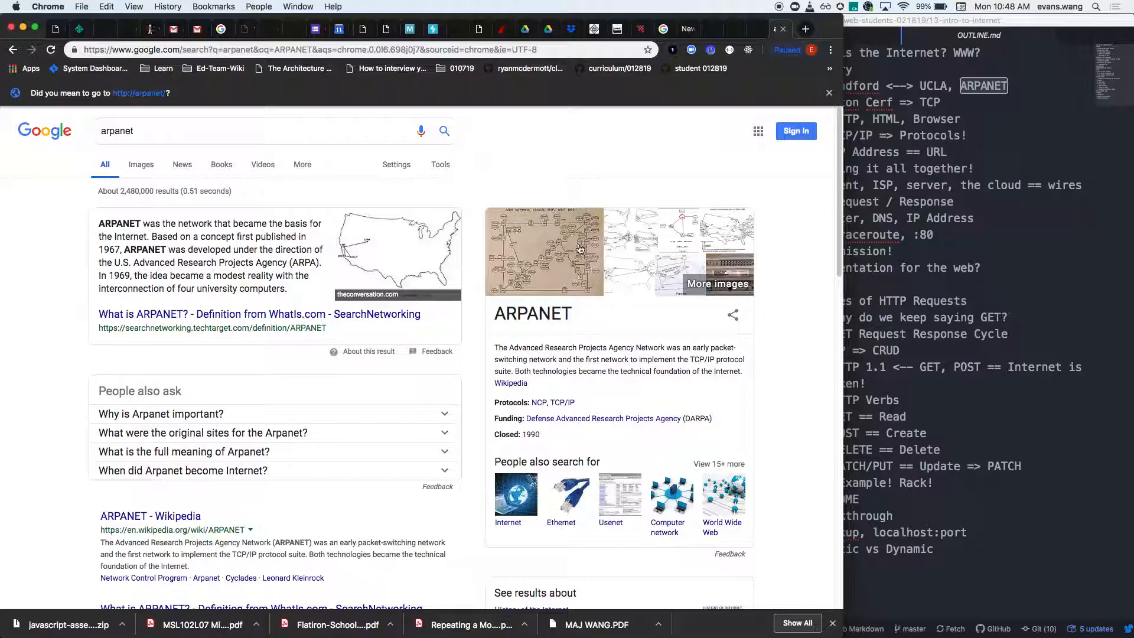
- Switch the arpanet Google search to image results
click(142, 165)
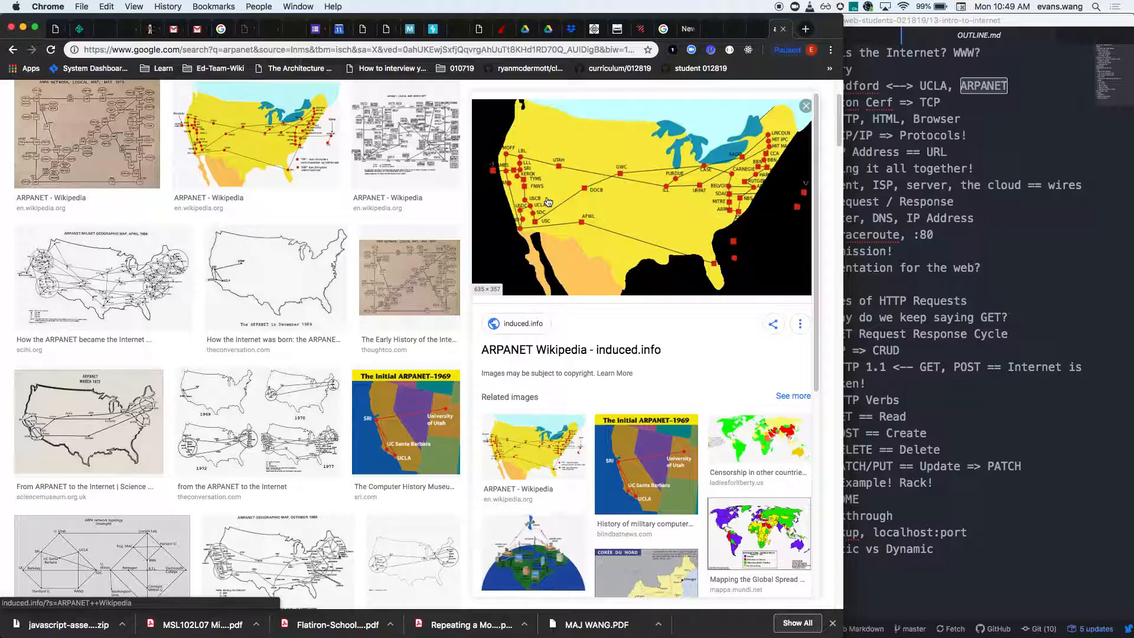
mouse_move(969, 249)
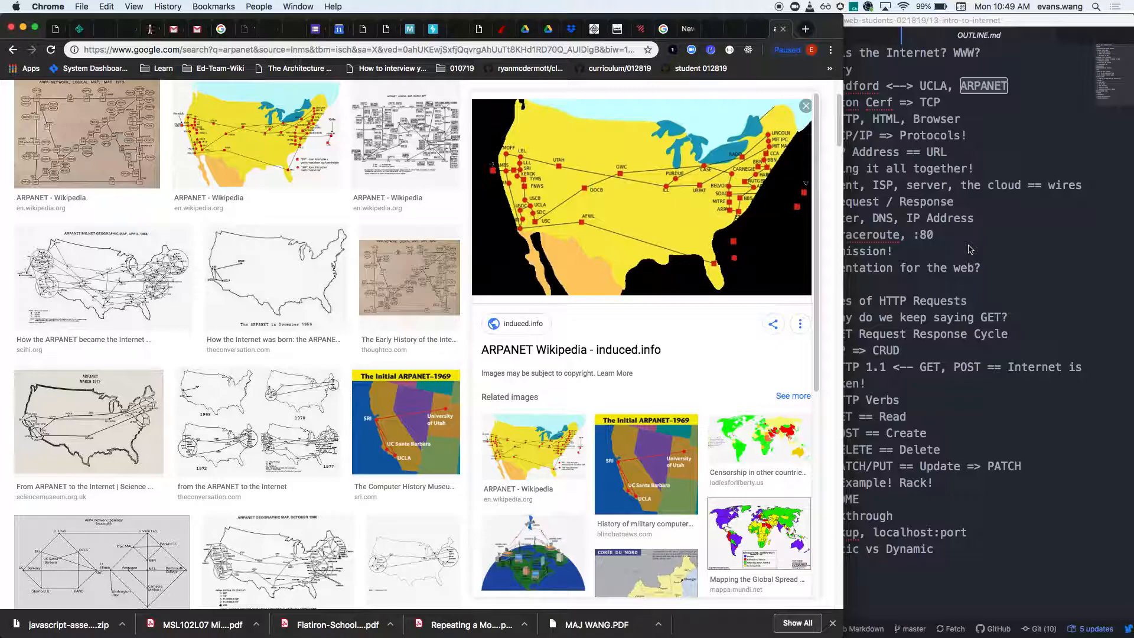
mouse_move(1037, 235)
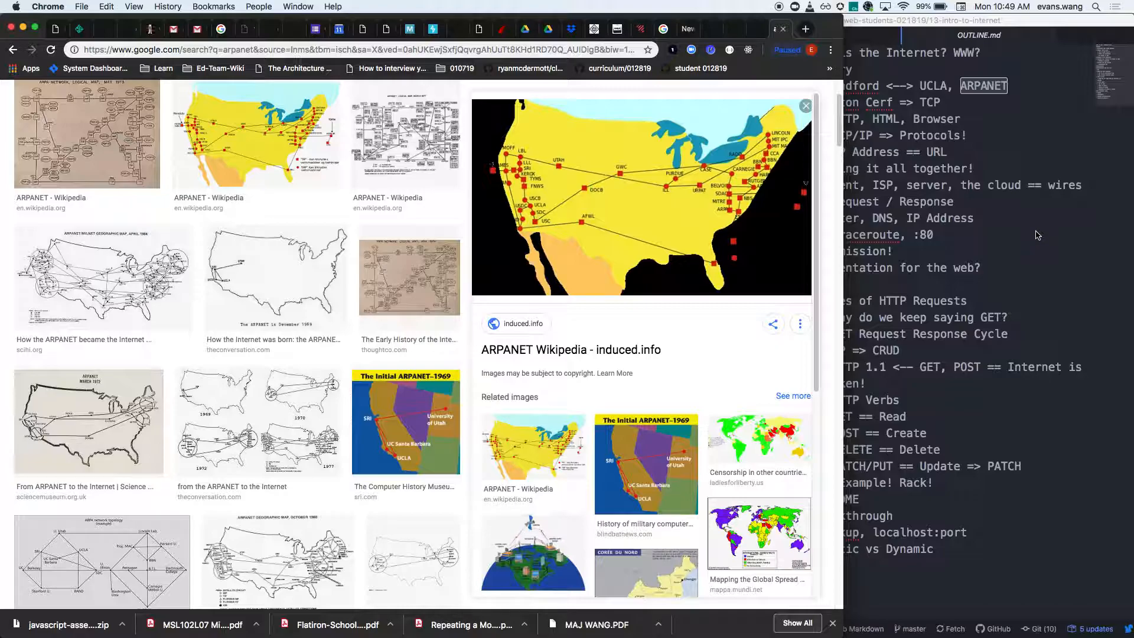
mouse_move(1036, 232)
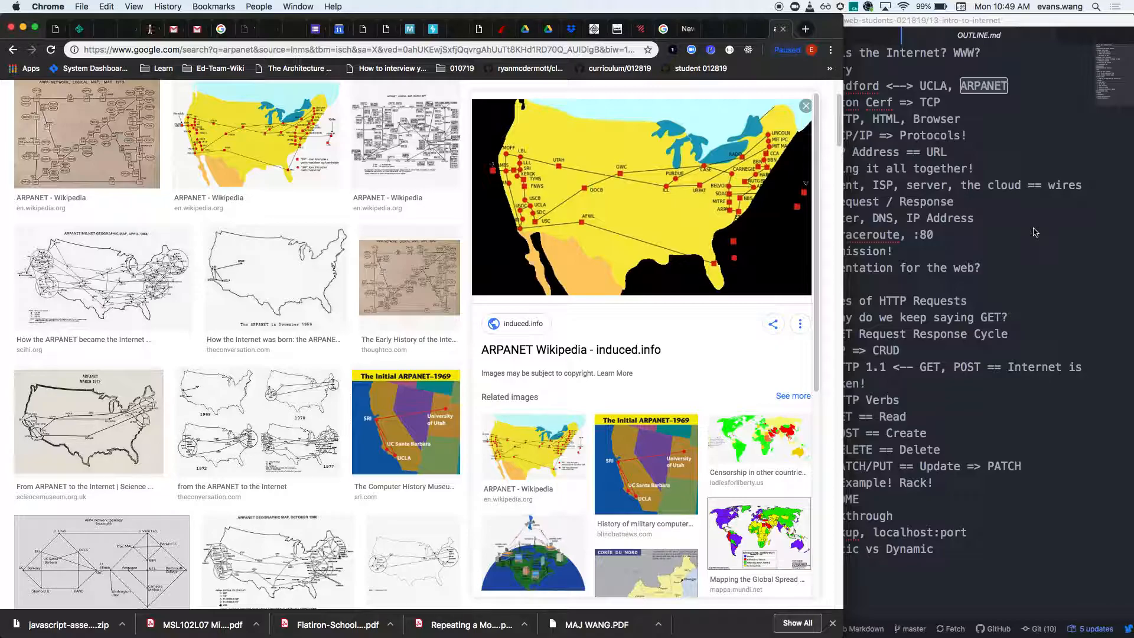
mouse_move(1037, 222)
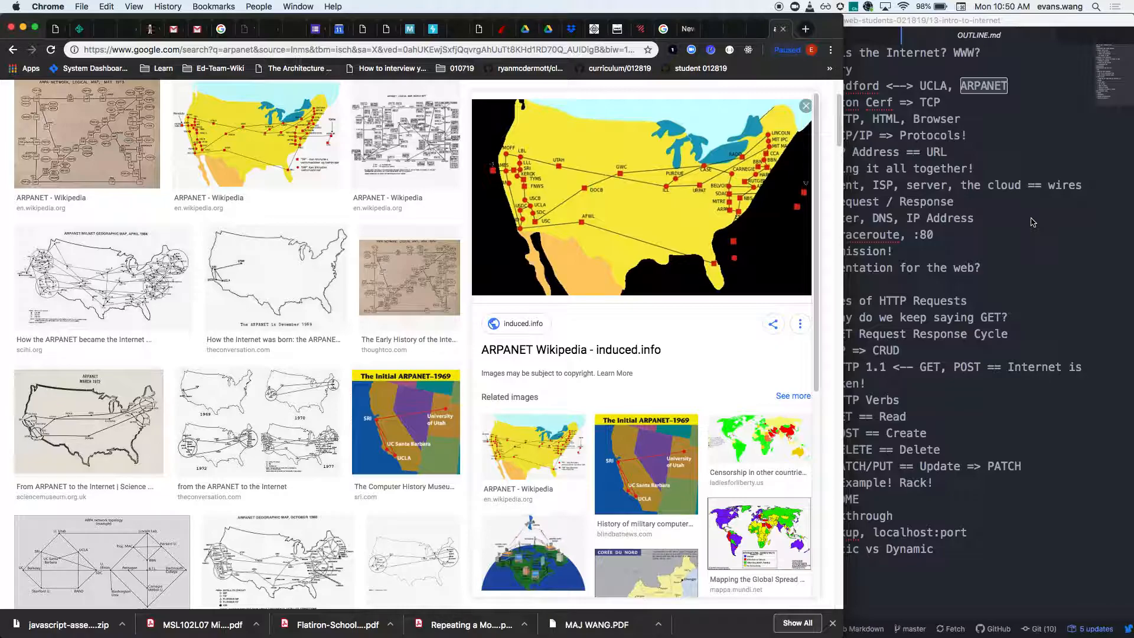
mouse_move(1039, 239)
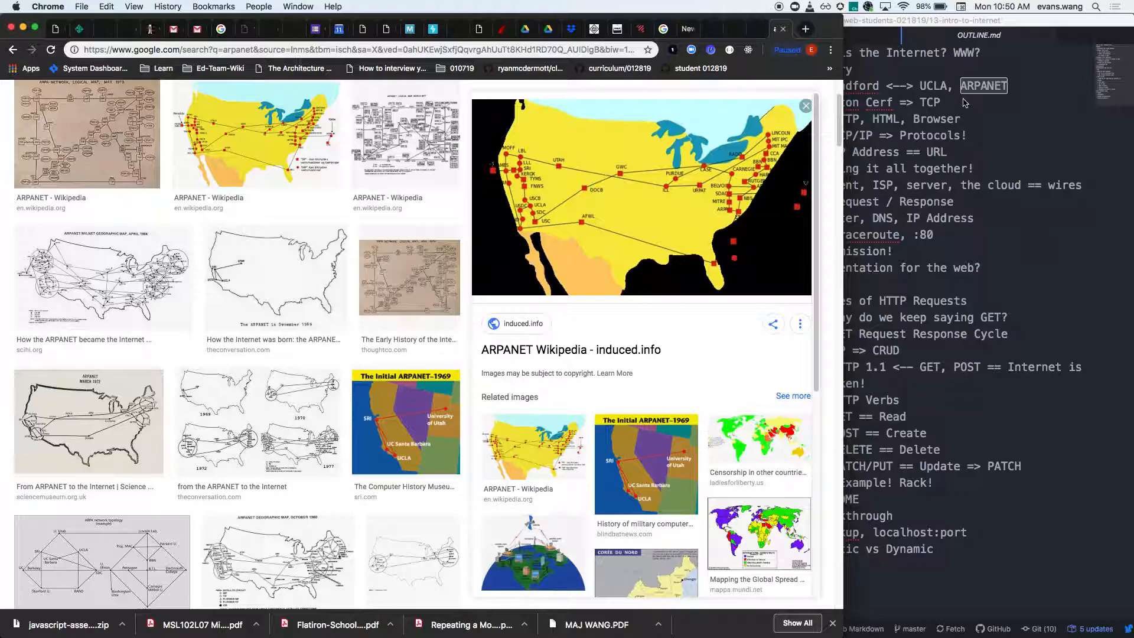
mouse_move(534, 155)
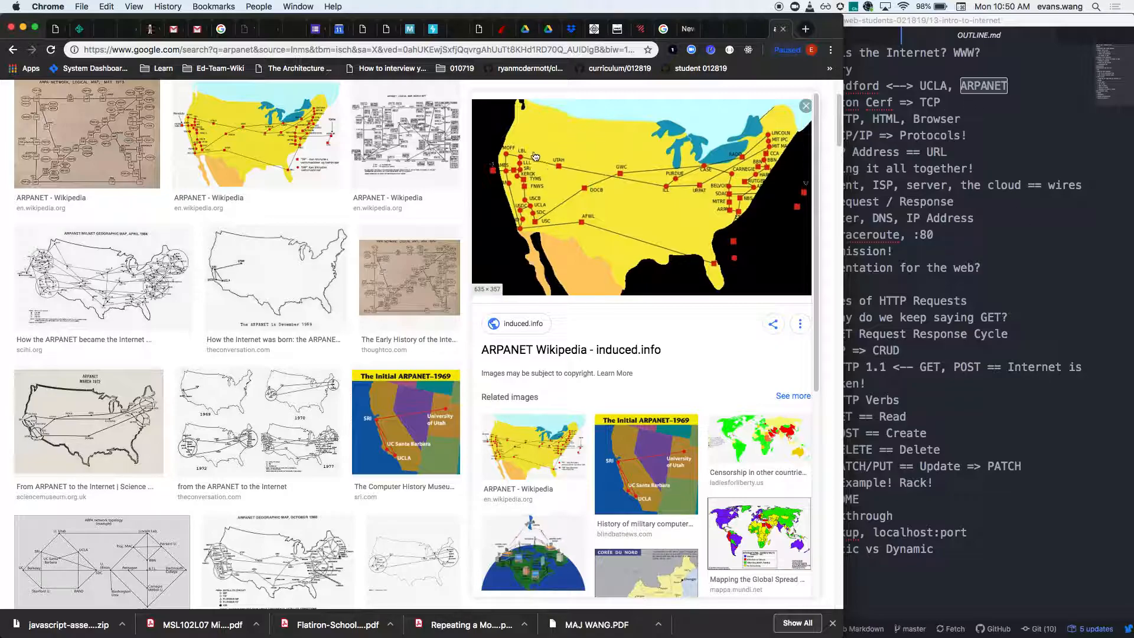
mouse_move(532, 173)
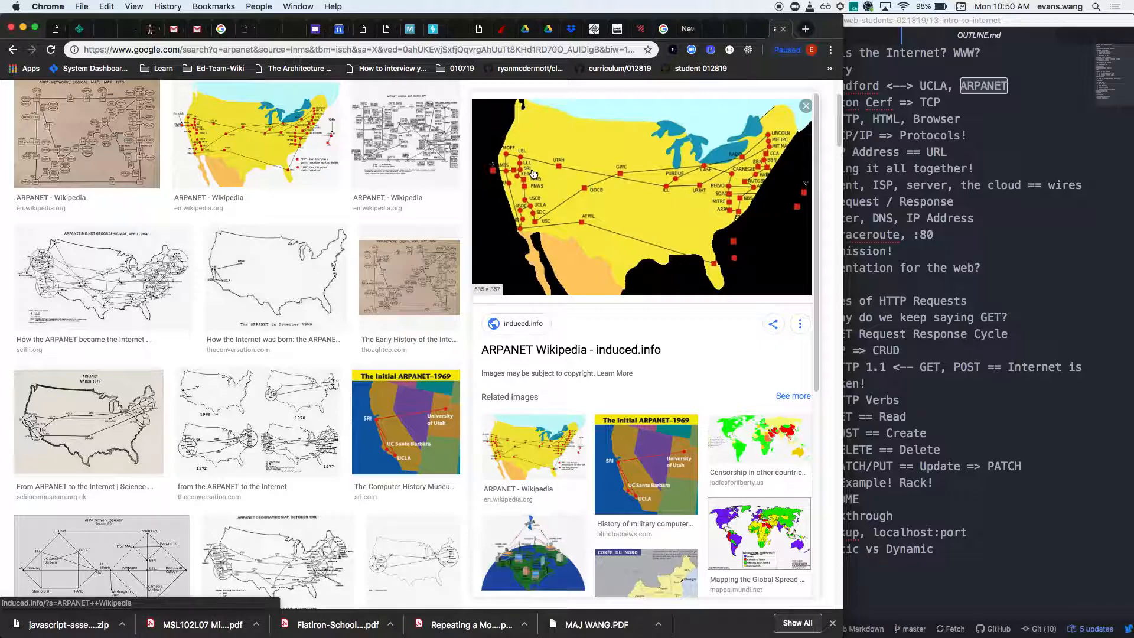
mouse_move(531, 170)
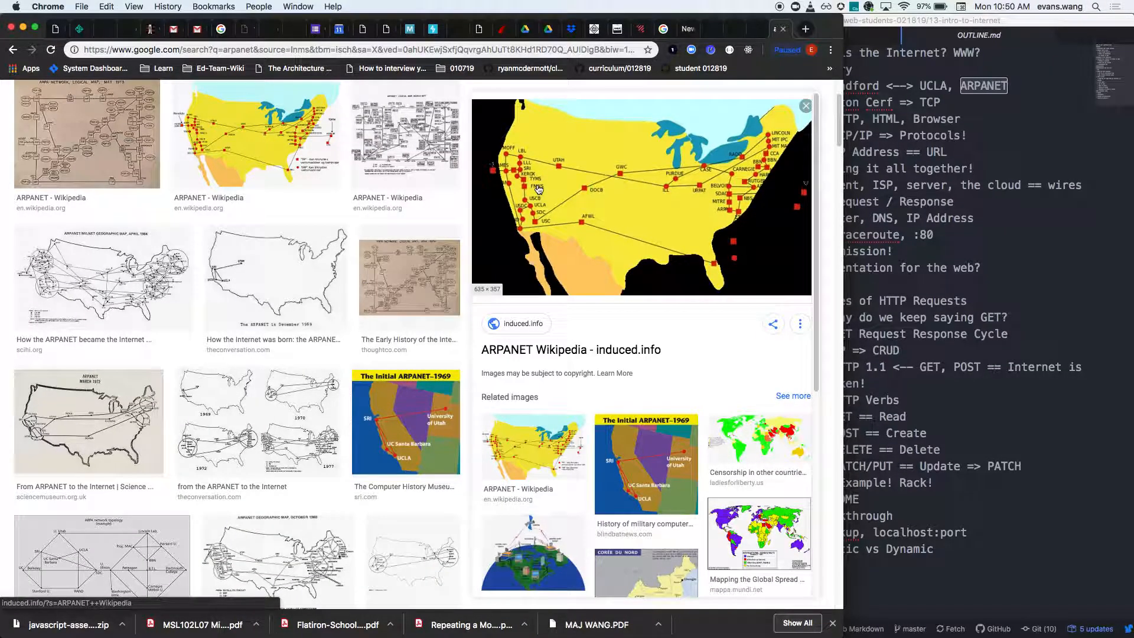
mouse_move(508, 184)
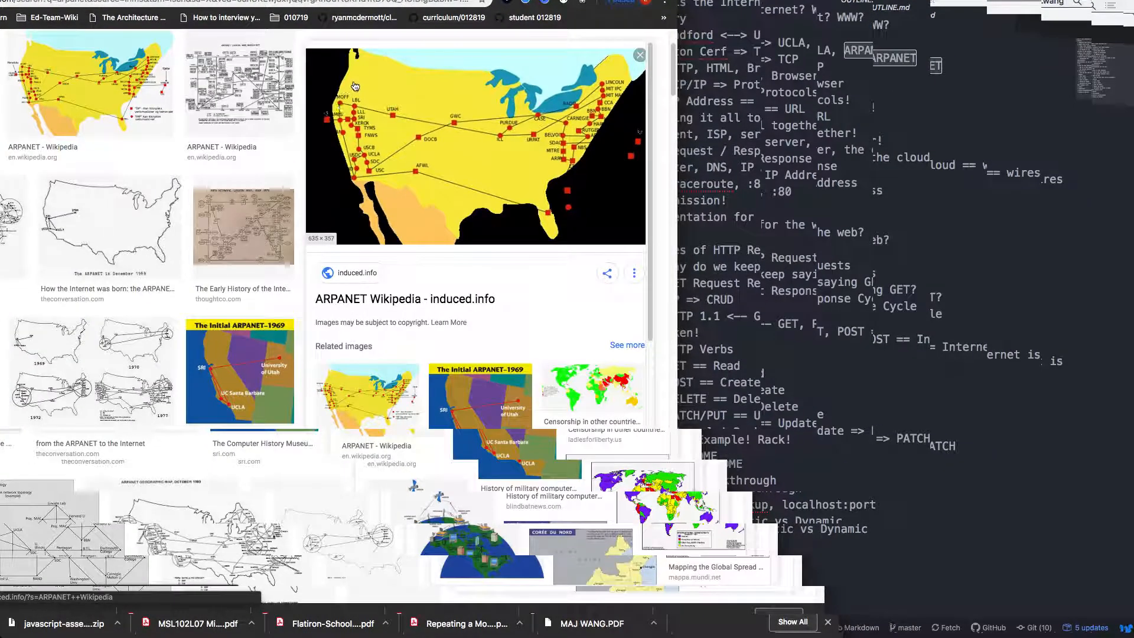
mouse_move(543, 205)
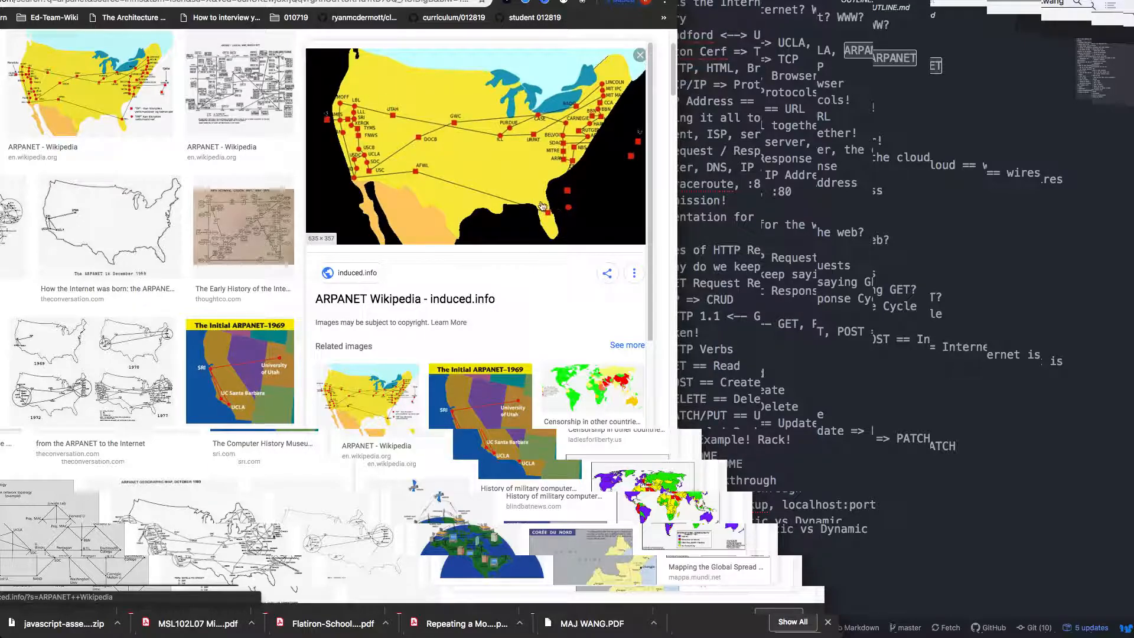
mouse_move(524, 199)
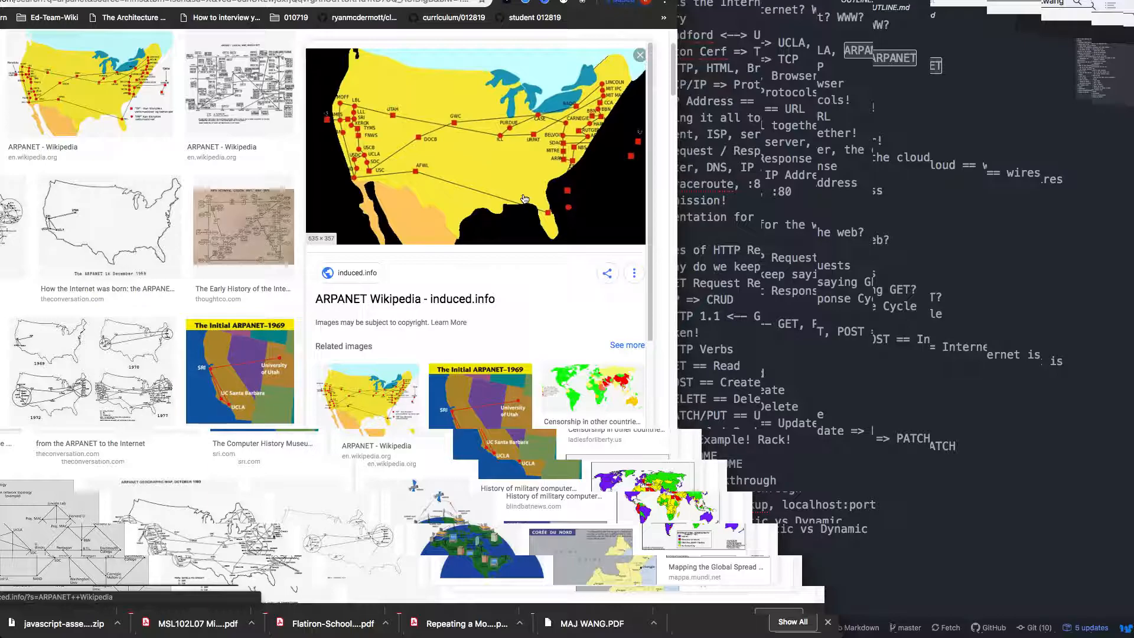
mouse_move(529, 193)
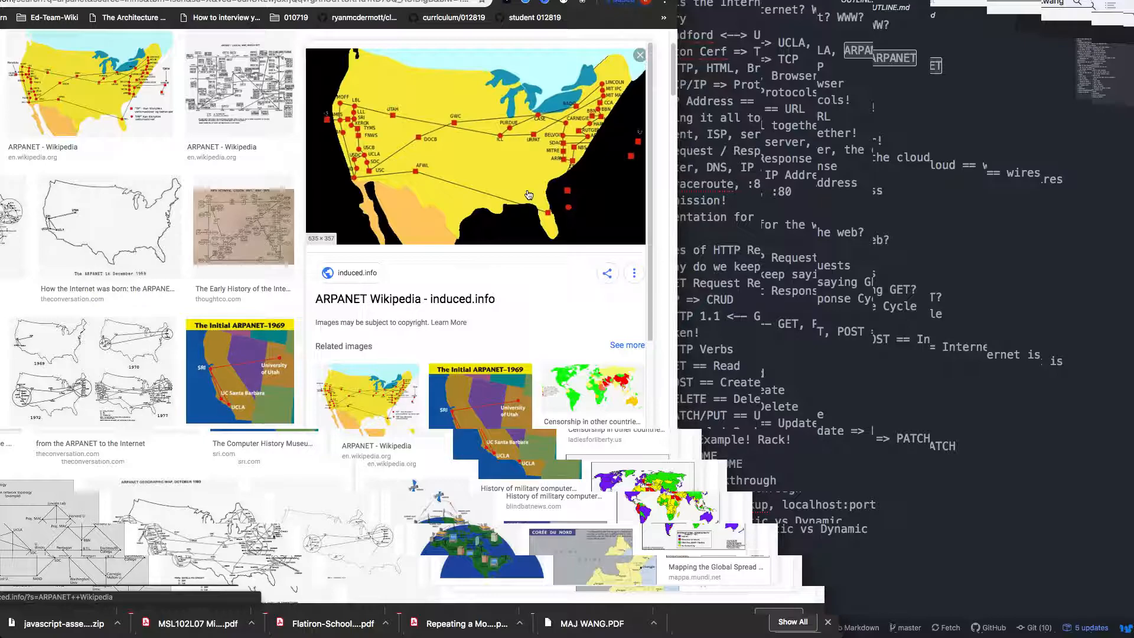
mouse_move(700, 156)
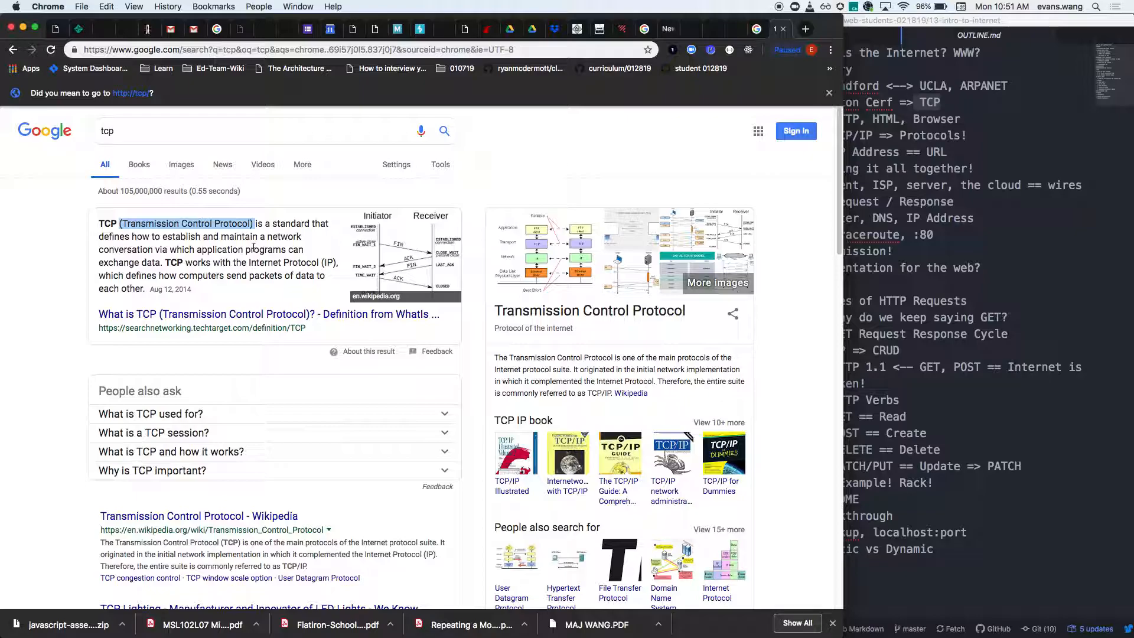
mouse_move(255, 220)
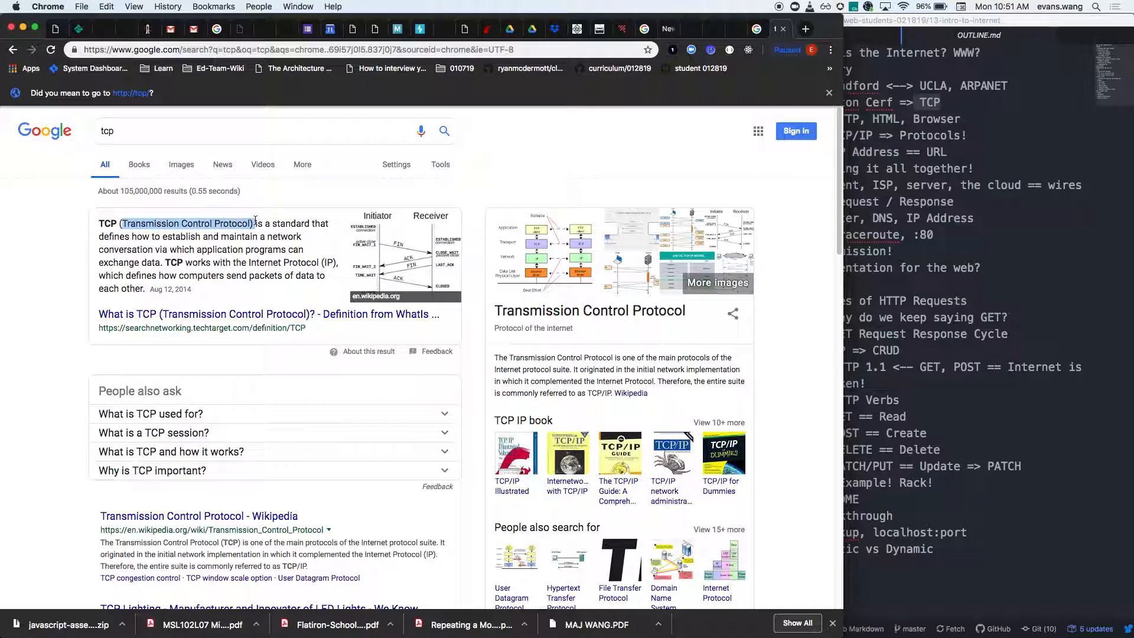
mouse_move(122, 236)
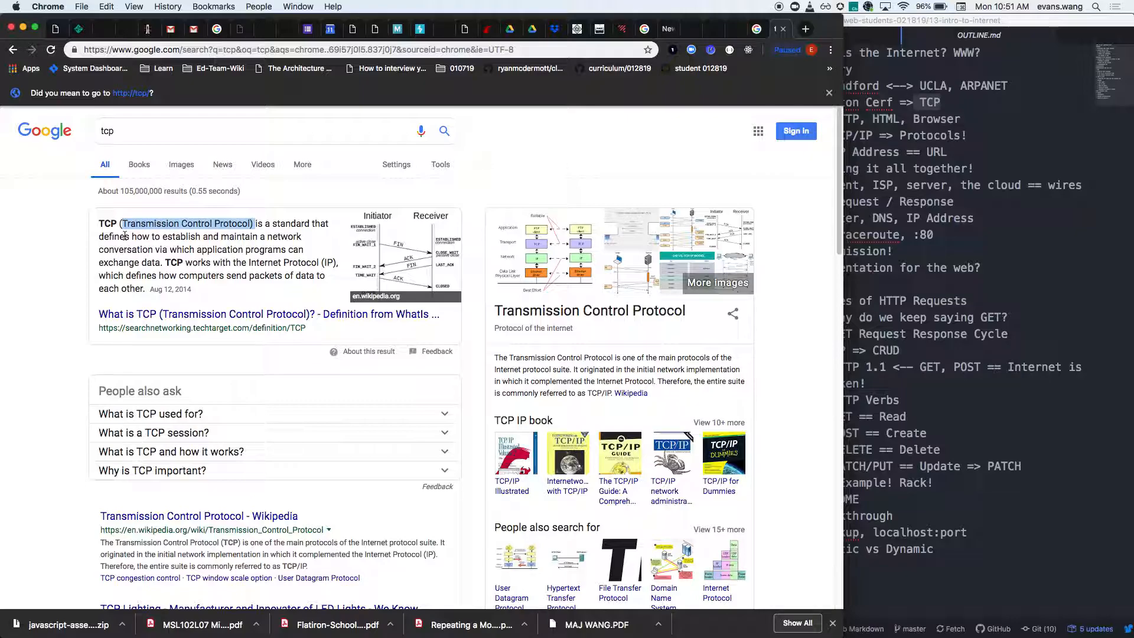
mouse_move(543, 138)
text(https://www.yout)
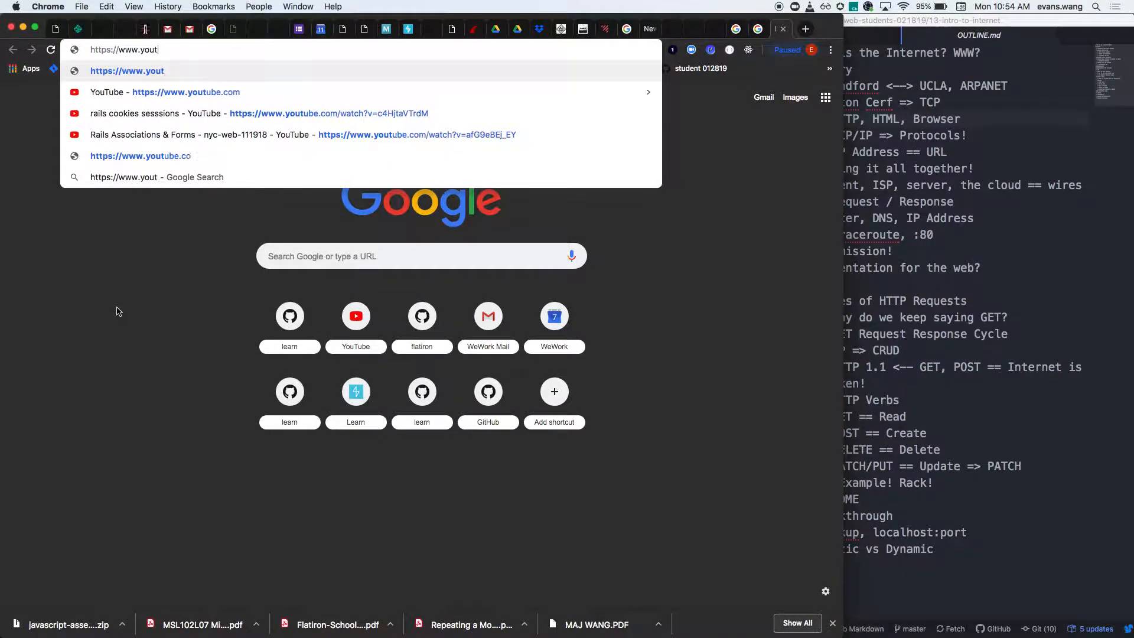
- Search Google for http and highlight the Hypertext Transfer Protocol description
key(Enter)
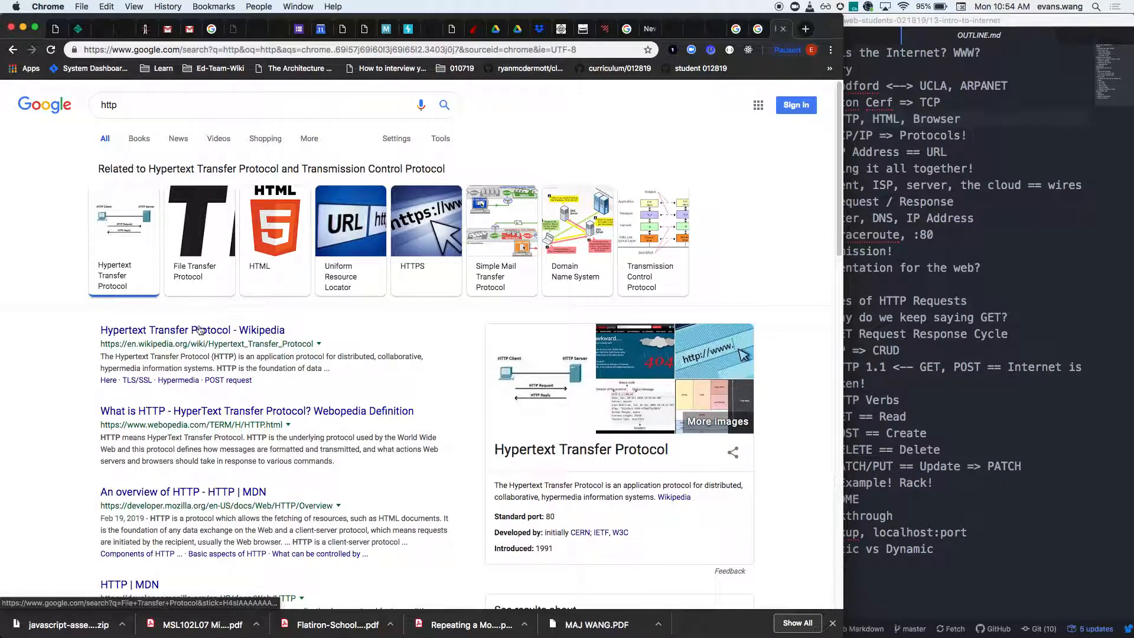
mouse_move(287, 350)
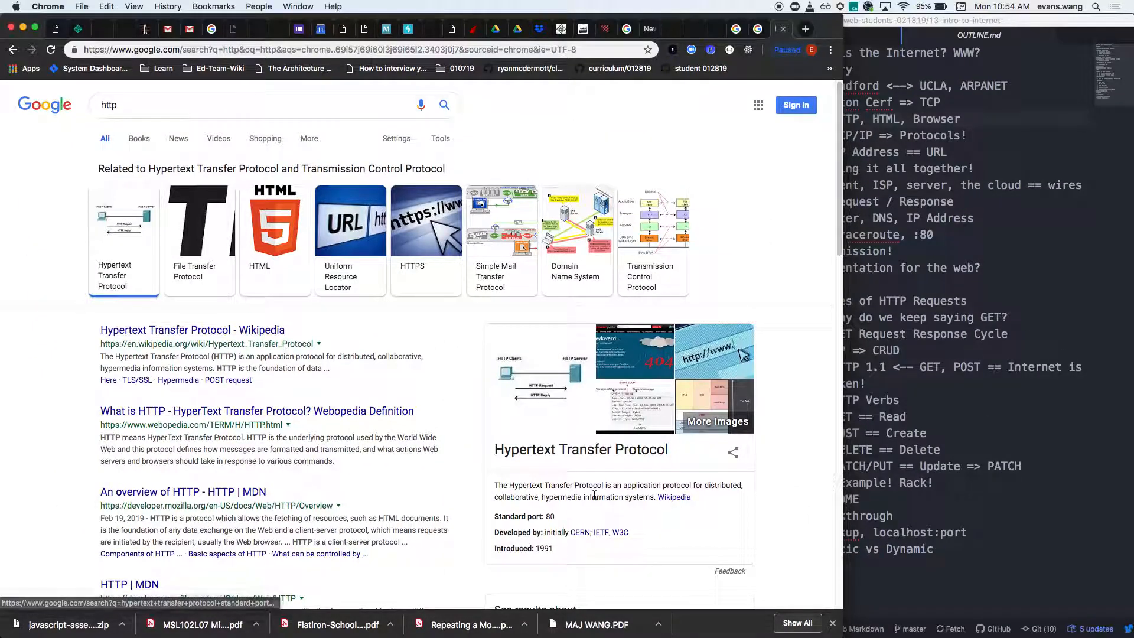
drag(601, 484, 690, 497)
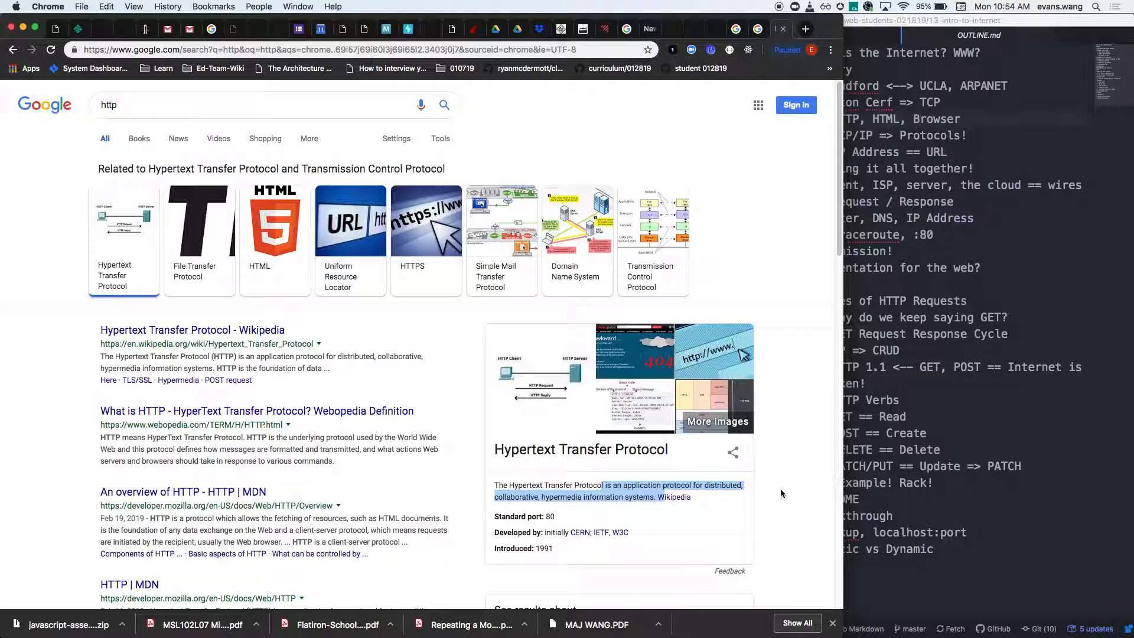
- Dismiss the page context menu and open DevTools Elements on the http results
right_click(777, 239)
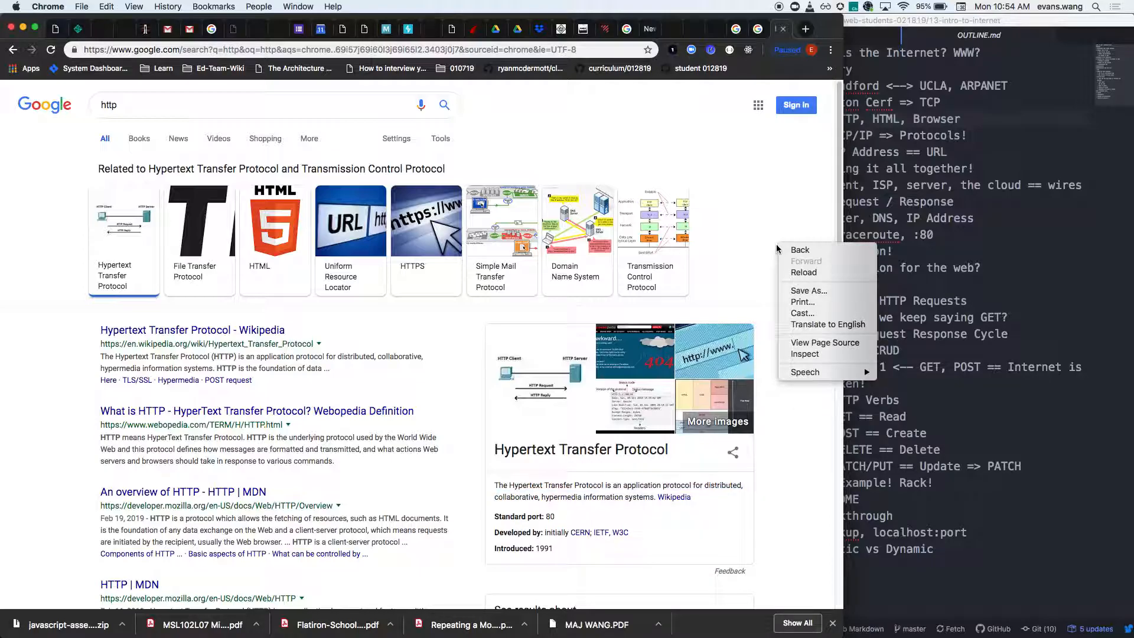
mouse_move(815, 354)
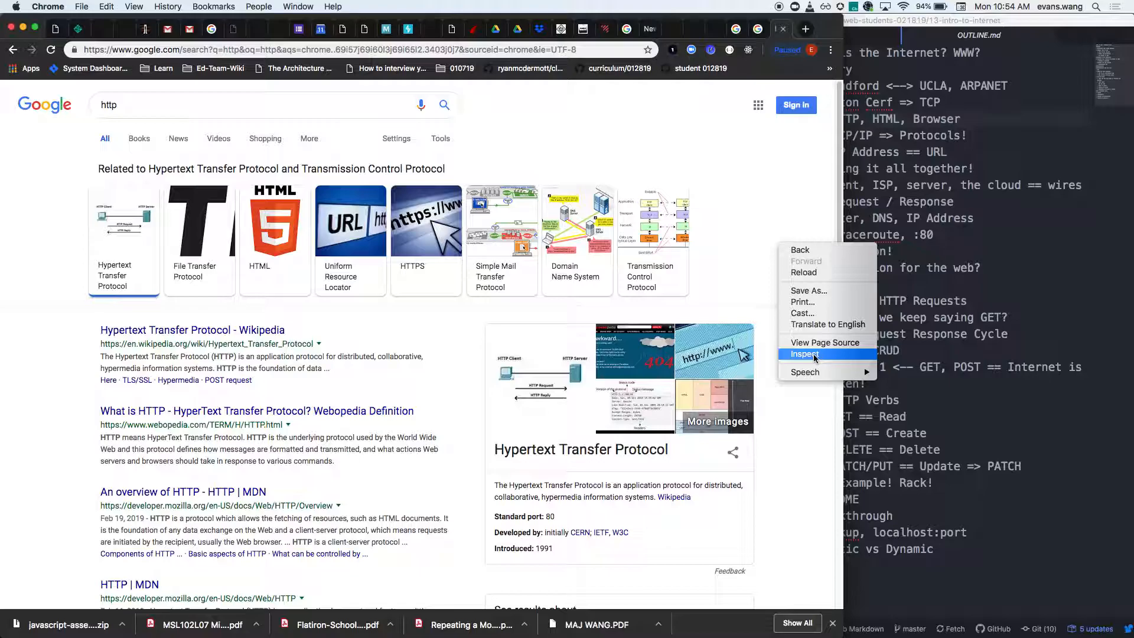
mouse_move(718, 287)
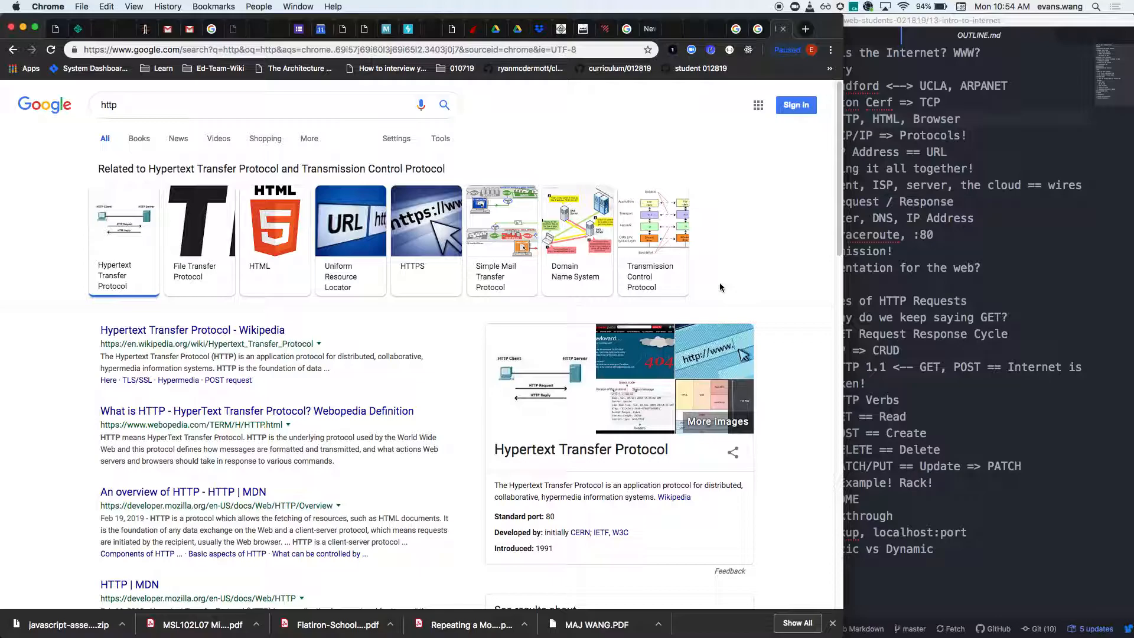
key(F12)
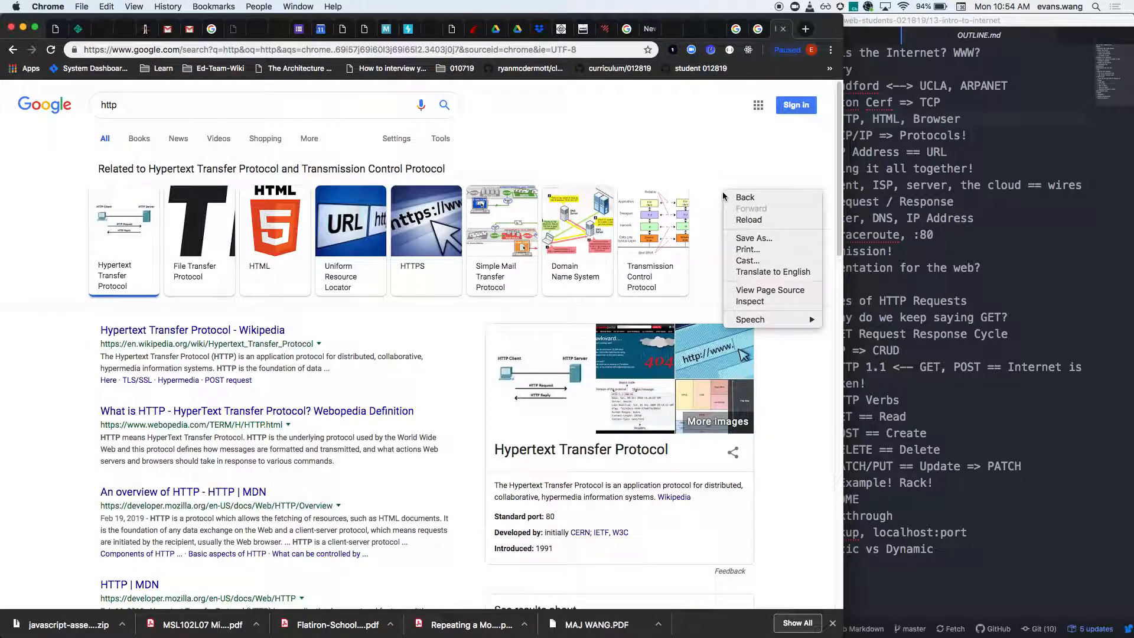
click(772, 304)
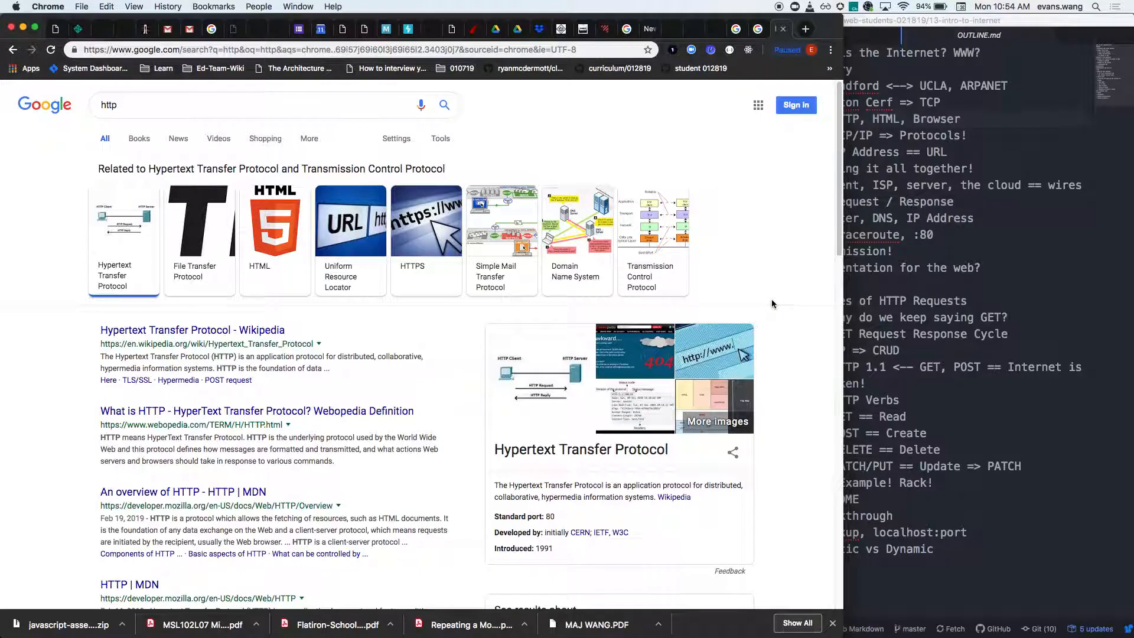
key(F12)
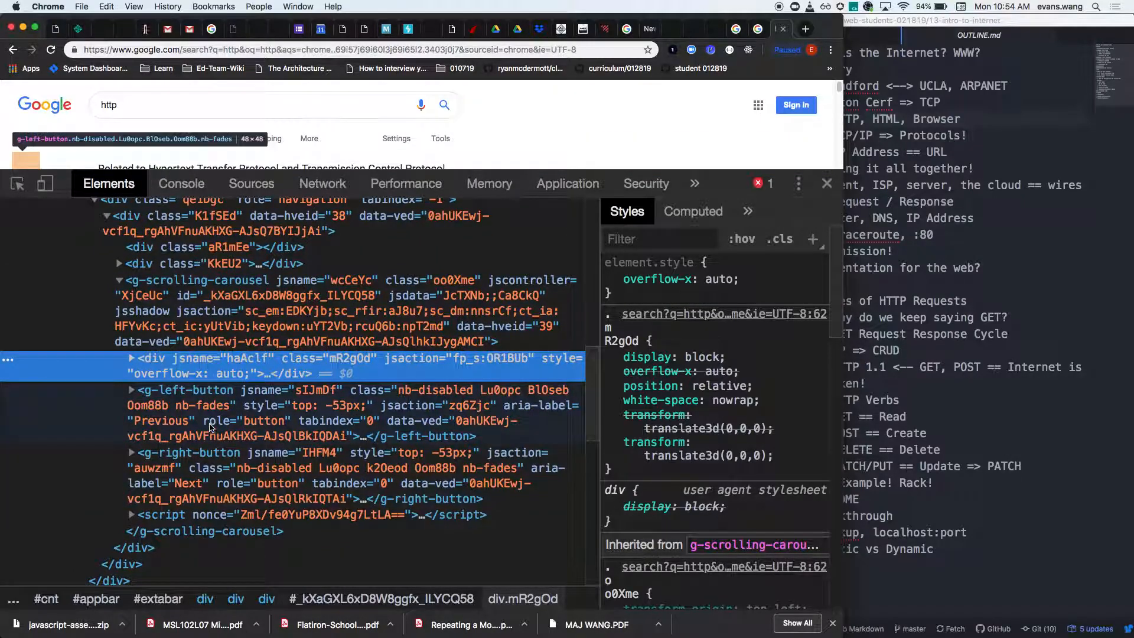
scroll(down, 3)
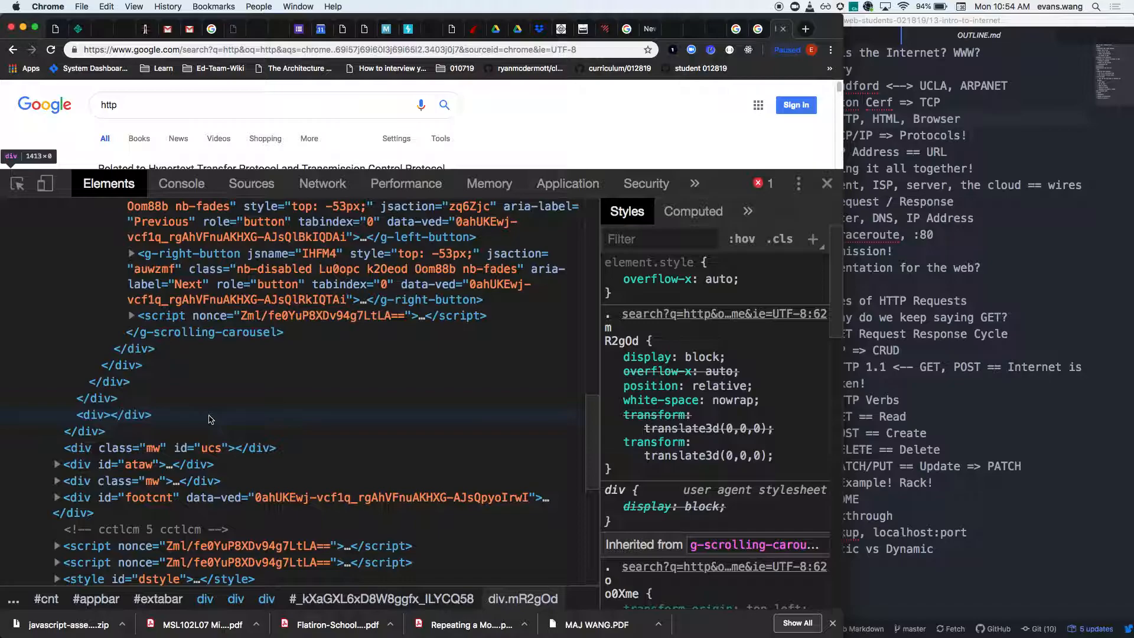
mouse_move(214, 415)
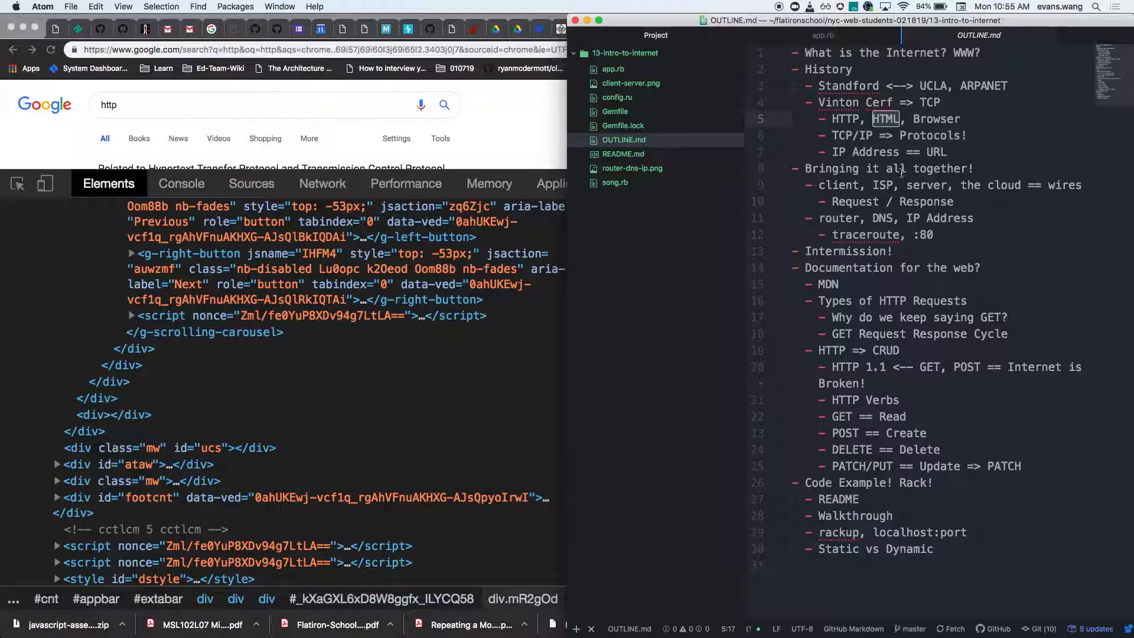
mouse_move(542, 144)
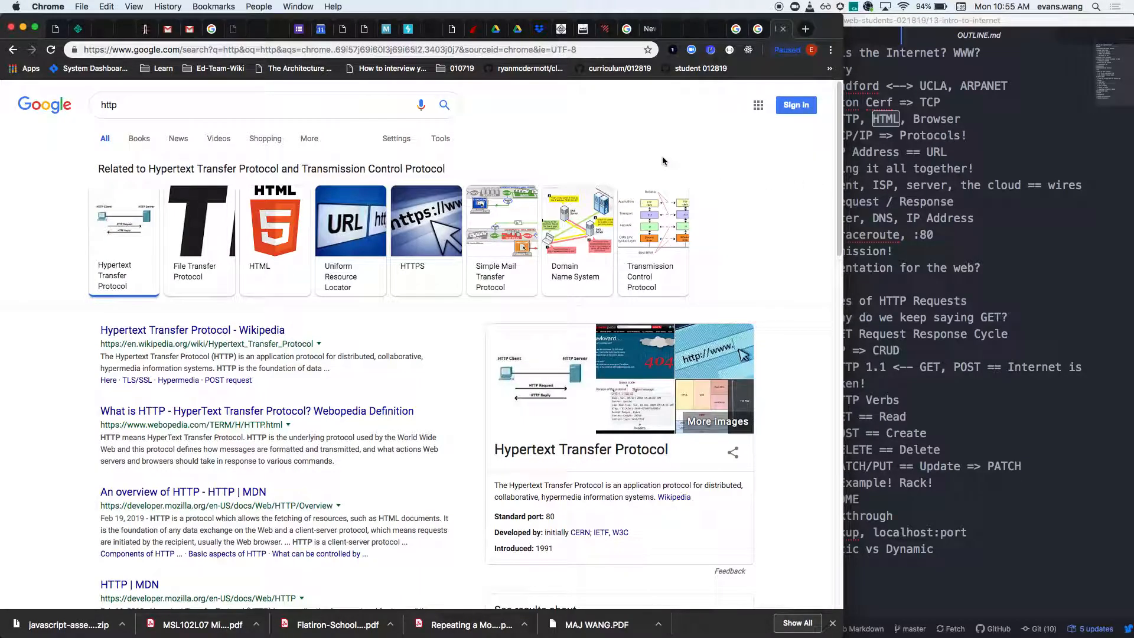
- Open DevTools Elements on the Google home page and dock it to the right
click(336, 49)
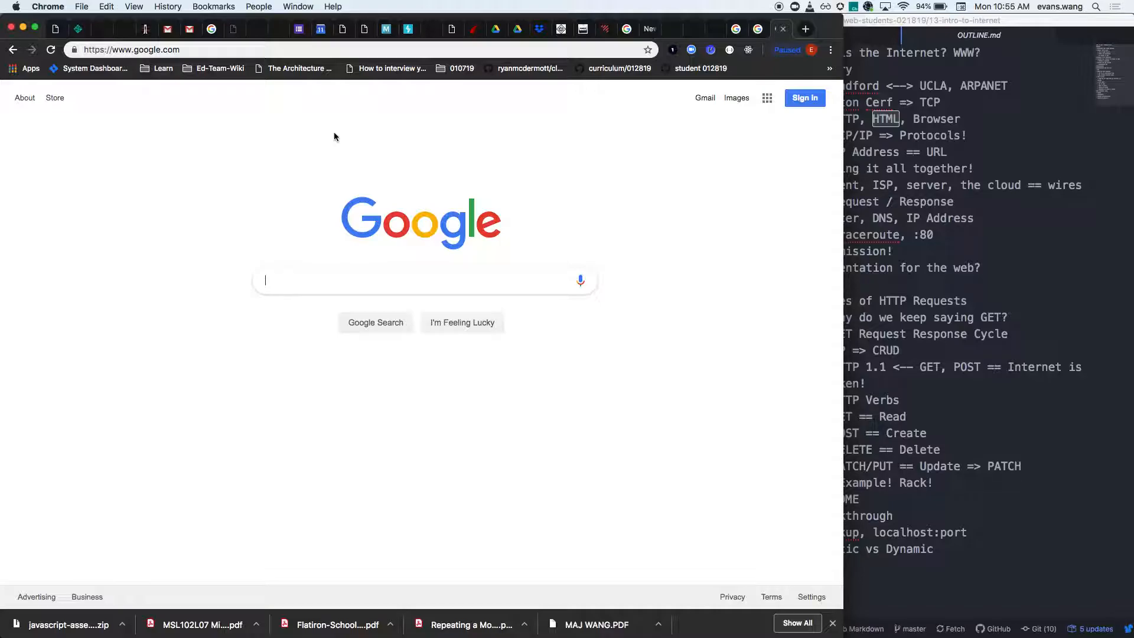
key(F12)
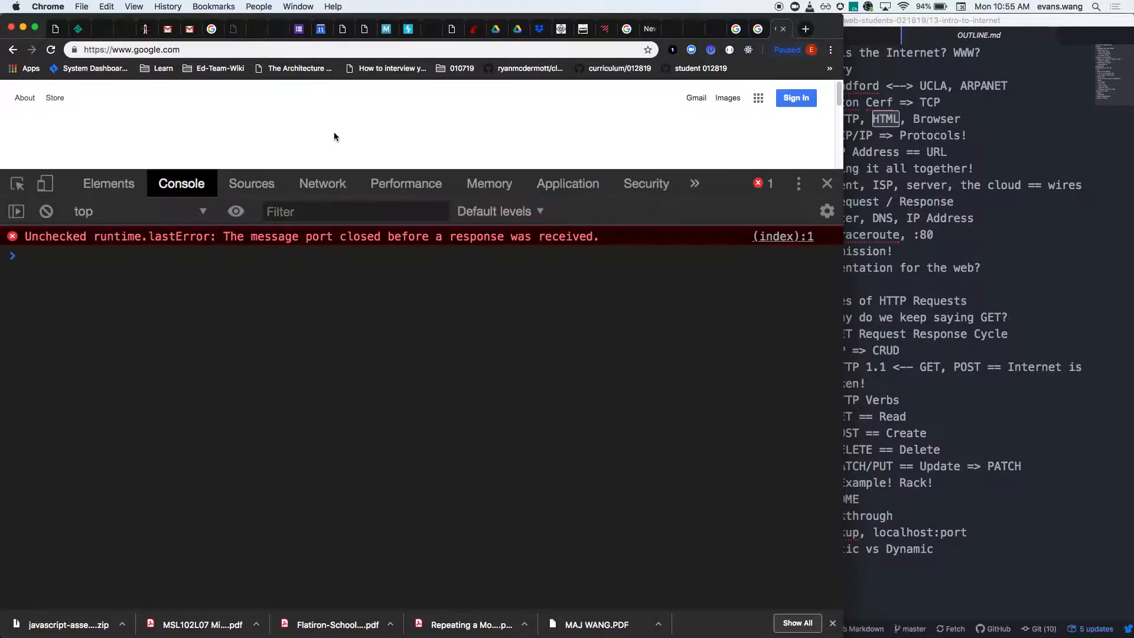
click(109, 183)
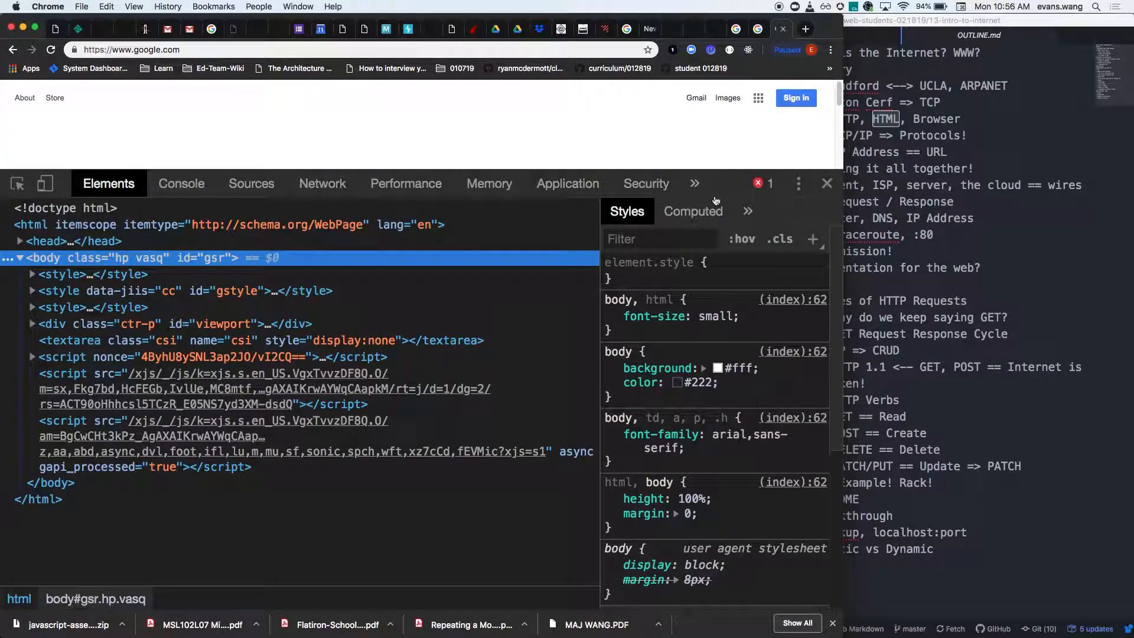
click(798, 183)
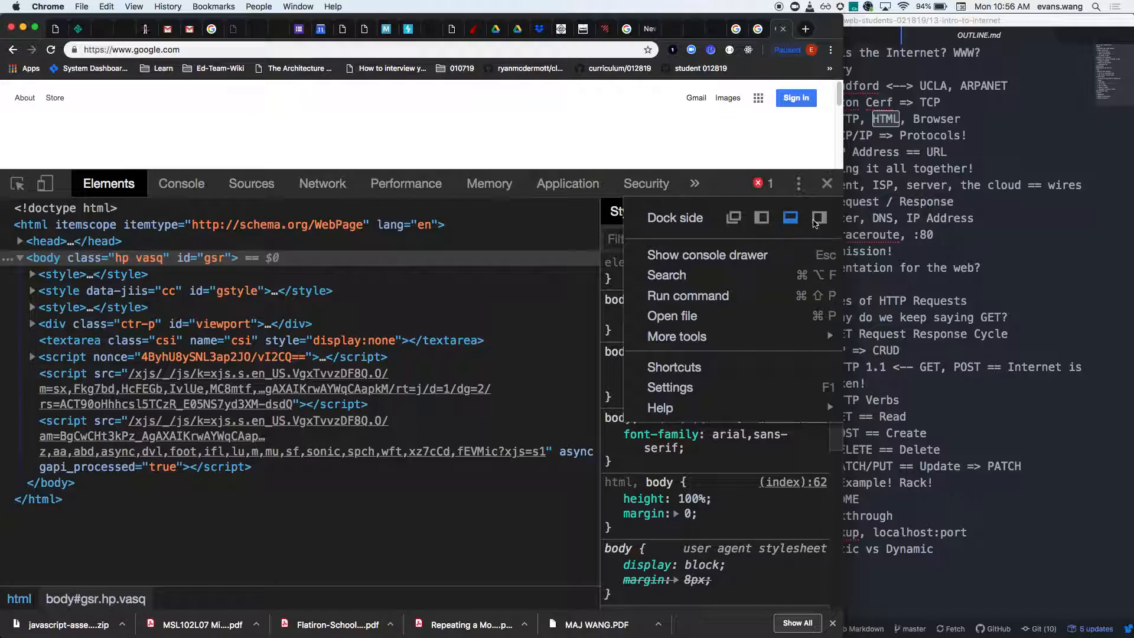
click(819, 217)
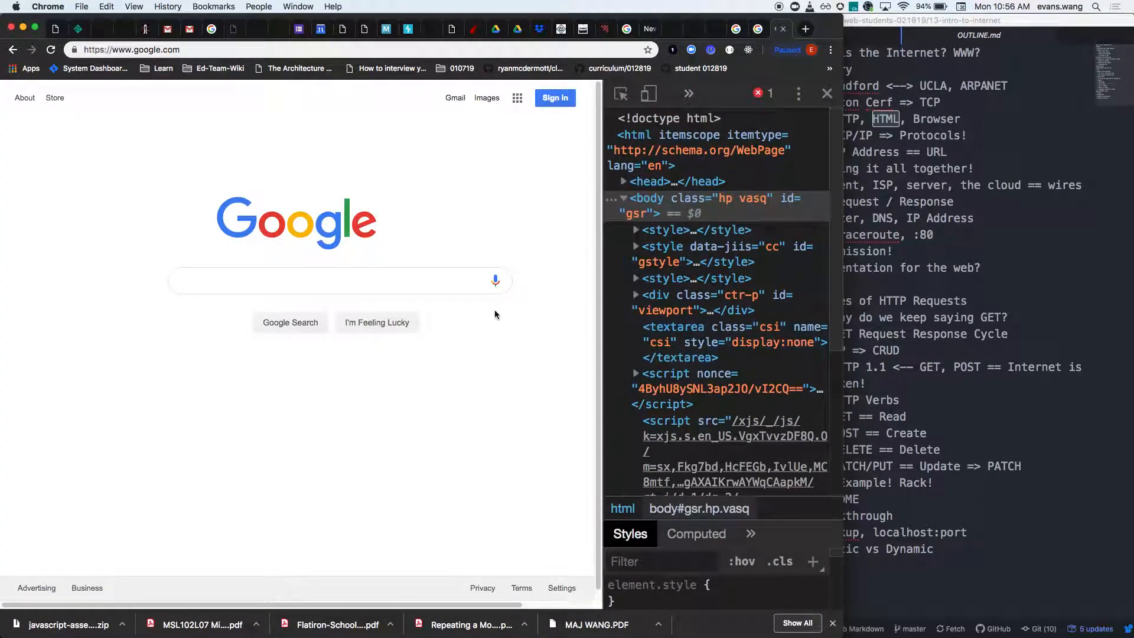
mouse_move(188, 177)
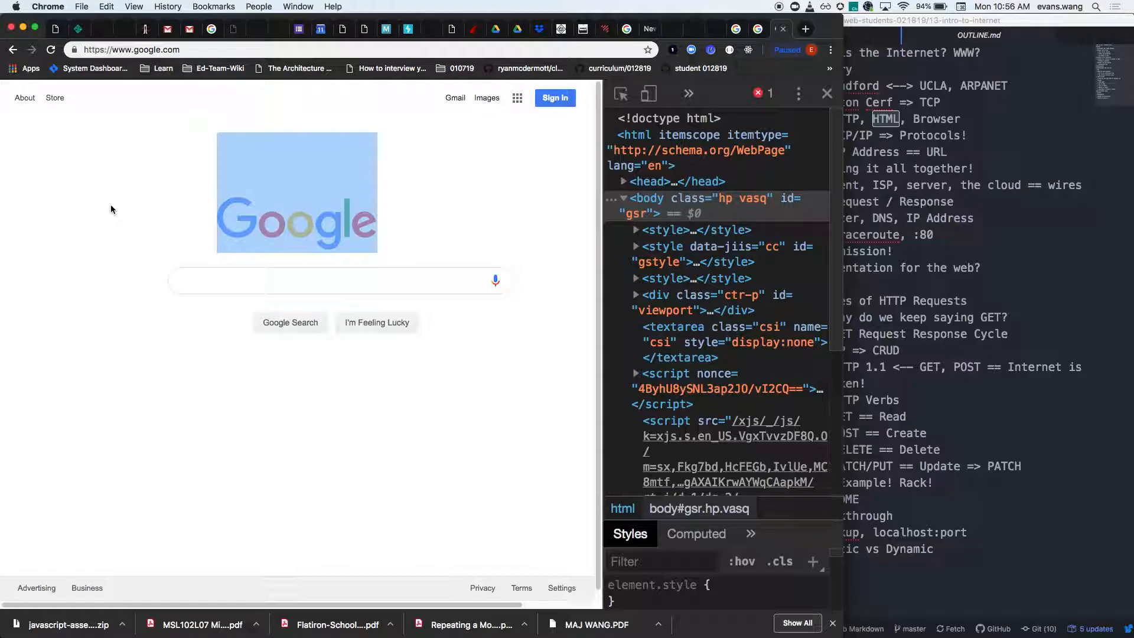
mouse_move(970, 231)
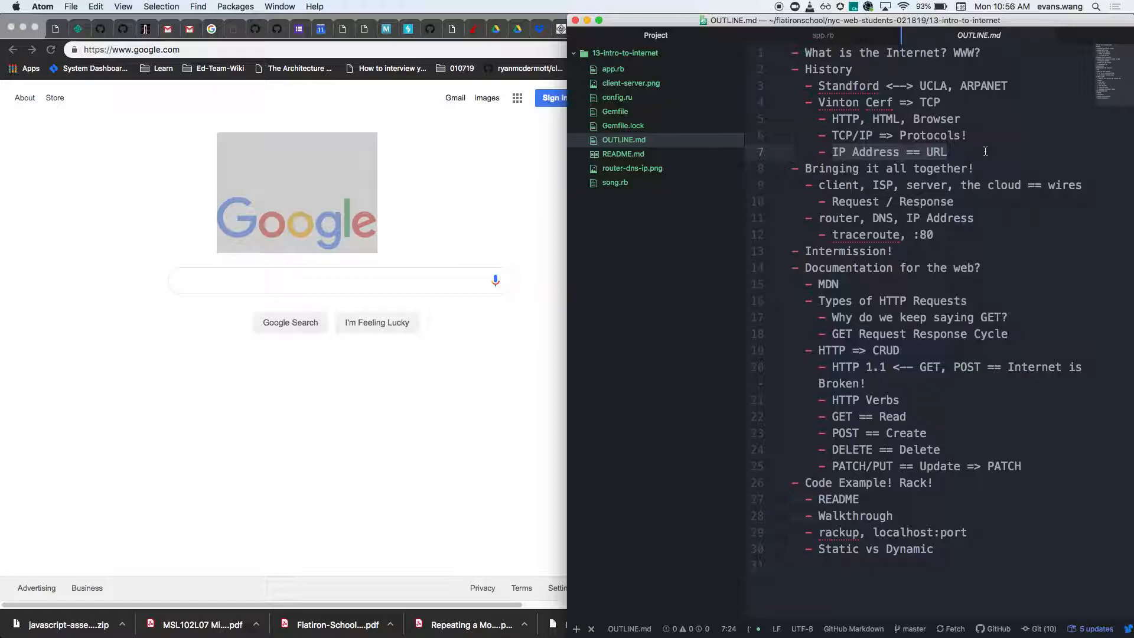
click(947, 151)
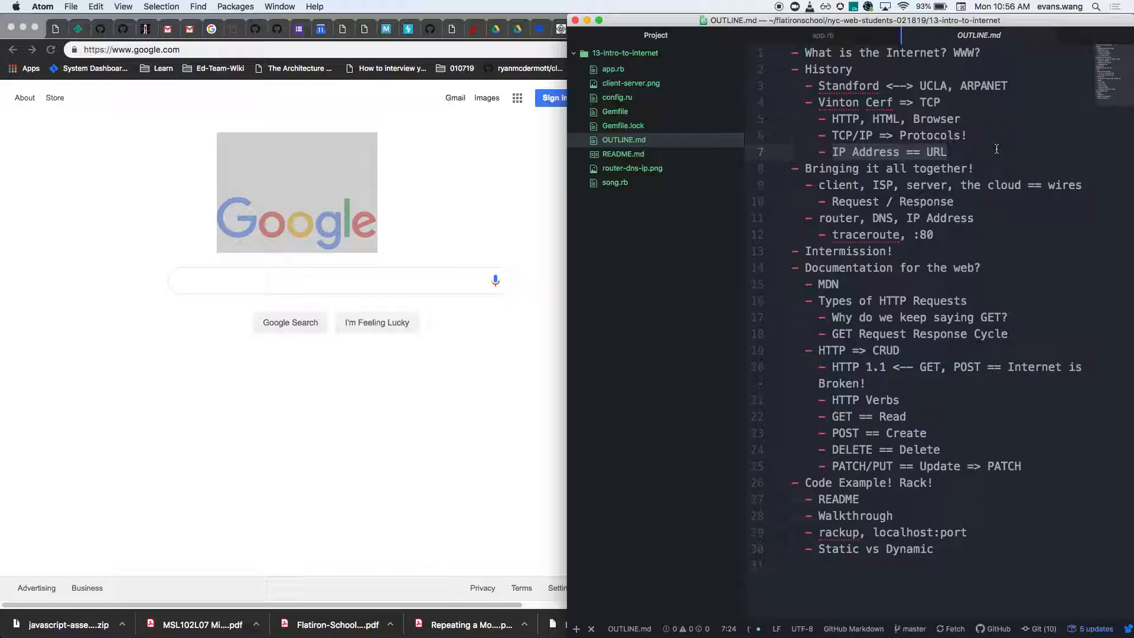
click(947, 152)
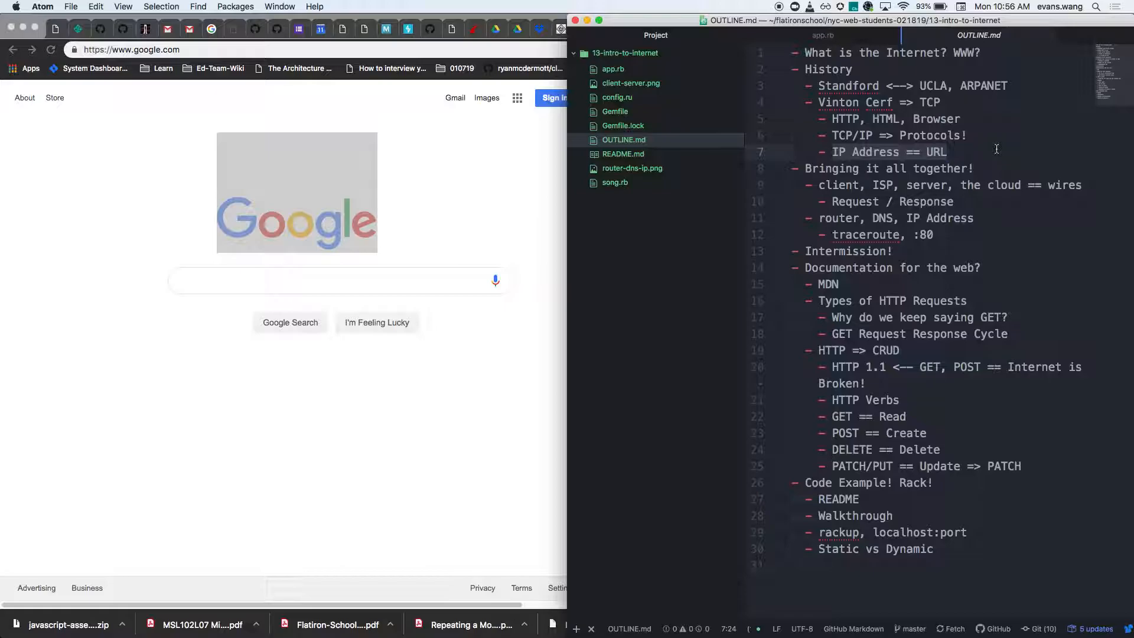
click(945, 151)
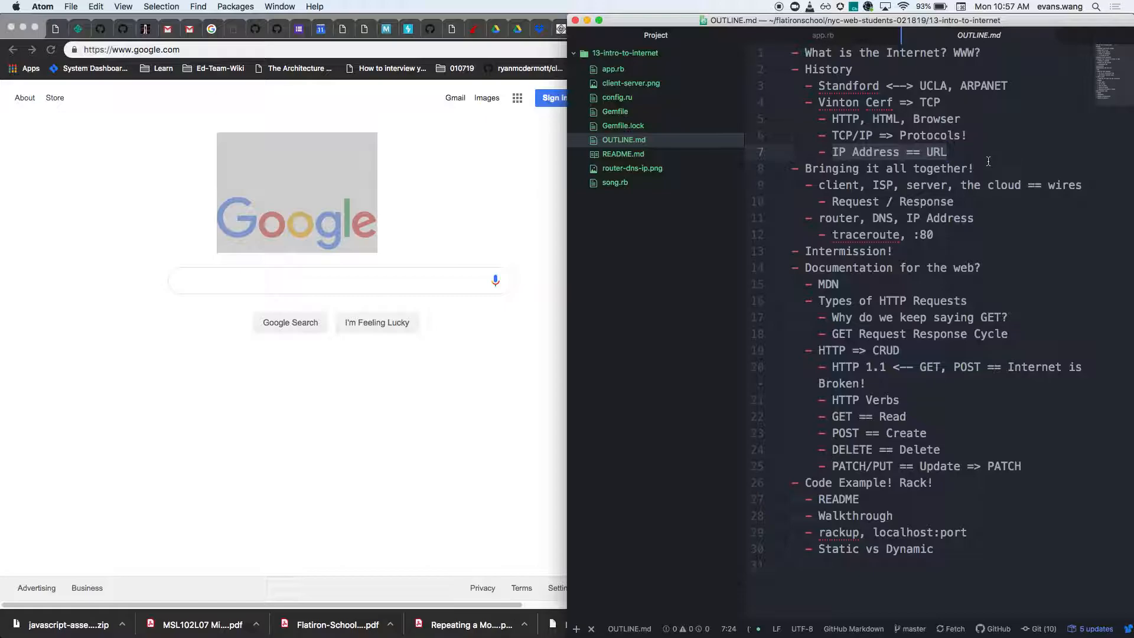
click(950, 151)
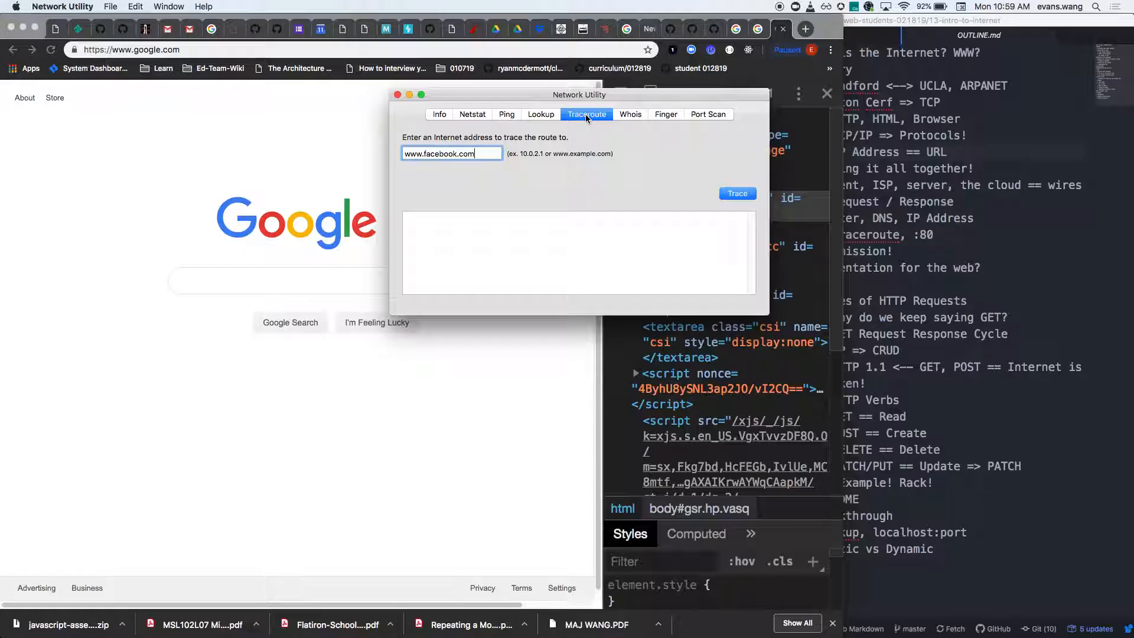
click(737, 194)
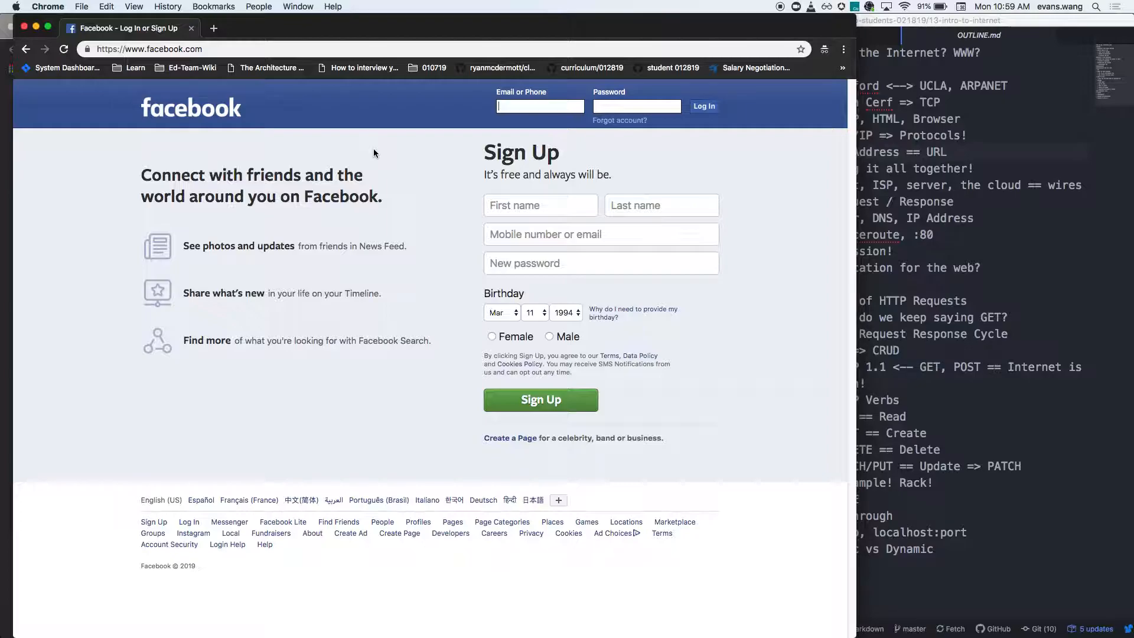
mouse_move(383, 94)
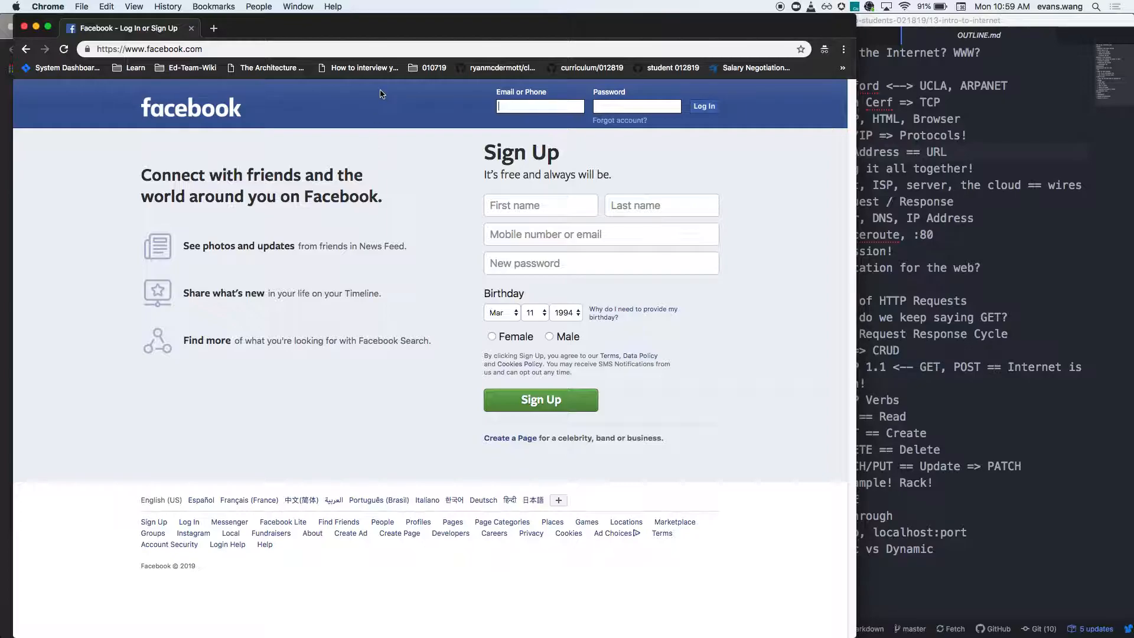
mouse_move(382, 90)
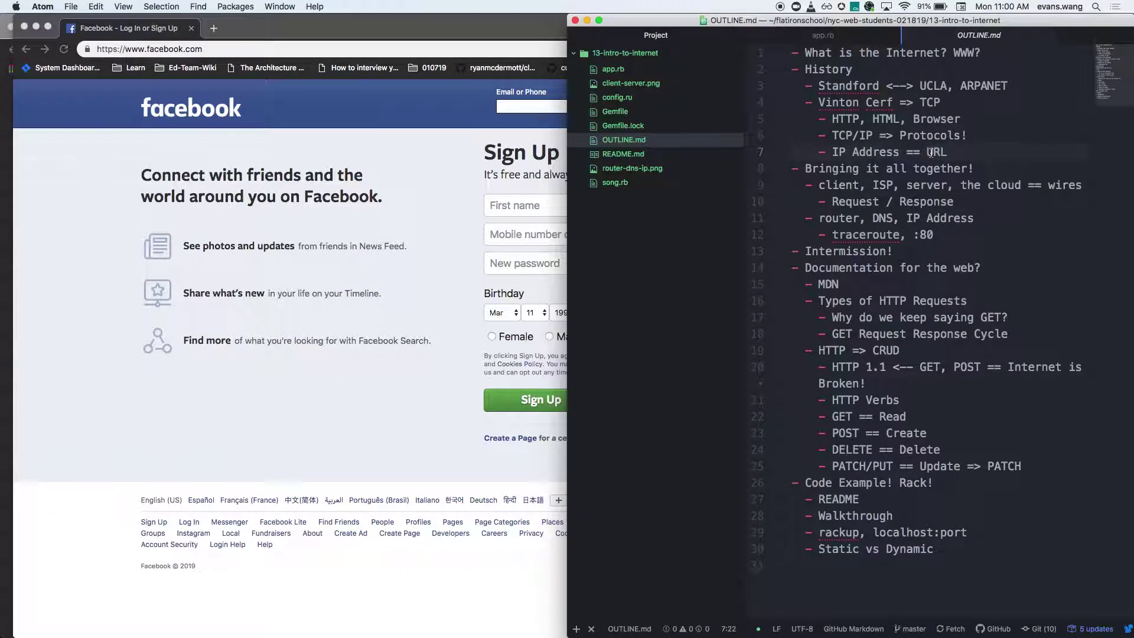
mouse_move(201, 53)
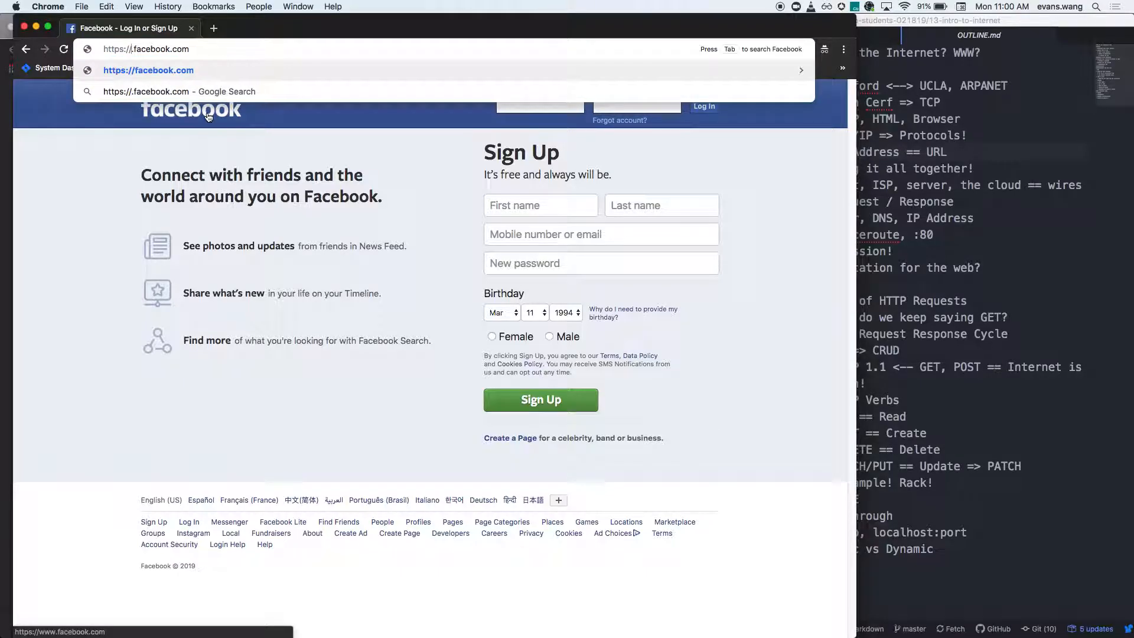
- Insert invented subdomain parts like 'dkl.esta.something.yo' before facebook.com, then select the whole address
text(dkl.)
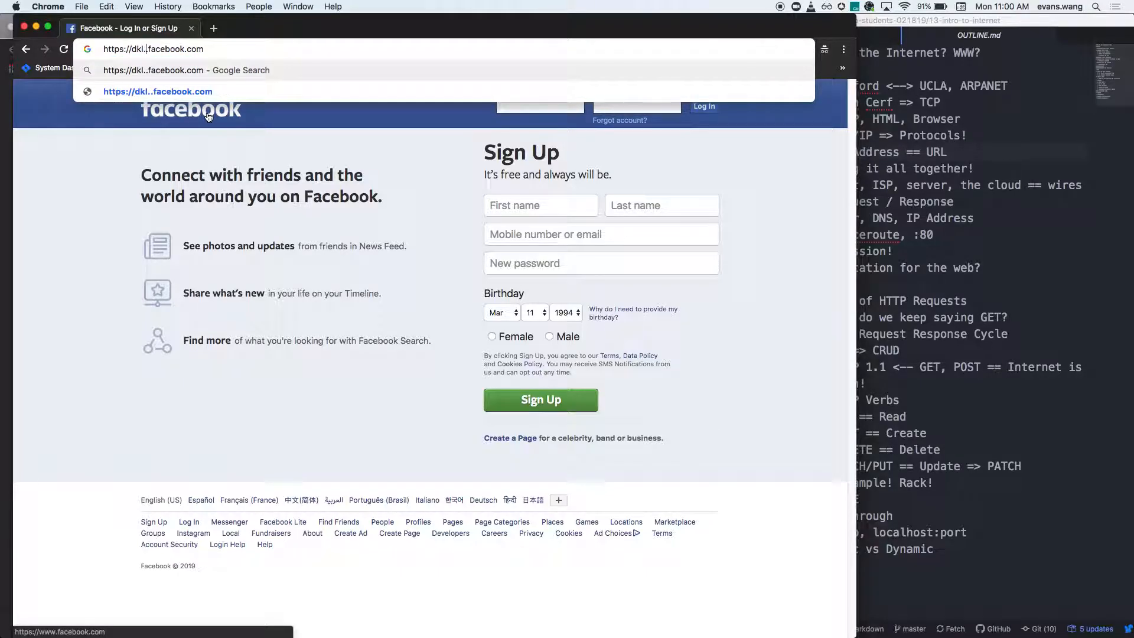
text(estaban)
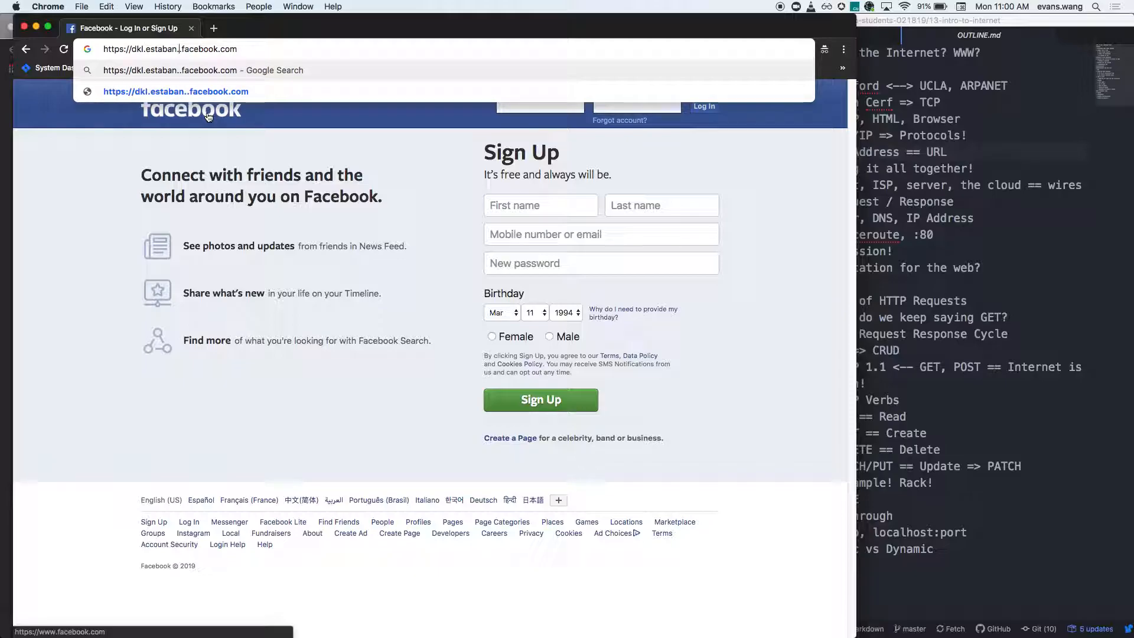
text(something)
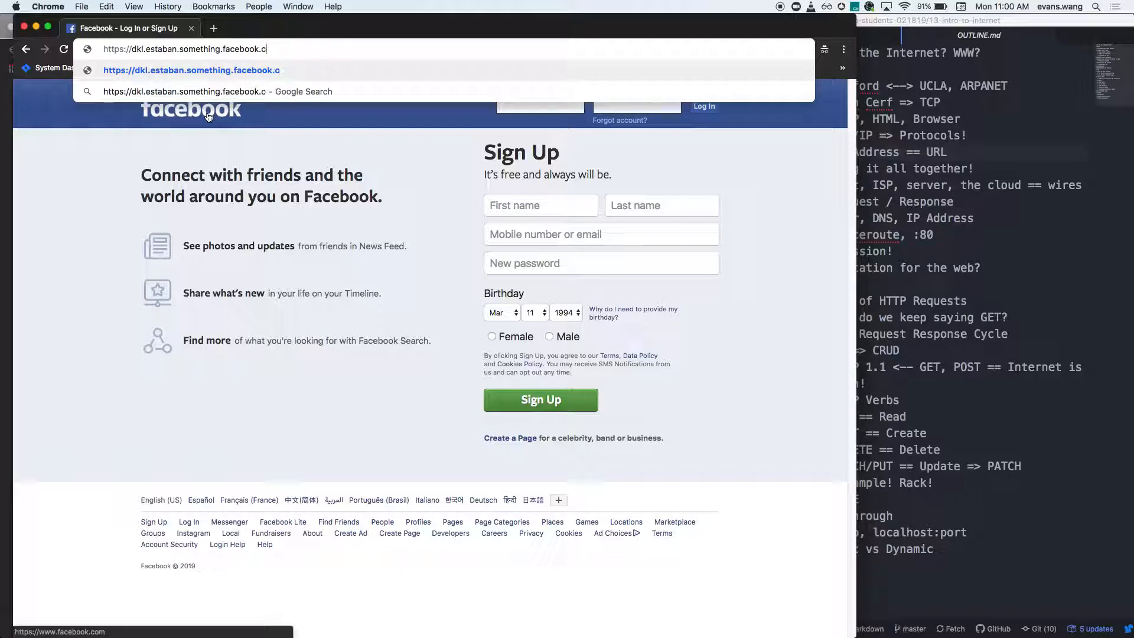
text(yo)
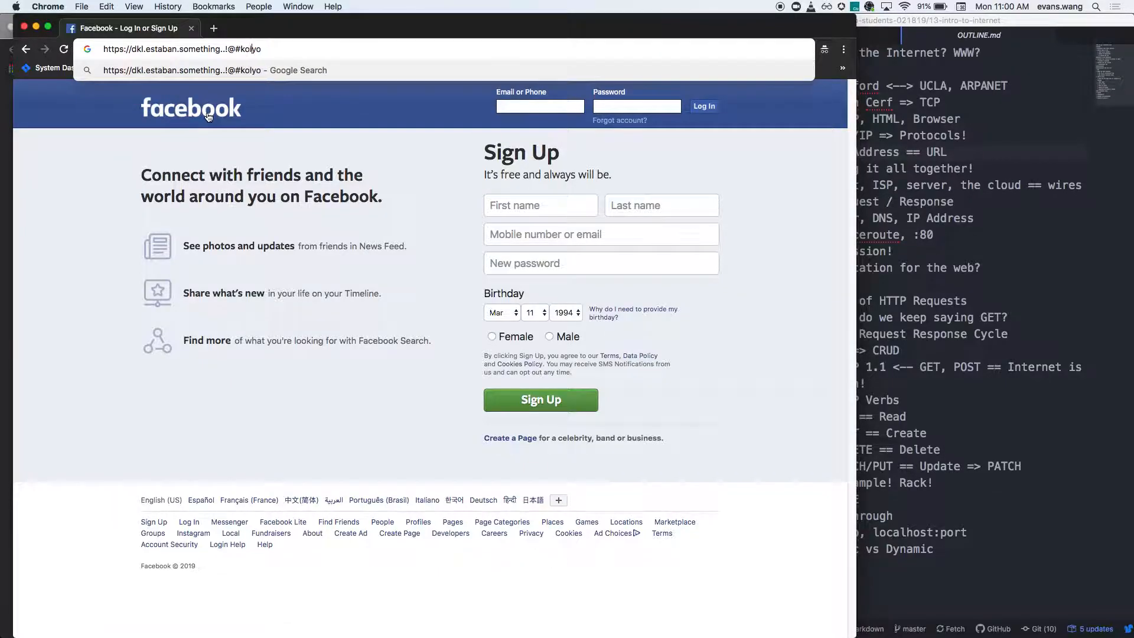
text(n)
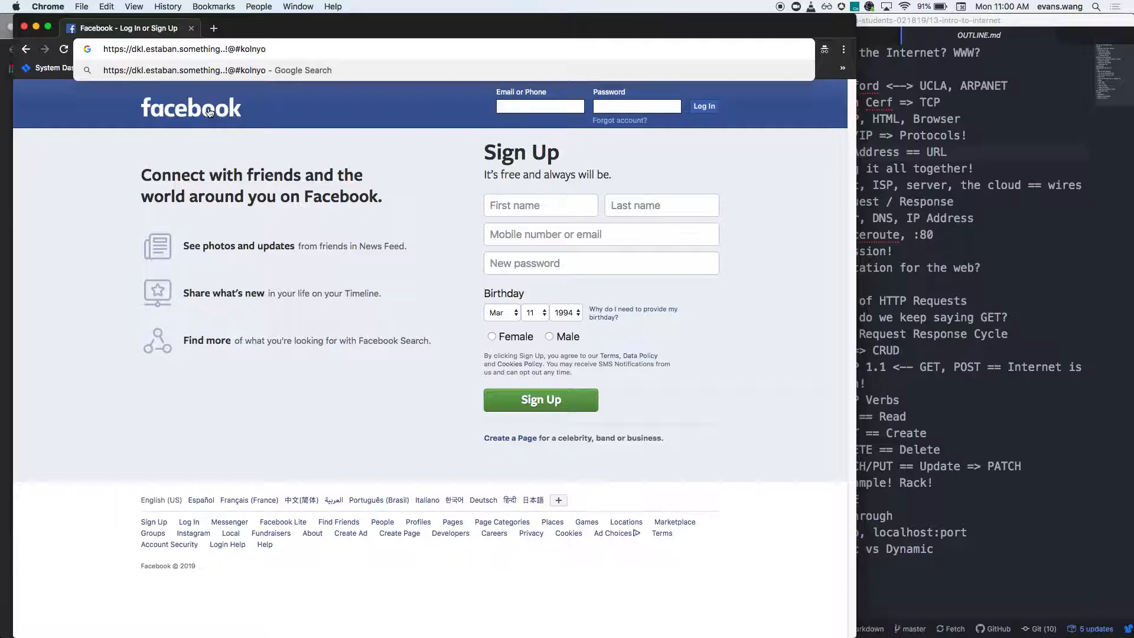
mouse_move(221, 120)
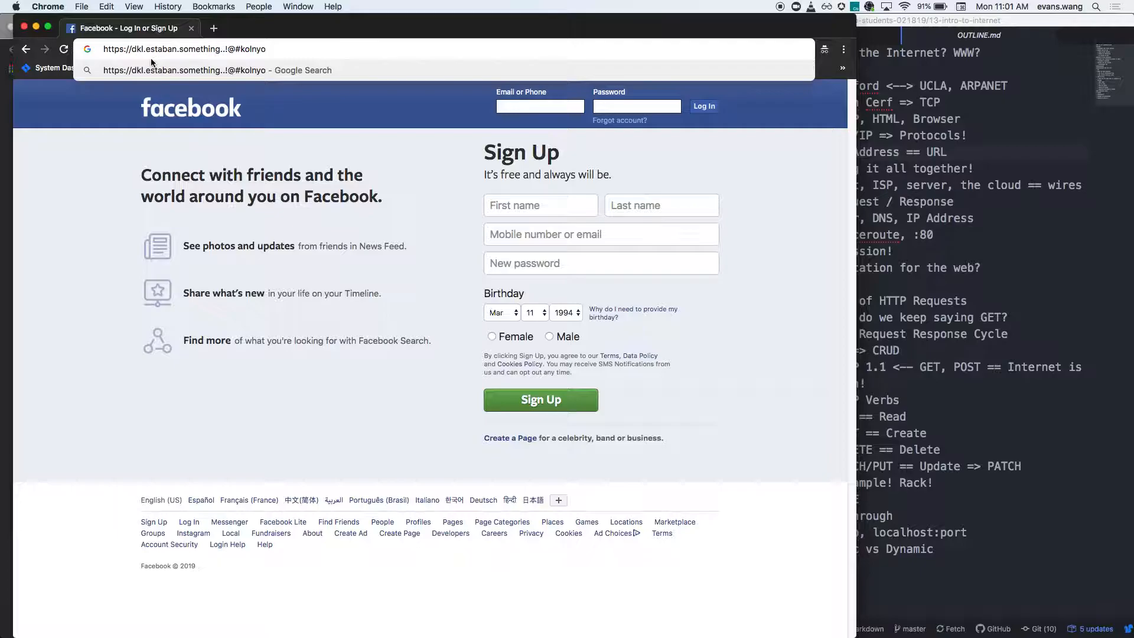
mouse_move(310, 45)
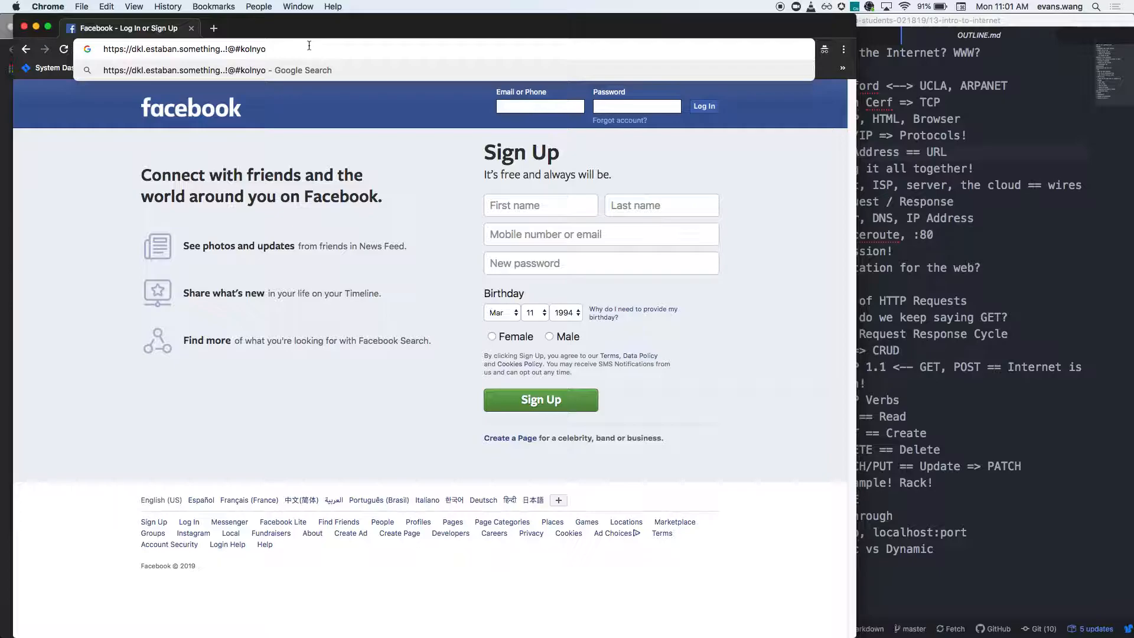
click(189, 49)
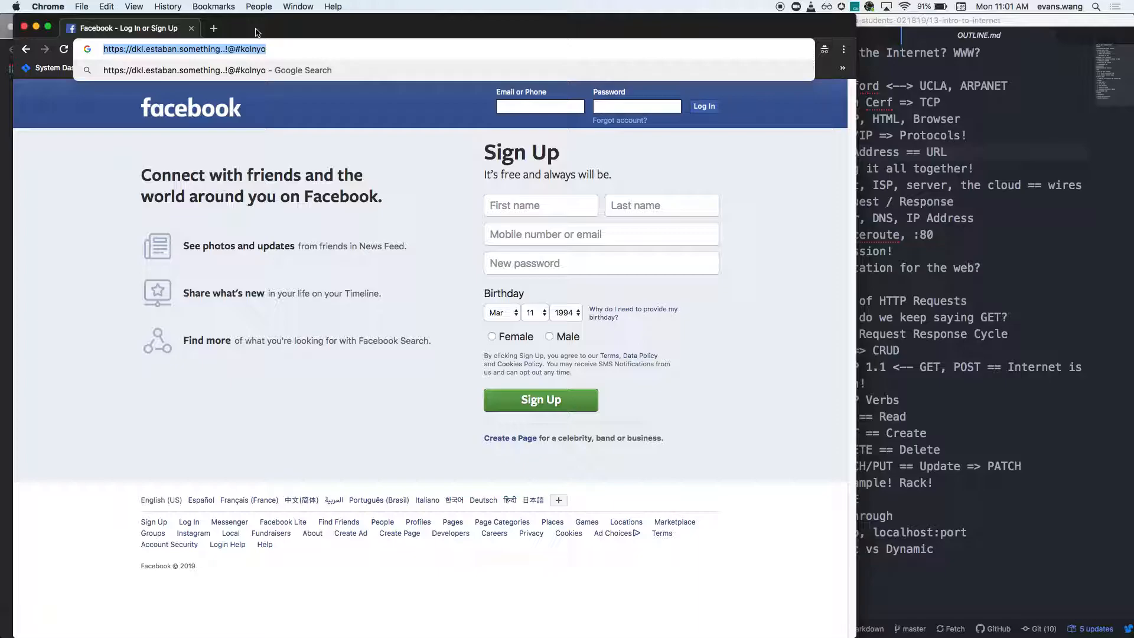
- Overwrite the selected address with espn.com/basketball
text(espn.com/)
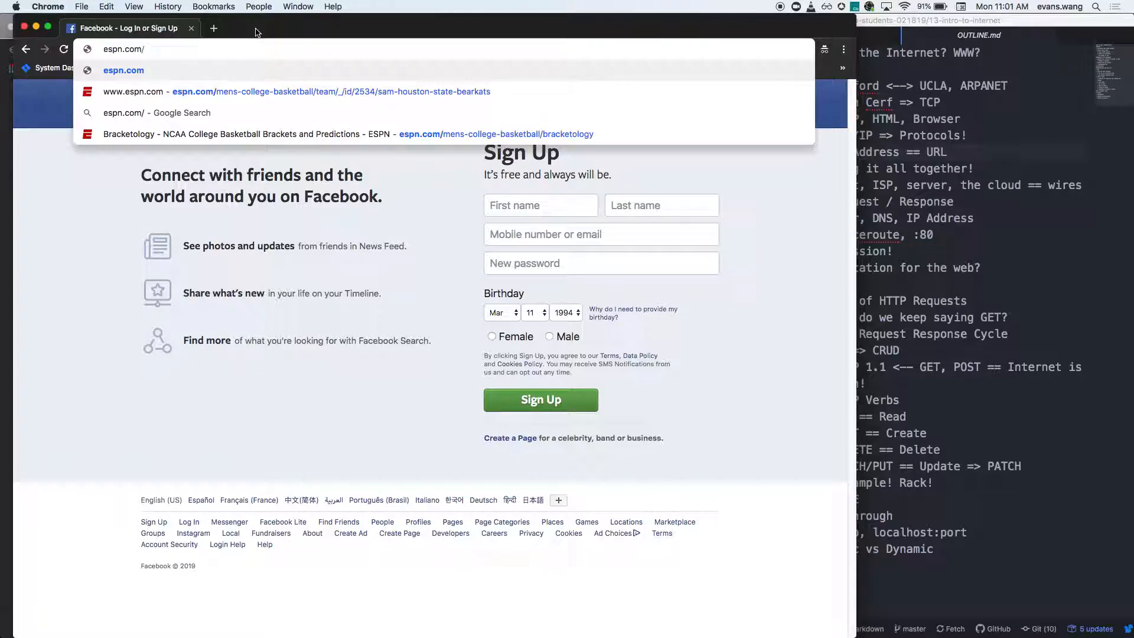
text(basketbal)
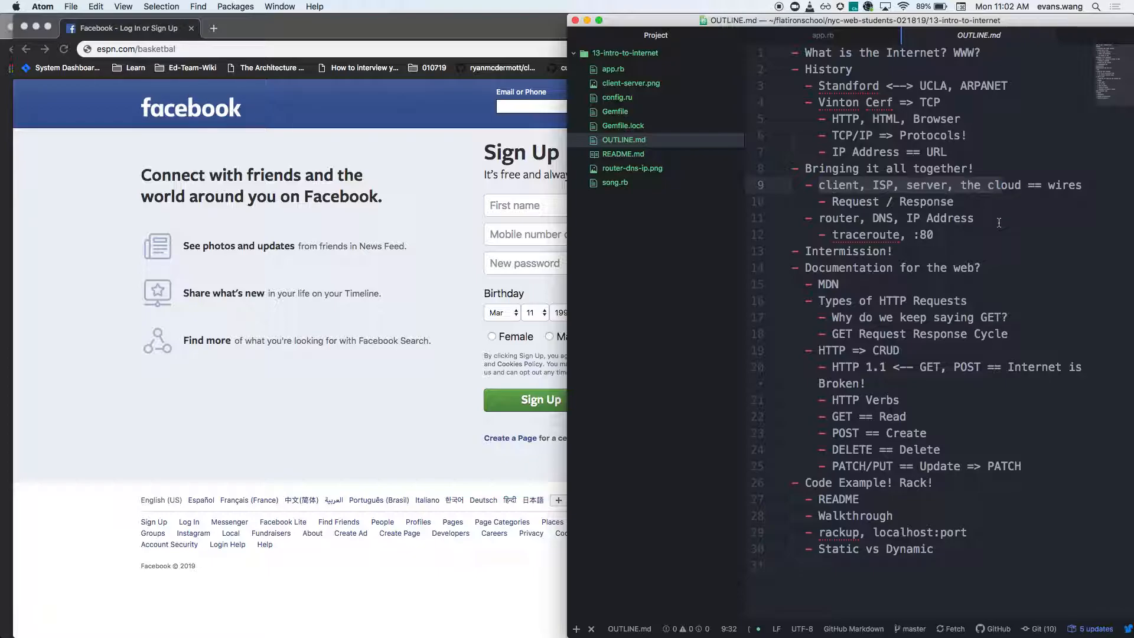
mouse_move(1017, 210)
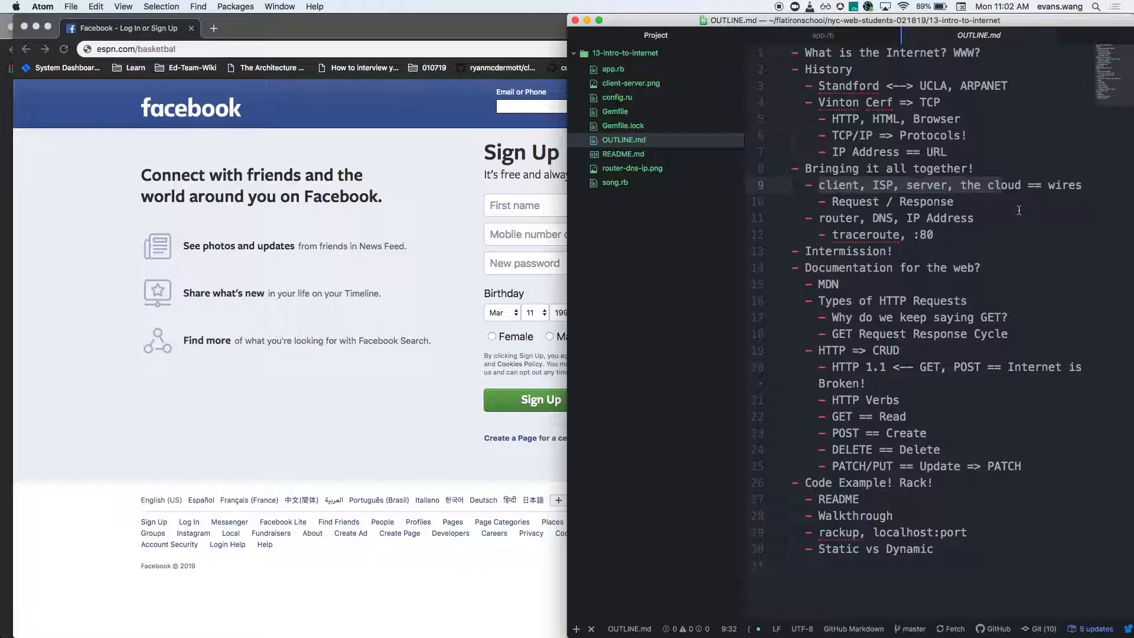
mouse_move(1003, 205)
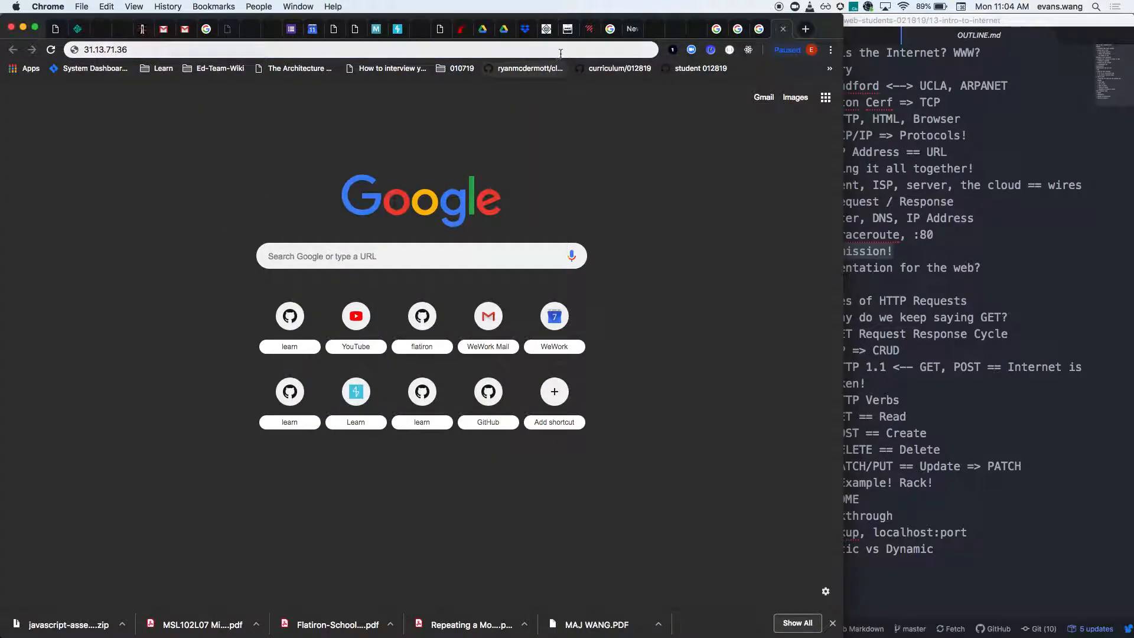
- Search Google for 'mdn' and go to the MDN Web Docs result
text(mdn)
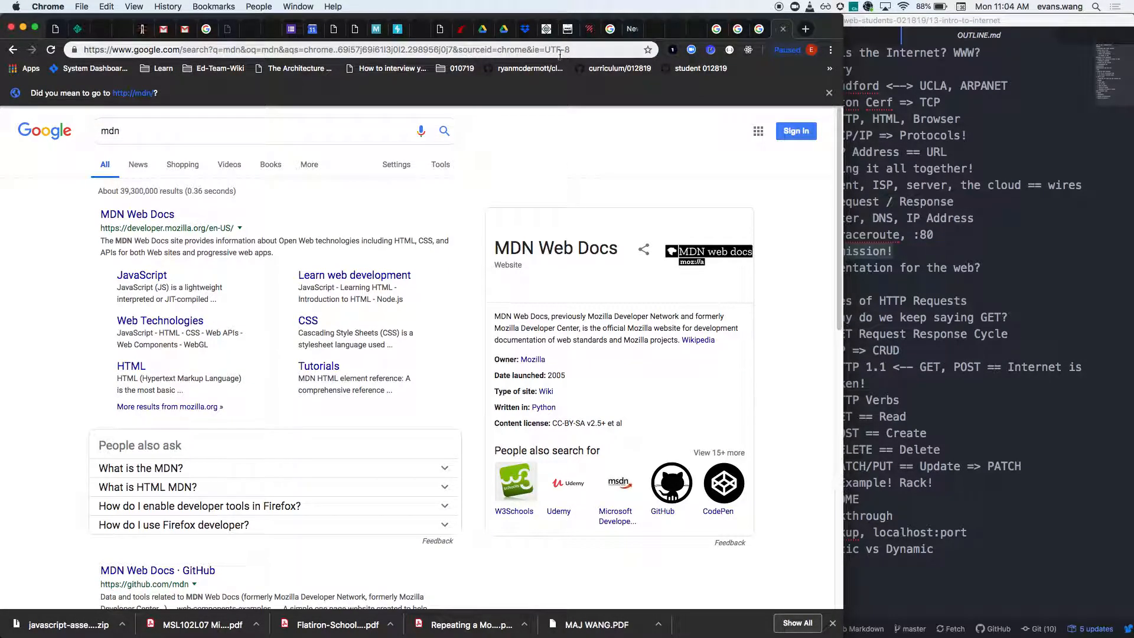
click(137, 213)
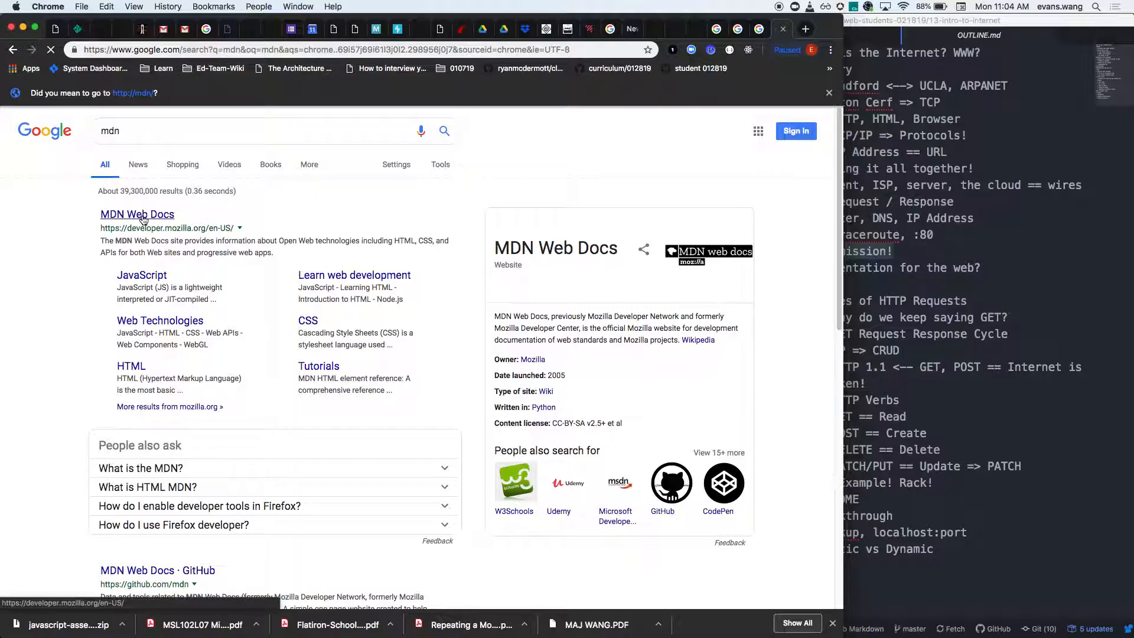
click(137, 214)
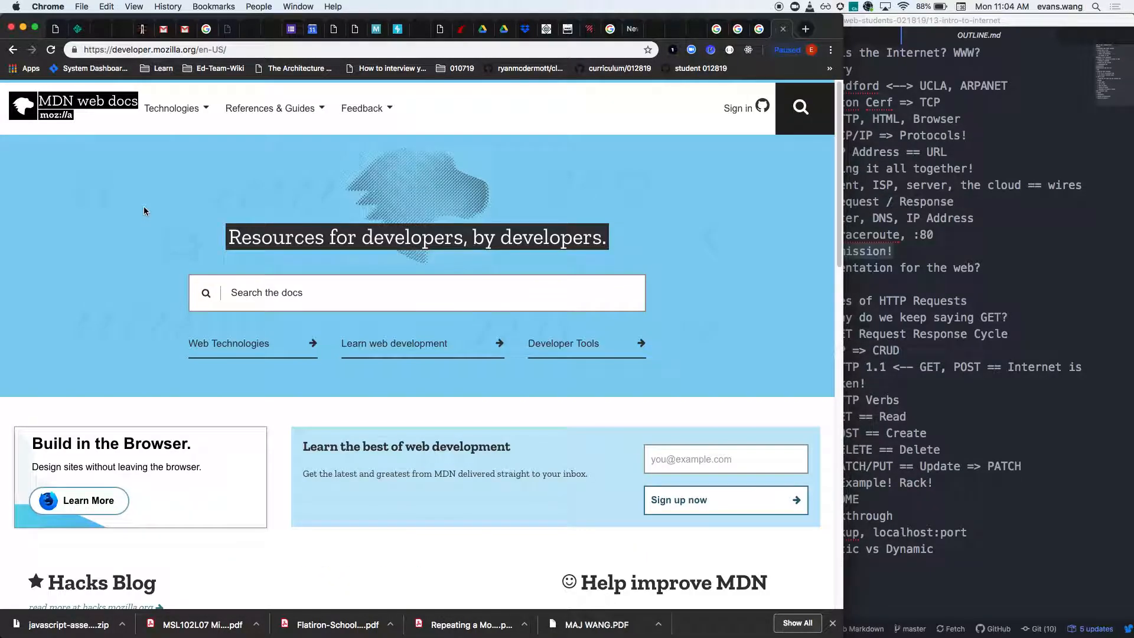
mouse_move(157, 207)
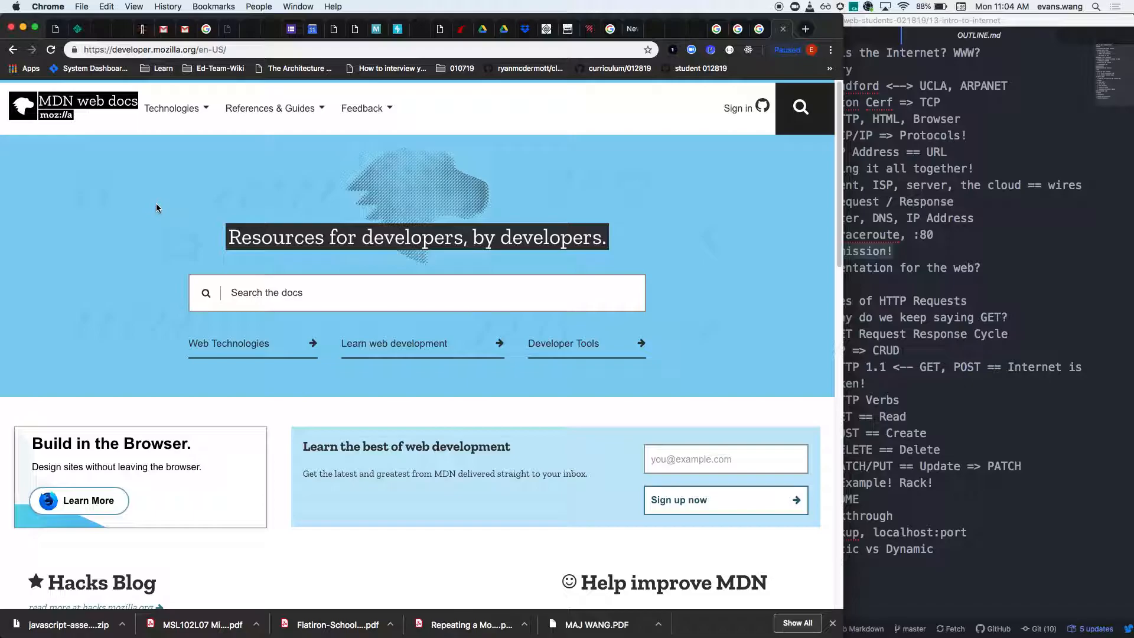
mouse_move(158, 161)
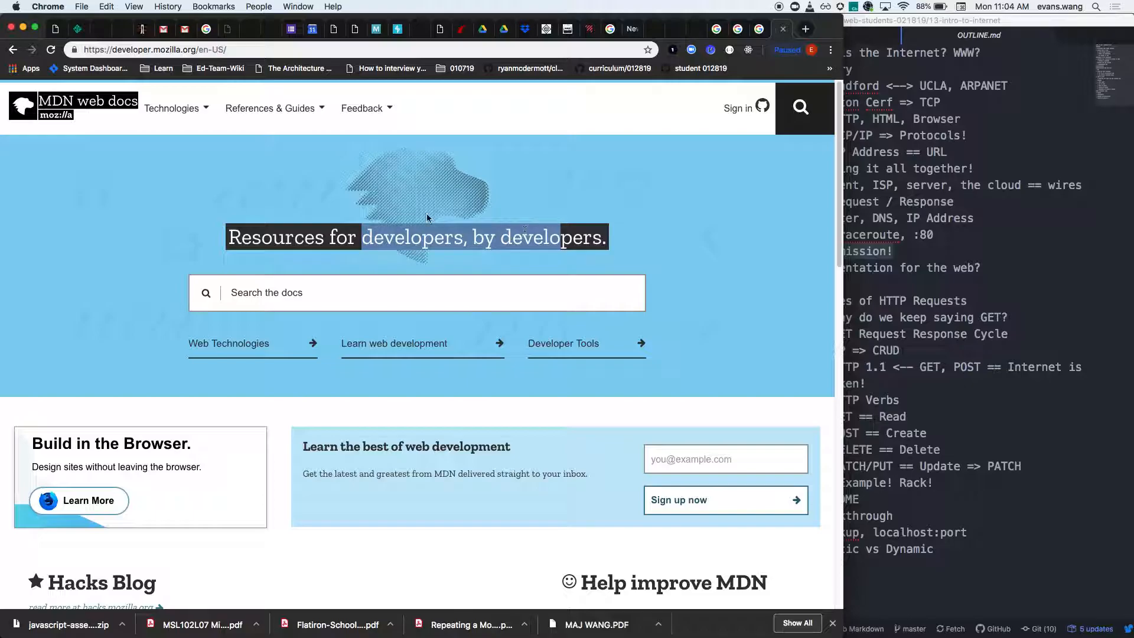
mouse_move(226, 206)
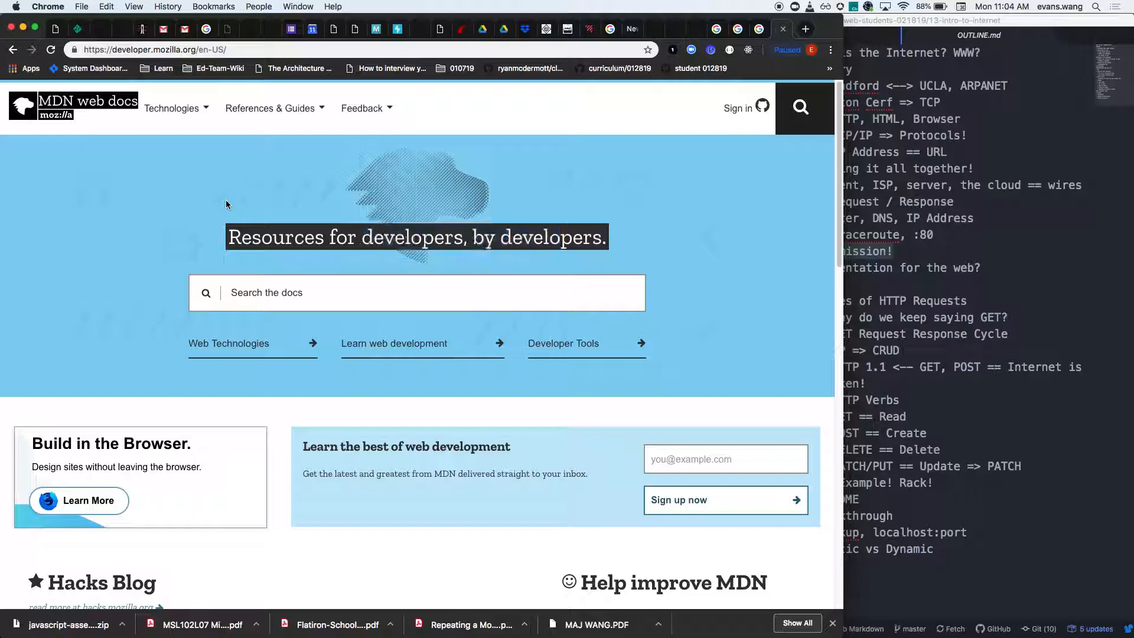
- Navigate to MDN's HTML page from the Technologies menu
click(171, 107)
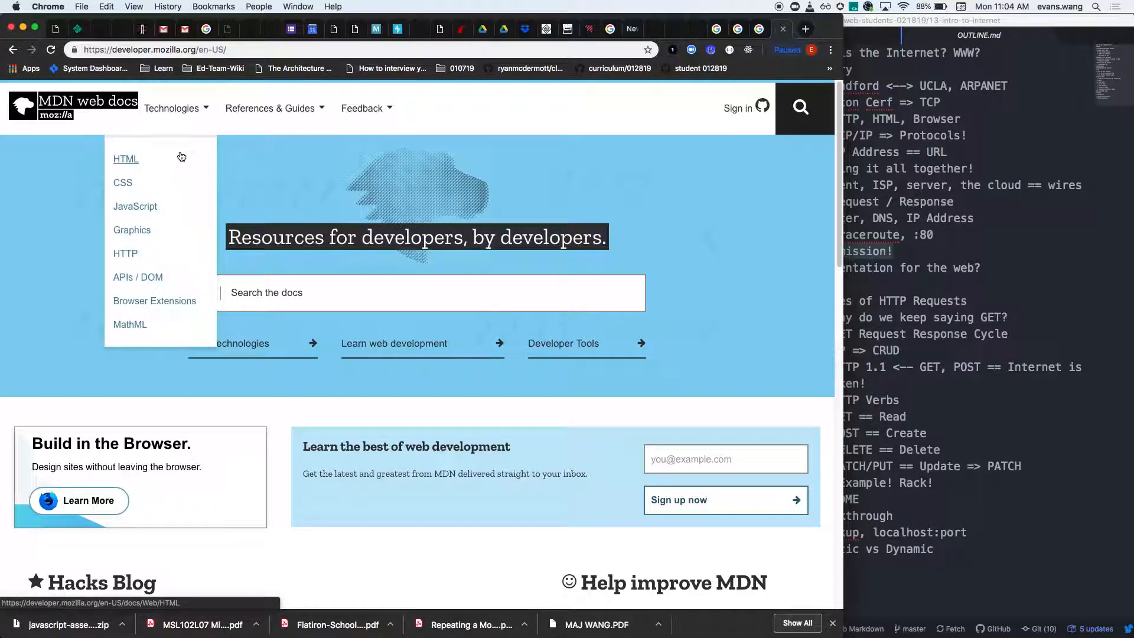
click(125, 158)
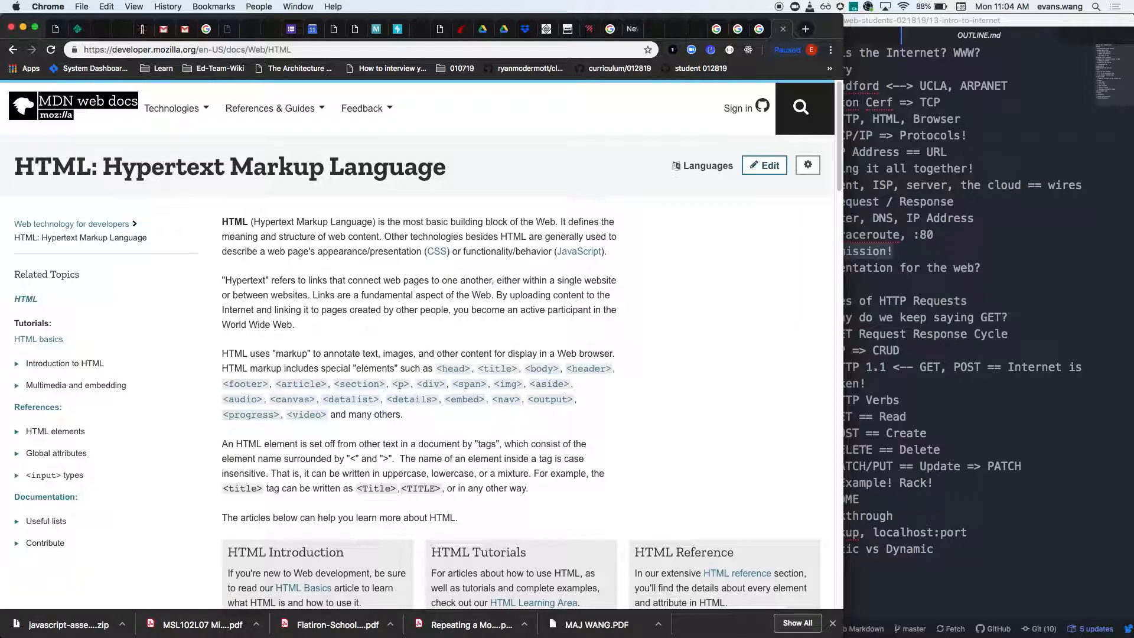
- Highlight 'Hypertext Markup Language', then navigate to MDN's HTTP page from the Technologies menu
drag(101, 167, 449, 166)
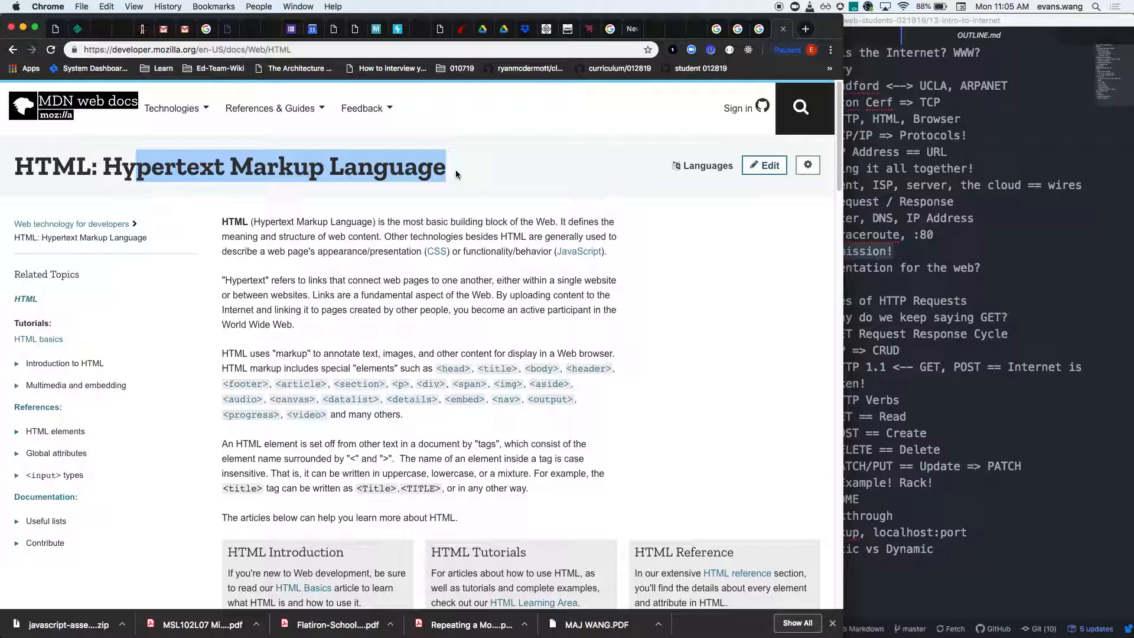
mouse_move(218, 319)
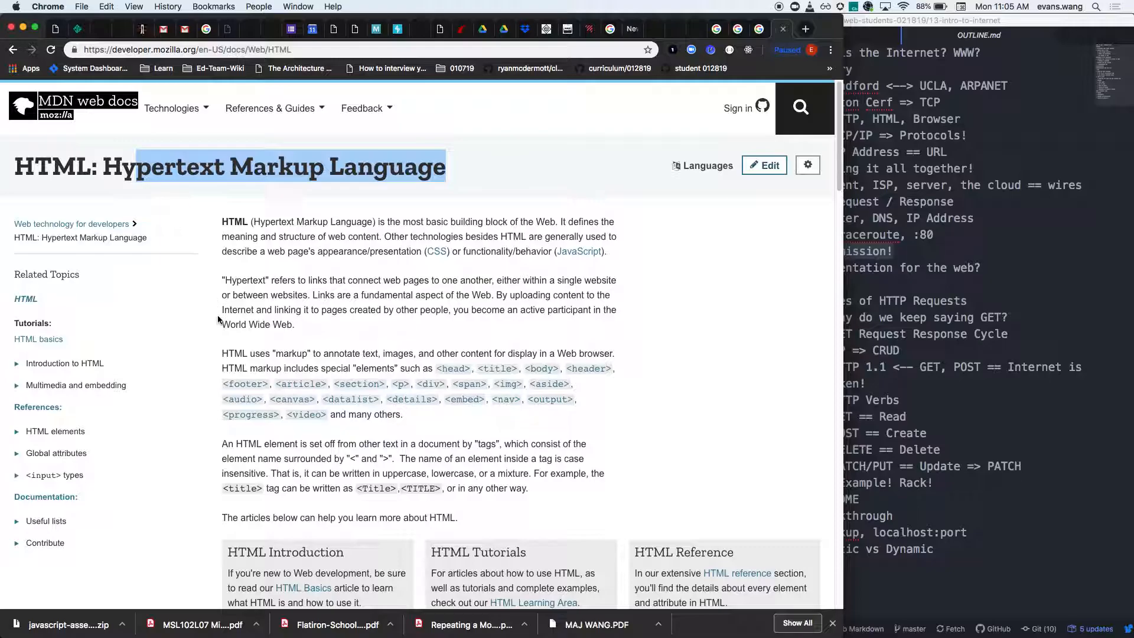
click(171, 107)
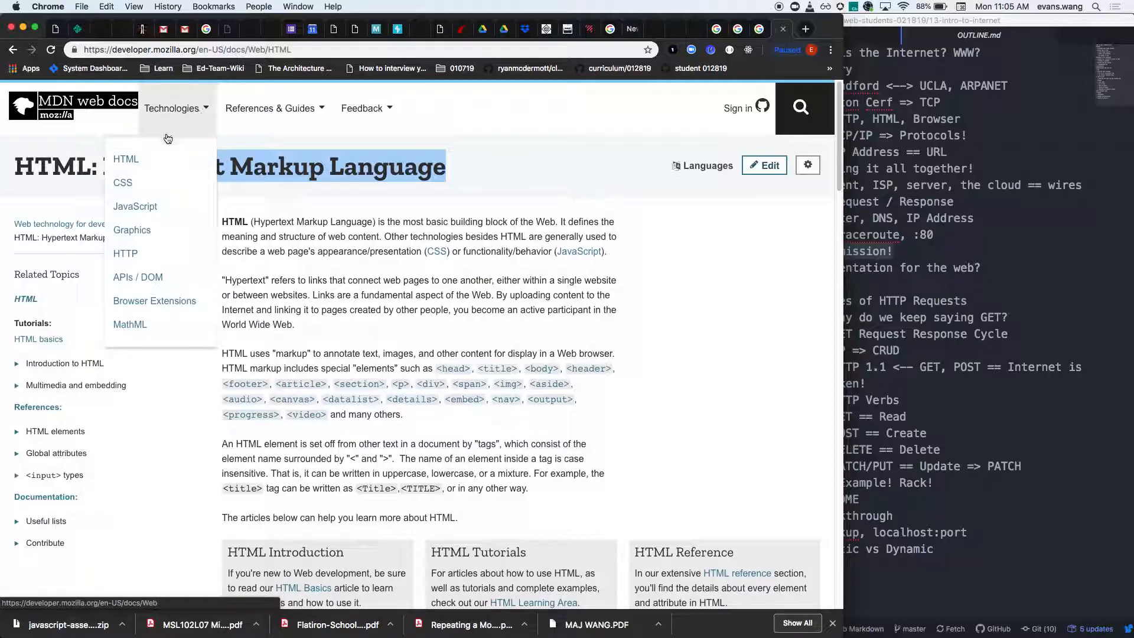
mouse_move(140, 231)
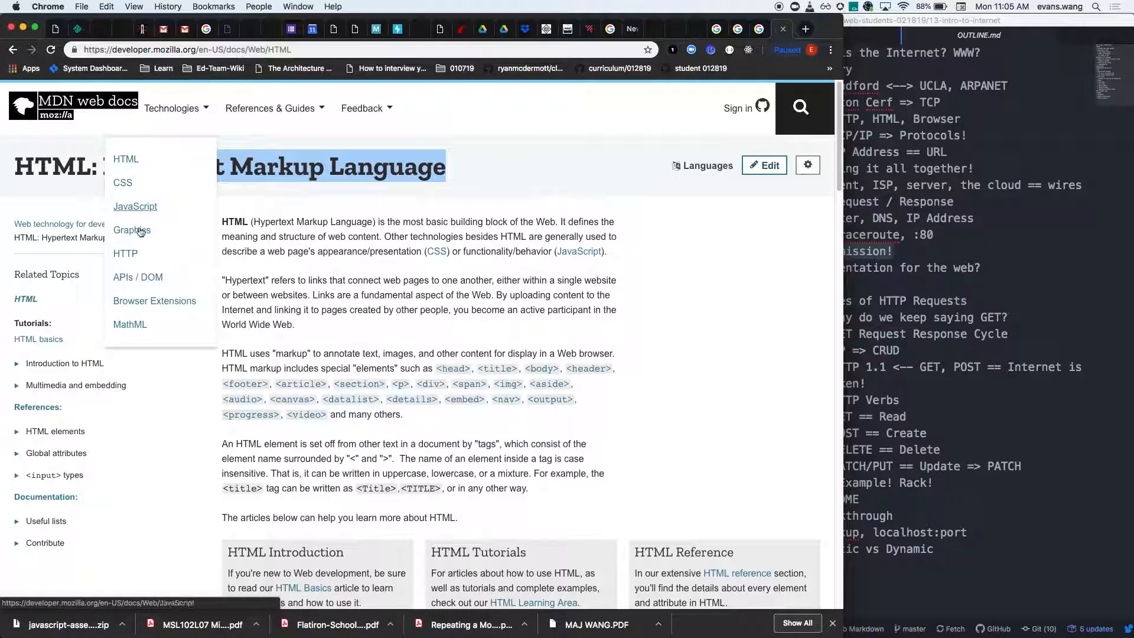
click(125, 252)
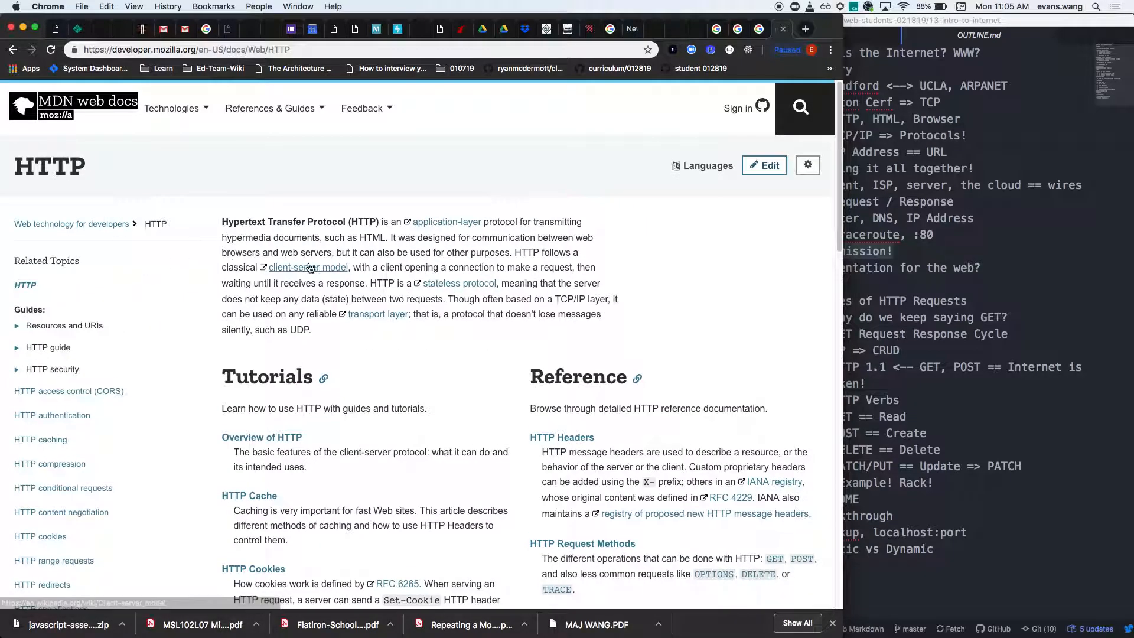
- Highlight HTTP's opening definition and expand the HTTP request methods list in the sidebar
drag(221, 220, 346, 266)
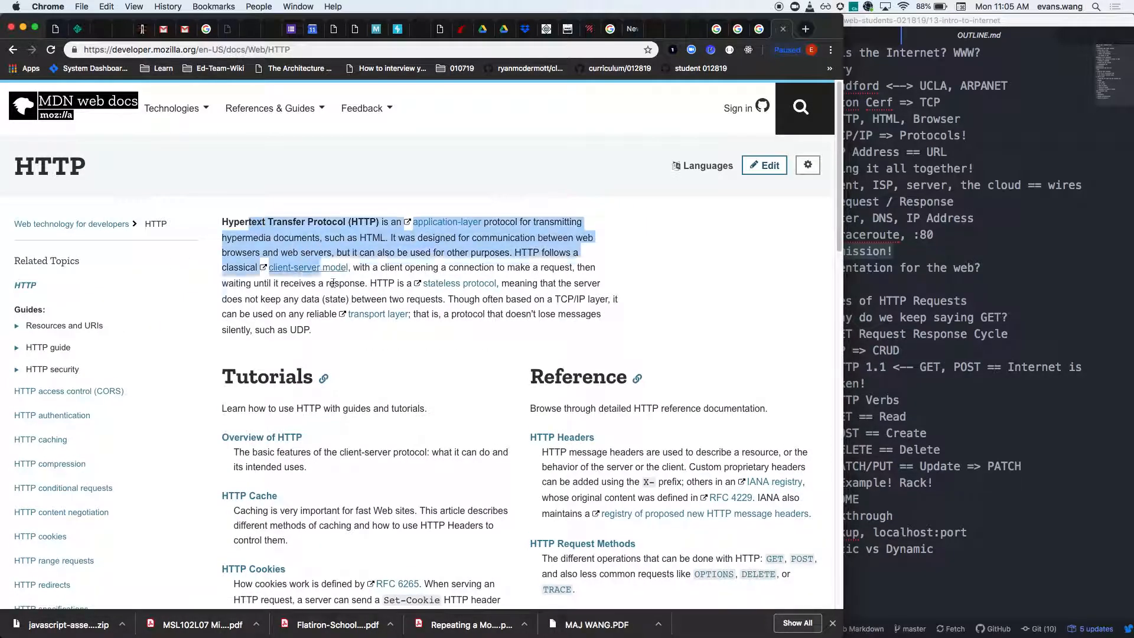
scroll(down, 3)
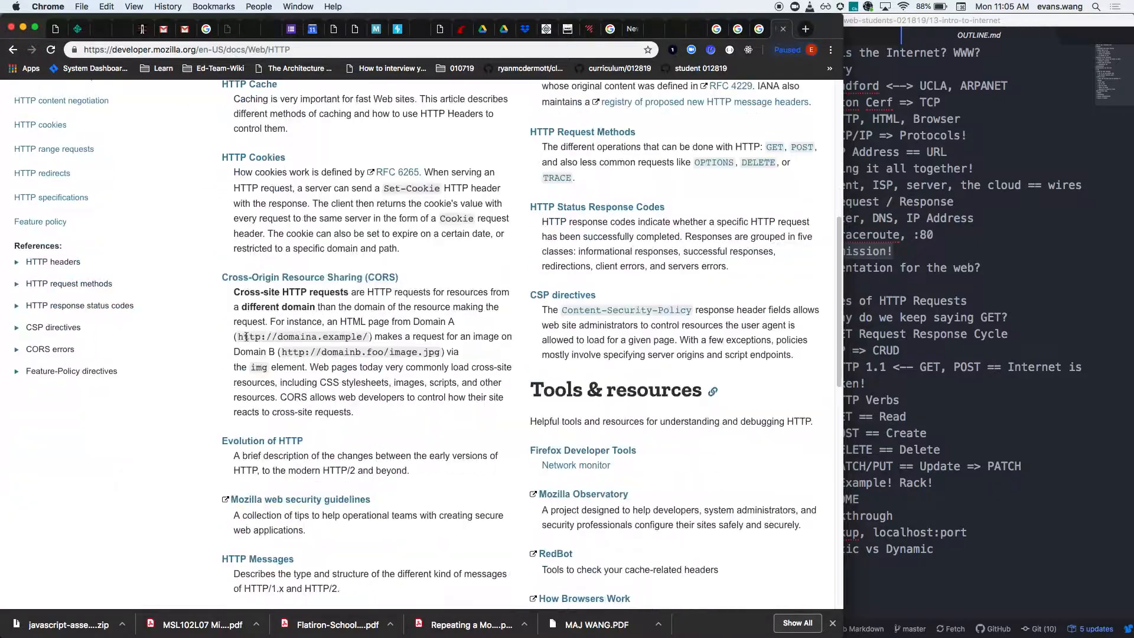
mouse_move(77, 288)
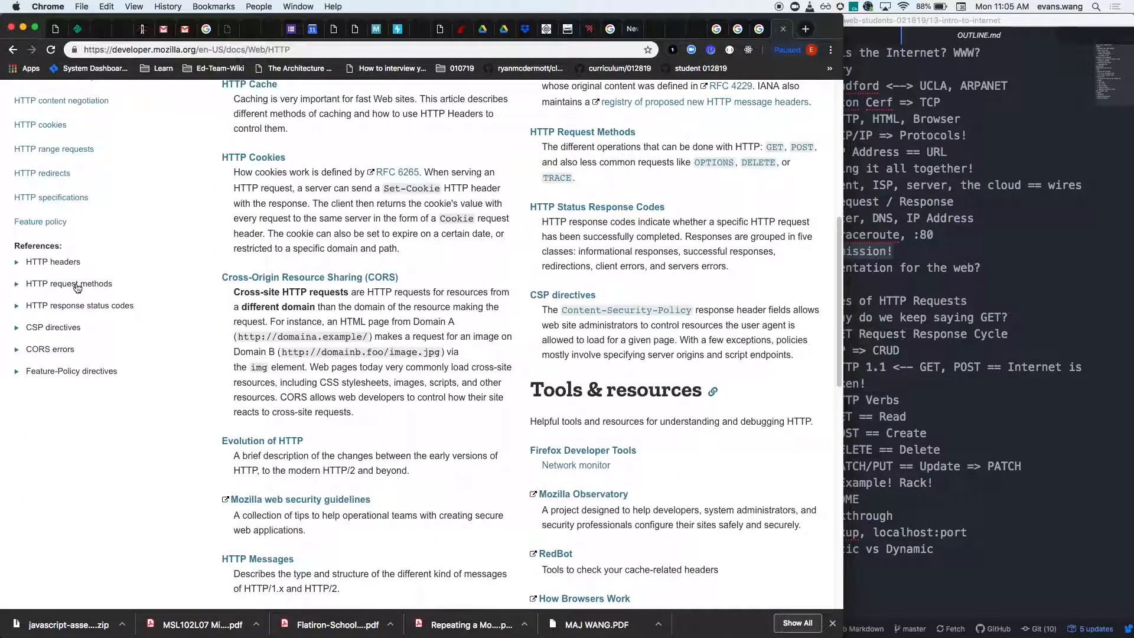
click(68, 284)
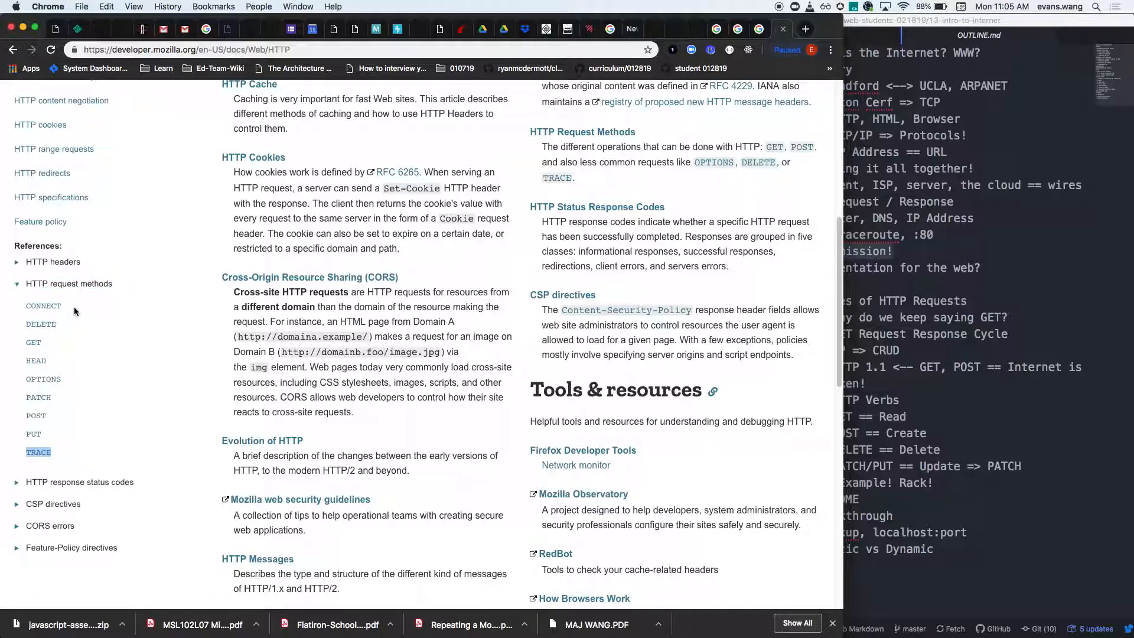
mouse_move(105, 314)
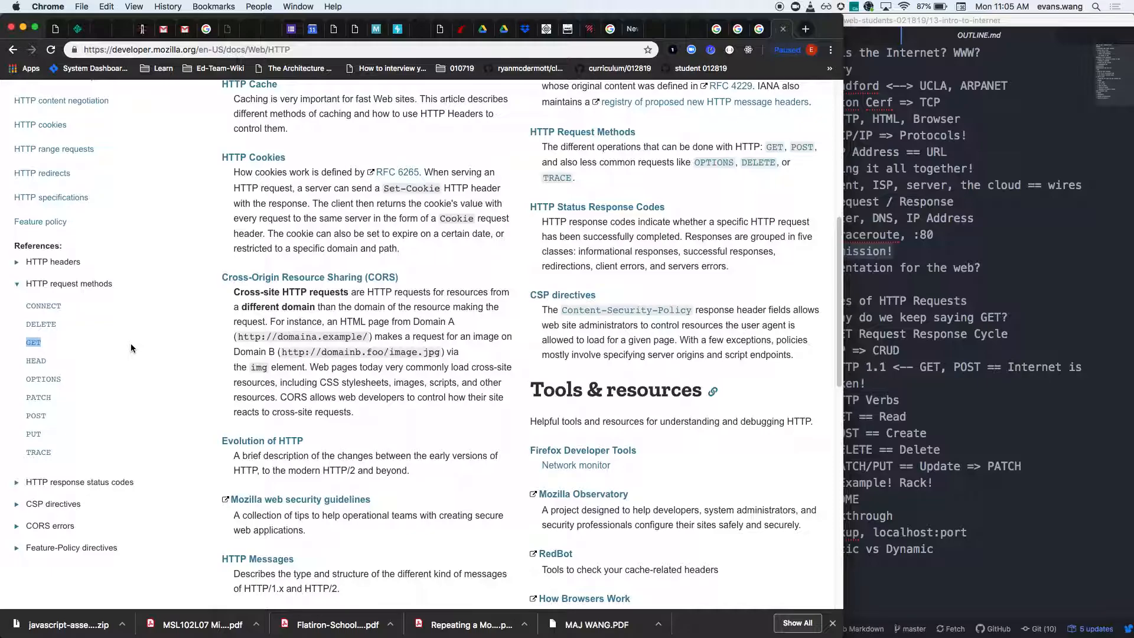
mouse_move(133, 340)
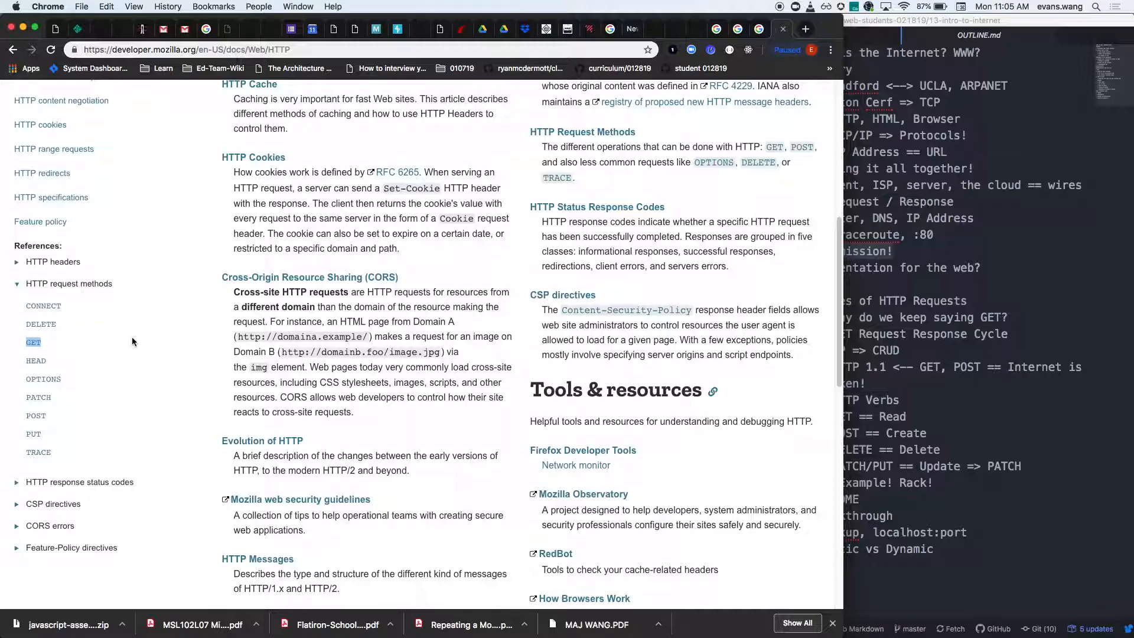
mouse_move(136, 345)
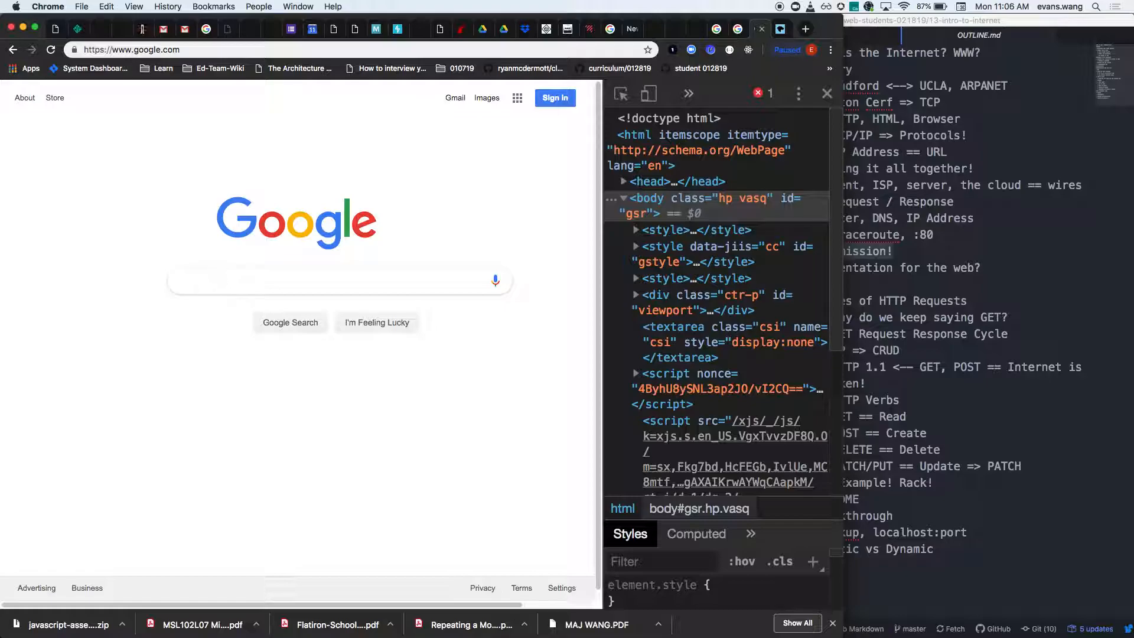
- Fill Google's search box with a sample phrase starting 'this right here'
text(this right here)
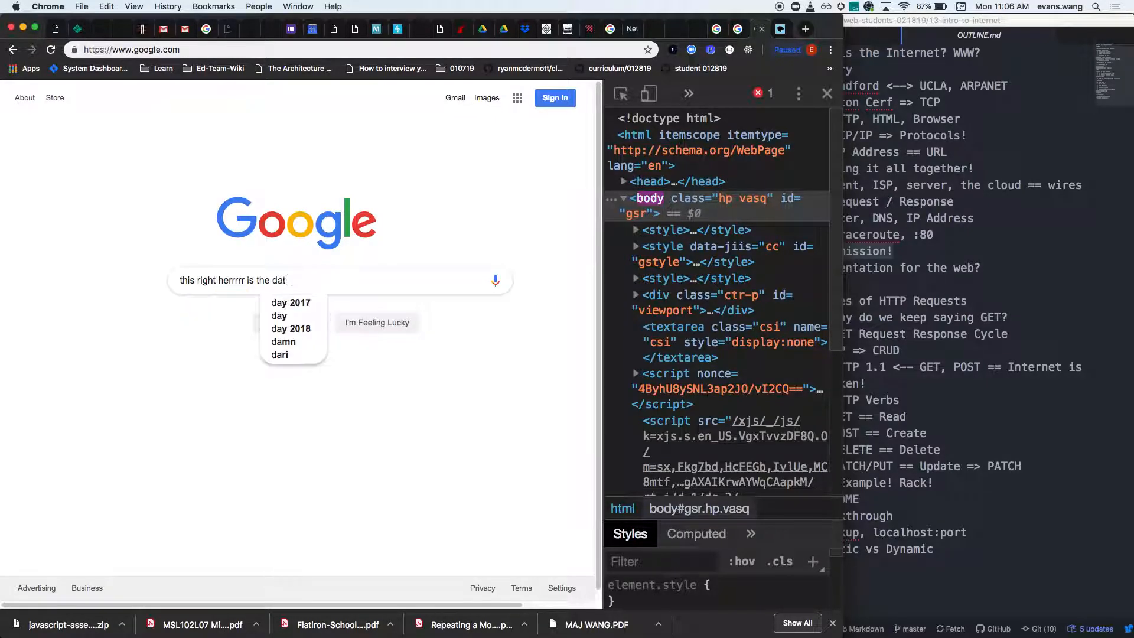
text(a)
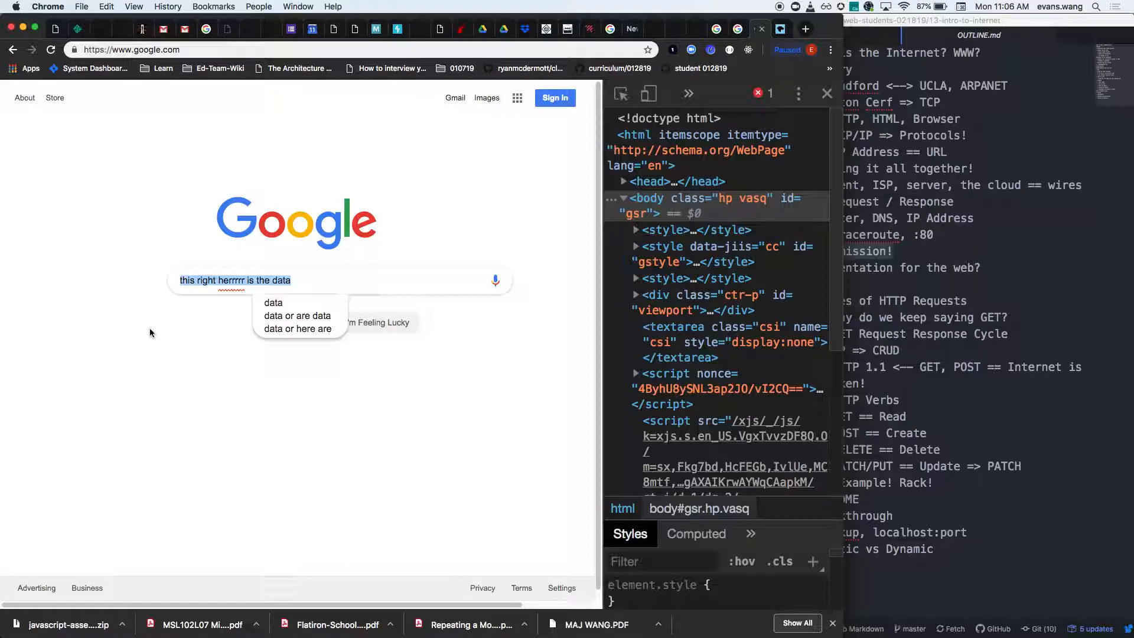
mouse_move(137, 330)
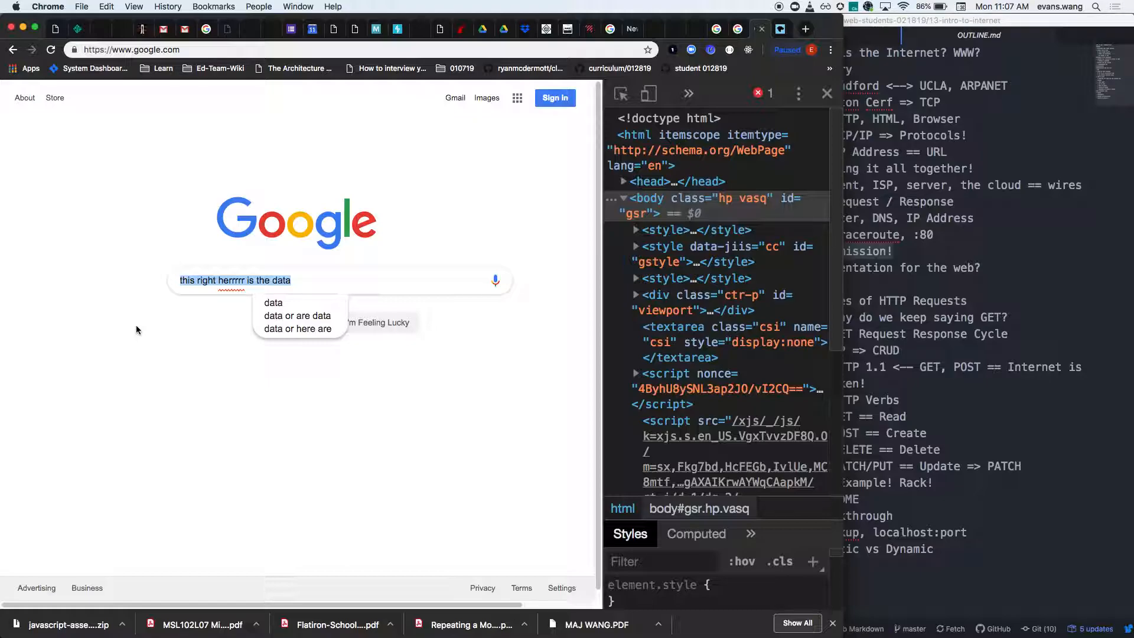
mouse_move(140, 342)
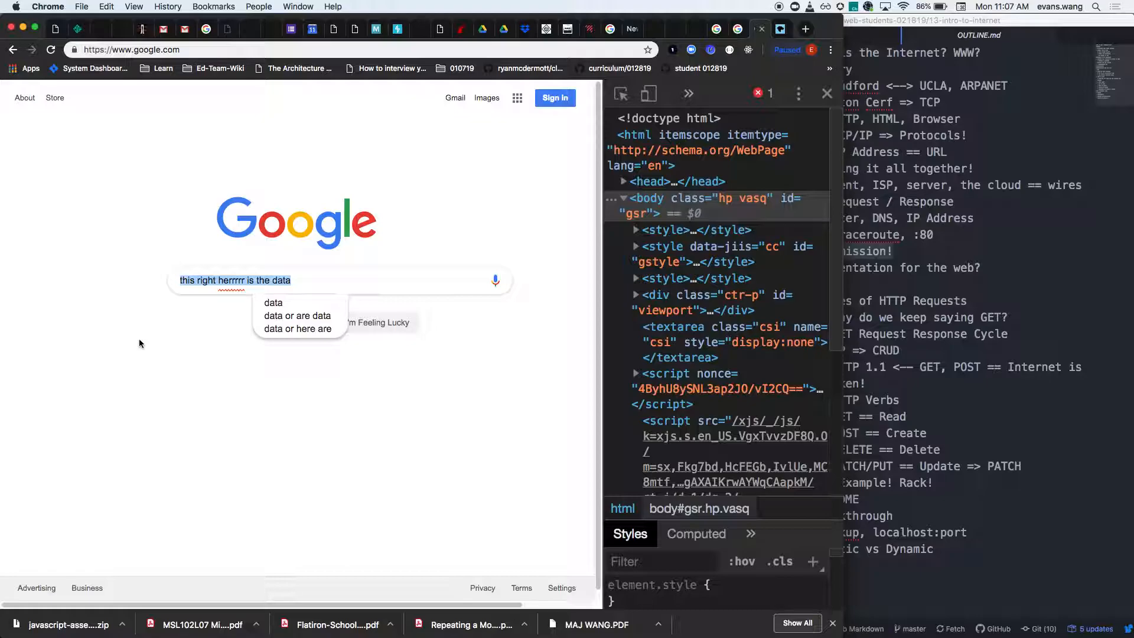
mouse_move(818, 372)
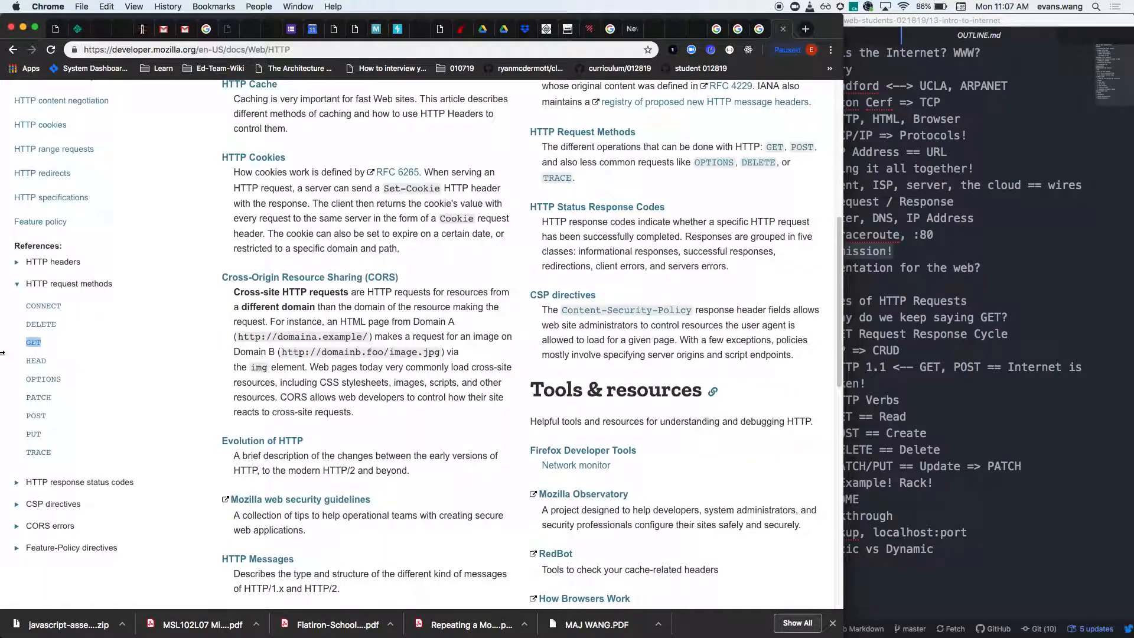
click(33, 342)
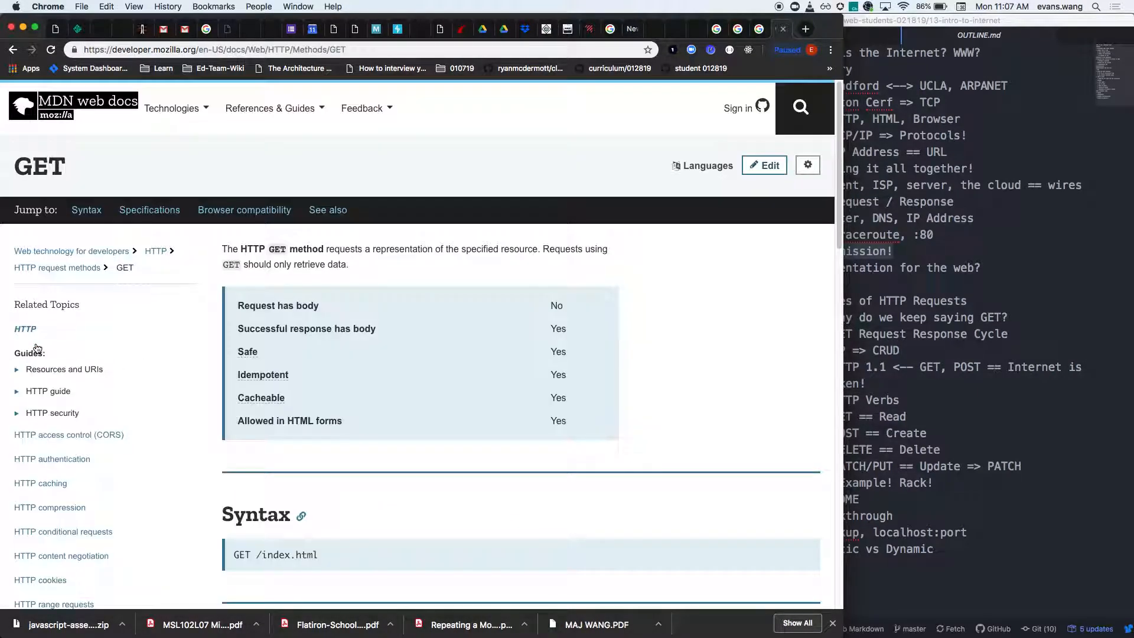
drag(326, 249, 346, 263)
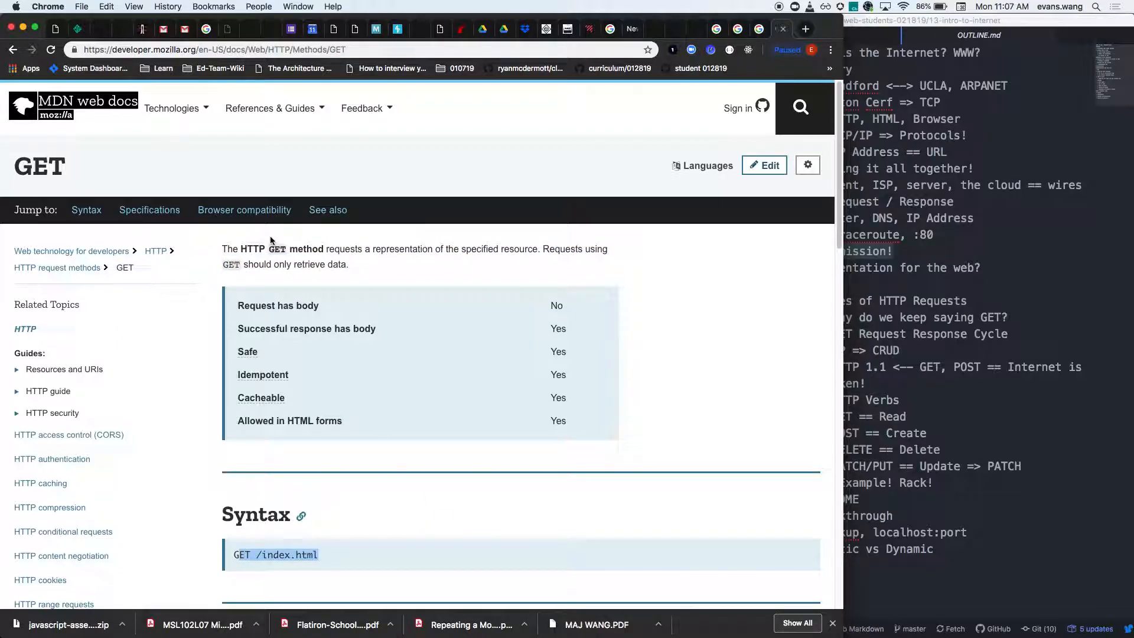
click(156, 250)
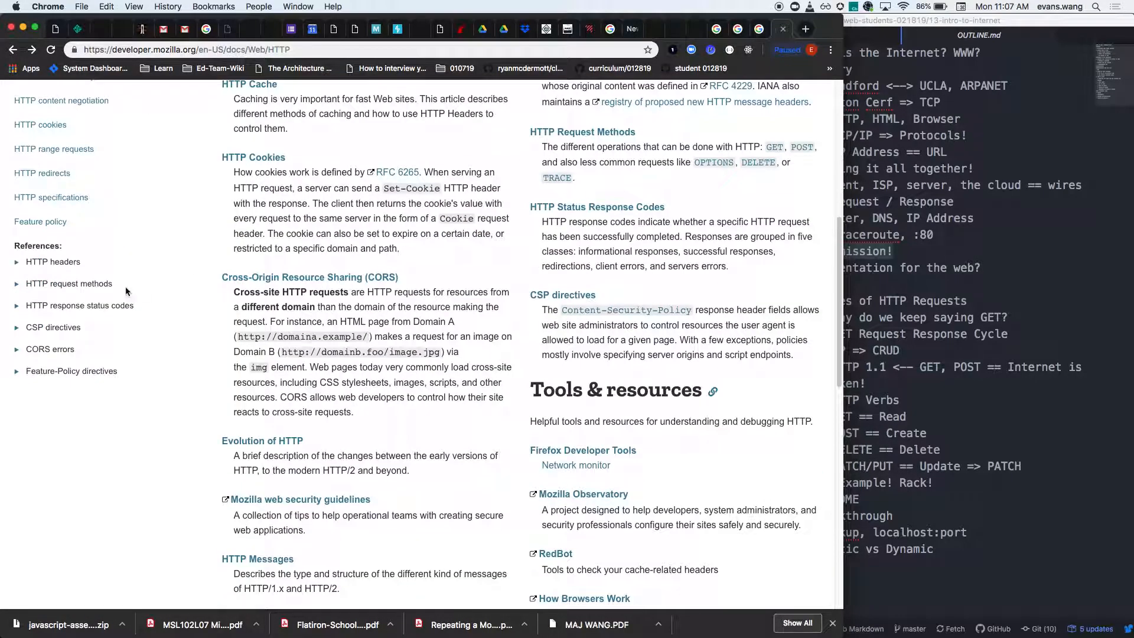
- Expand the HTTP request methods list (CONNECT, DELETE, GET, POST...) in MDN's sidebar again
click(68, 283)
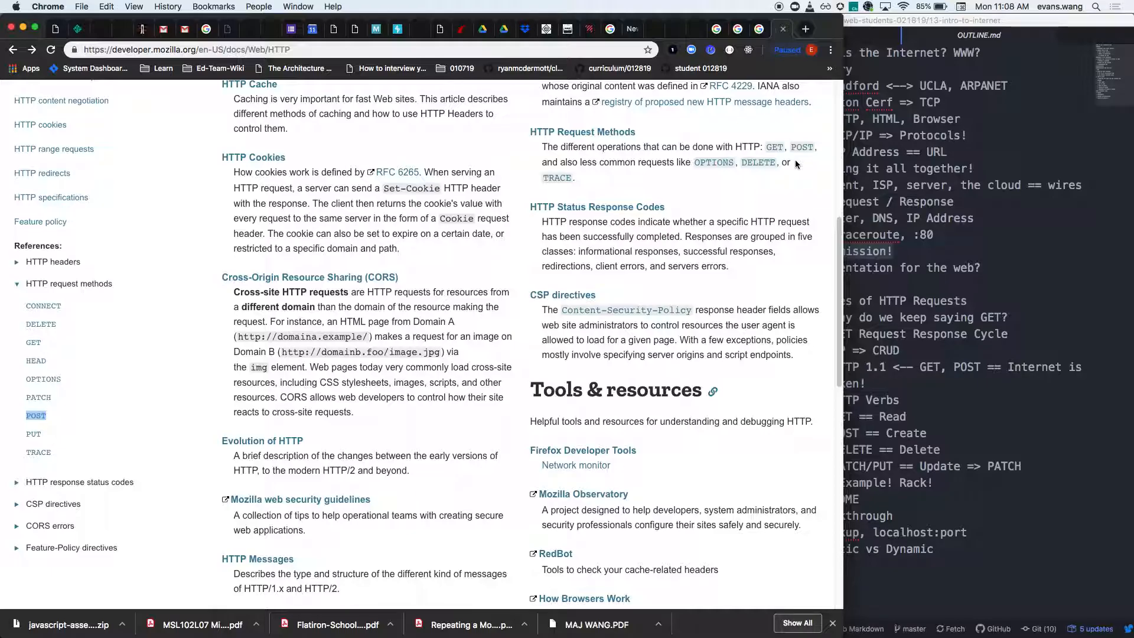
mouse_move(815, 170)
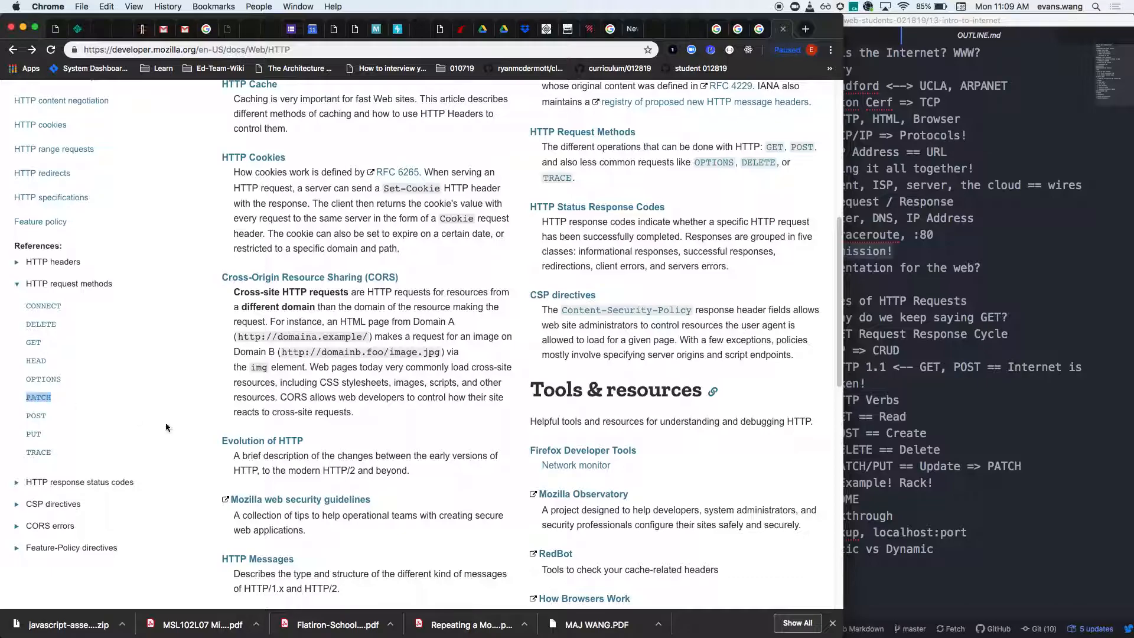
mouse_move(148, 416)
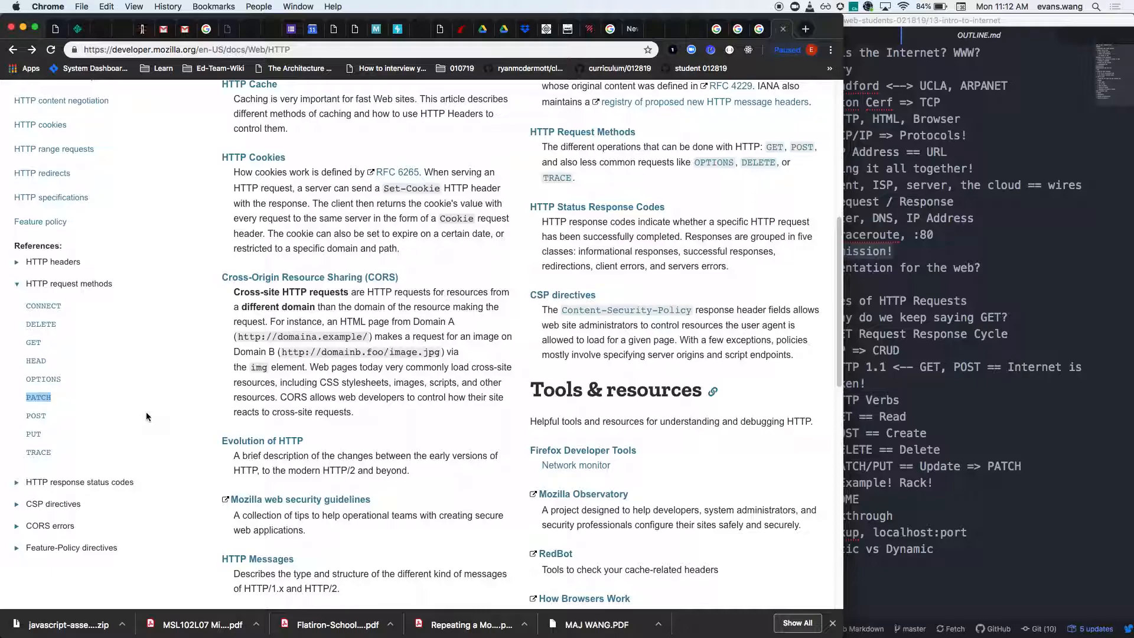
mouse_move(152, 417)
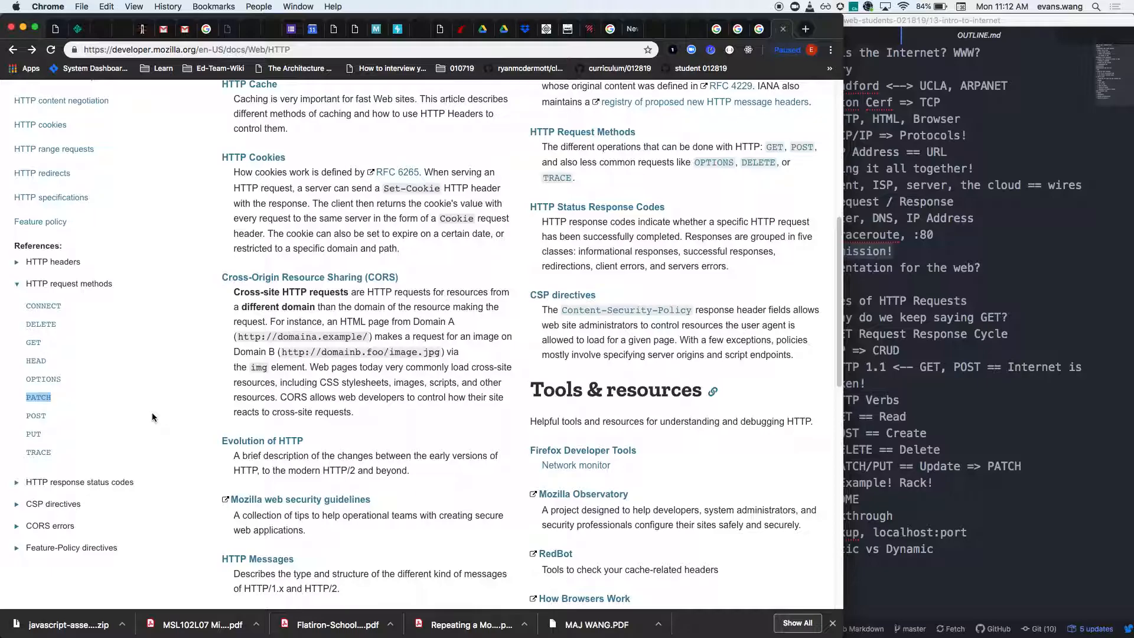
mouse_move(151, 418)
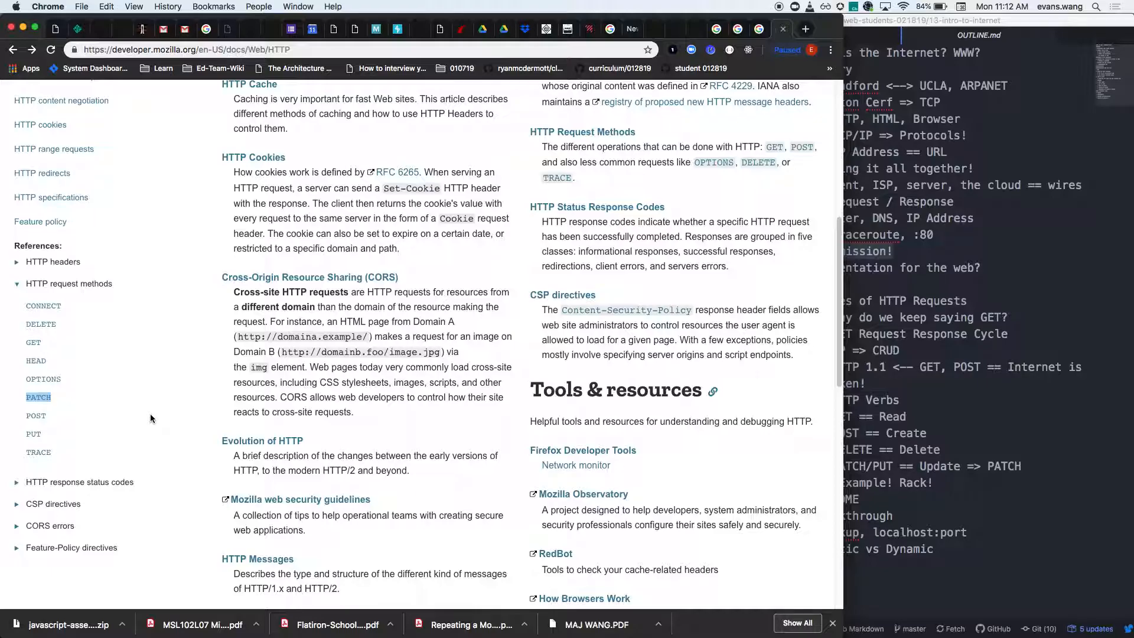
mouse_move(333, 379)
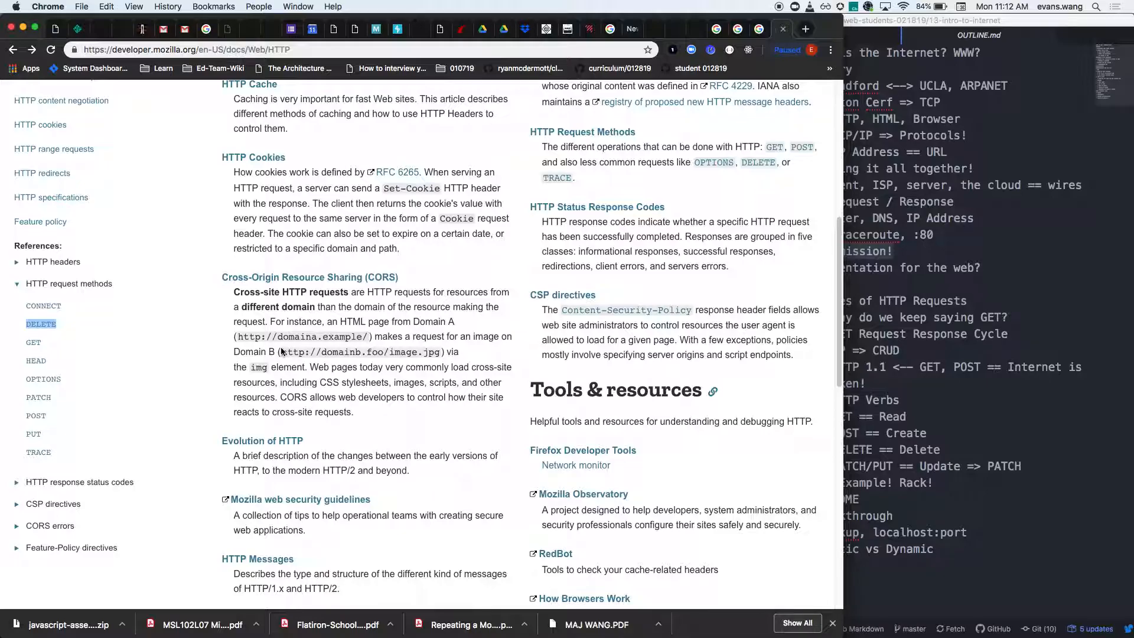
mouse_move(939, 324)
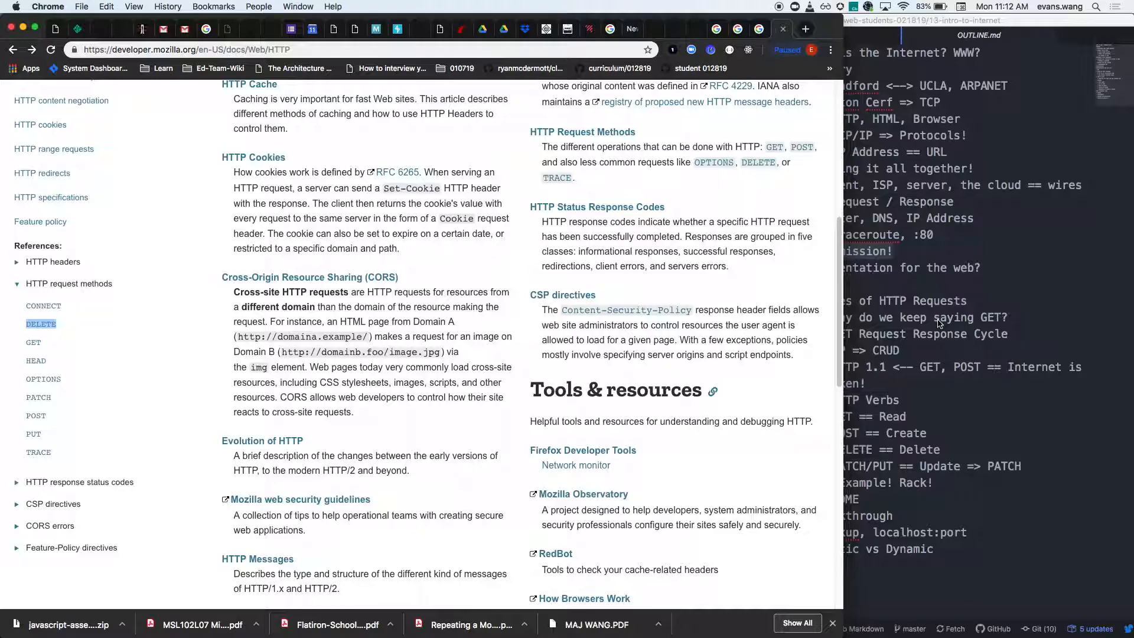
mouse_move(57, 291)
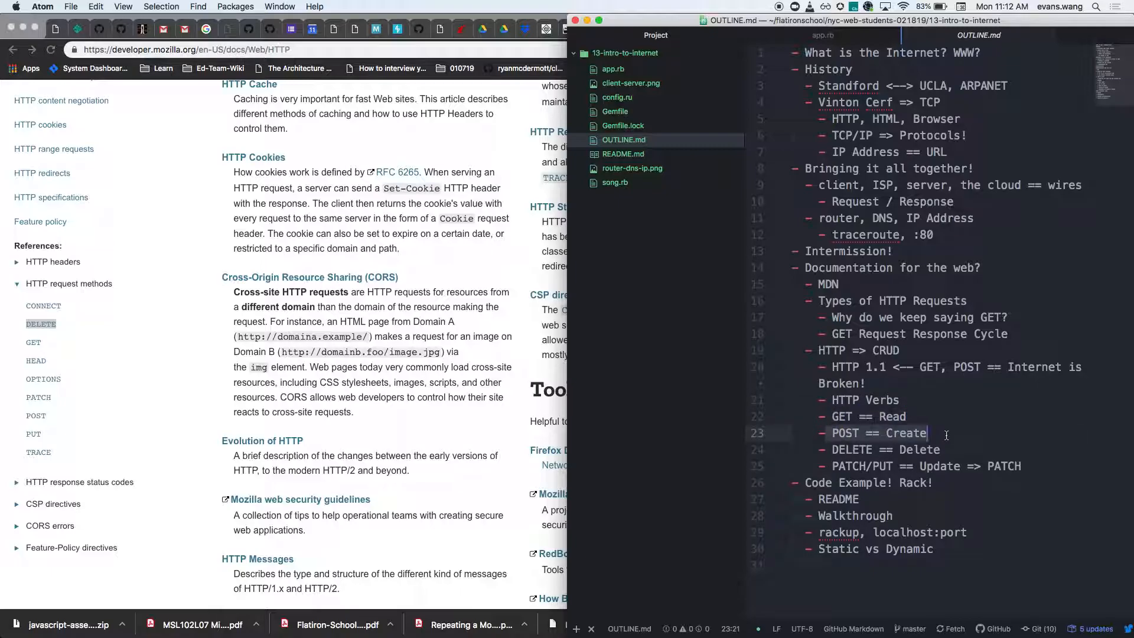
mouse_move(865, 454)
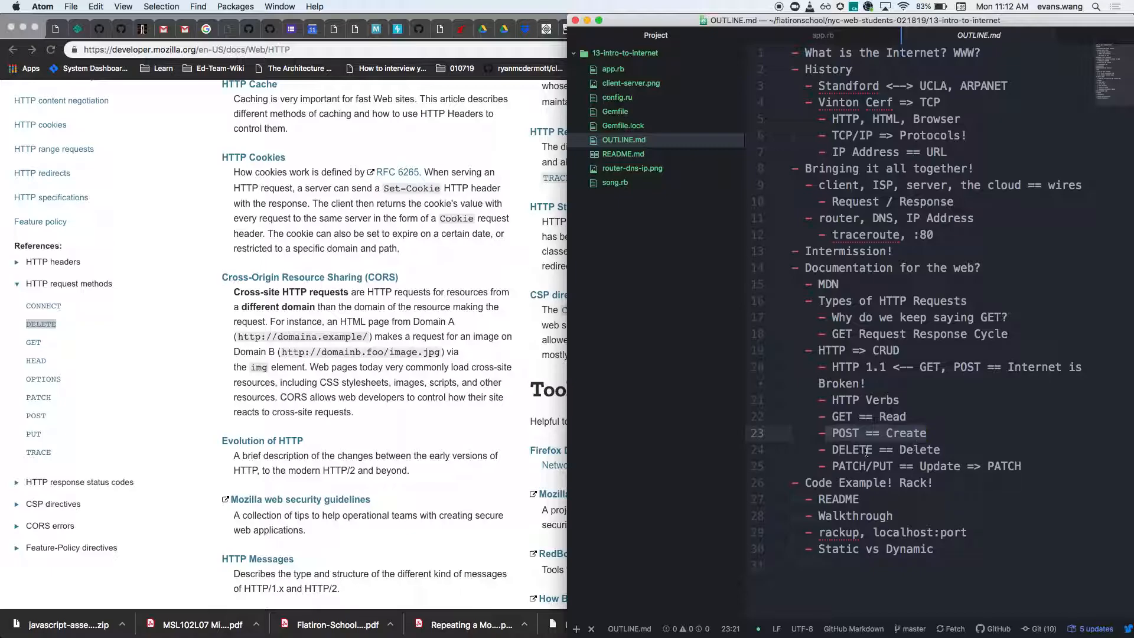
click(1023, 466)
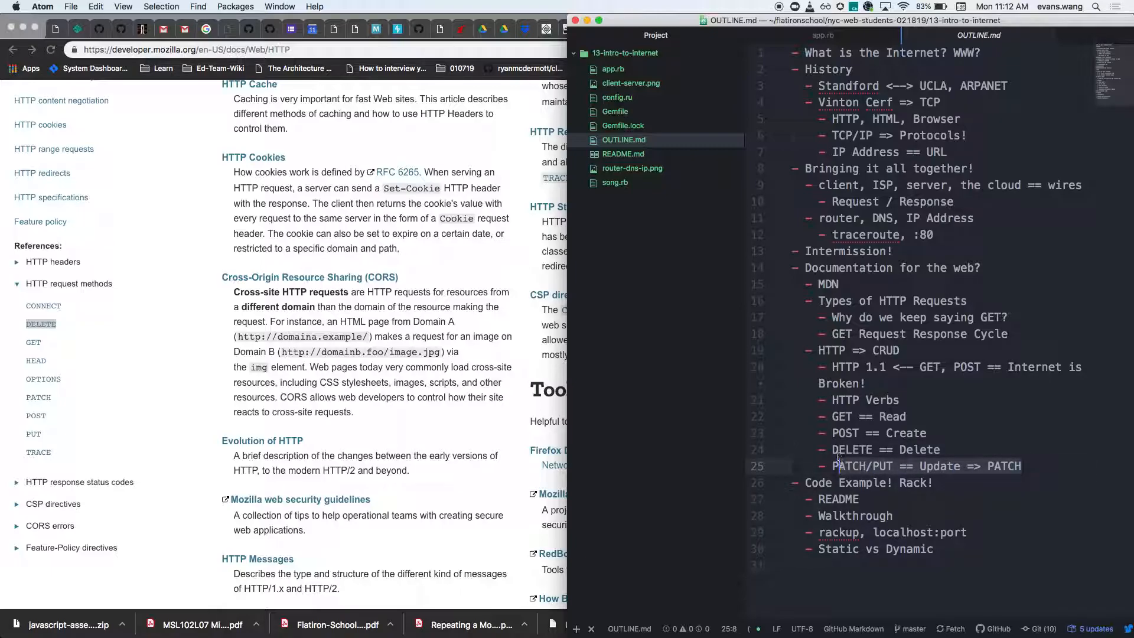
double_click(851, 449)
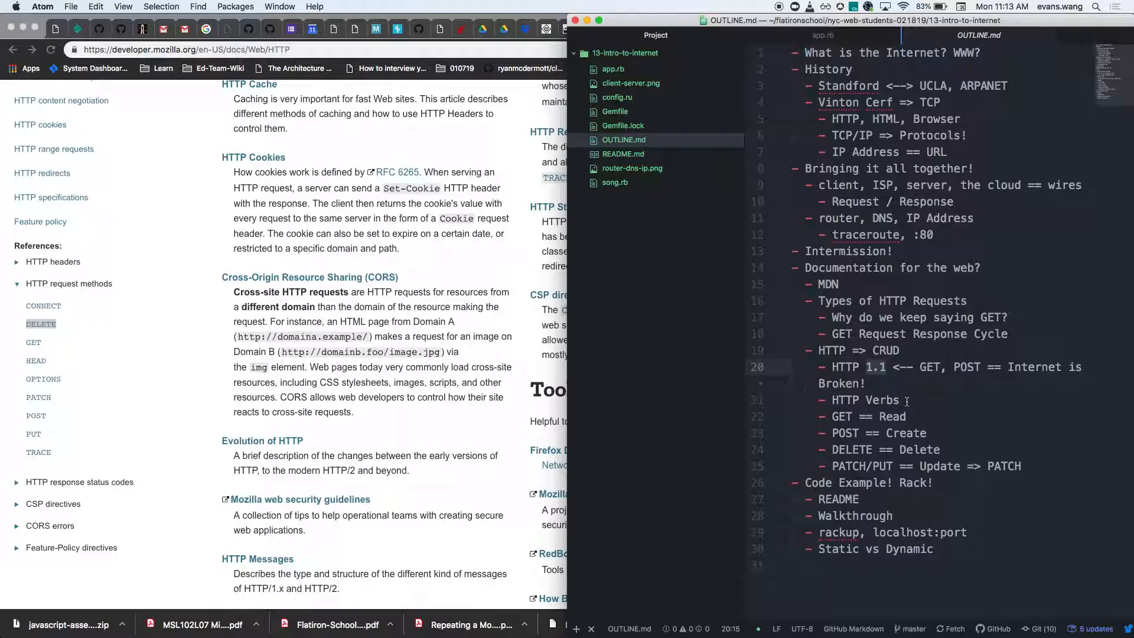
click(887, 366)
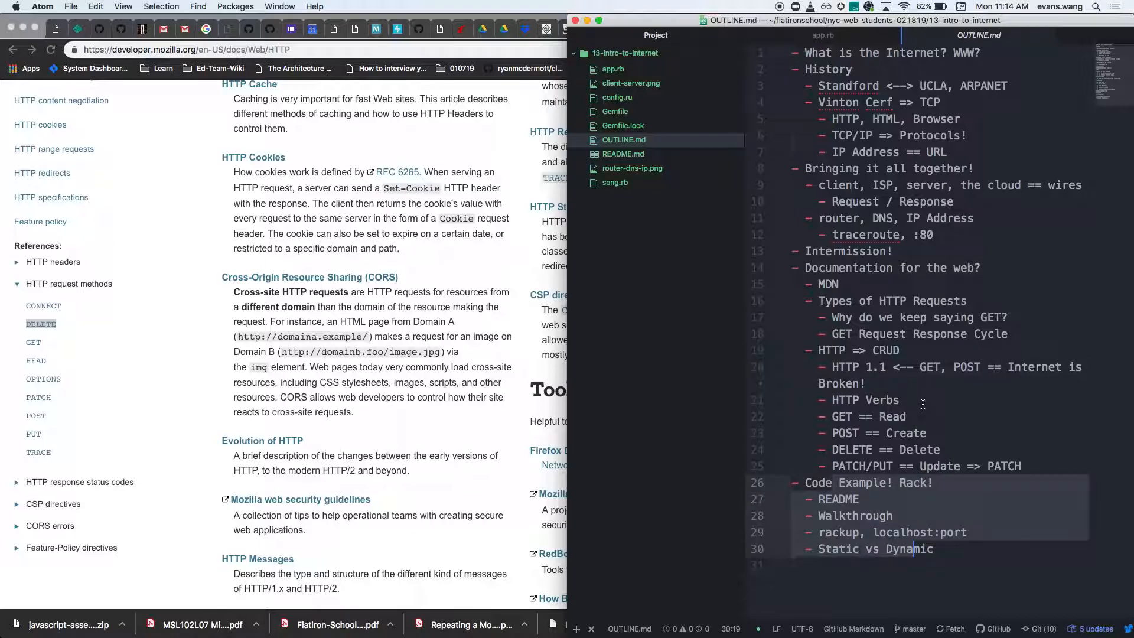
- Load the lesson README.md in Atom and read down to its External Resources links
click(623, 153)
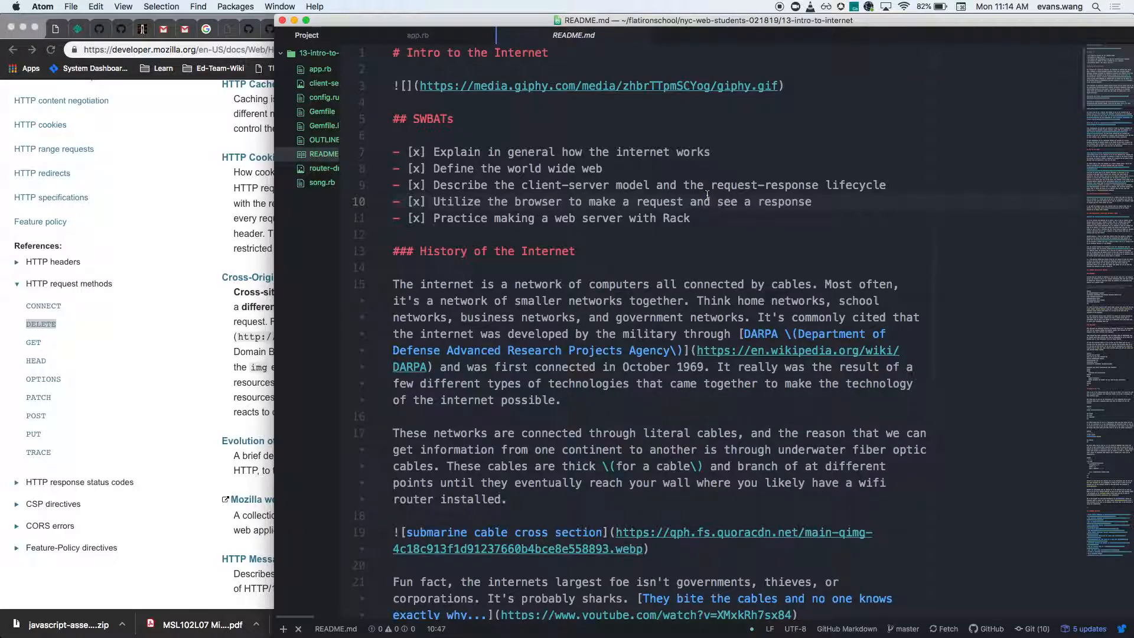
scroll(down, 3)
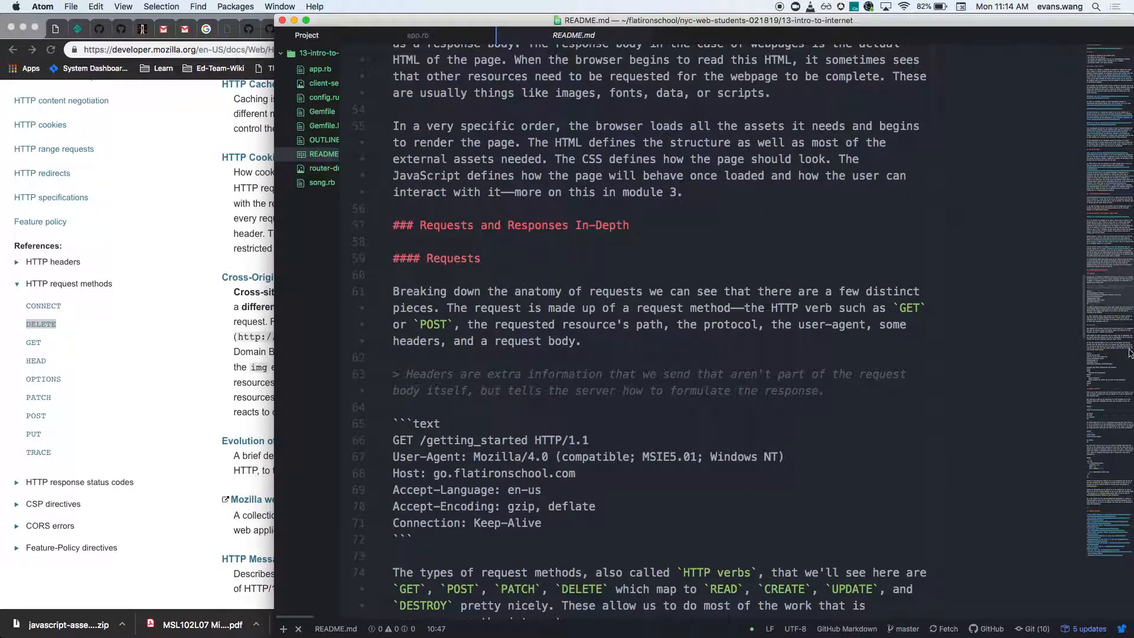
scroll(down, 3)
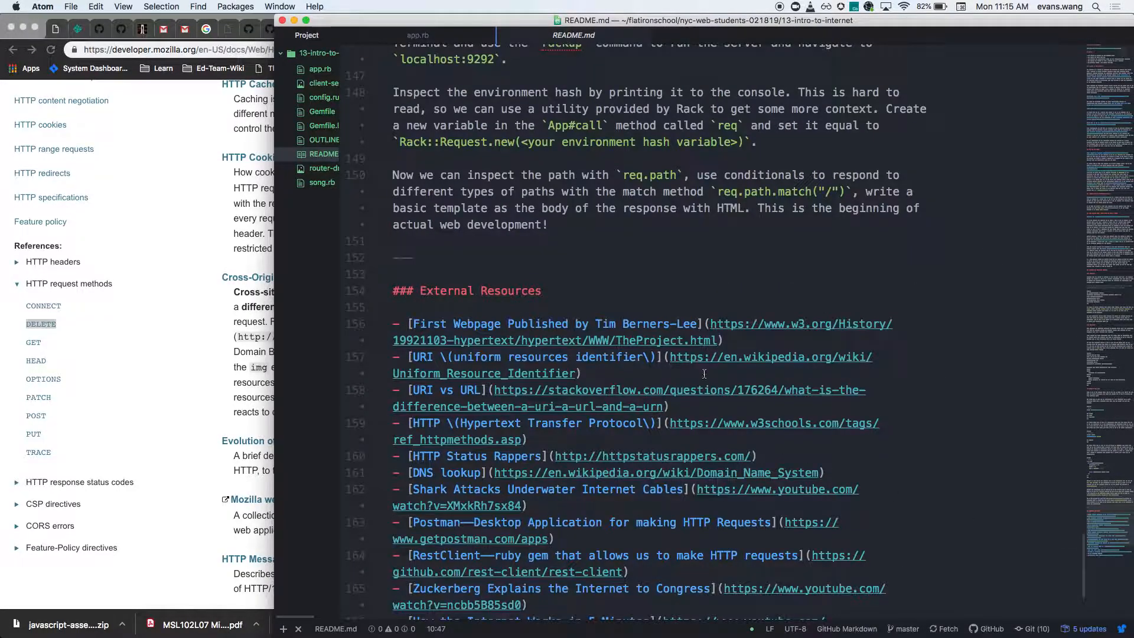
scroll(down, 3)
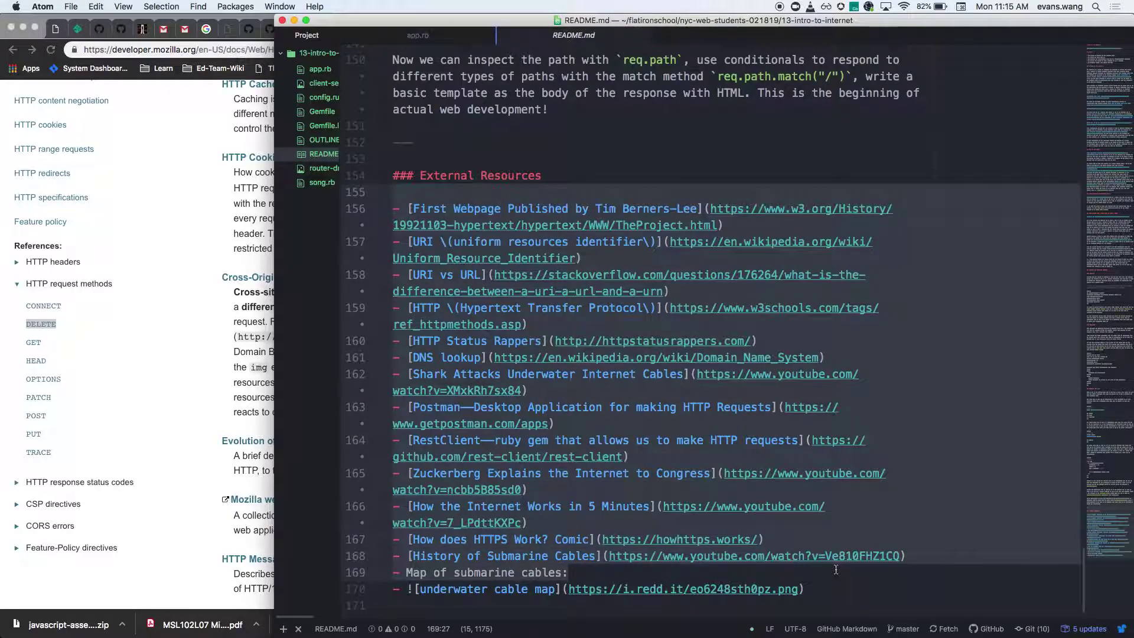
- Show the Markdown preview of README.md beside its source, undoing stray words added after the title
click(639, 225)
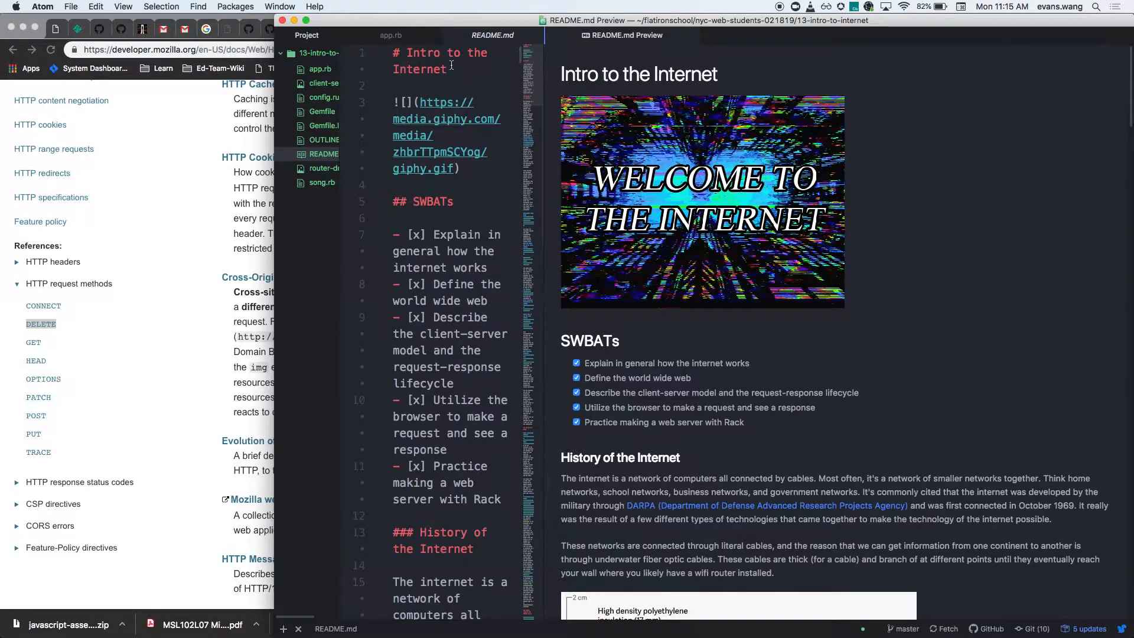
text(V)
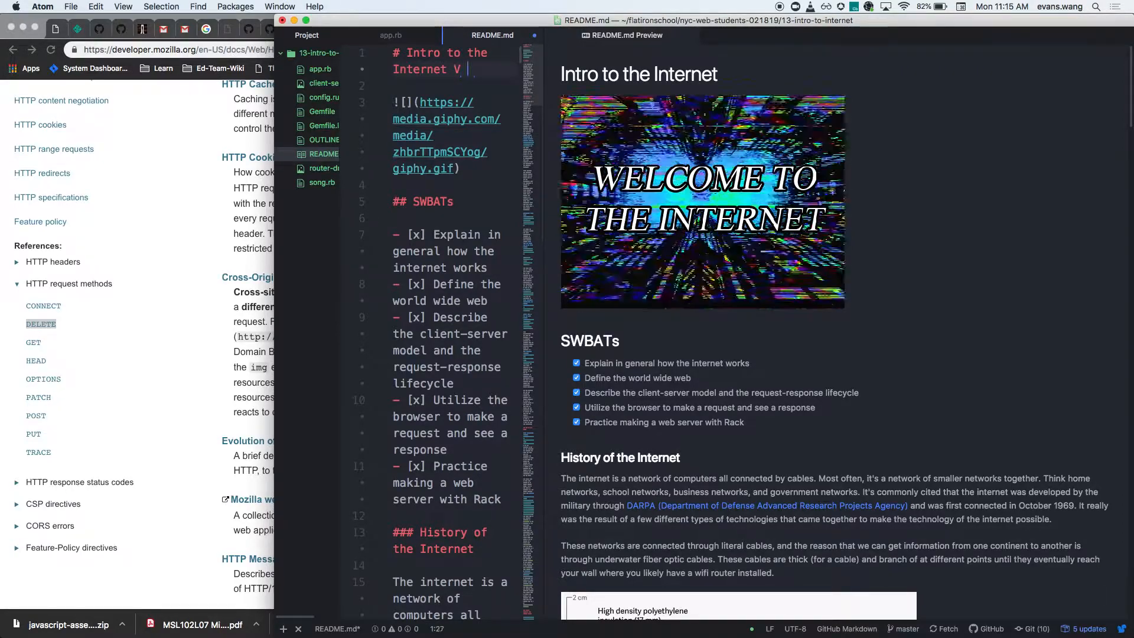
text(good)
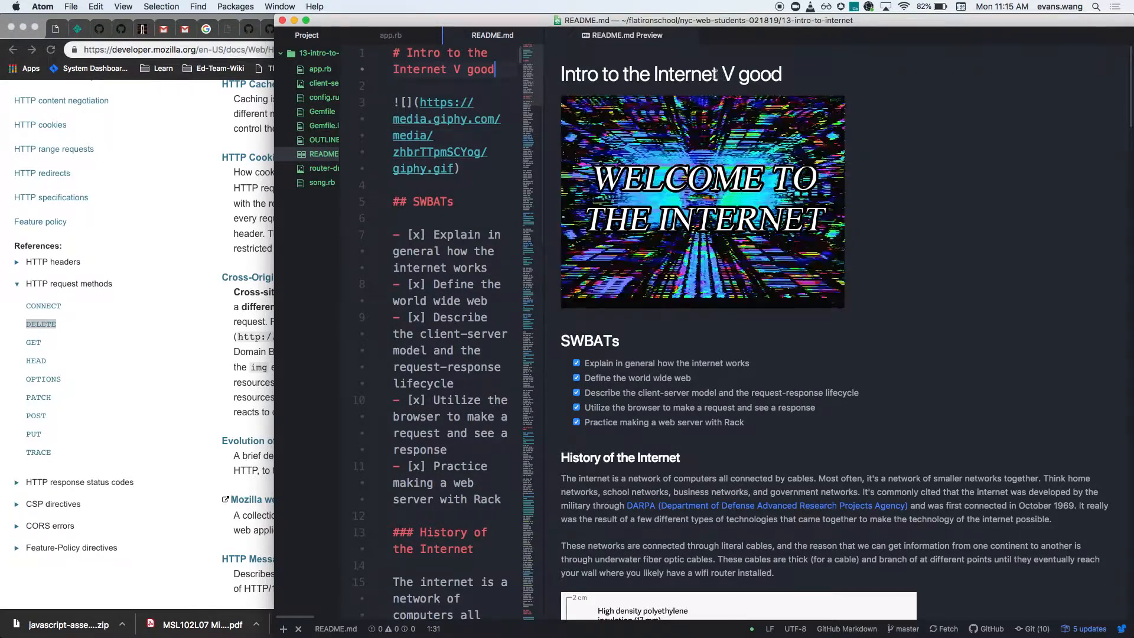
key(backspace)
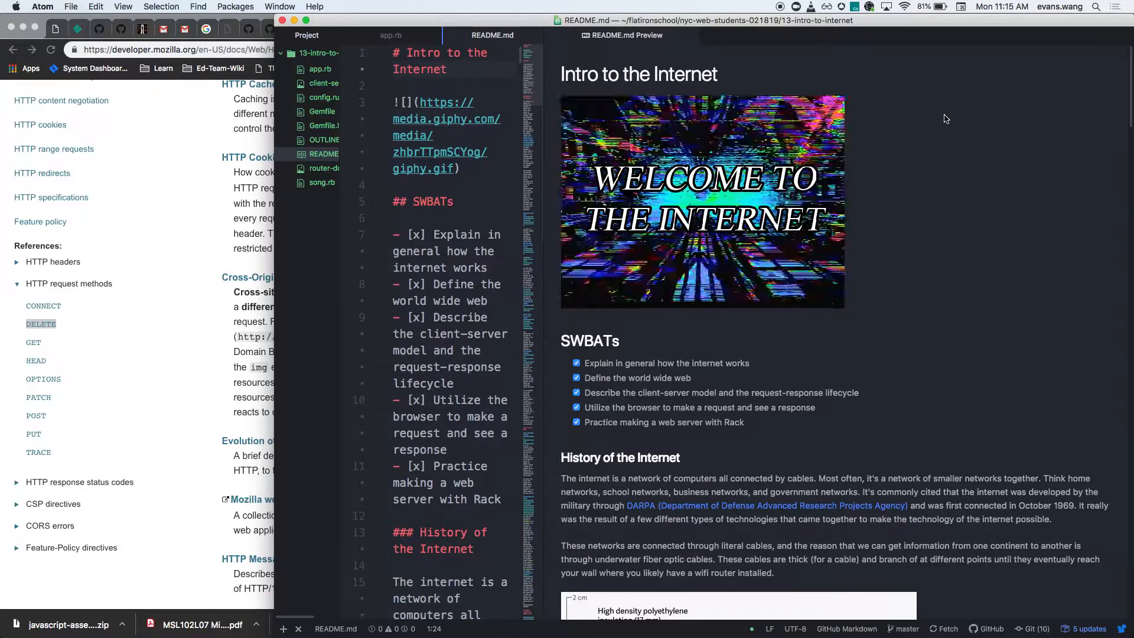
scroll(down, 3)
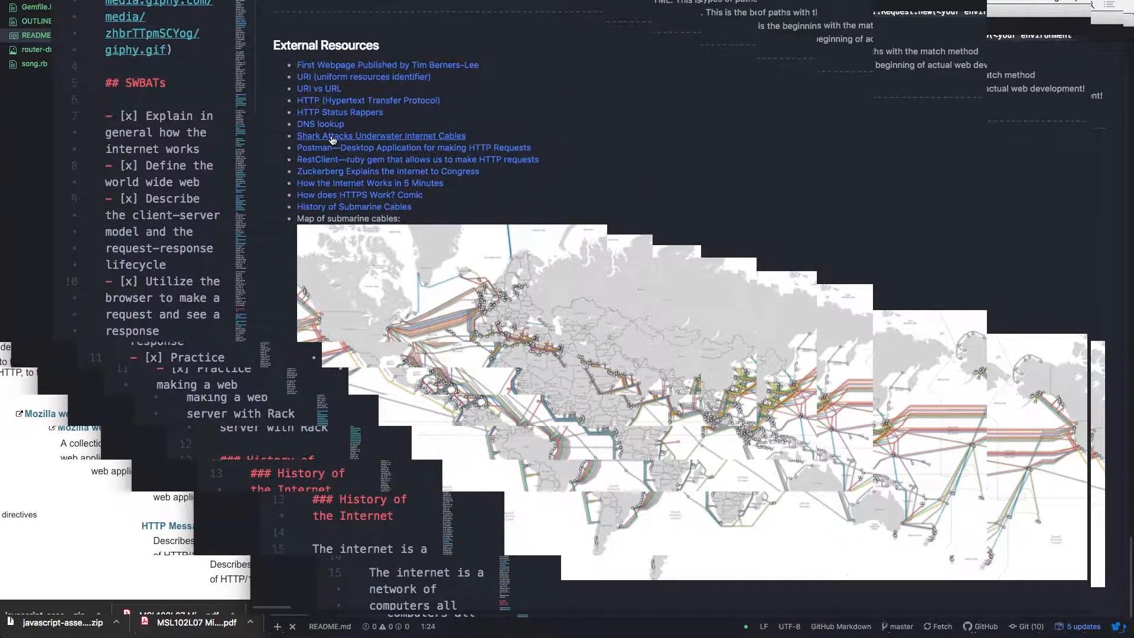
- Follow the README's 'Shark Attacks Underwater Internet Cables' link to watch the YouTube video in Chrome
click(381, 136)
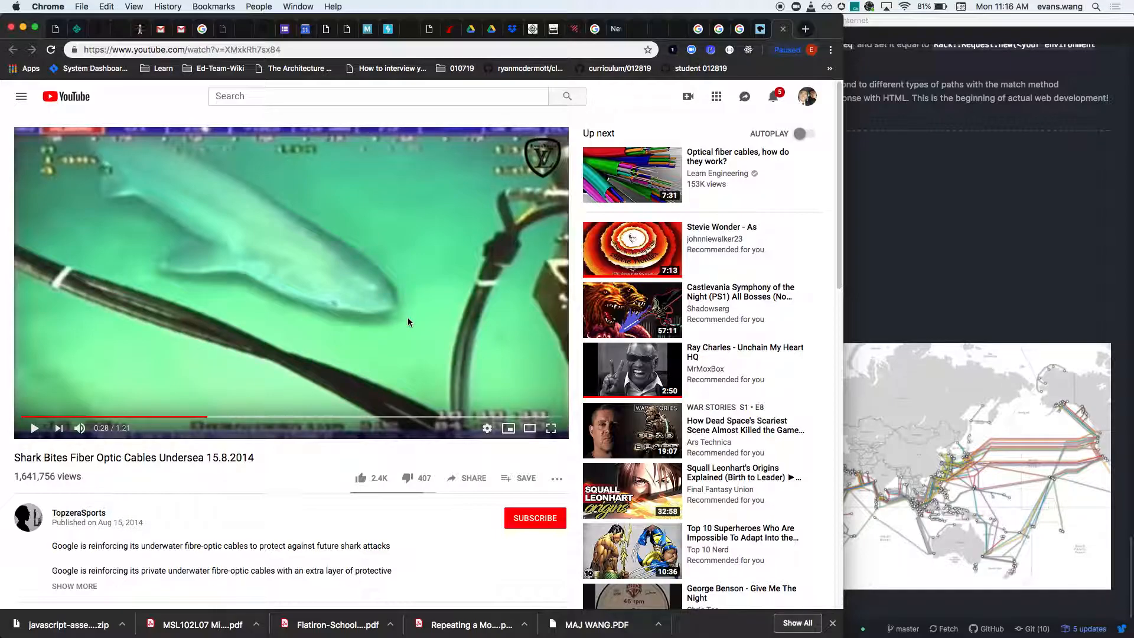
mouse_move(901, 327)
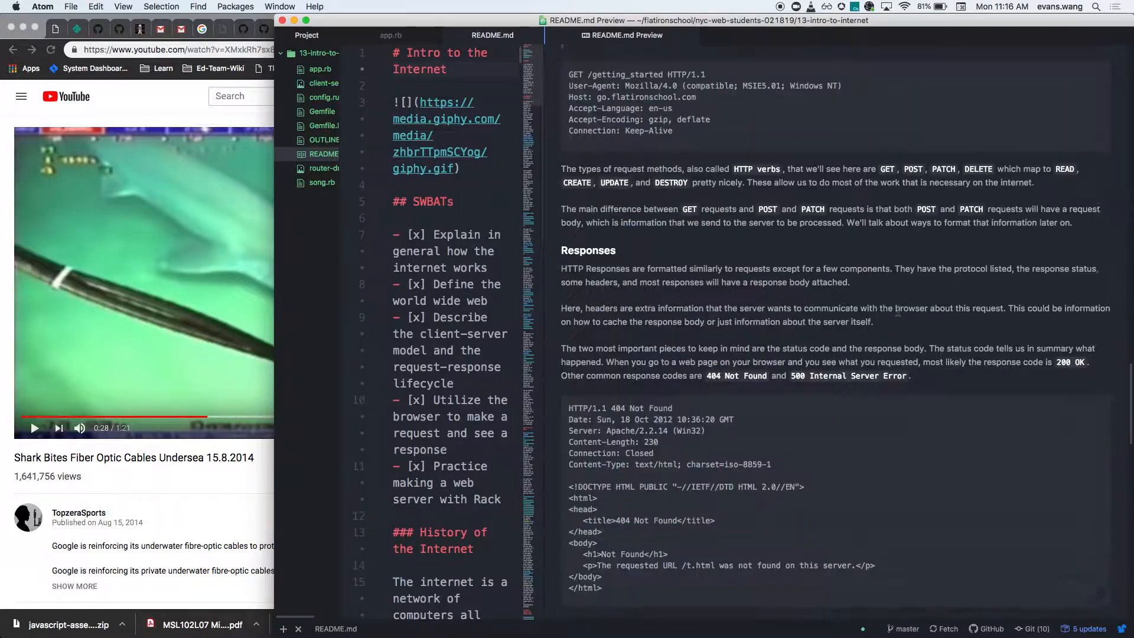
- Scroll through app.rb to the App class serving the song list below the commented-out Rack Request class
scroll(down, 3)
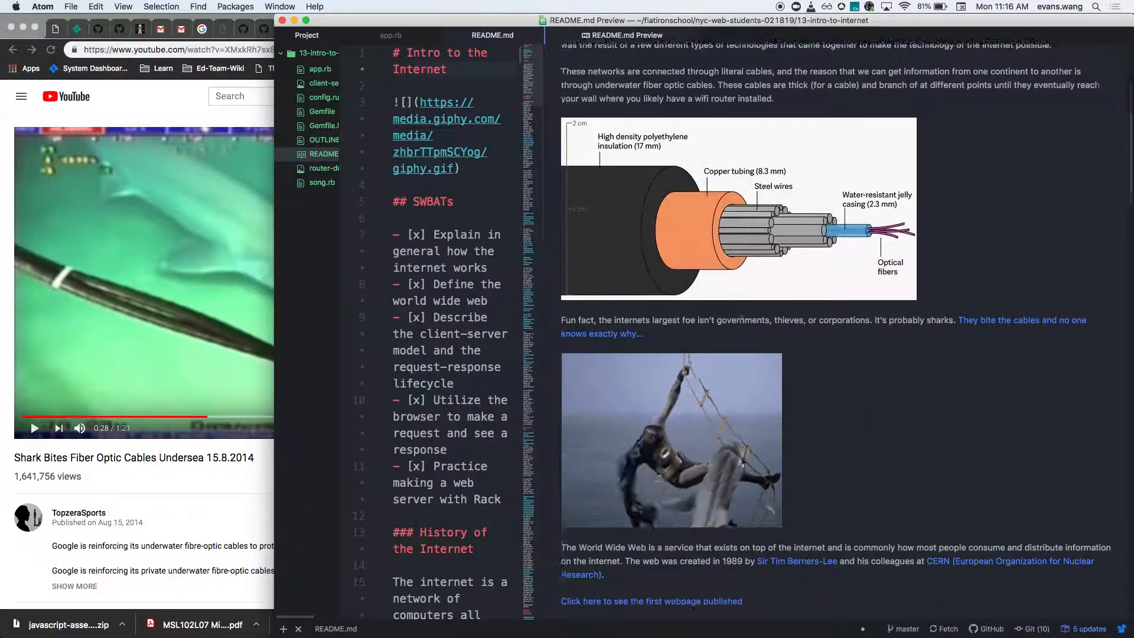
scroll(down, 3)
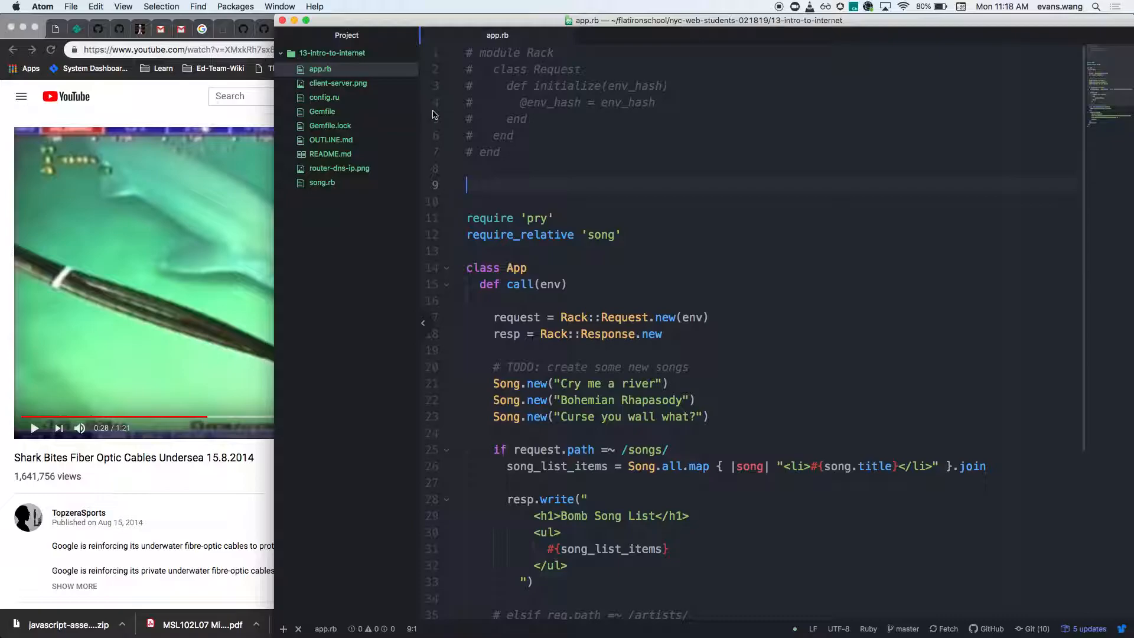
scroll(down, 3)
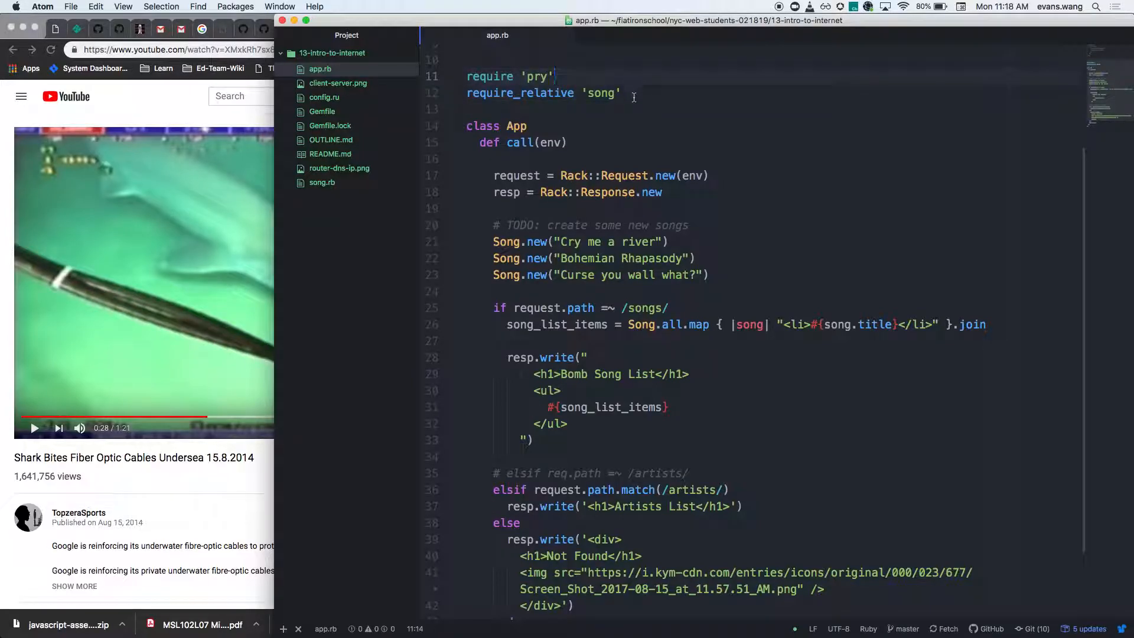
click(621, 92)
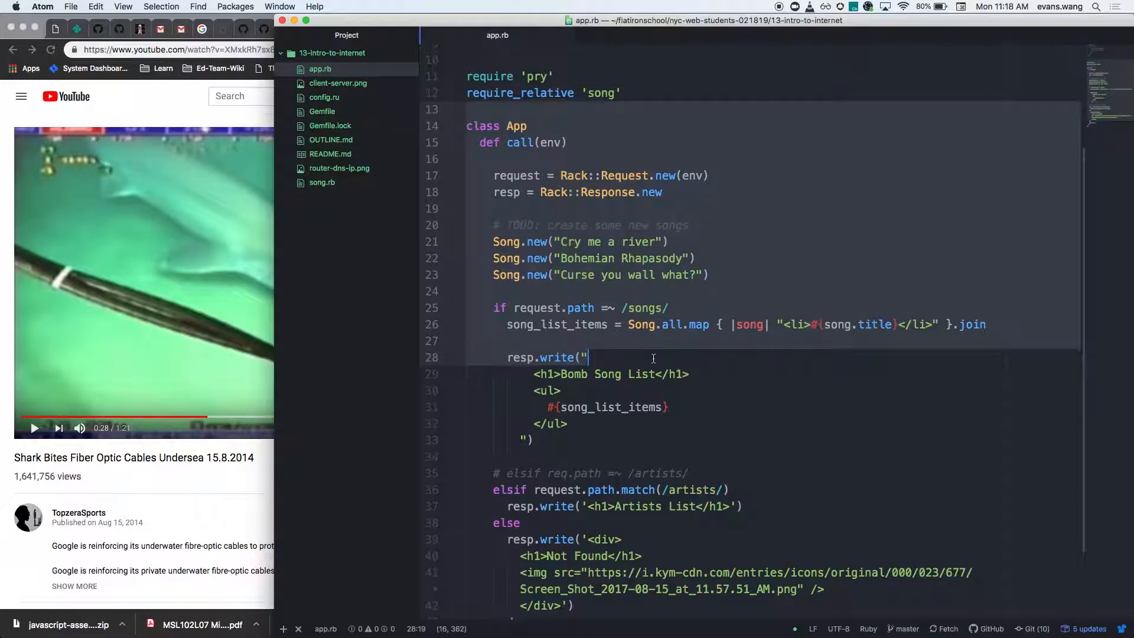
click(321, 182)
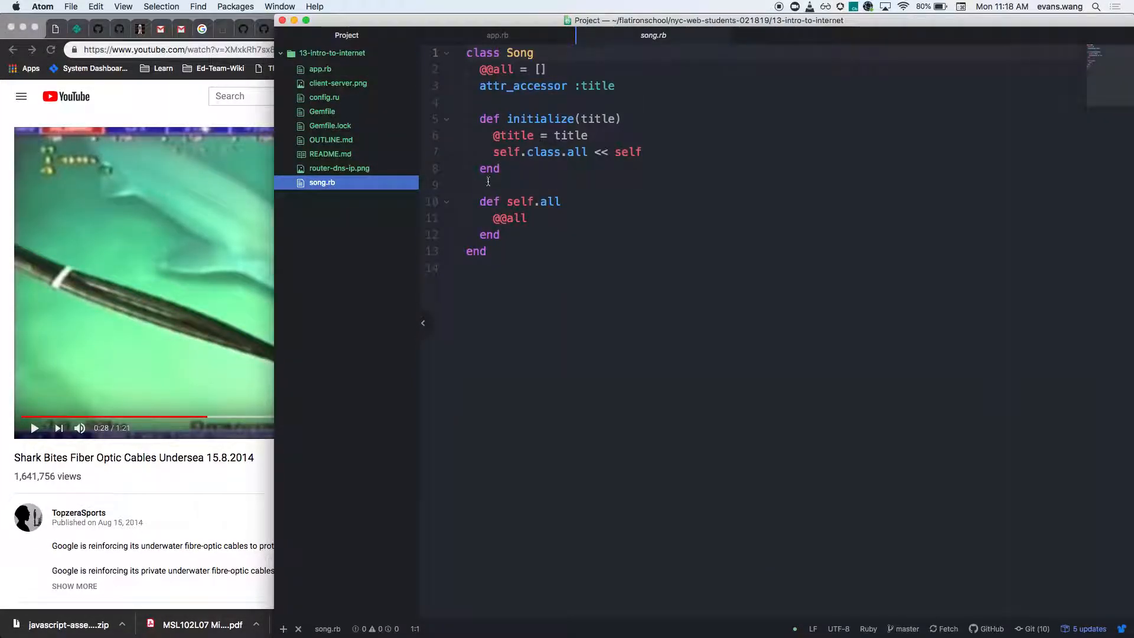
mouse_move(534, 243)
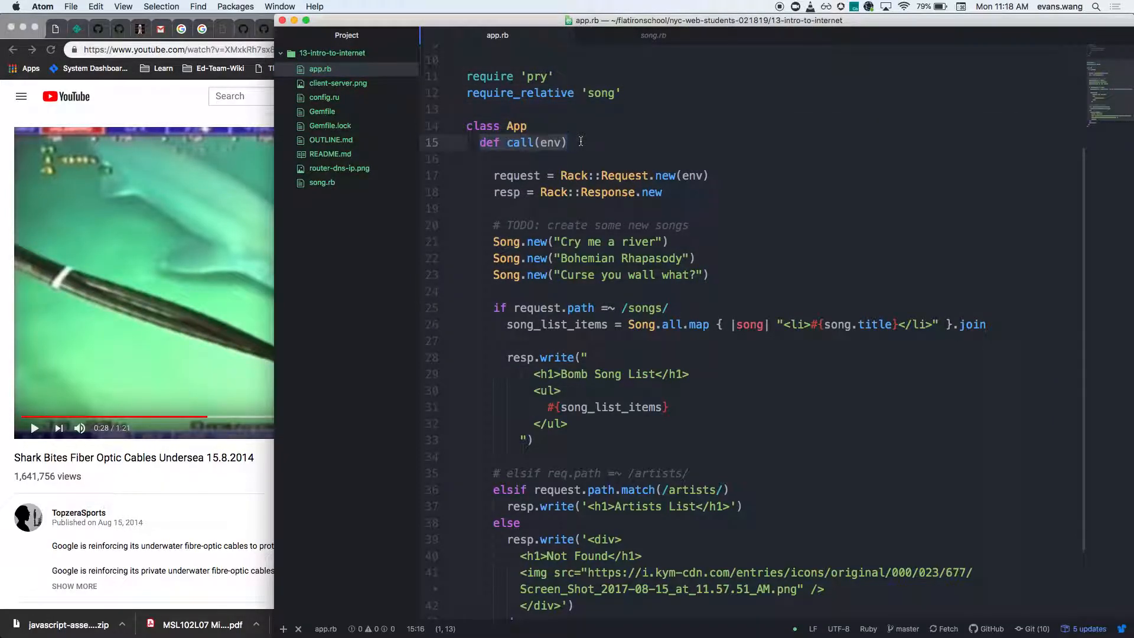
- Add Song.new lines for "Curse you wall what?" and "Alex G. lectures" below the existing songs
double_click(551, 141)
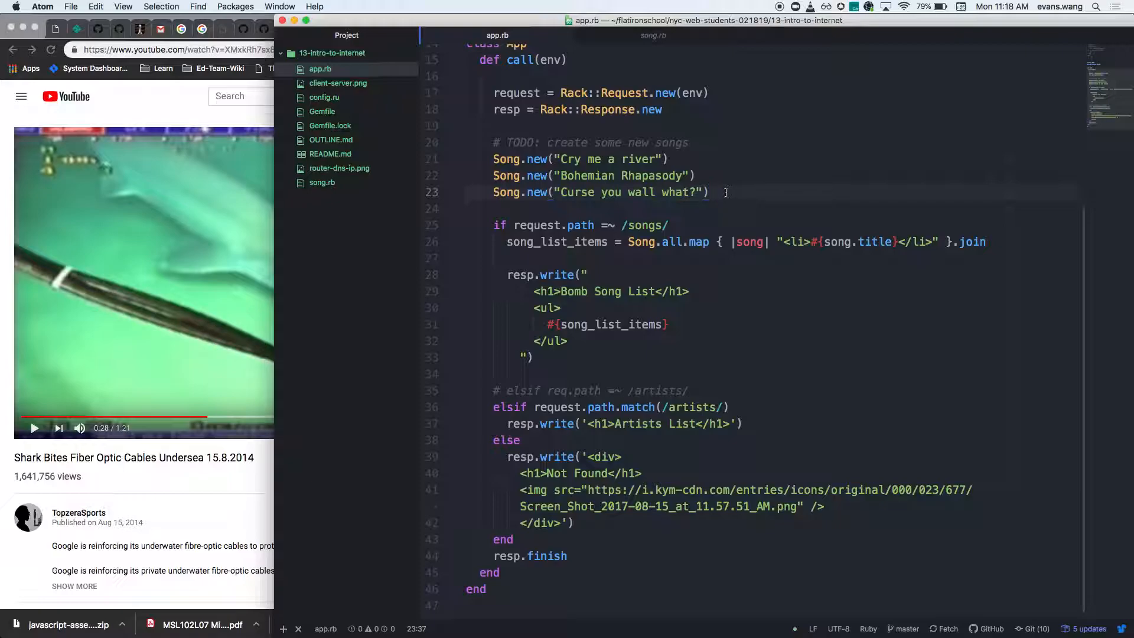
text(Song.new("Curse you wall what?"))
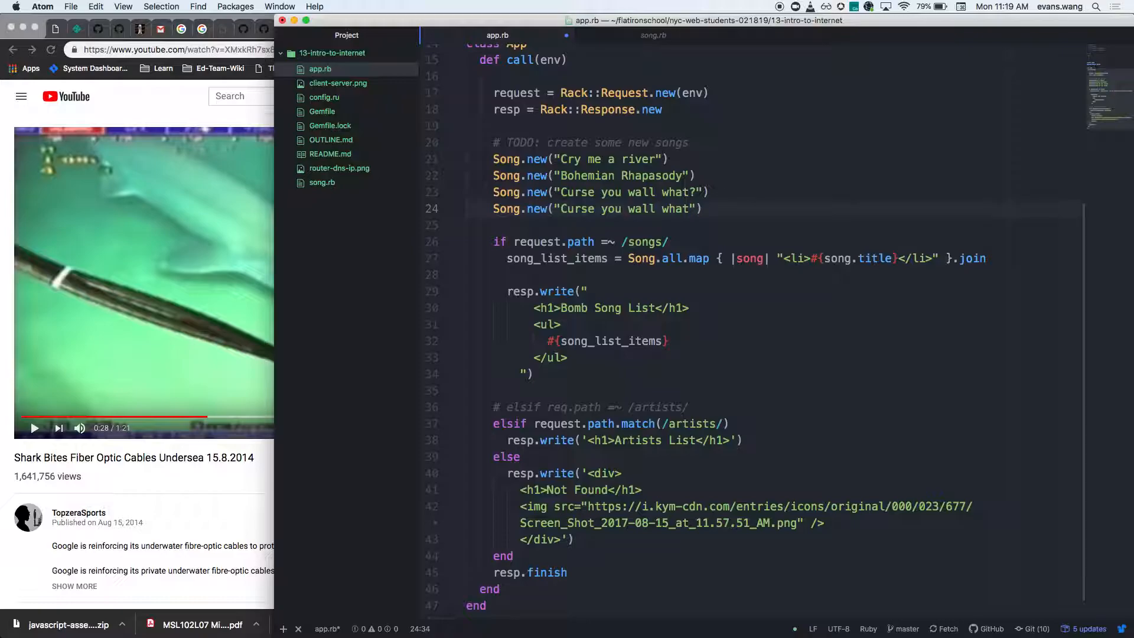
text(Alex G. lectures"))
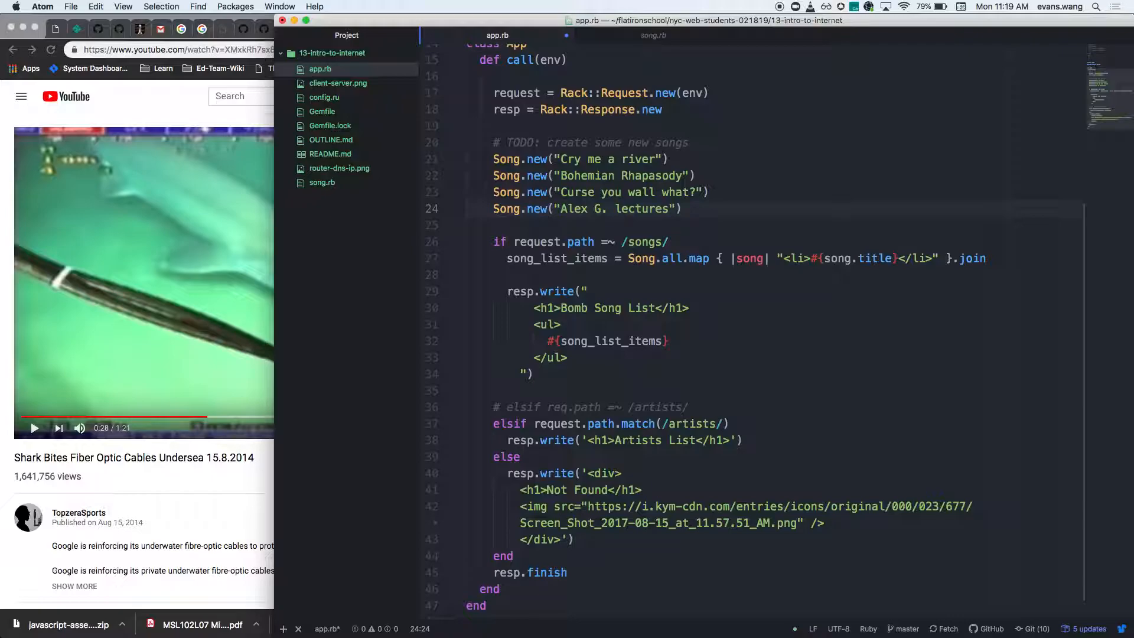
text(Song.new("Alex G. lectures"))
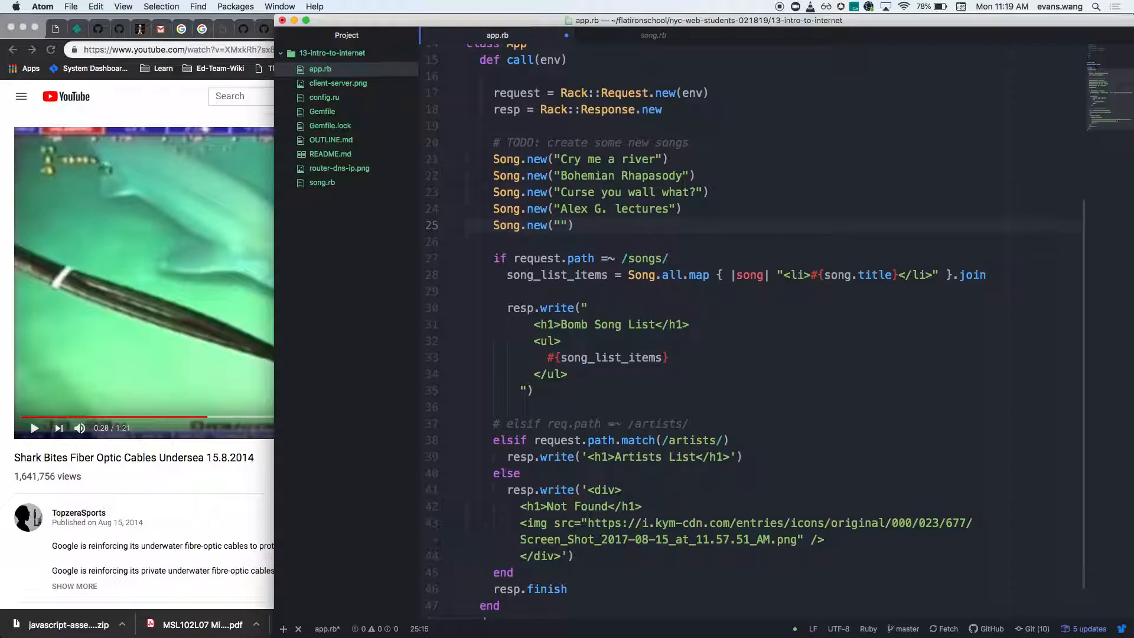
- Add Song.new lines for "Talking heads" and "Make a man out of you", clearing a duplicated title
click(562, 224)
text(Please M)
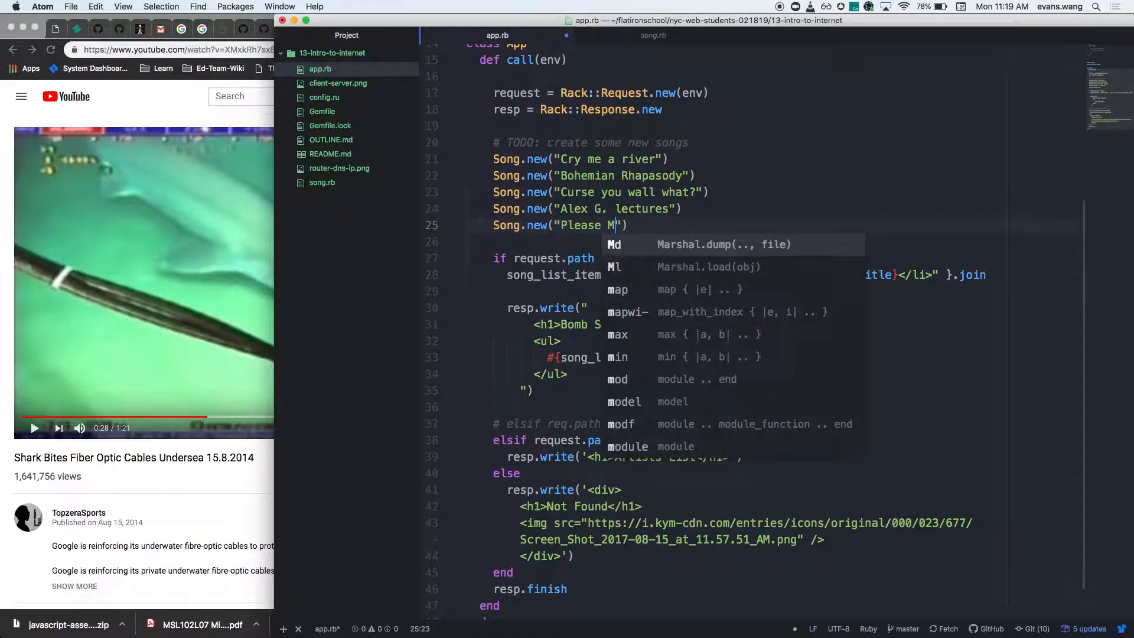
text(e)
text(Song.new(")
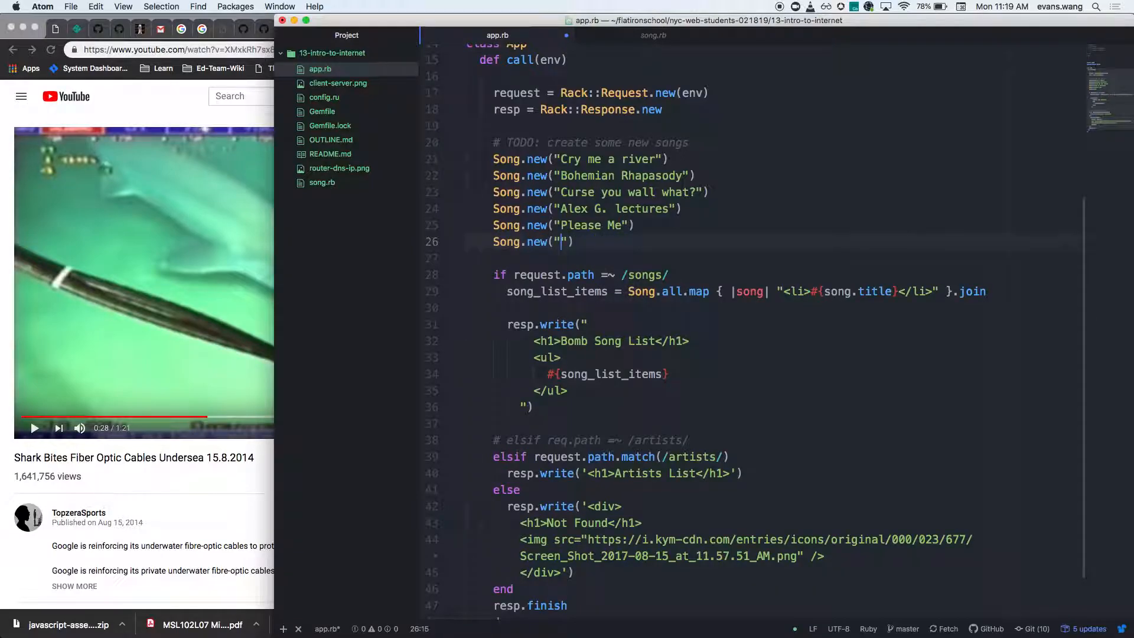
text(Talking heads)
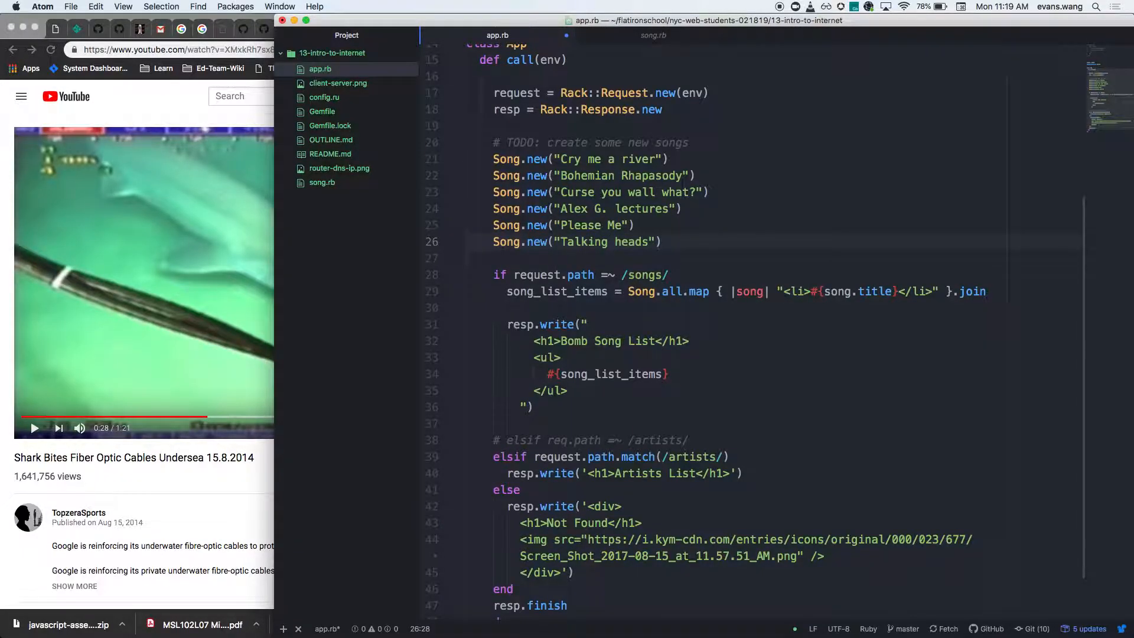
text(Song.new("T"))
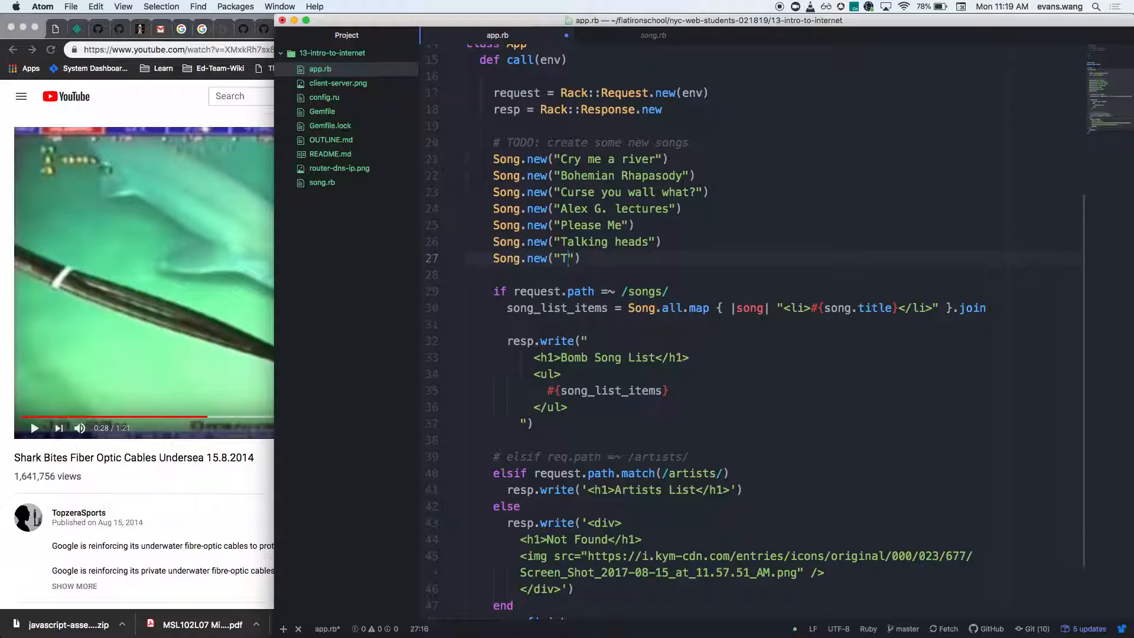
text(eautf)
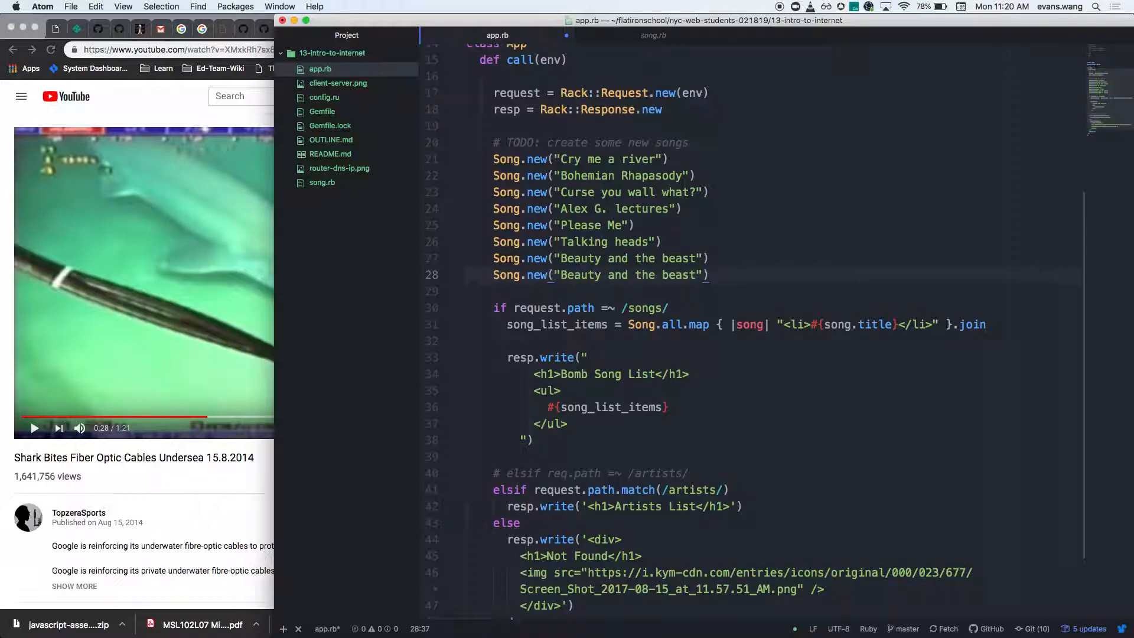
key(backspace)
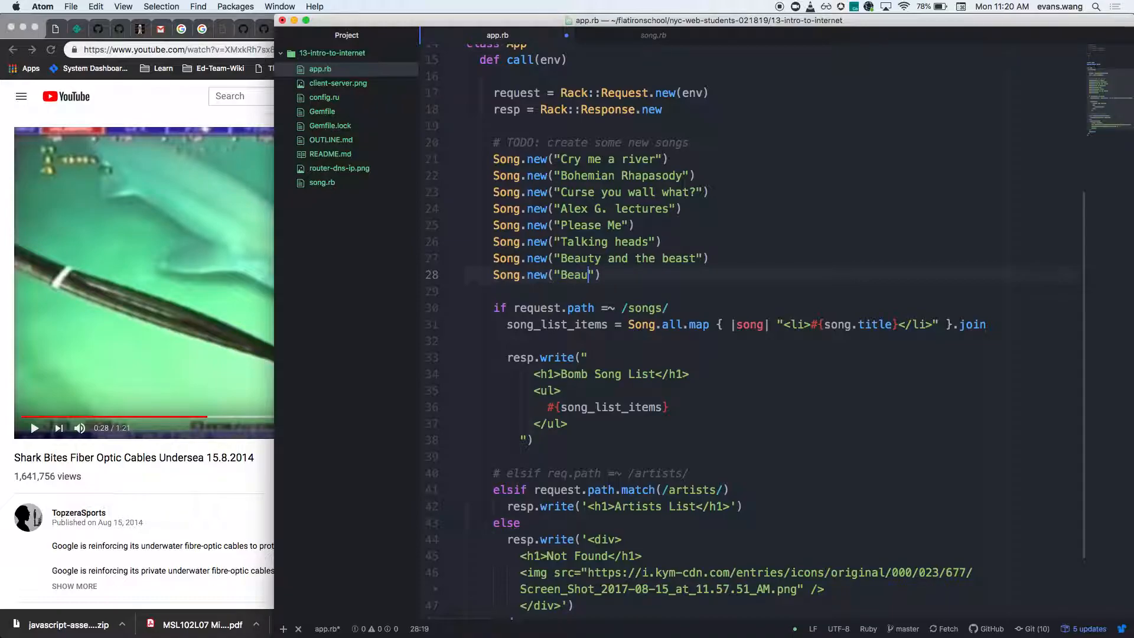
text(Make a mna out of)
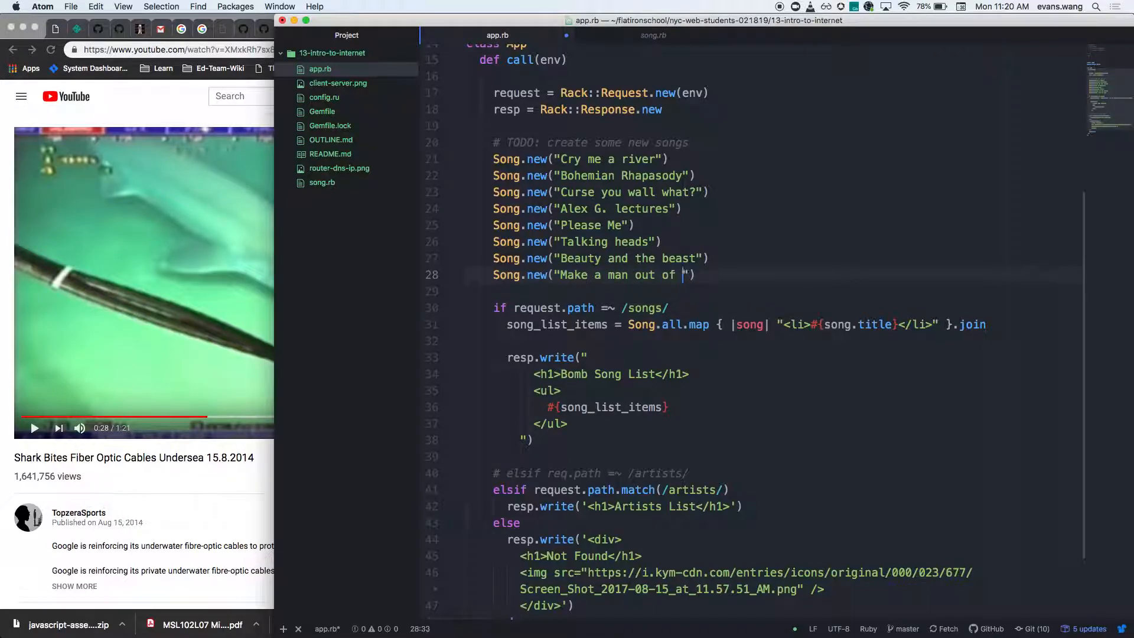
text(you)
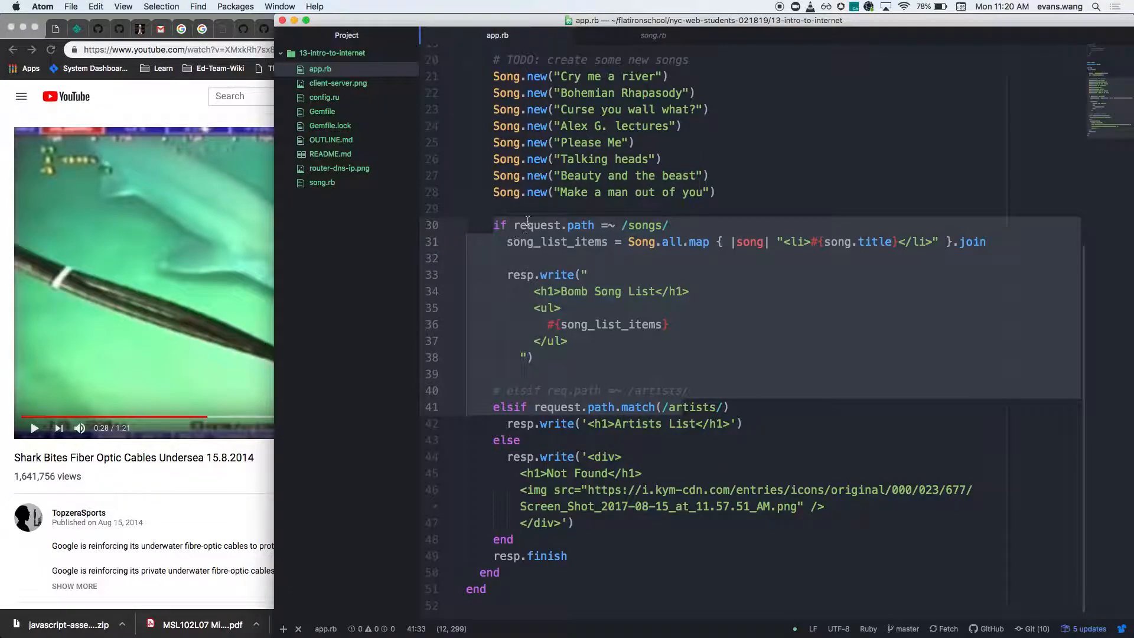
- Highlight the request path check for /songs in app.rb
double_click(579, 224)
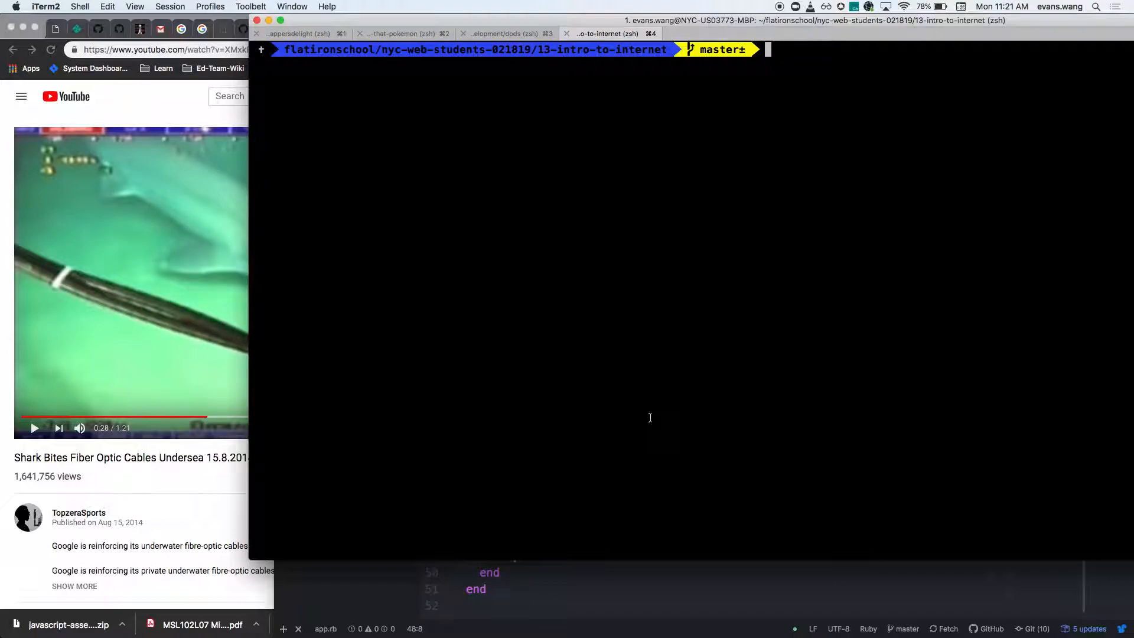
- Run rackup in the project folder to start the Rack server
text(rakcu)
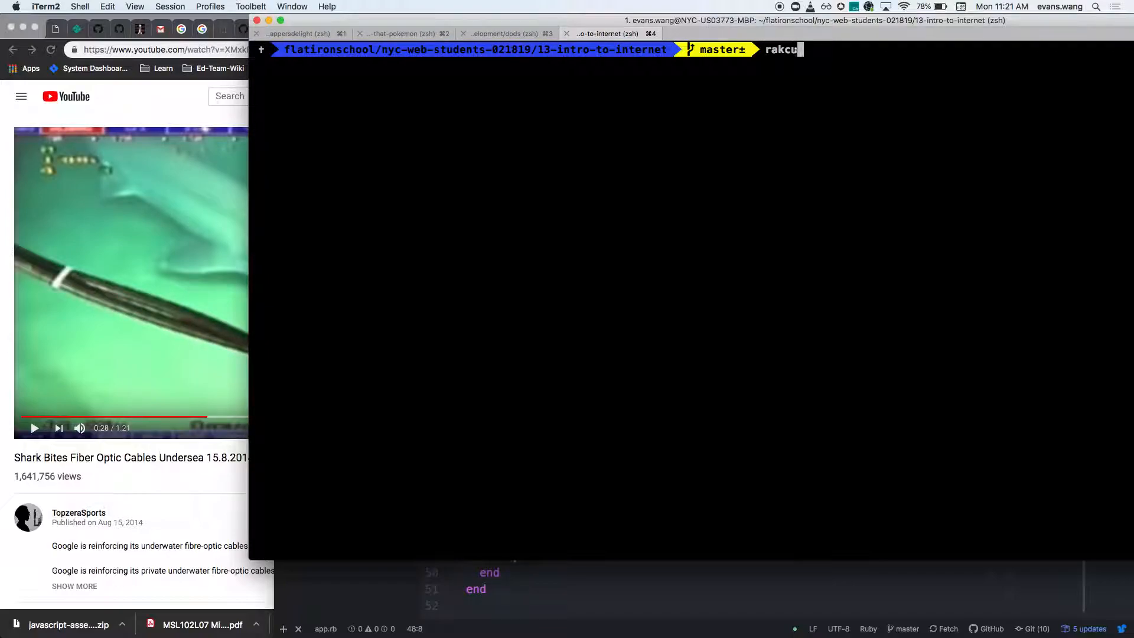
text(p)
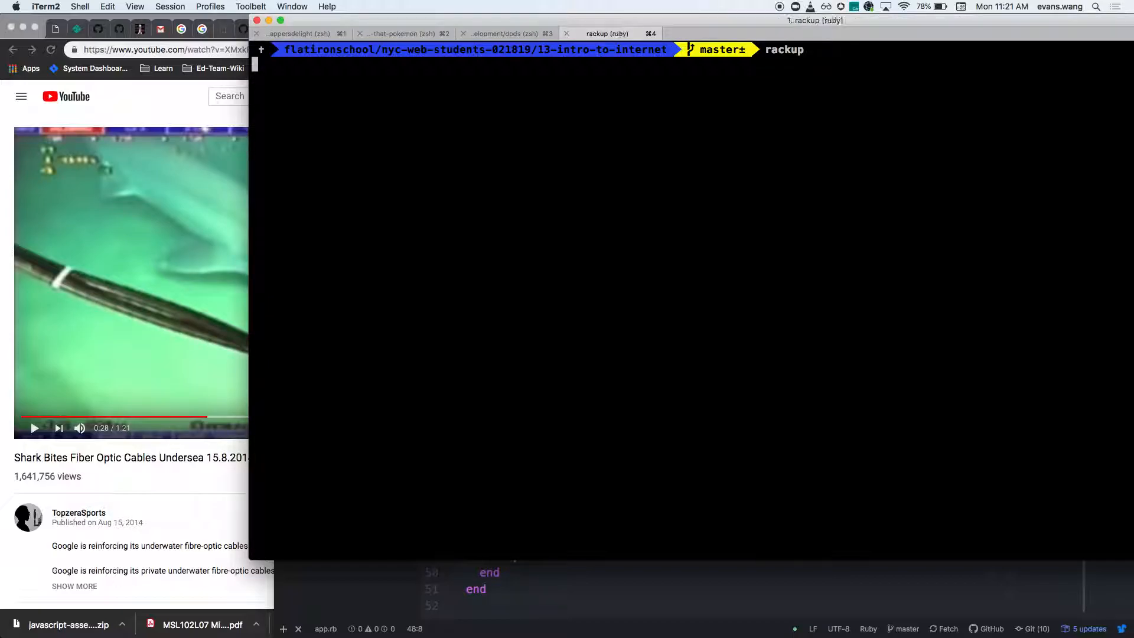
key(Return)
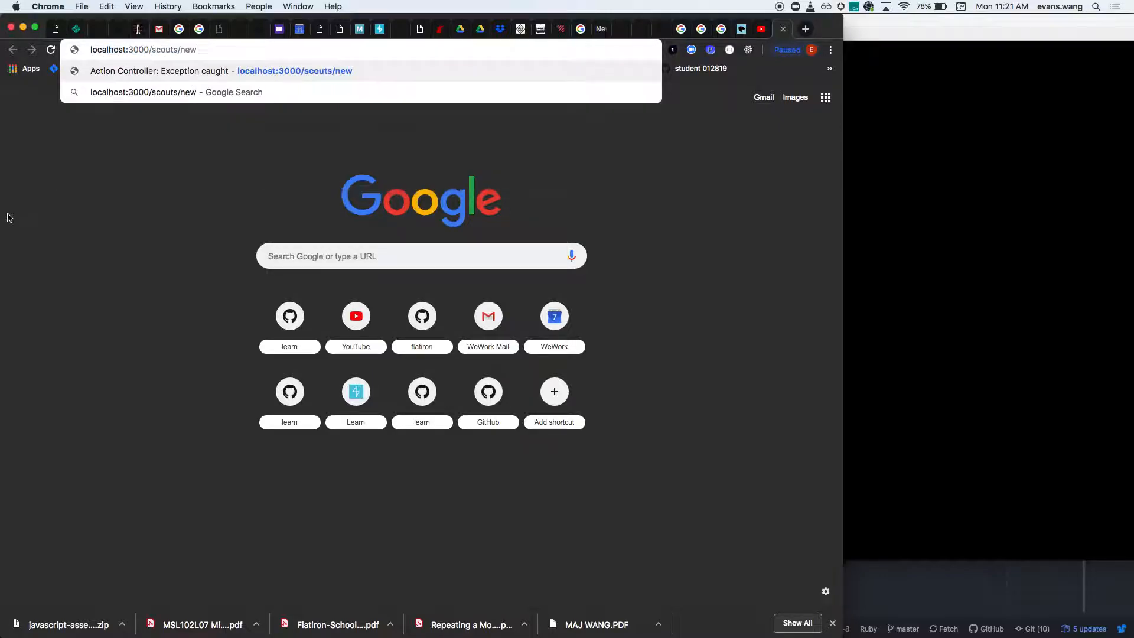
- Enter localhost: in Chrome's address bar to load the local Rack app
text(localhost:9292)
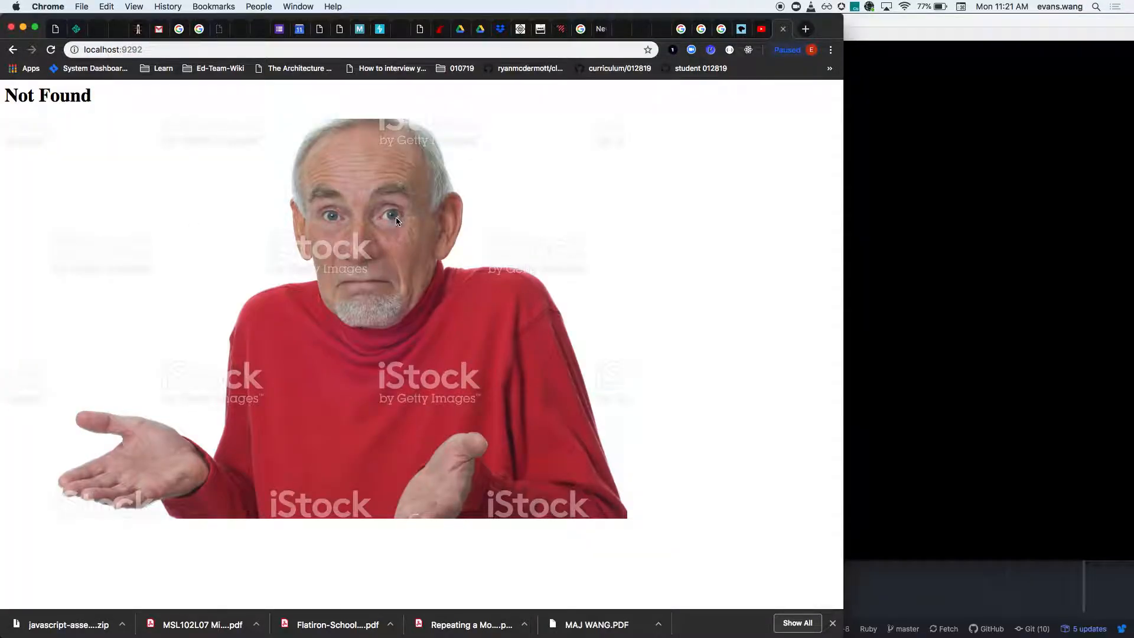
mouse_move(353, 158)
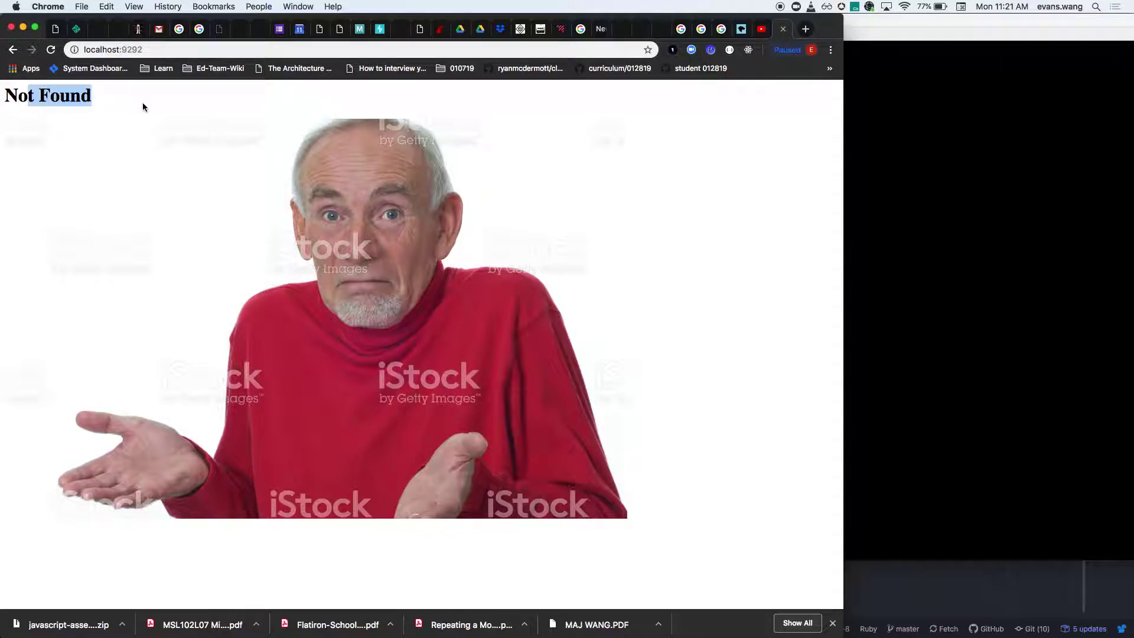
mouse_move(163, 152)
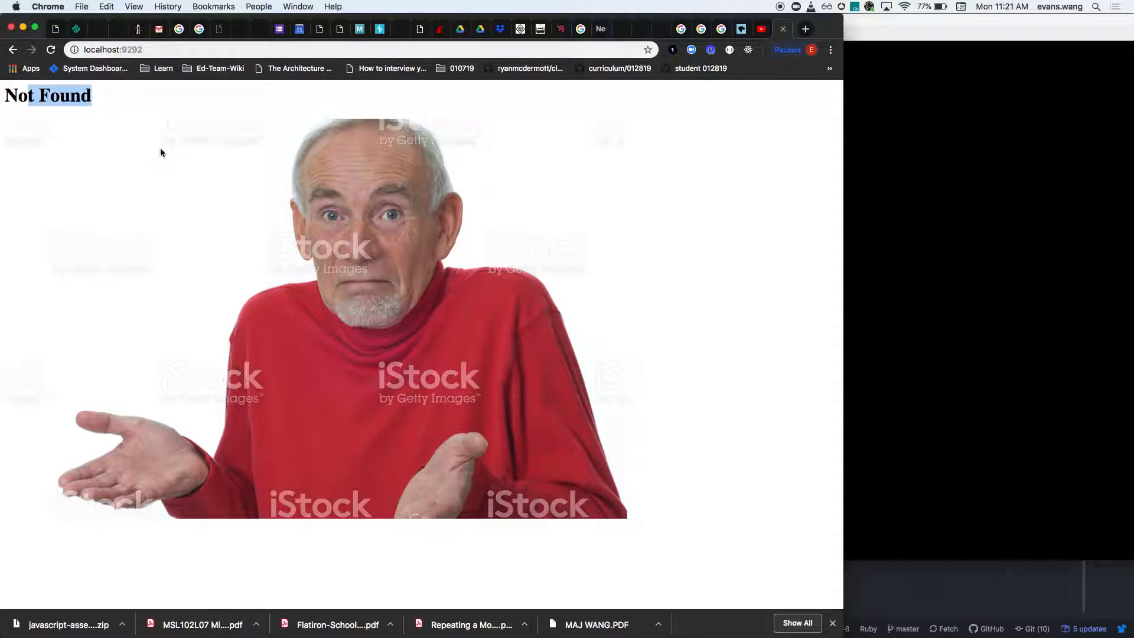
mouse_move(980, 214)
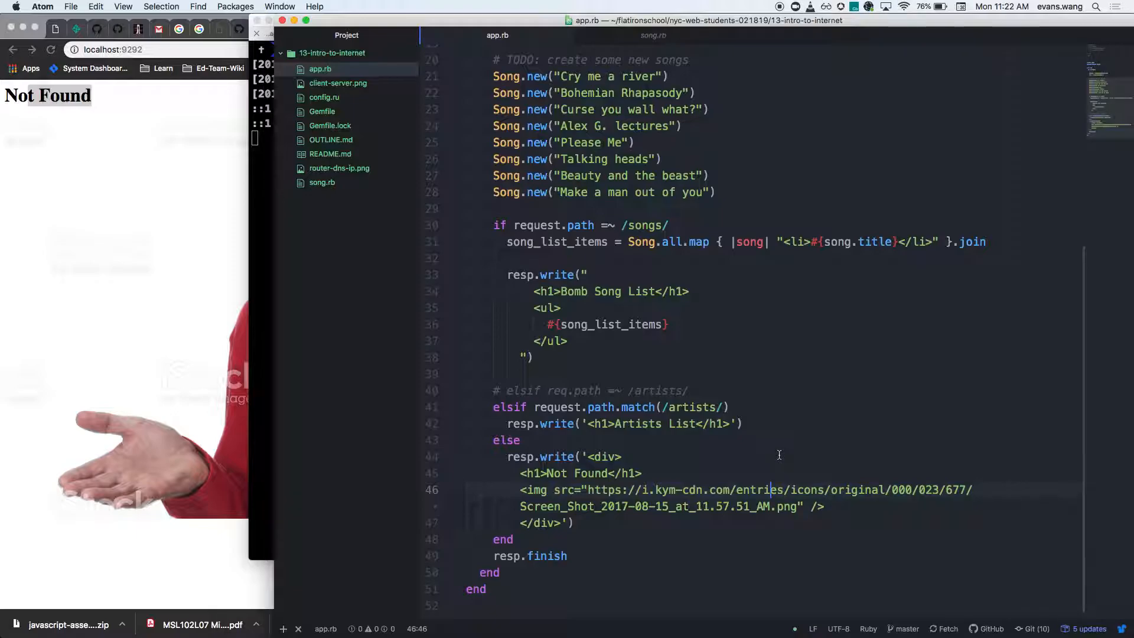
mouse_move(777, 470)
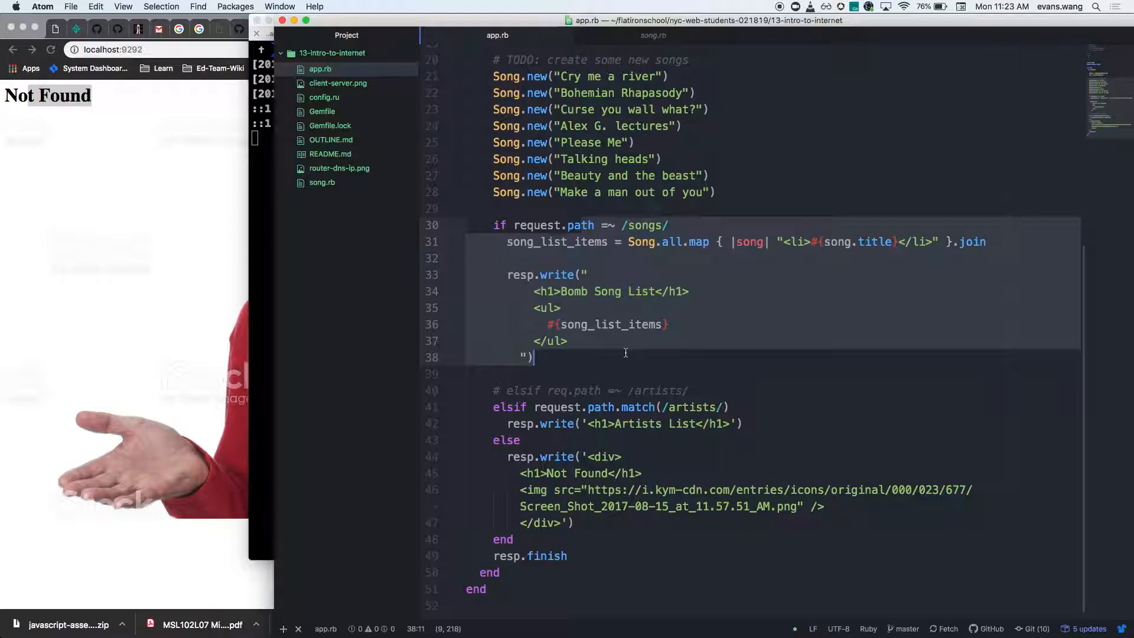
mouse_move(621, 343)
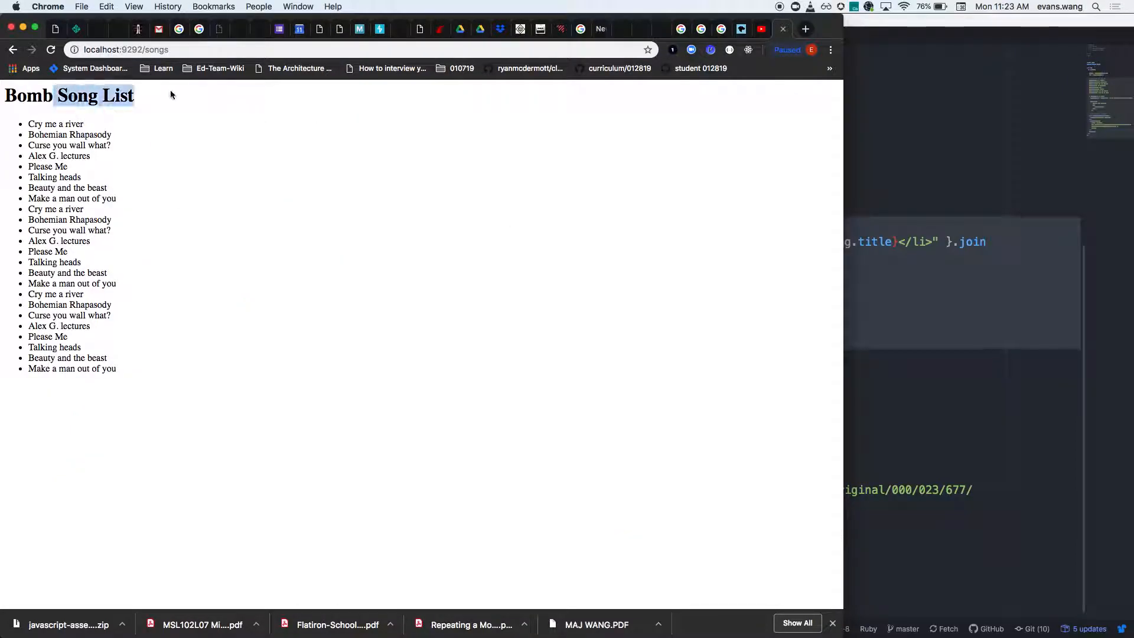
click(115, 233)
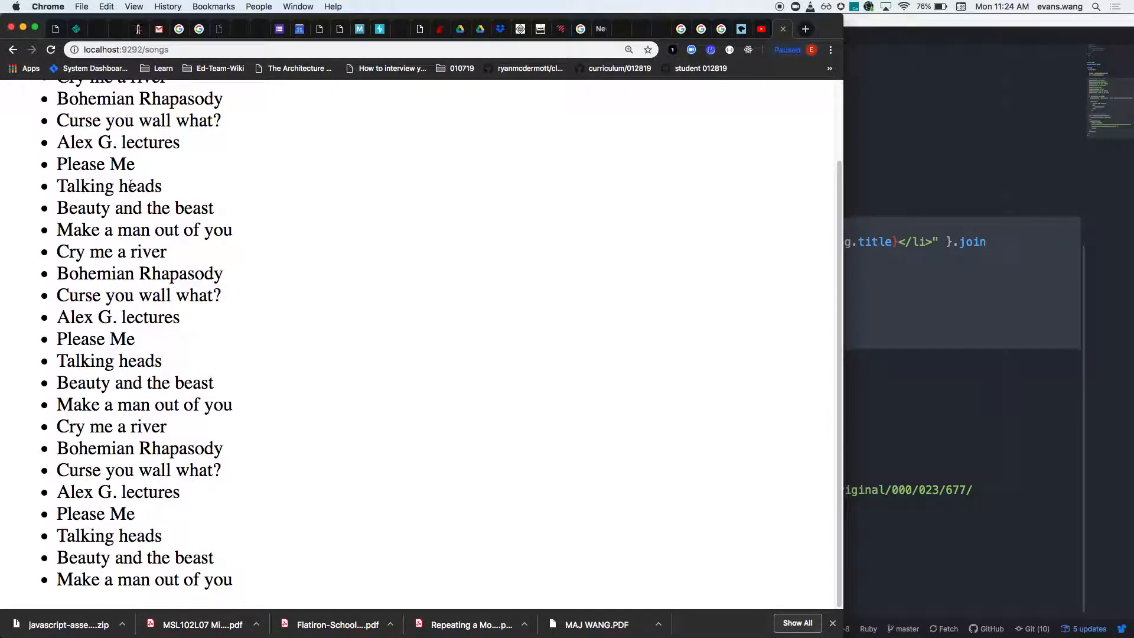
scroll(up, 3)
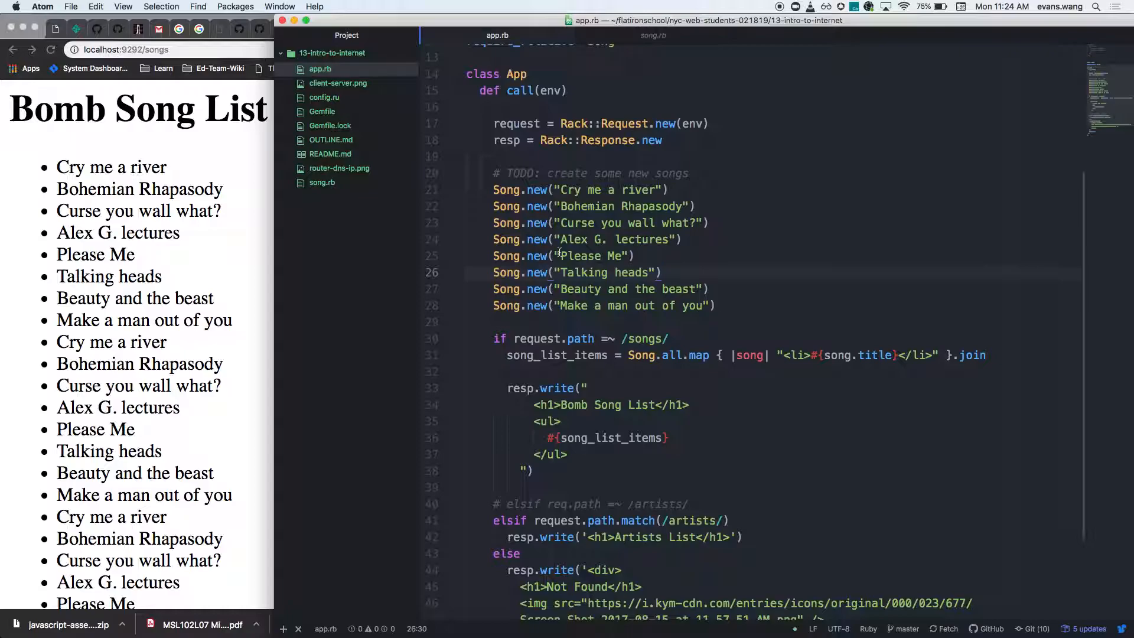
- Replace #{song_list_items} in the songs <ul> with a hard-coded <li> Cool song number 1 <li>
scroll(down, 3)
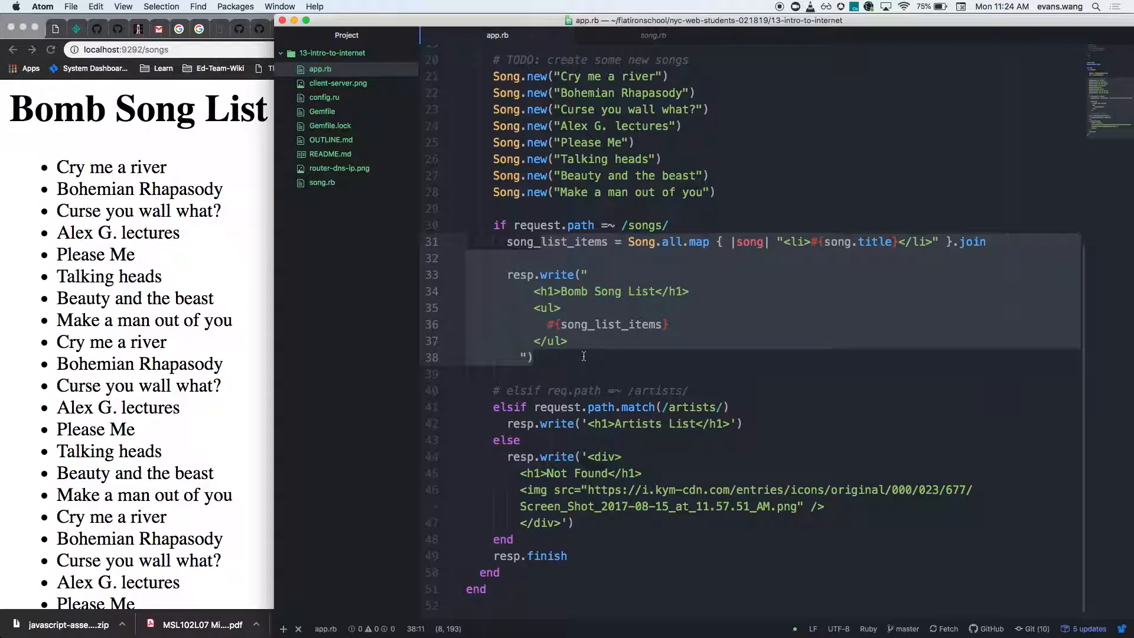
click(533, 357)
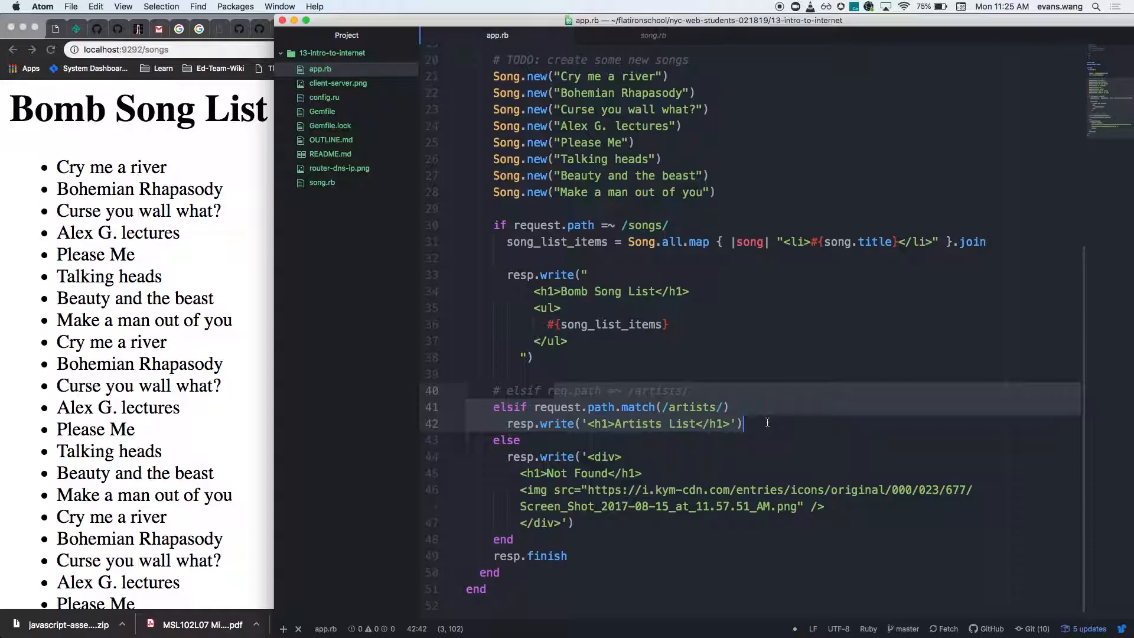
mouse_move(498, 268)
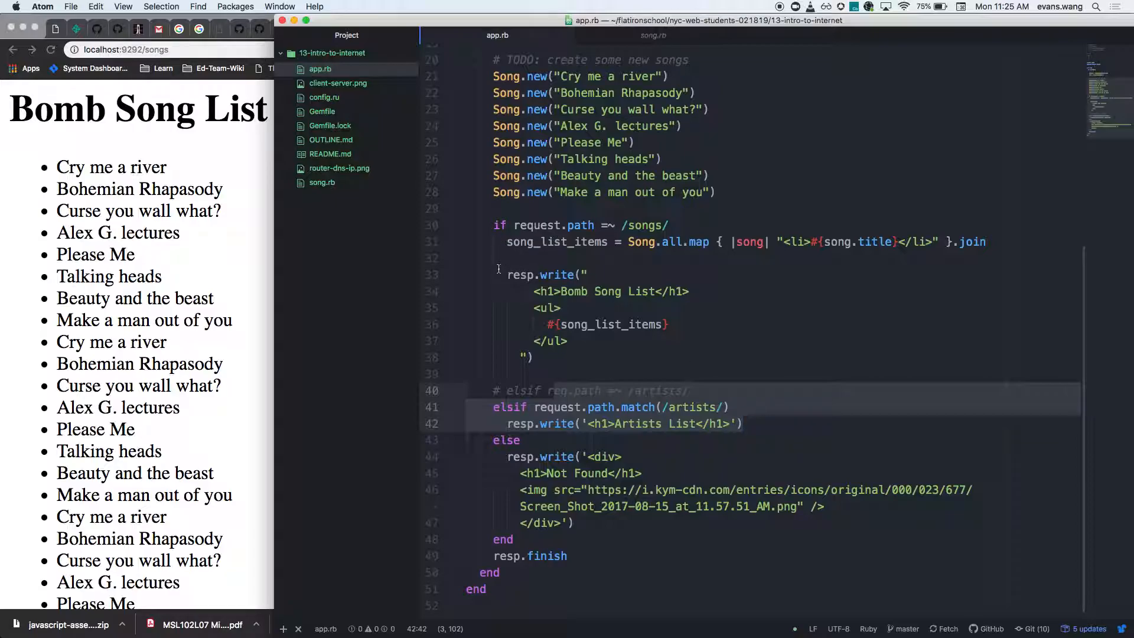
click(666, 224)
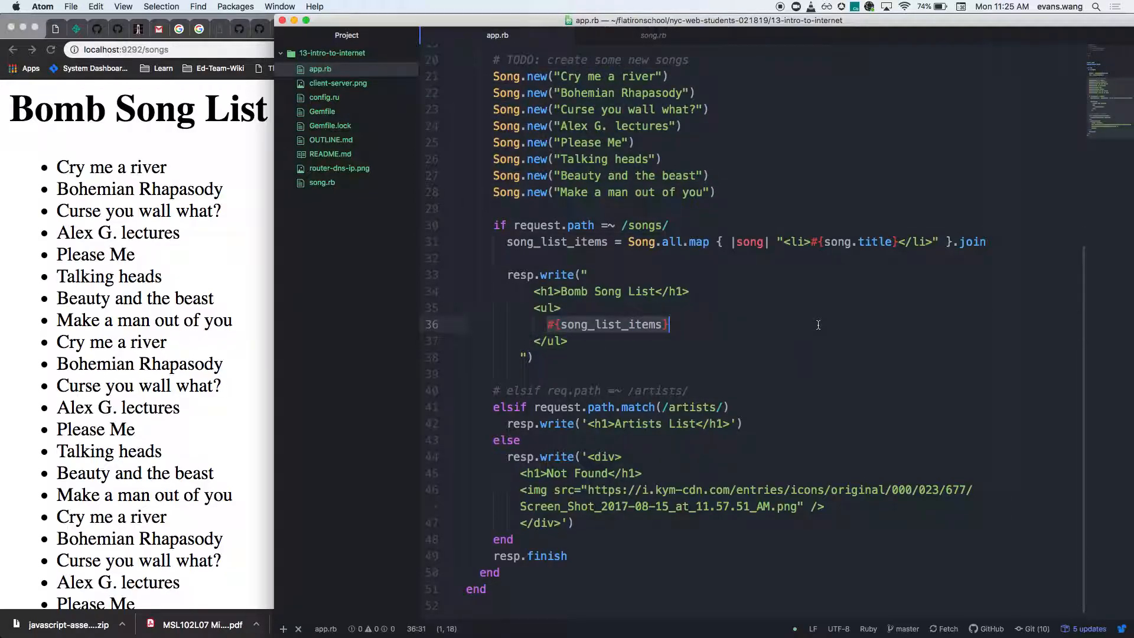
text(<li>)
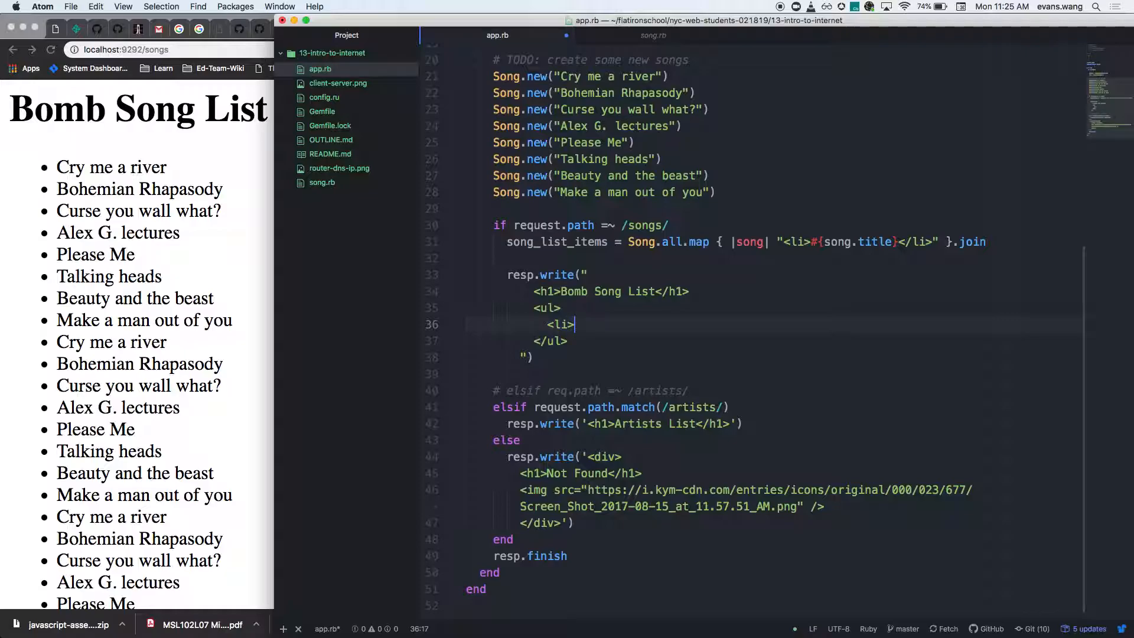
text(<li>)
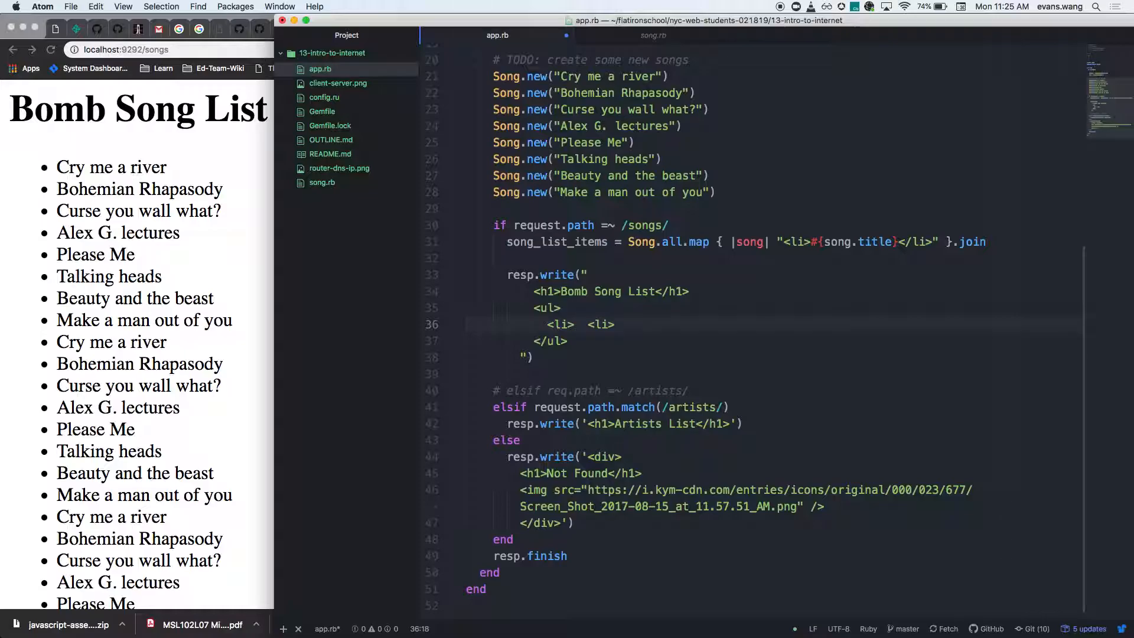
text(Cool song numb)
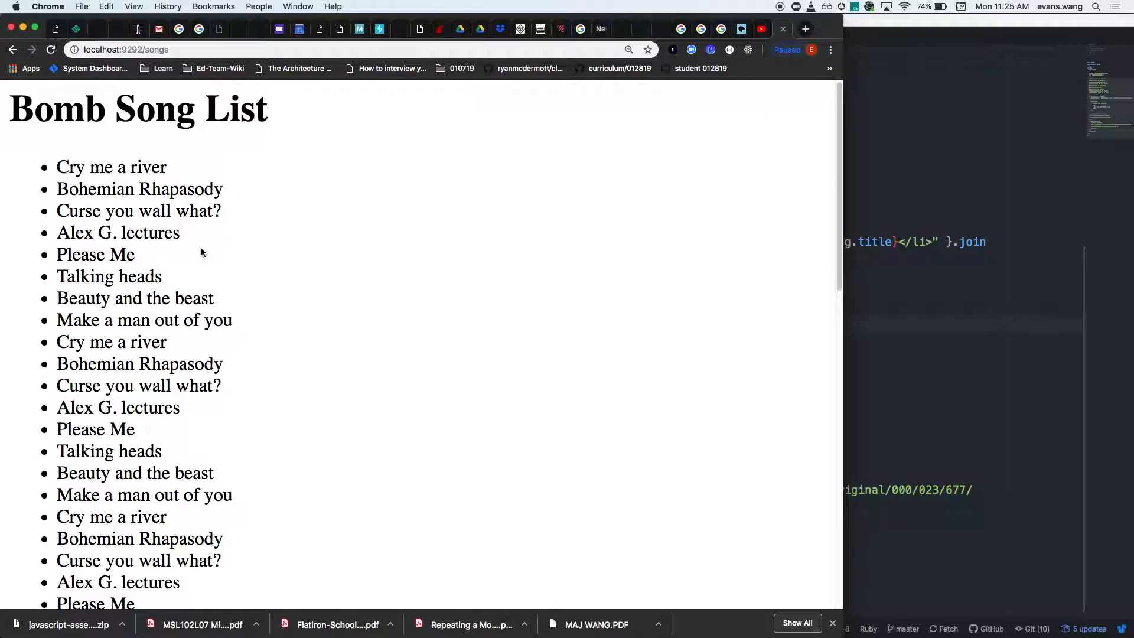
mouse_move(293, 241)
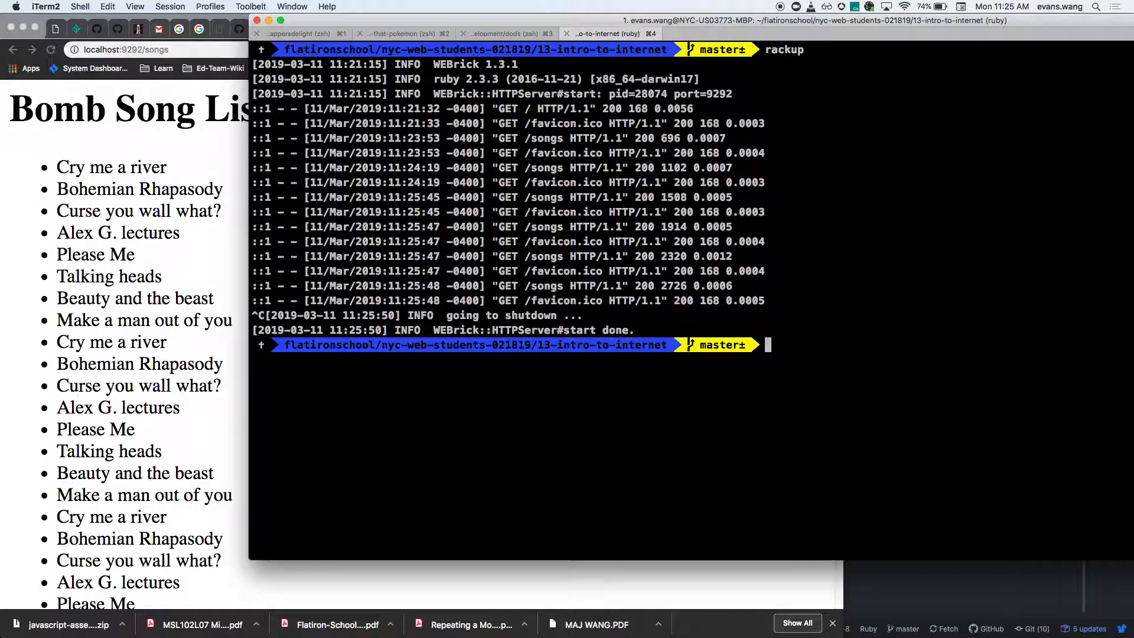
- Rerun rackup so the server picks up the hard-coded song list
key(Return)
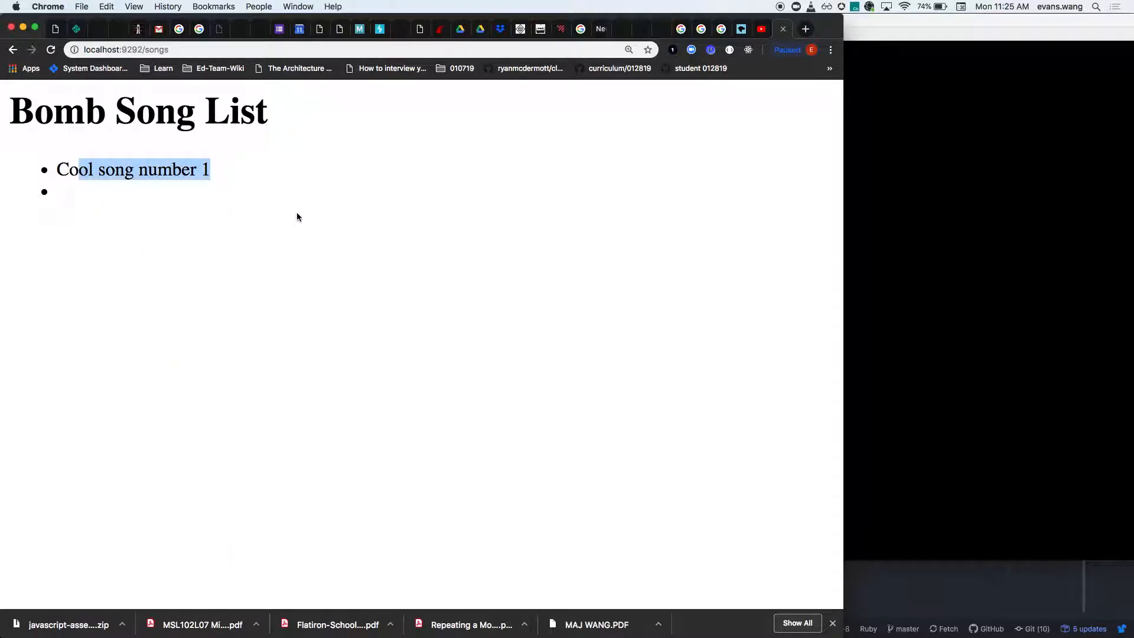
mouse_move(301, 220)
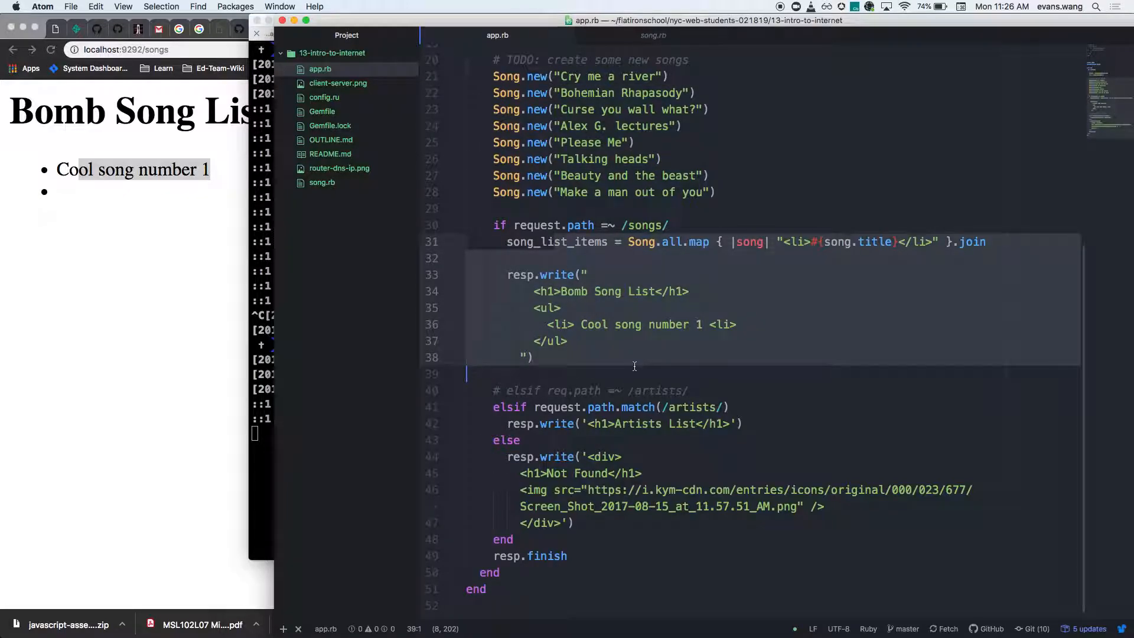
click(738, 323)
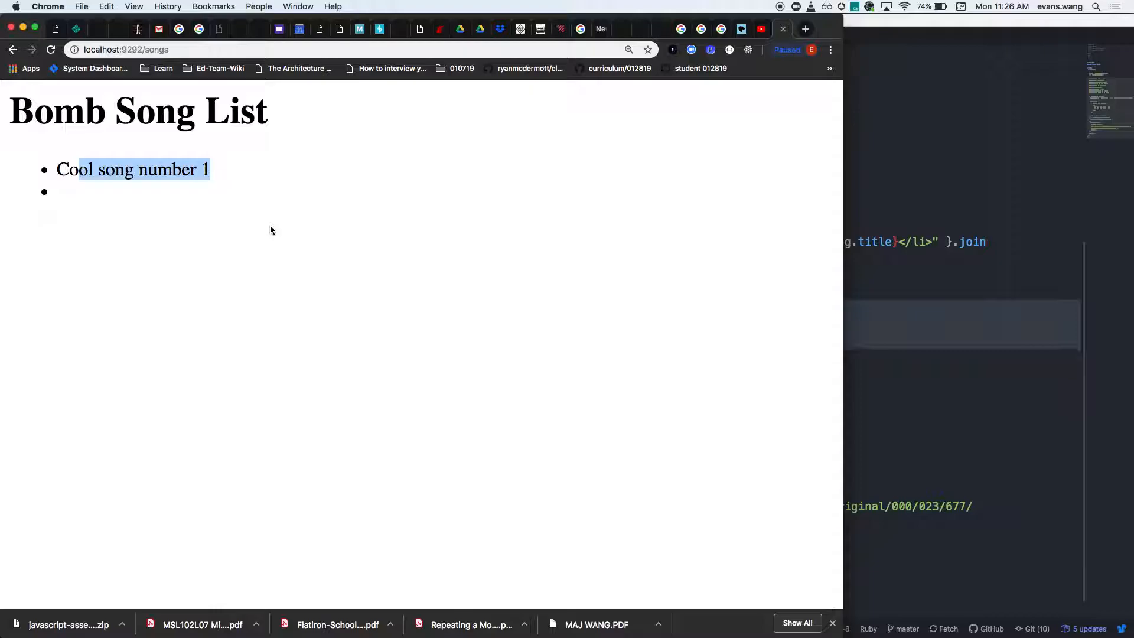
- Search Google for "what is vickys fav colo" and scroll through the results
text(foo)
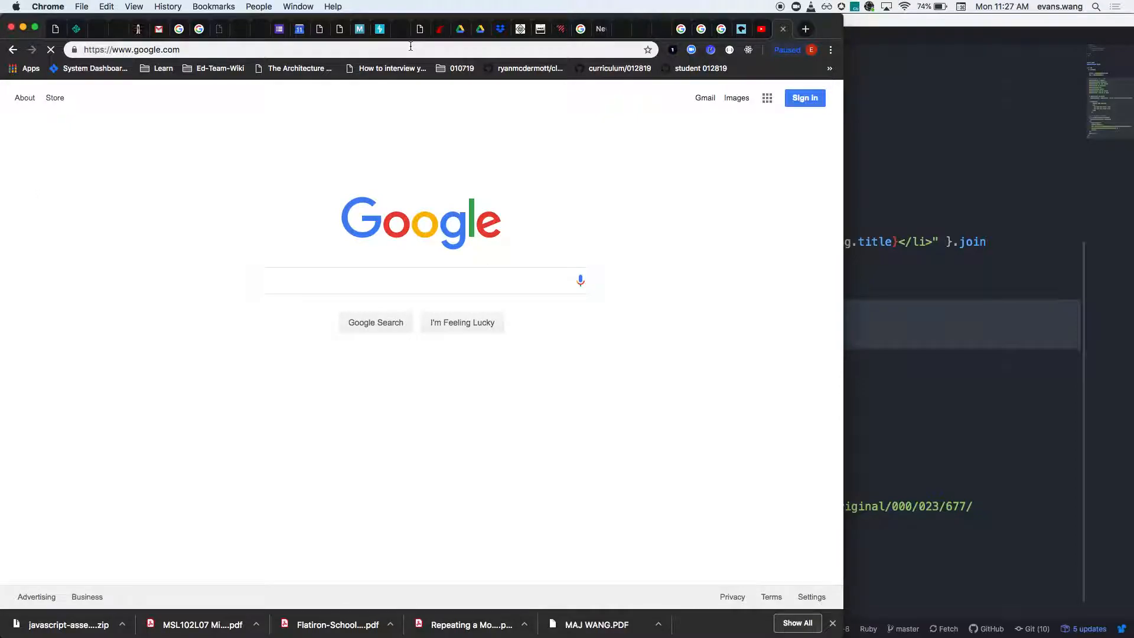
click(408, 284)
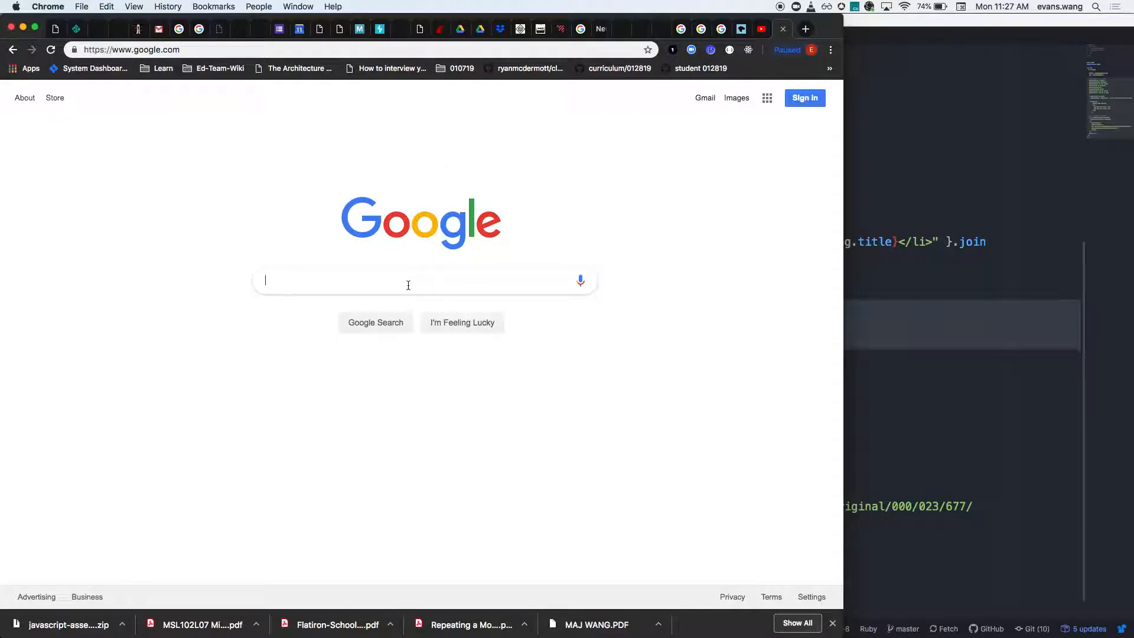
text(what is vickys fav colo)
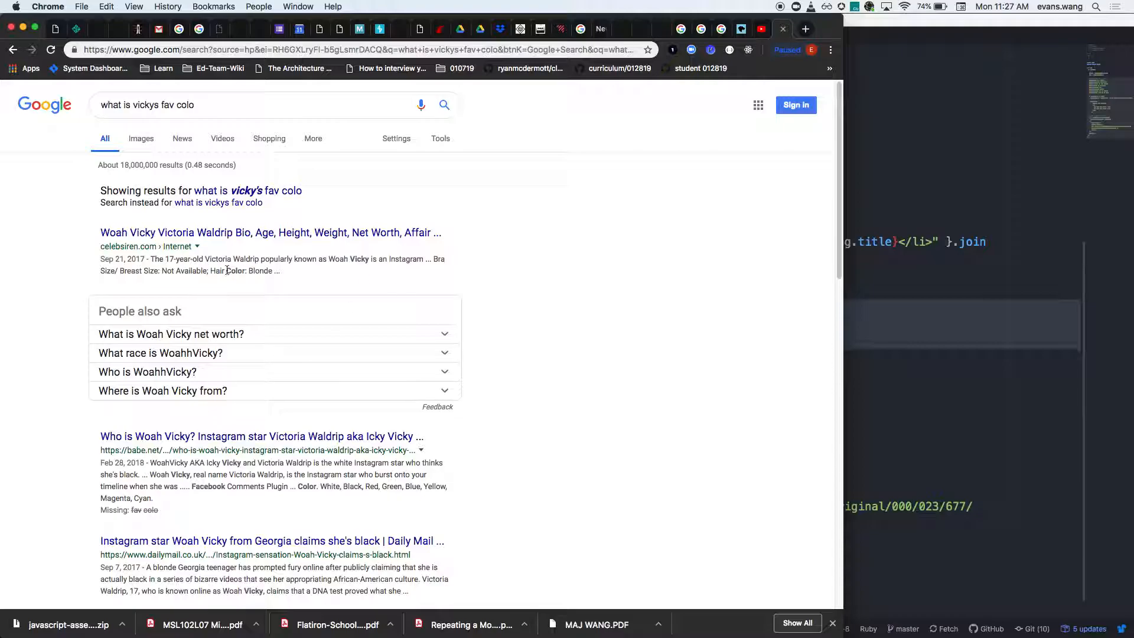
mouse_move(78, 185)
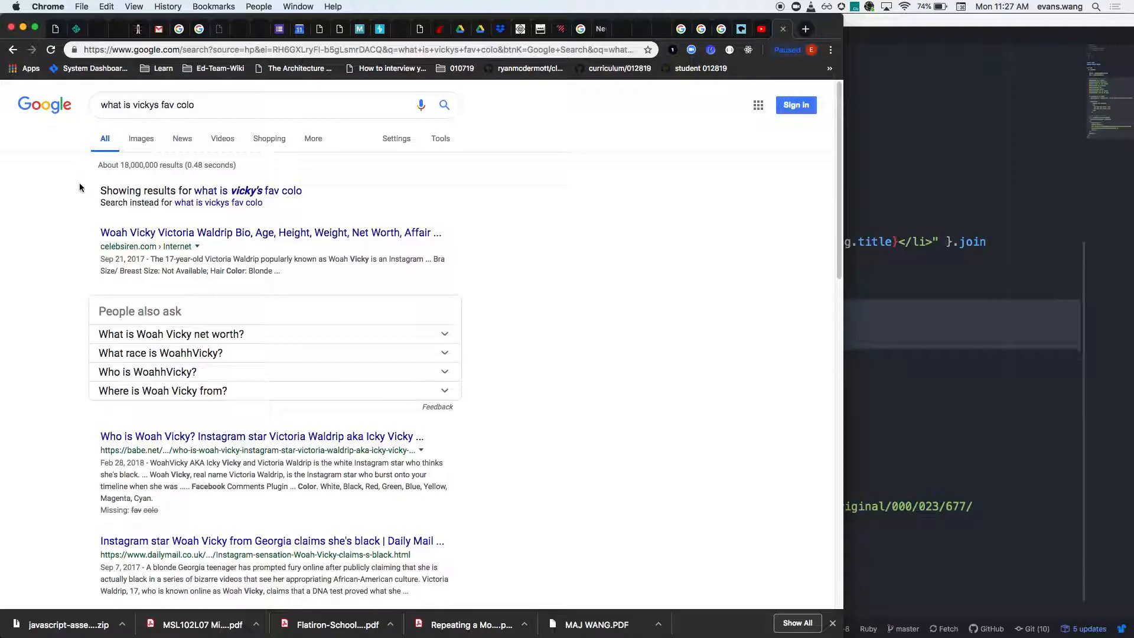
click(217, 105)
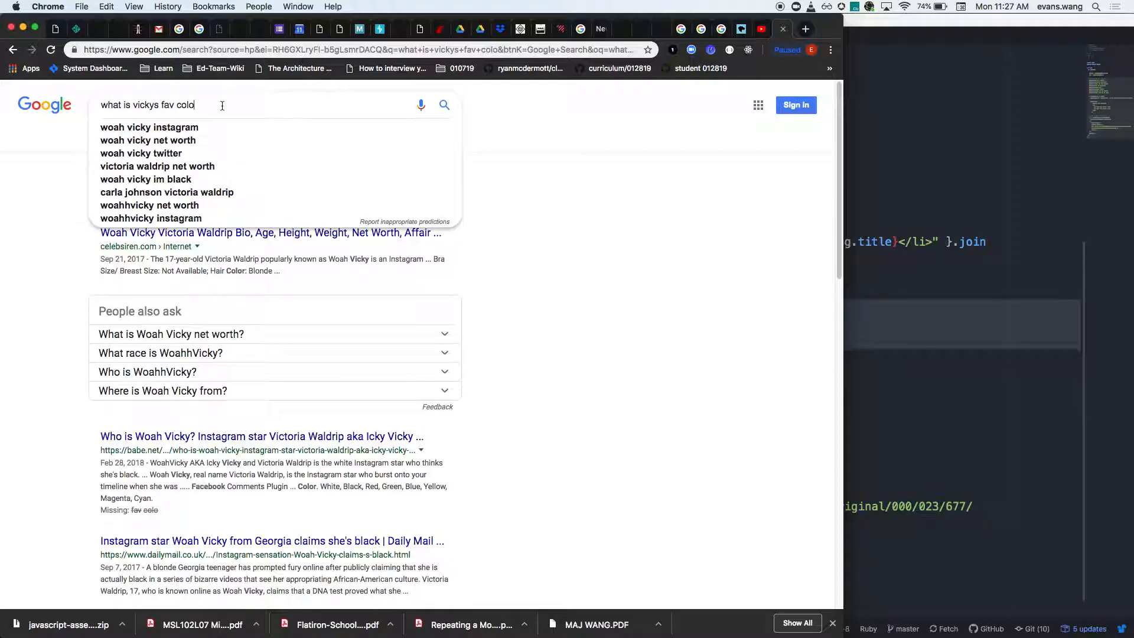
mouse_move(231, 104)
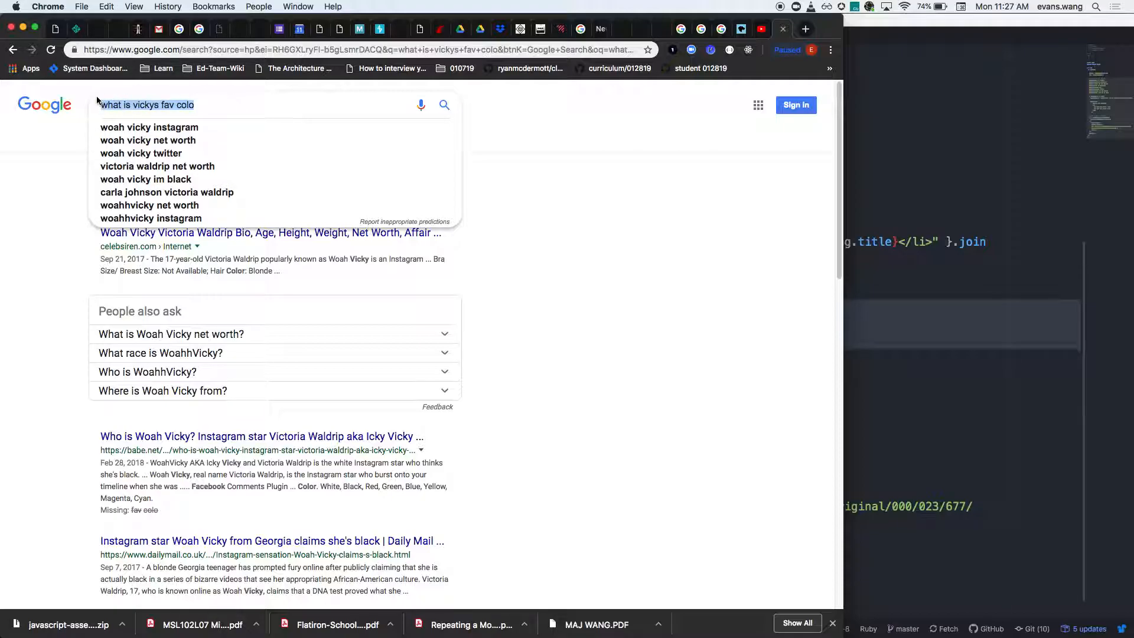
mouse_move(89, 103)
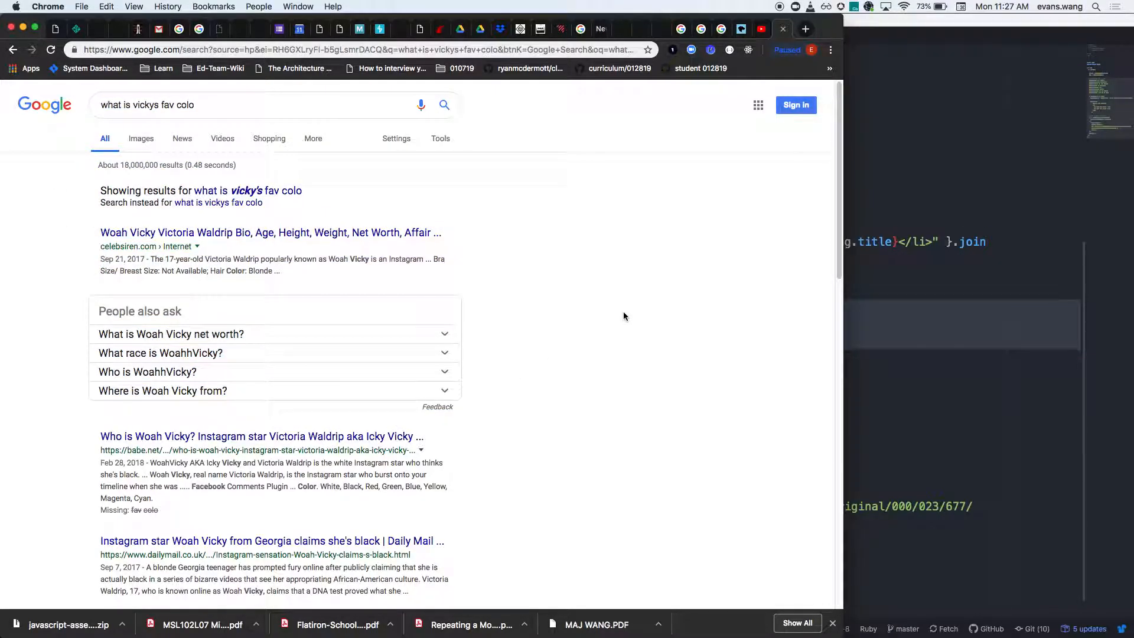
mouse_move(383, 241)
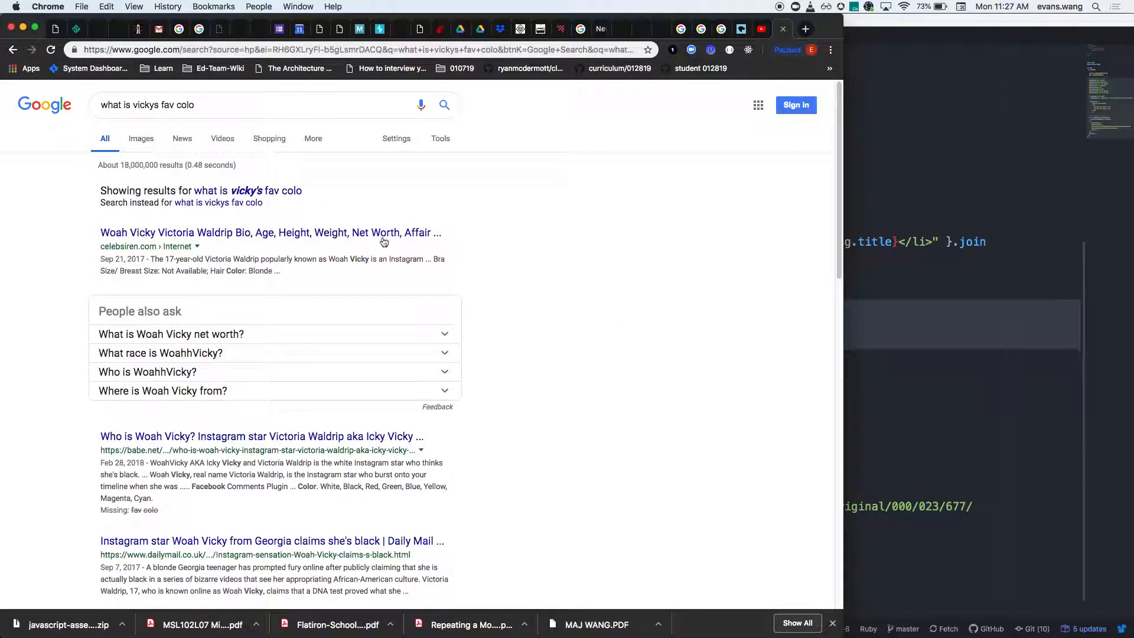
scroll(down, 3)
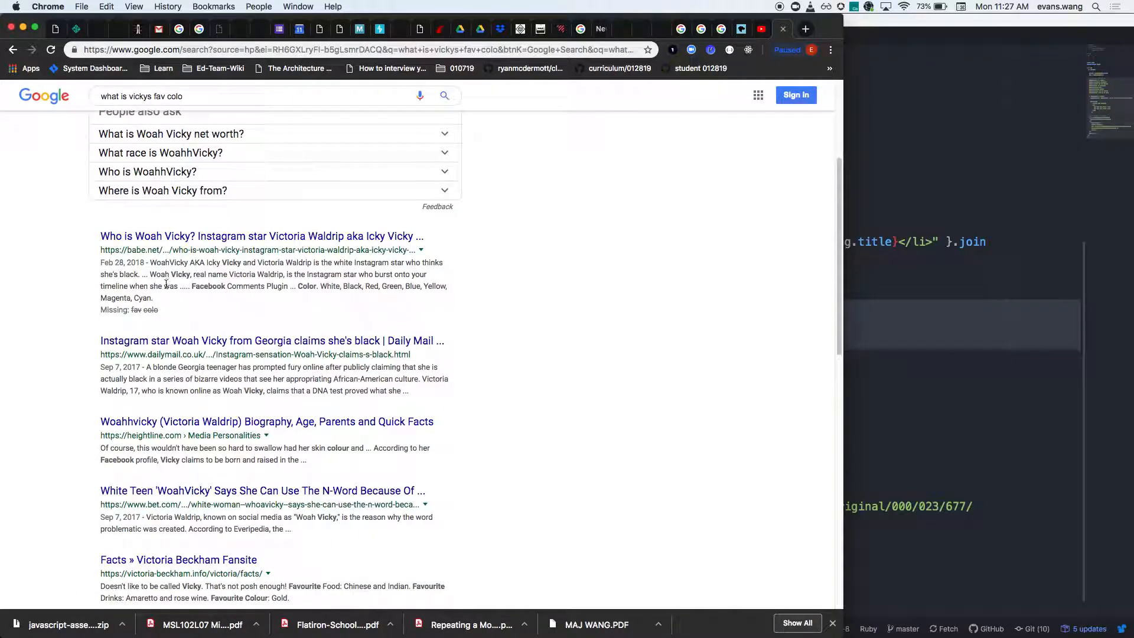
scroll(down, 3)
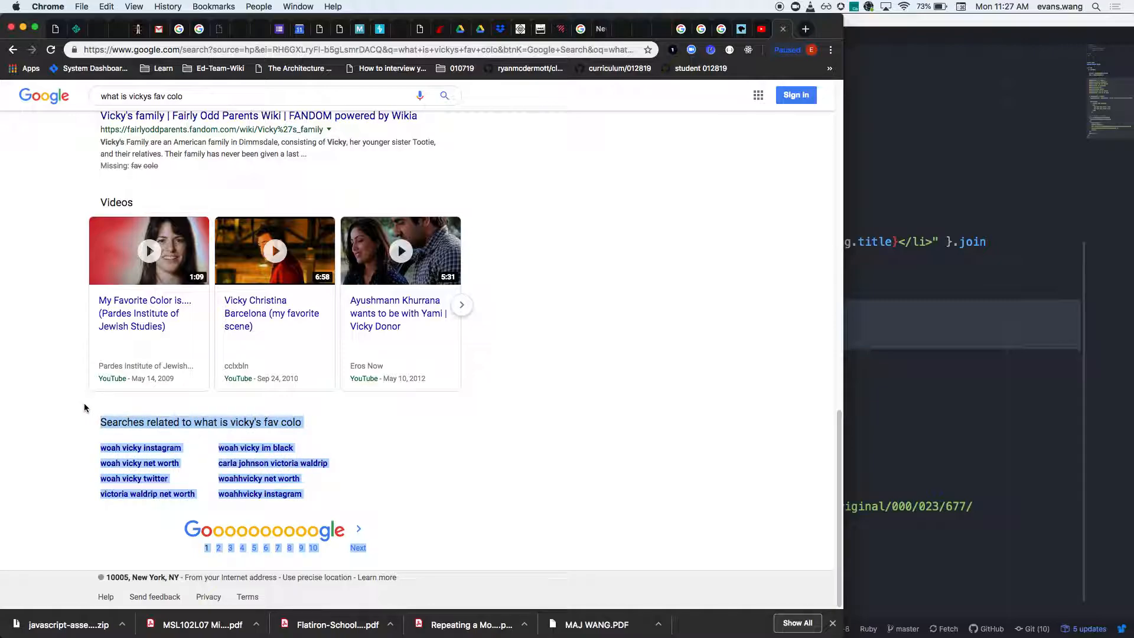
mouse_move(520, 333)
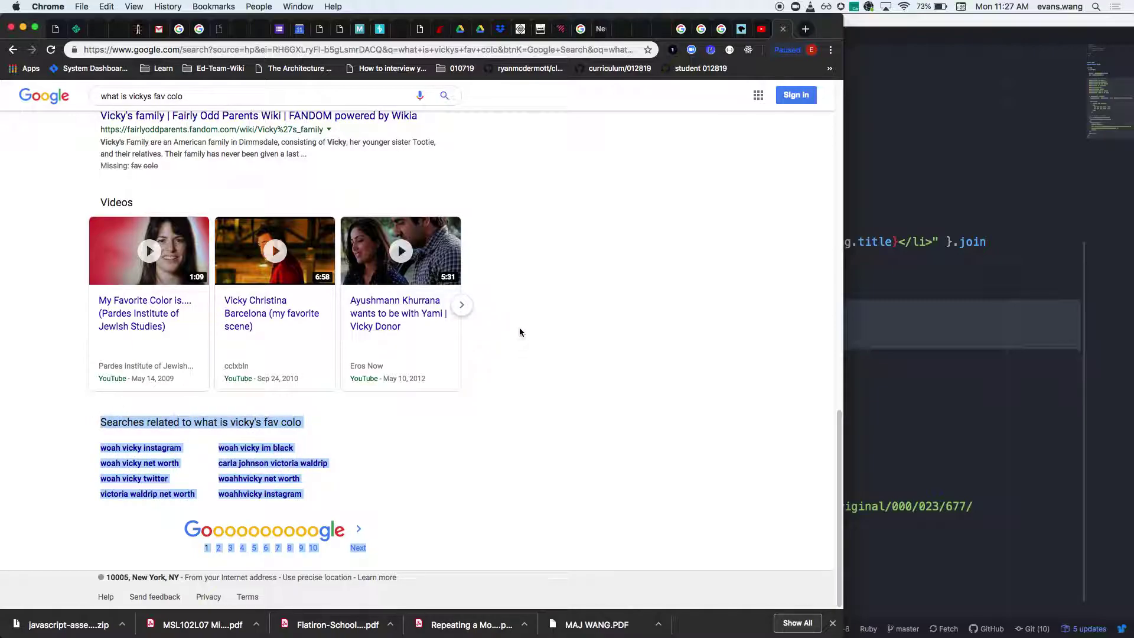
mouse_move(540, 309)
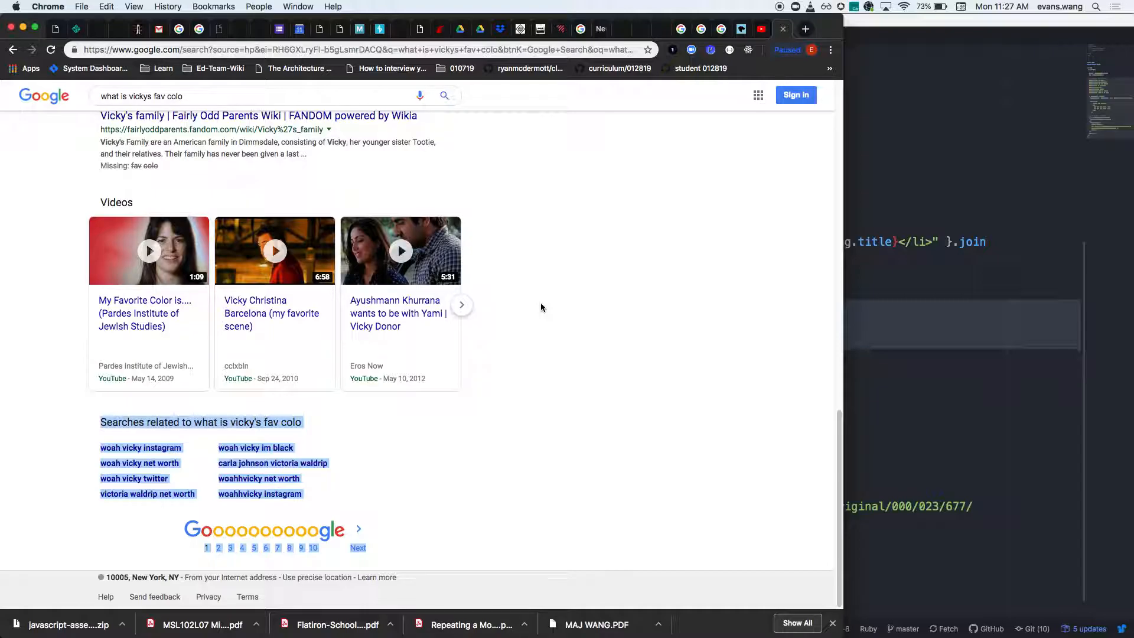
mouse_move(668, 270)
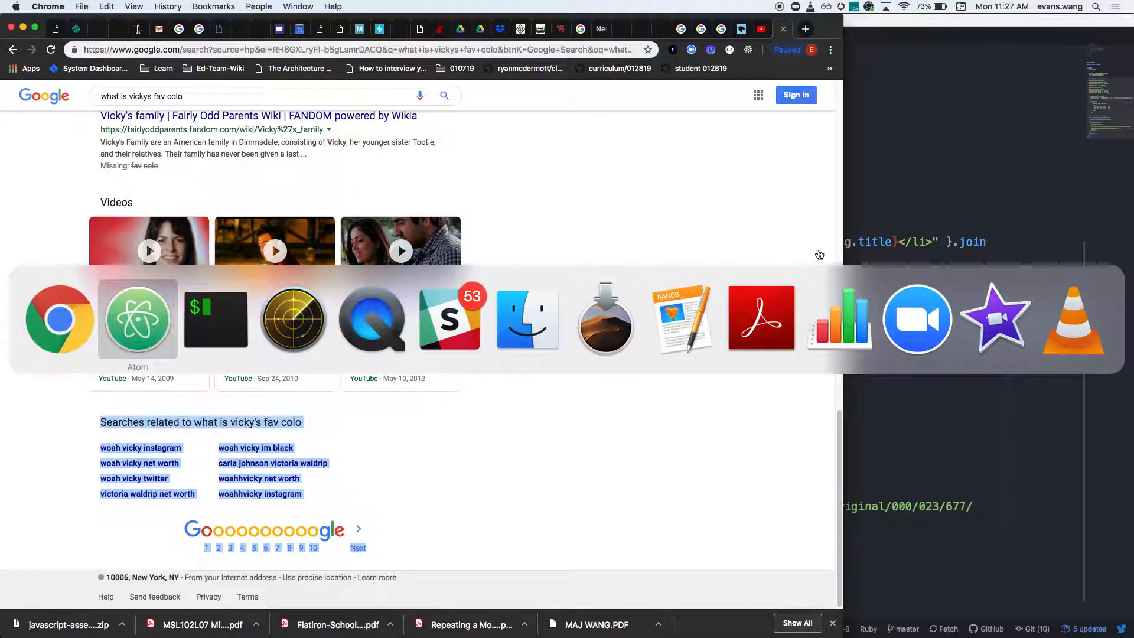
- Bring Atom forward, view OUTLINE.md, then switch to README.md with its SWBAT objectives
click(137, 317)
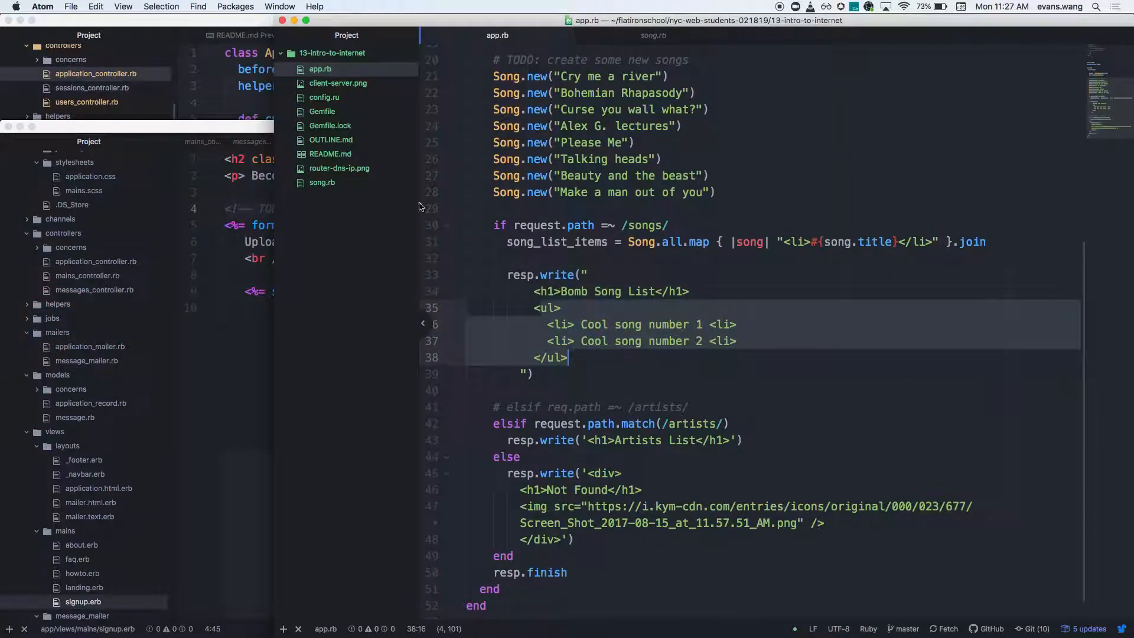
click(331, 139)
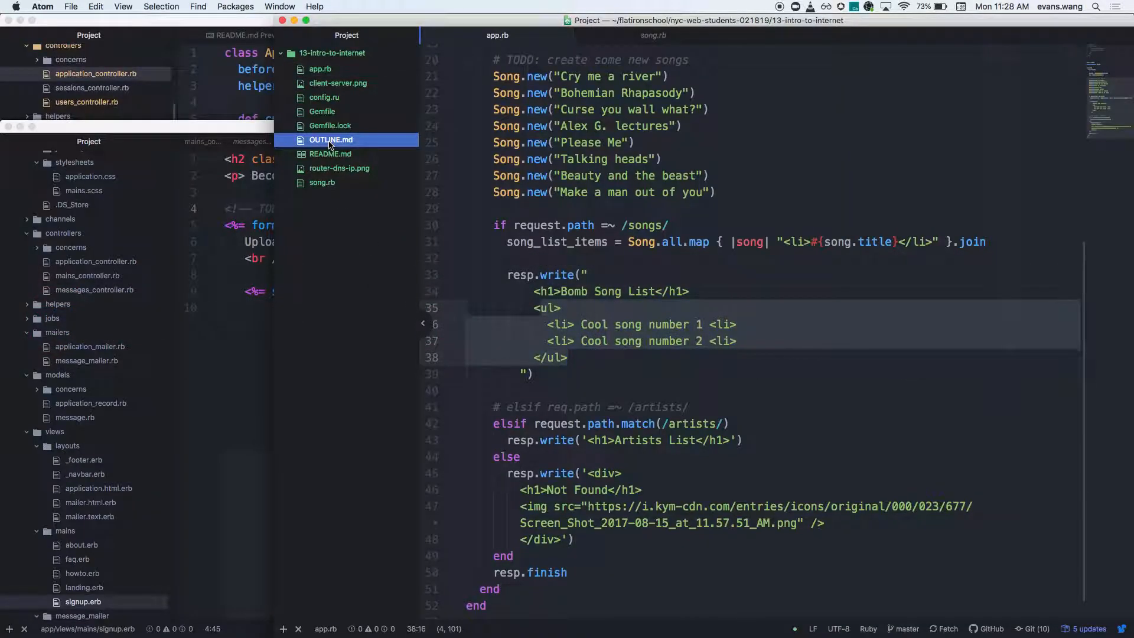
click(331, 140)
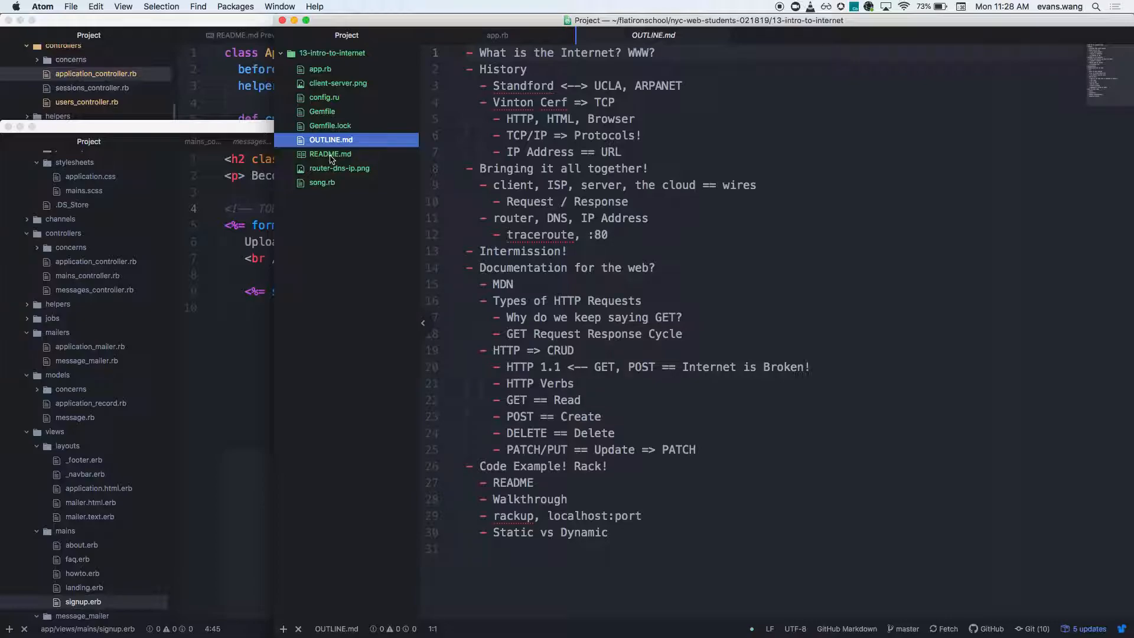
click(329, 154)
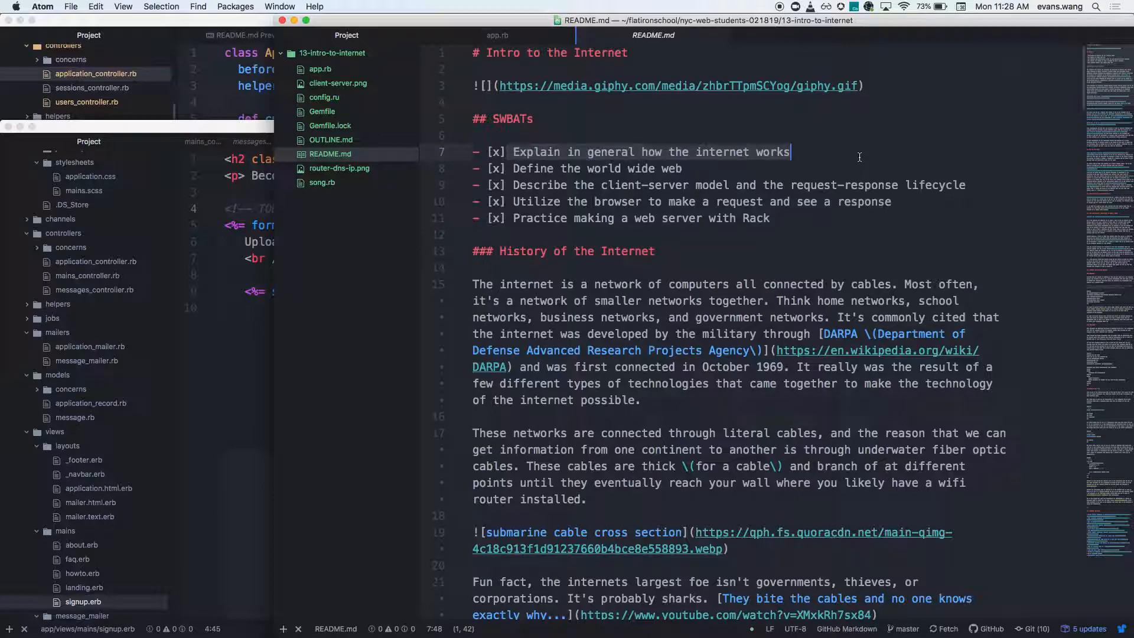
mouse_move(856, 162)
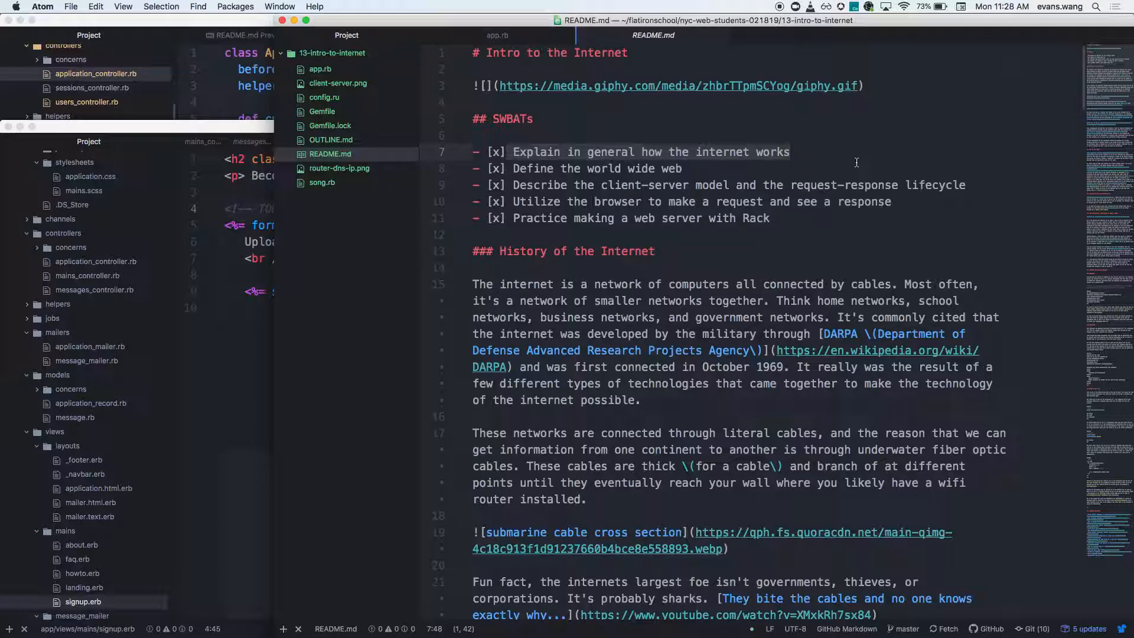
- Point at the world wide web and client-server objectives, then return to app.rb's song list code
click(791, 151)
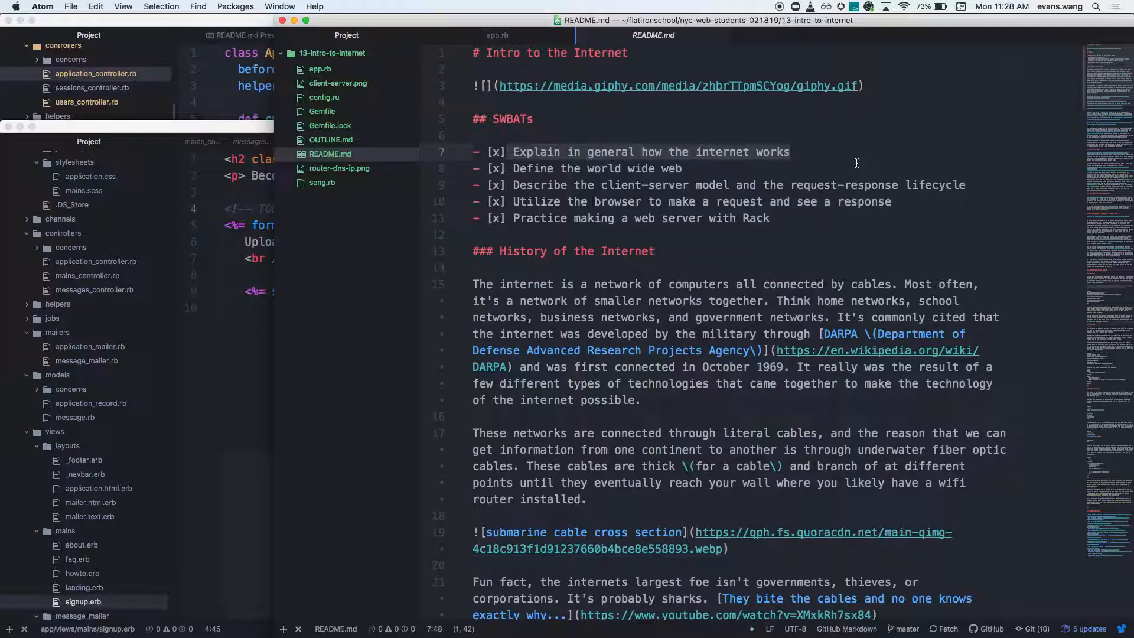
click(685, 170)
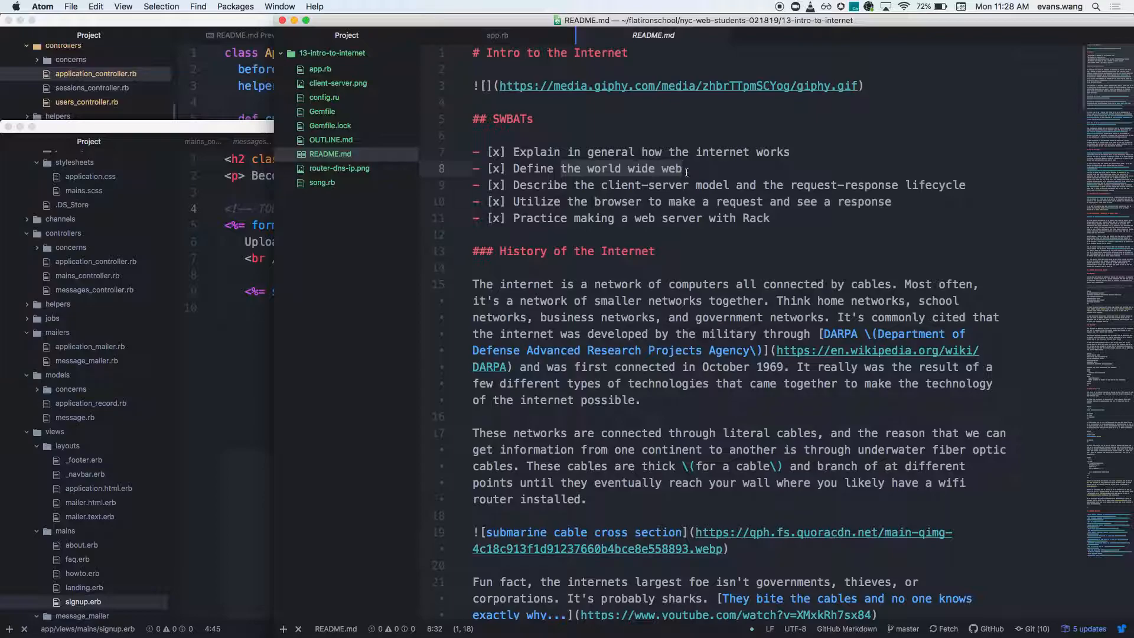
click(905, 184)
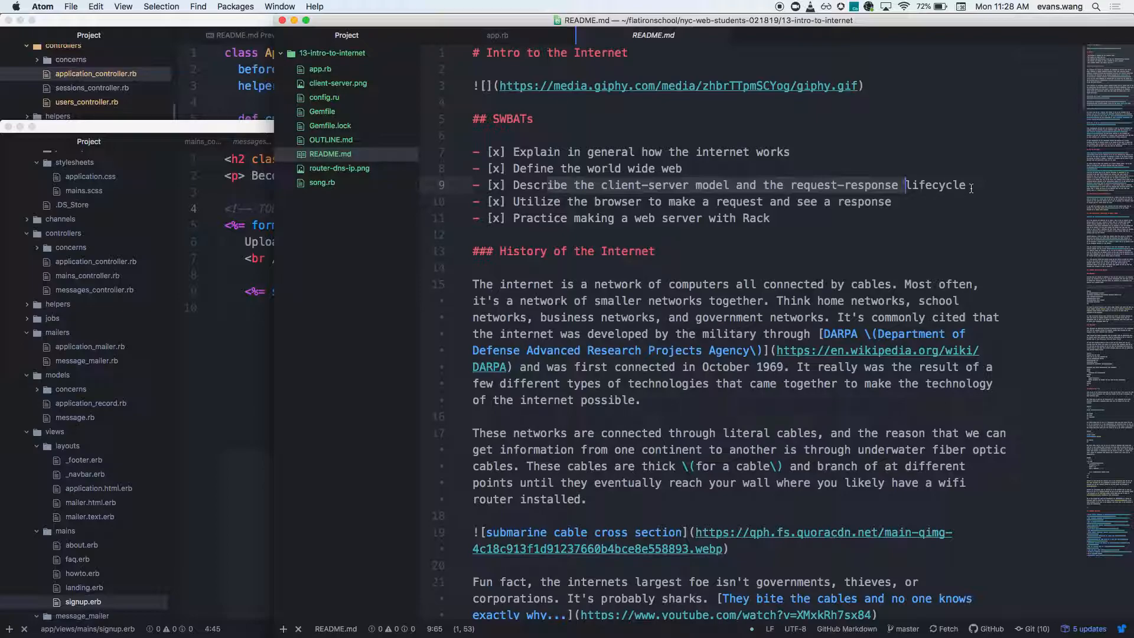
mouse_move(471, 258)
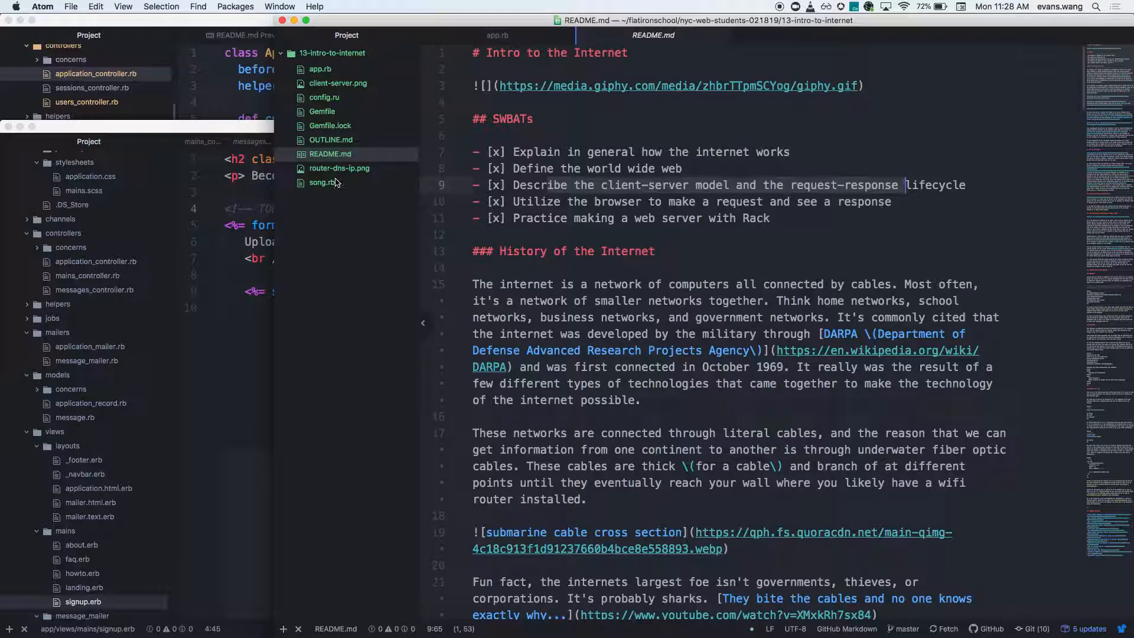
click(320, 69)
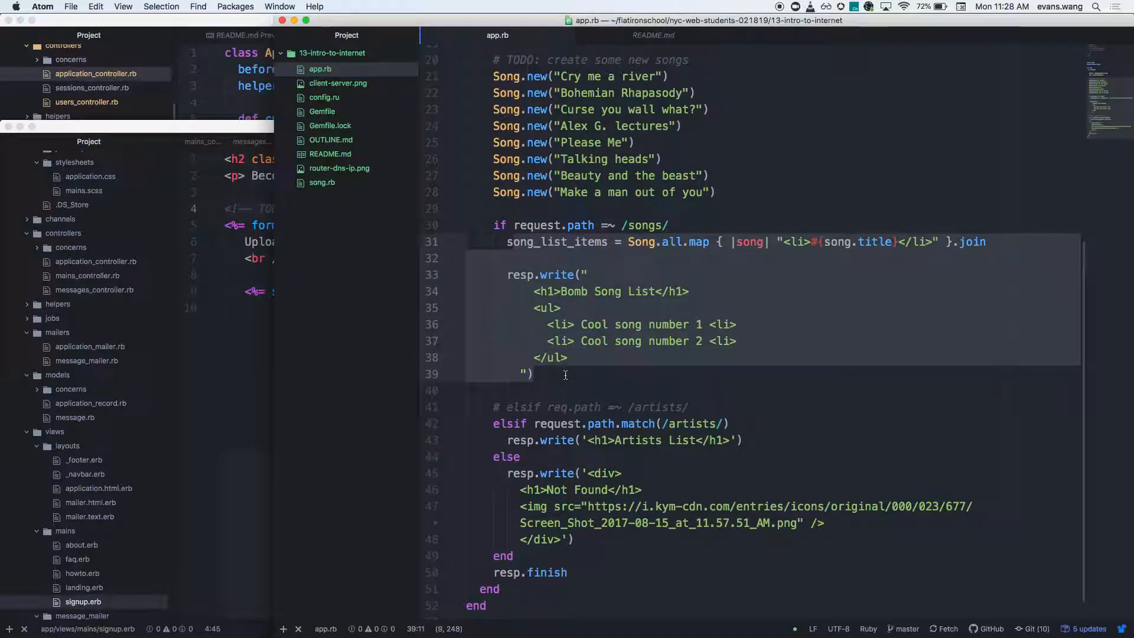
- Highlight the resp.write block, then switch to README.md's browser request/response objective
click(536, 373)
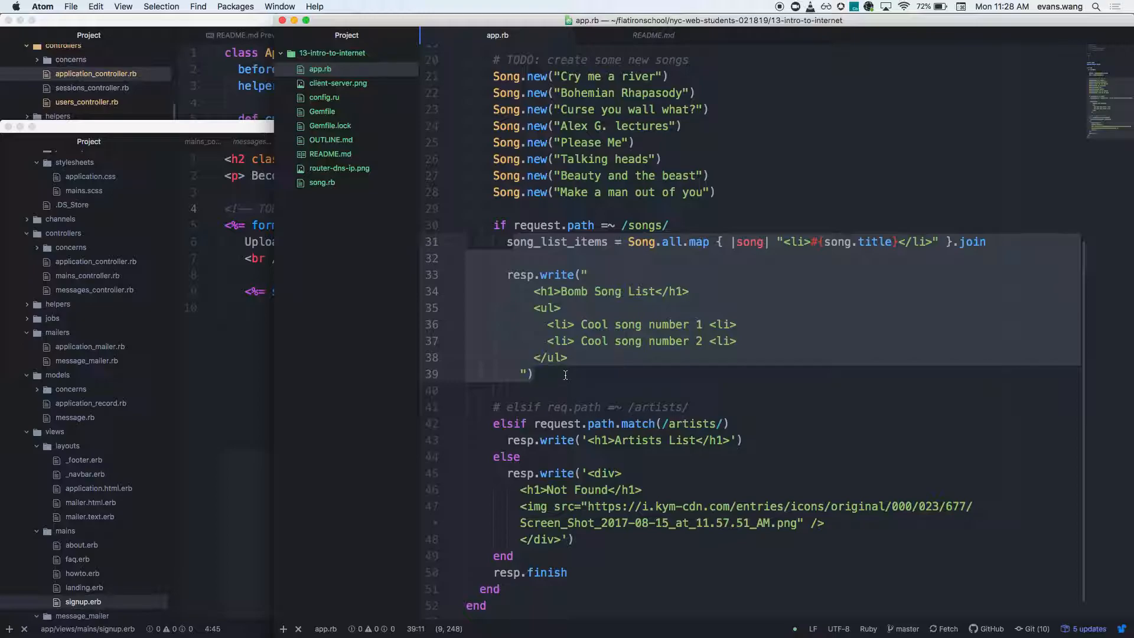
click(533, 373)
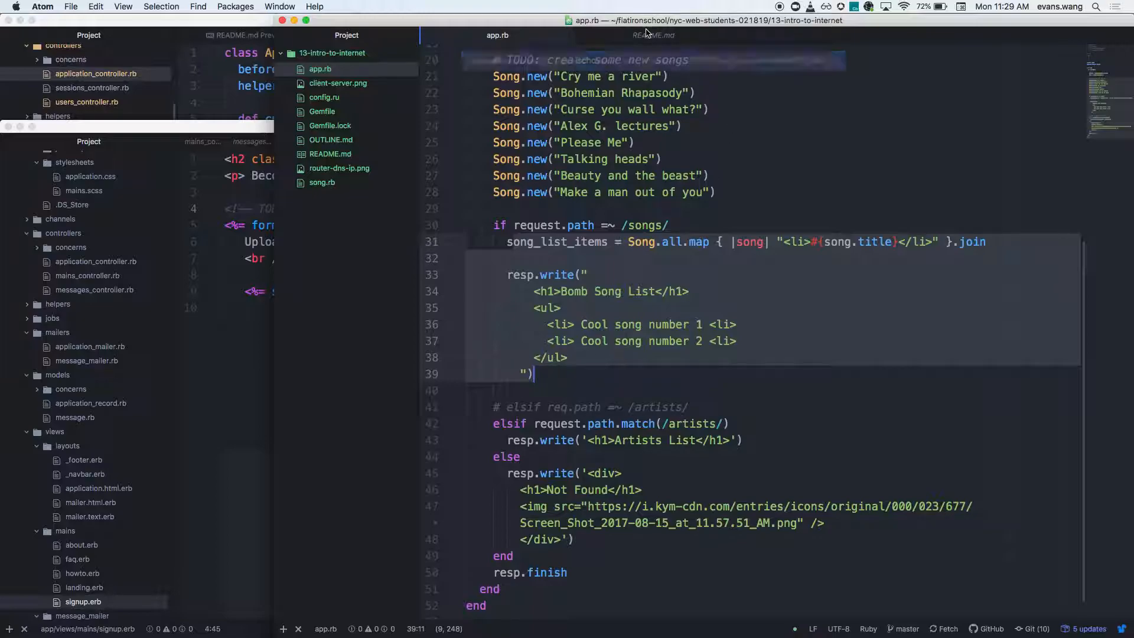
click(660, 35)
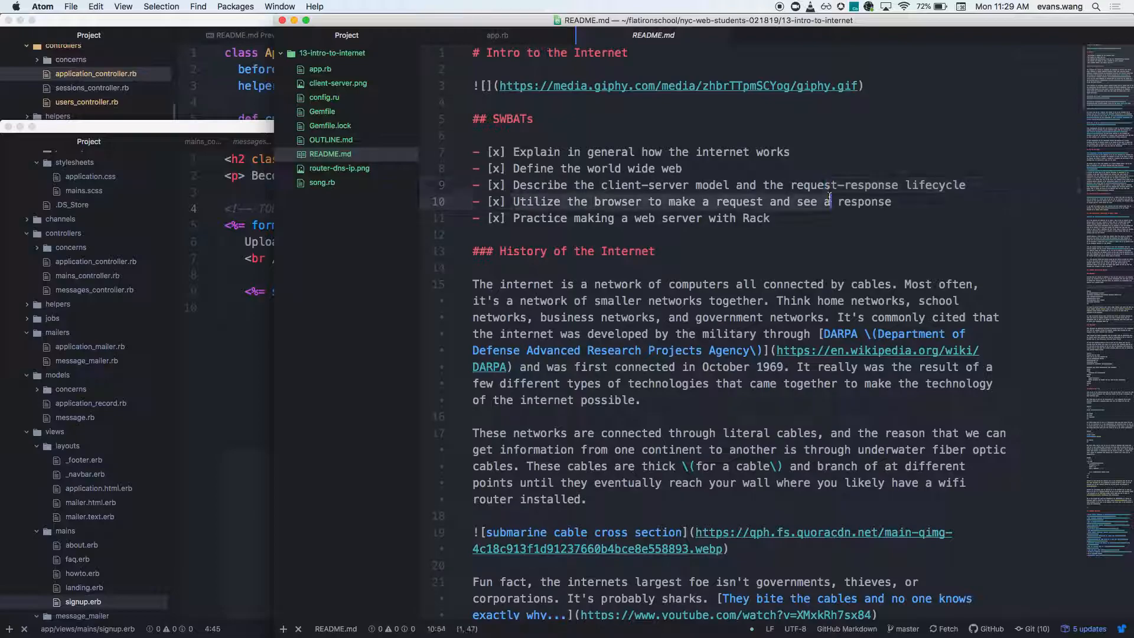
mouse_move(831, 207)
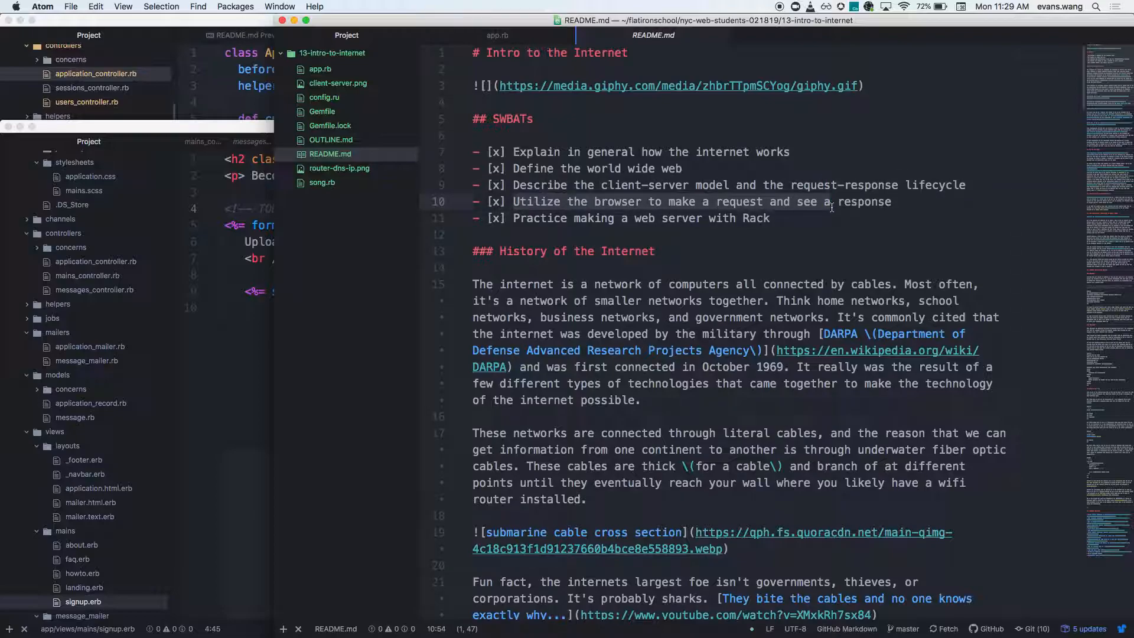